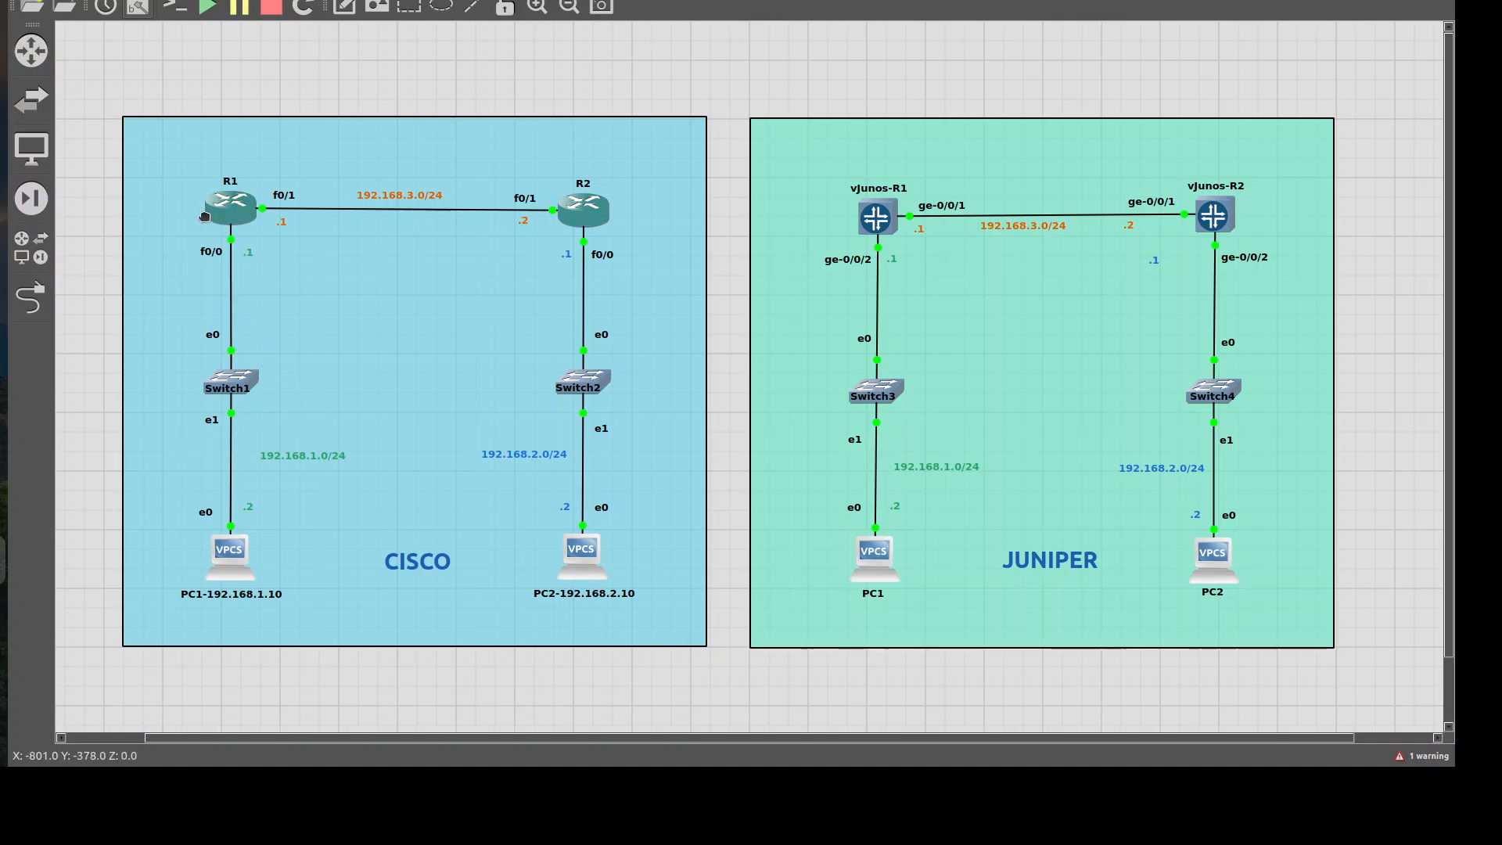
Inspect router R1's configuration and its c7200 image path, then close without applying changes.
right_click(230, 206)
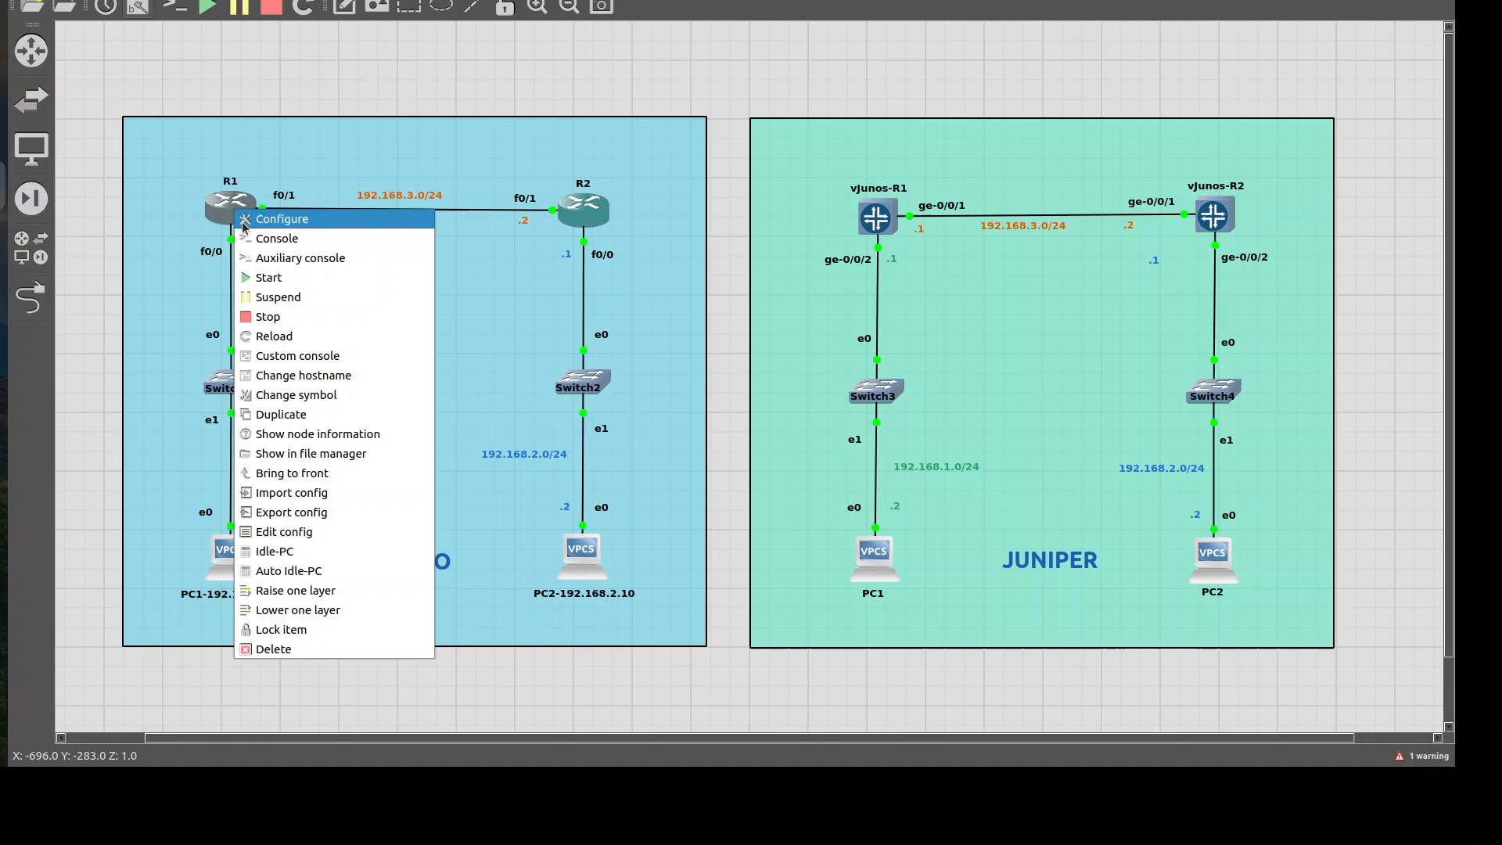
click(281, 219)
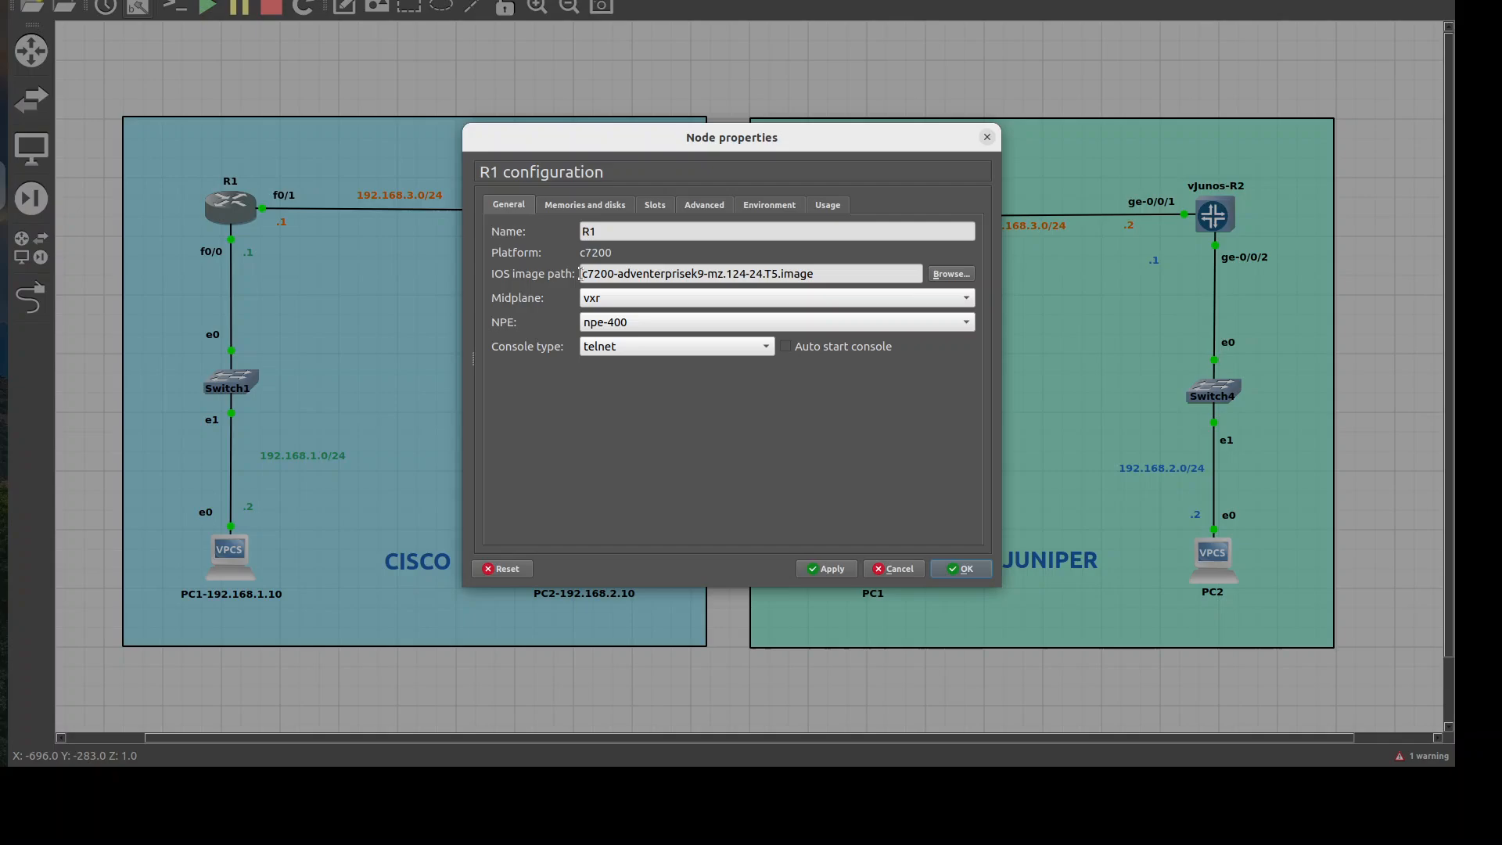
double_click(597, 272)
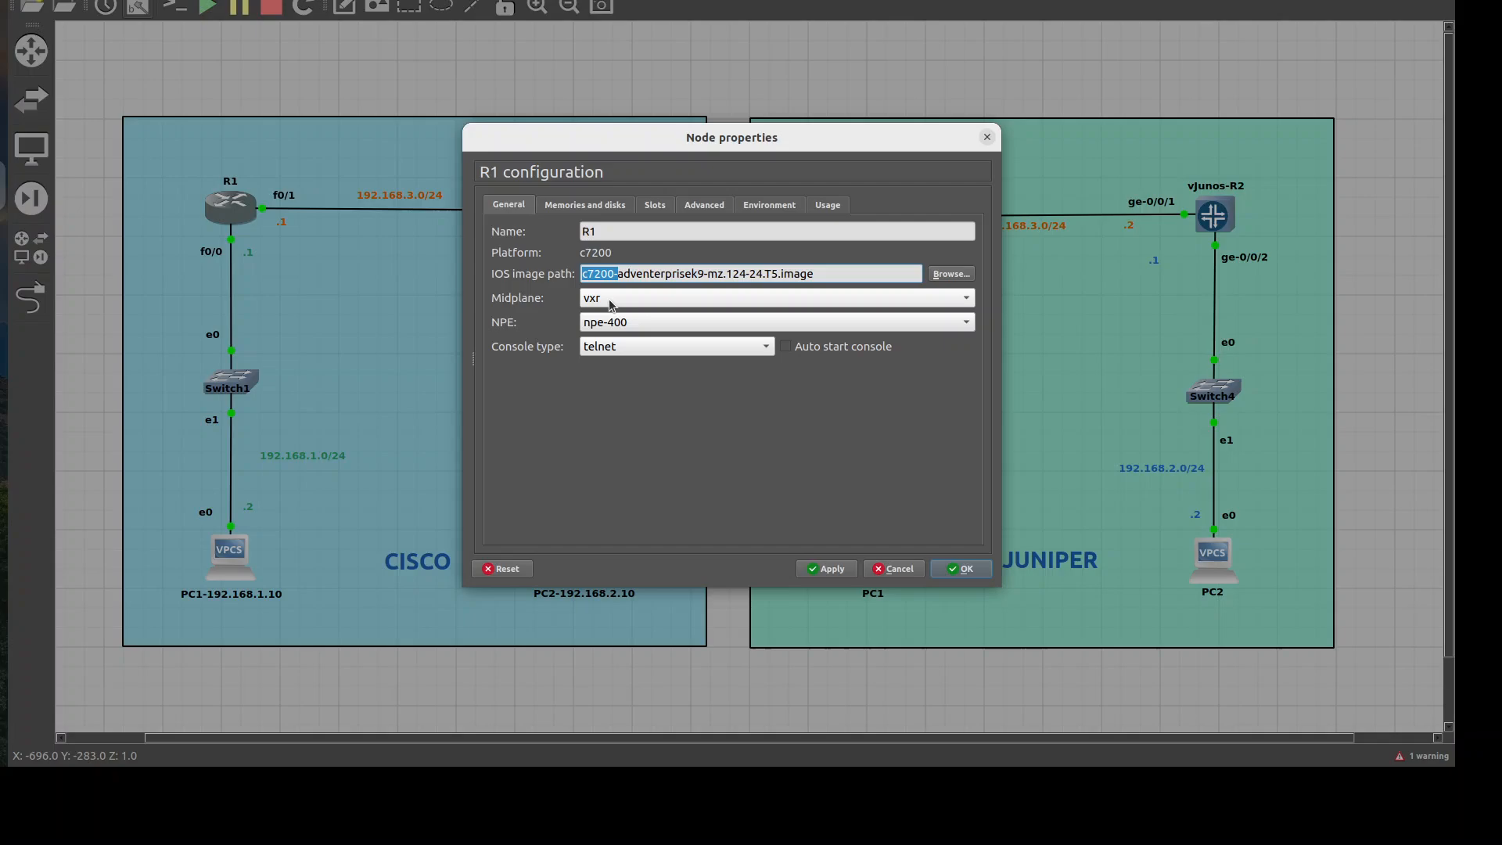
mouse_move(633, 308)
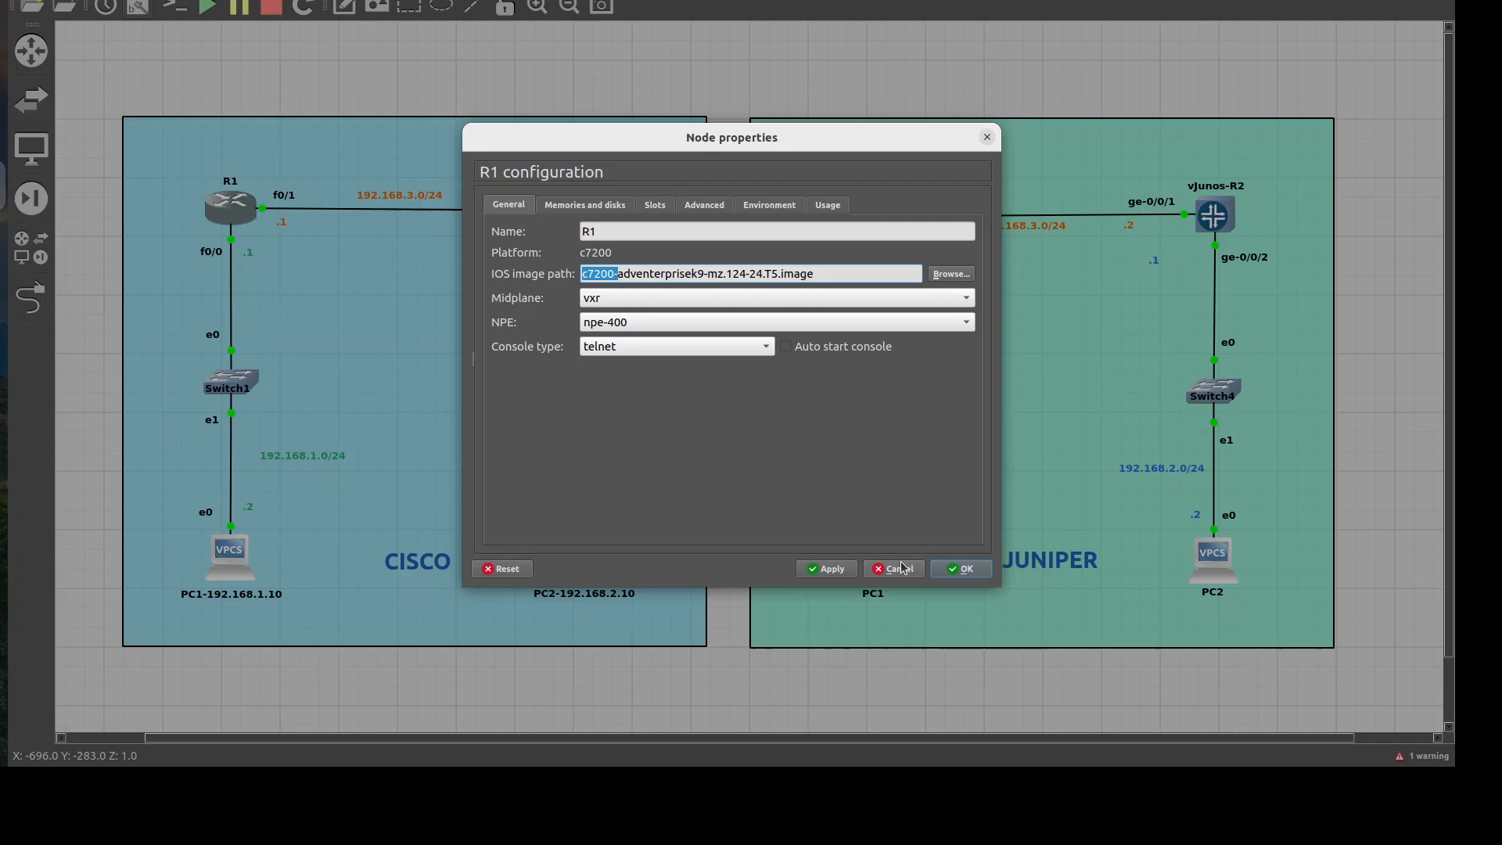
click(898, 568)
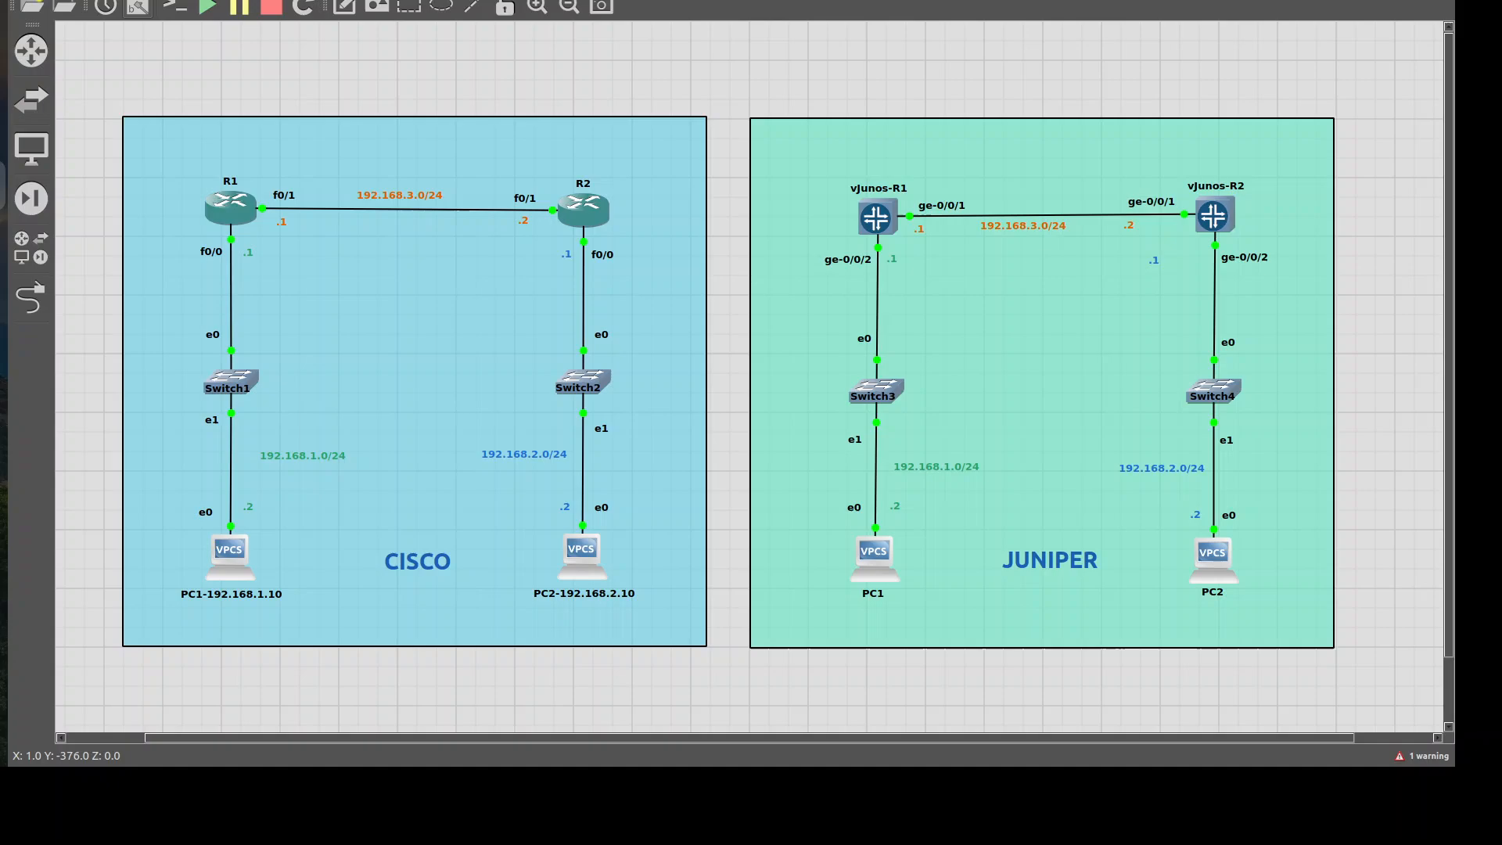
mouse_move(1065, 258)
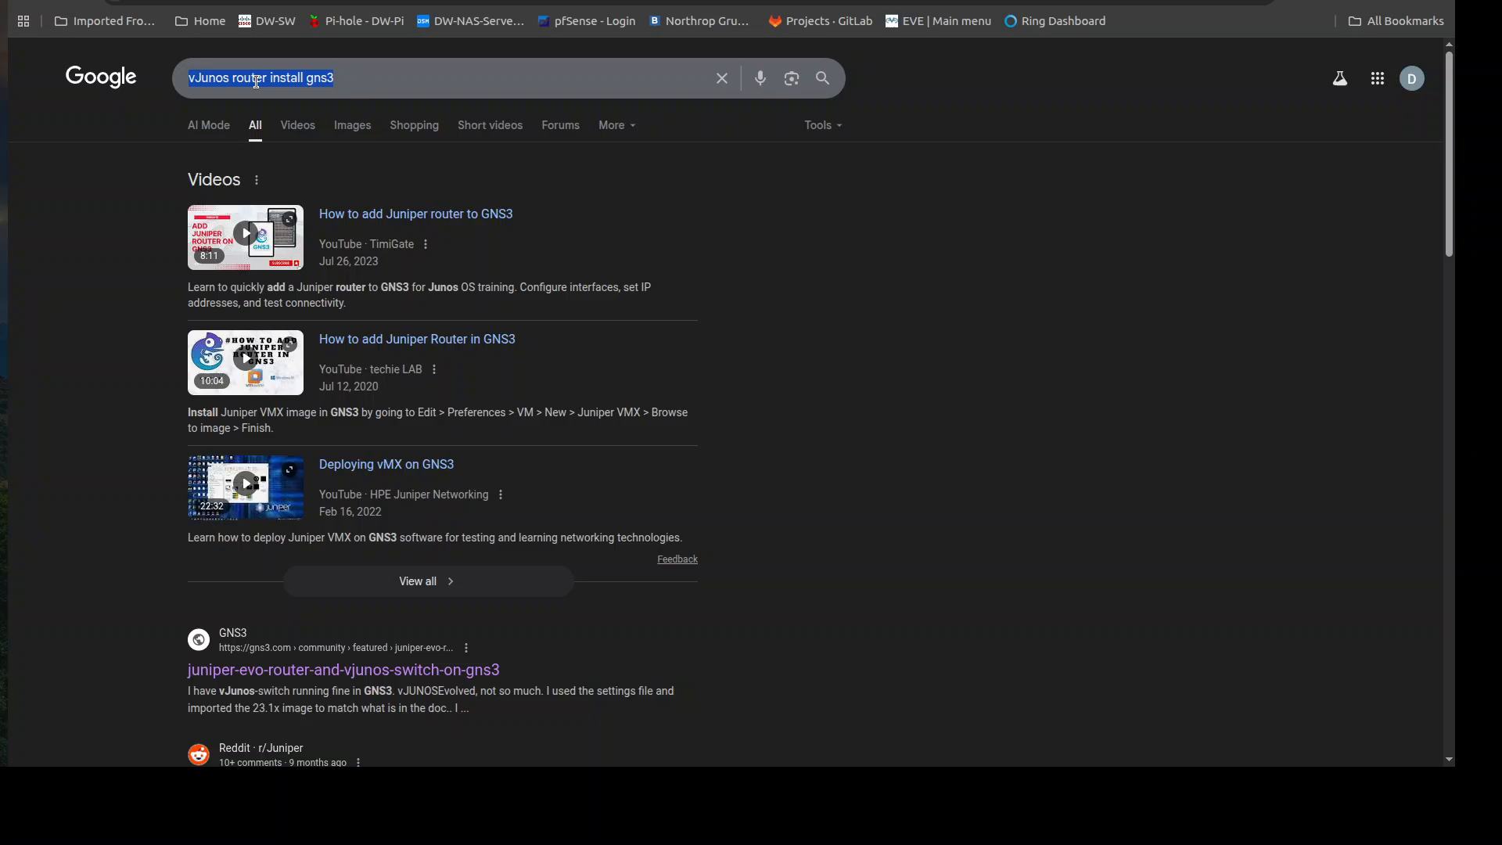
Open the gns3.com community post on Juniper EVO and vJunos routers from the search results.
scroll(down, 3)
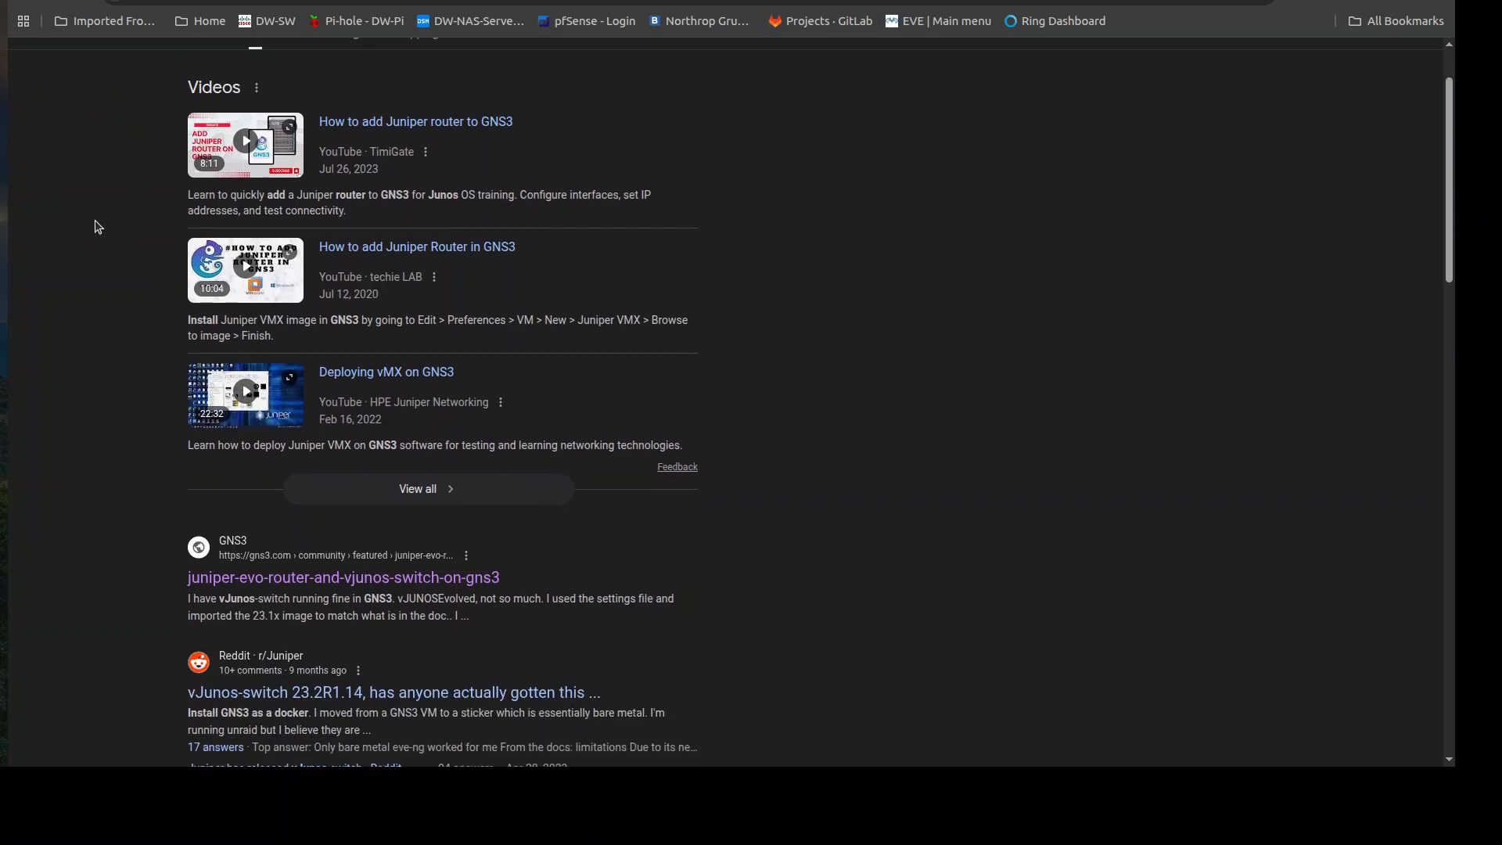
scroll(down, 3)
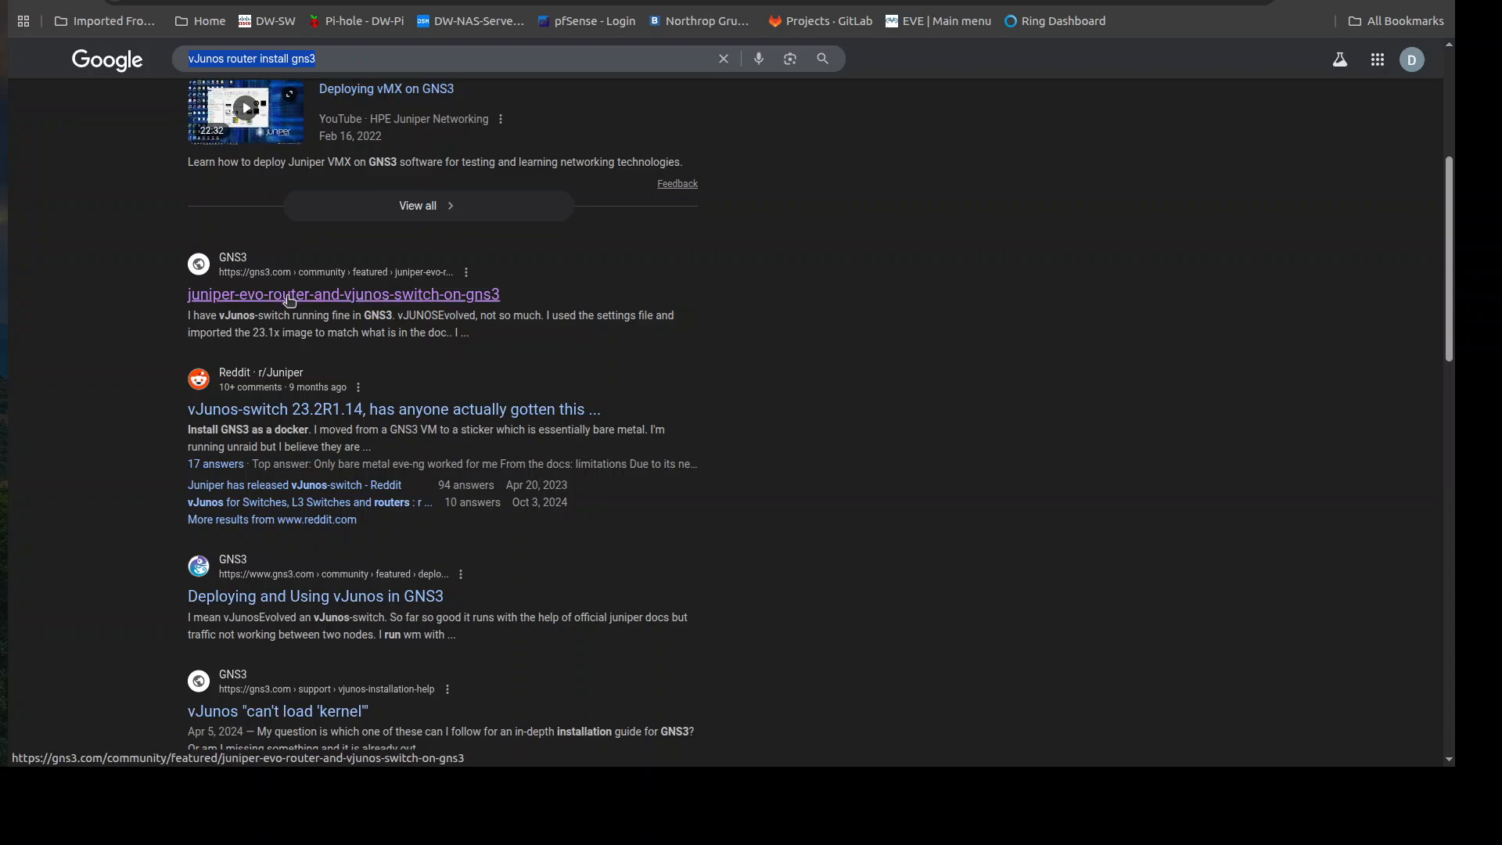
click(343, 294)
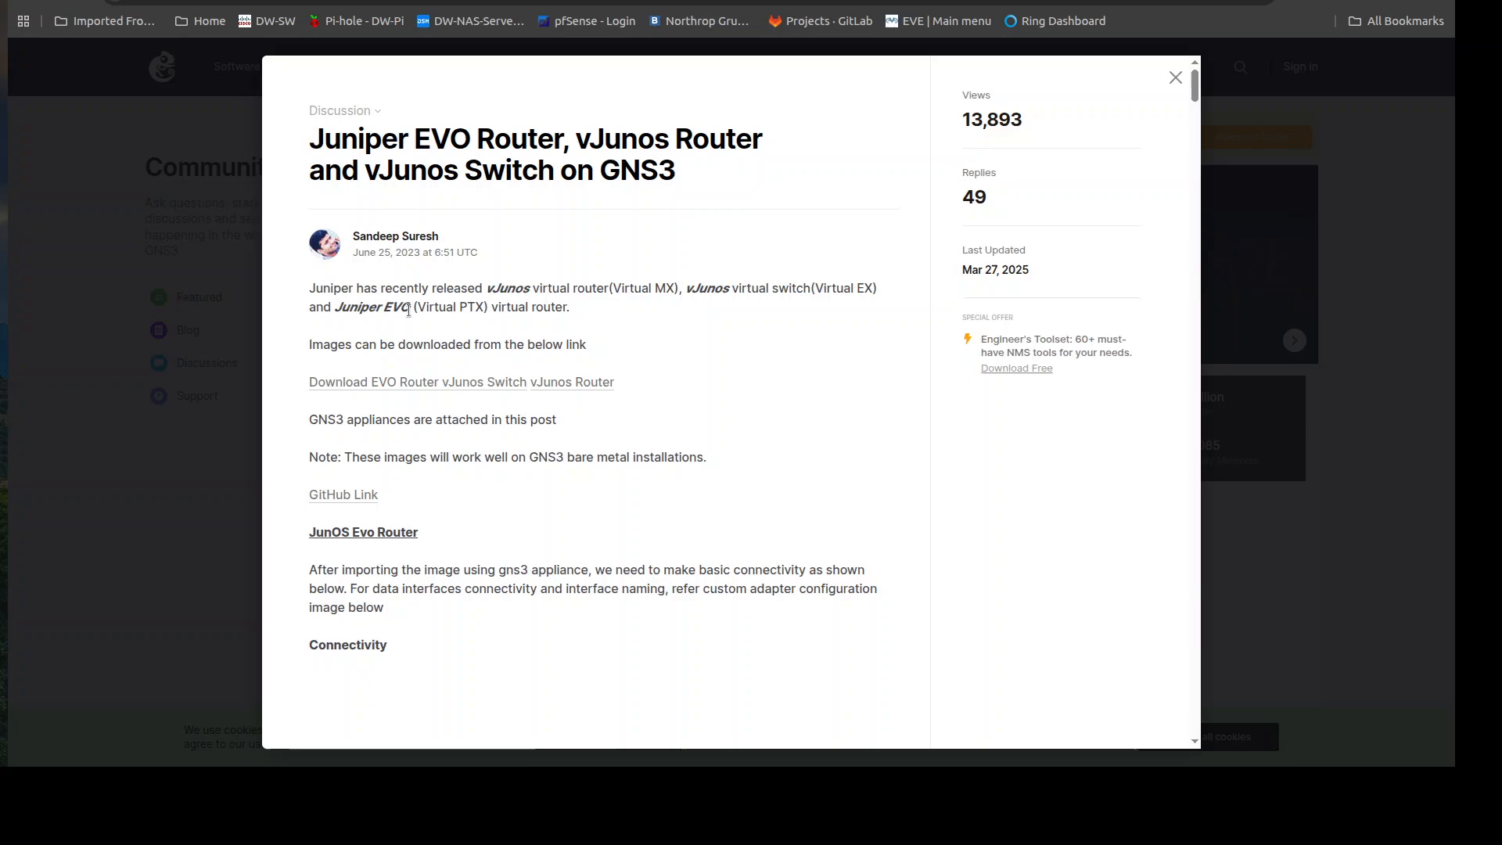
mouse_move(505, 275)
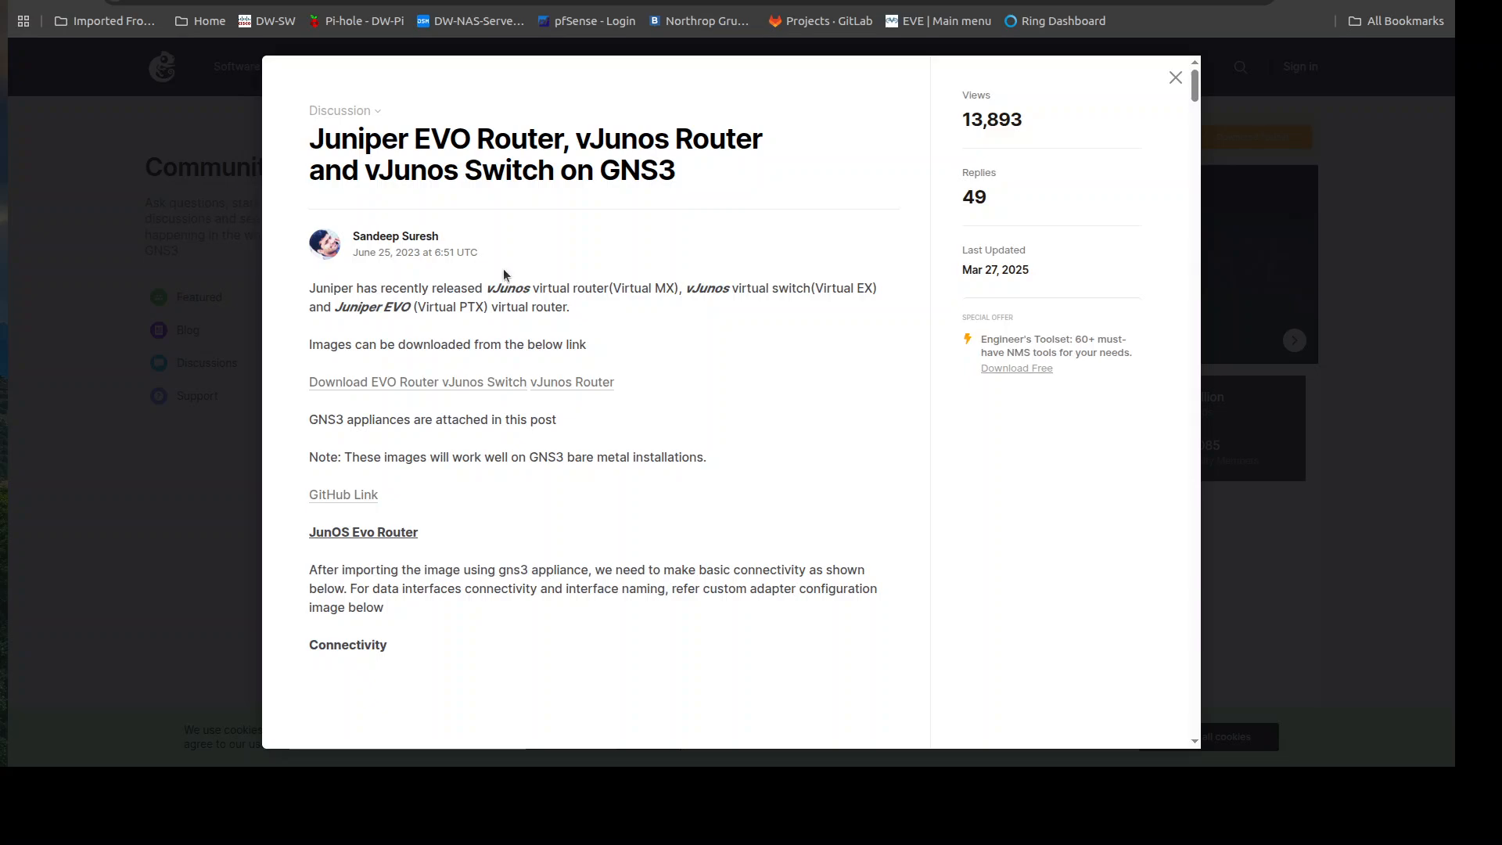
scroll(down, 3)
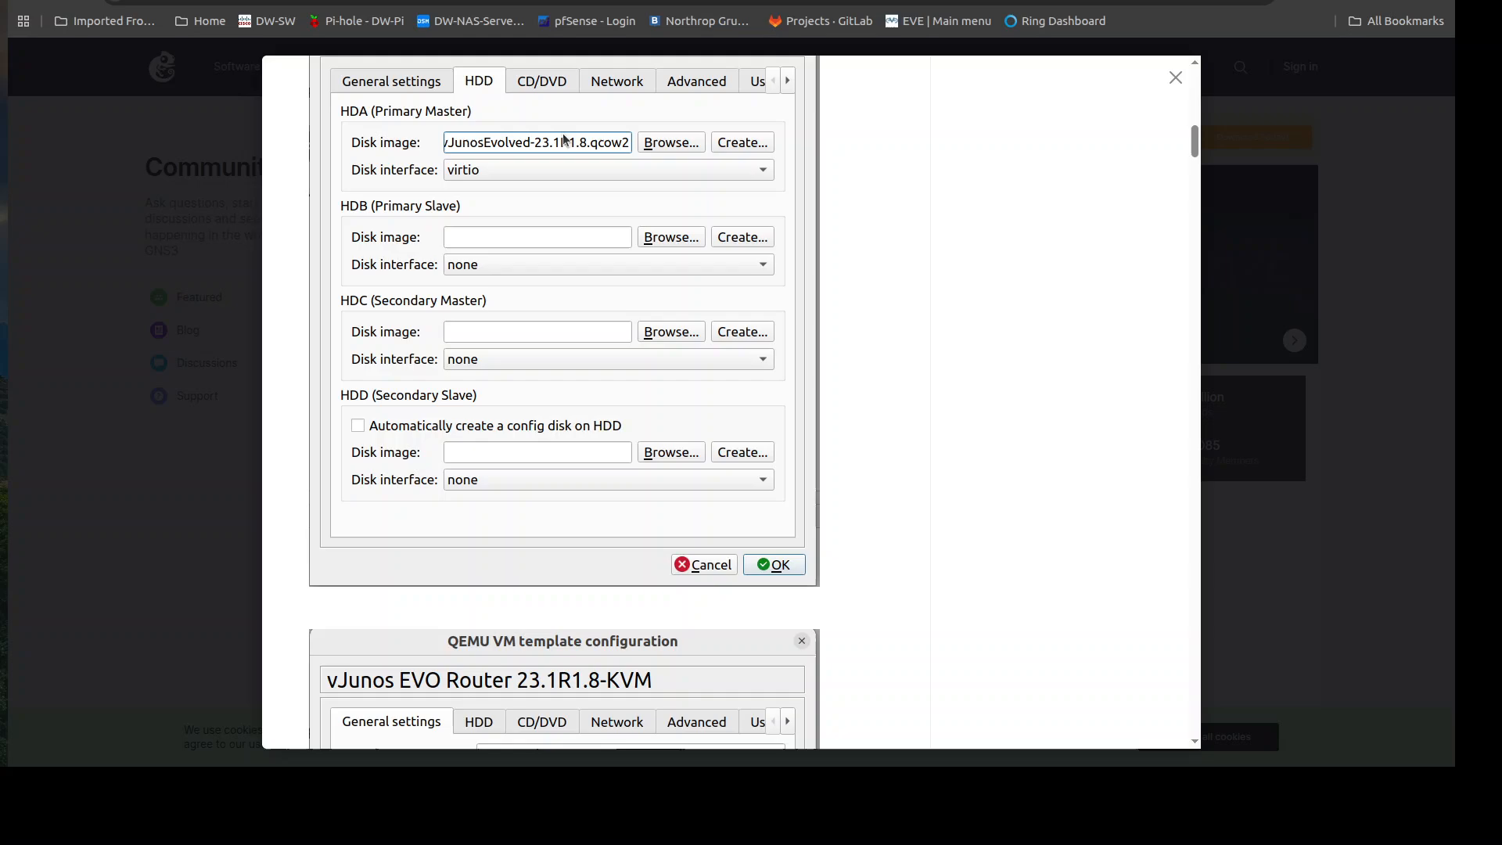
mouse_move(521, 170)
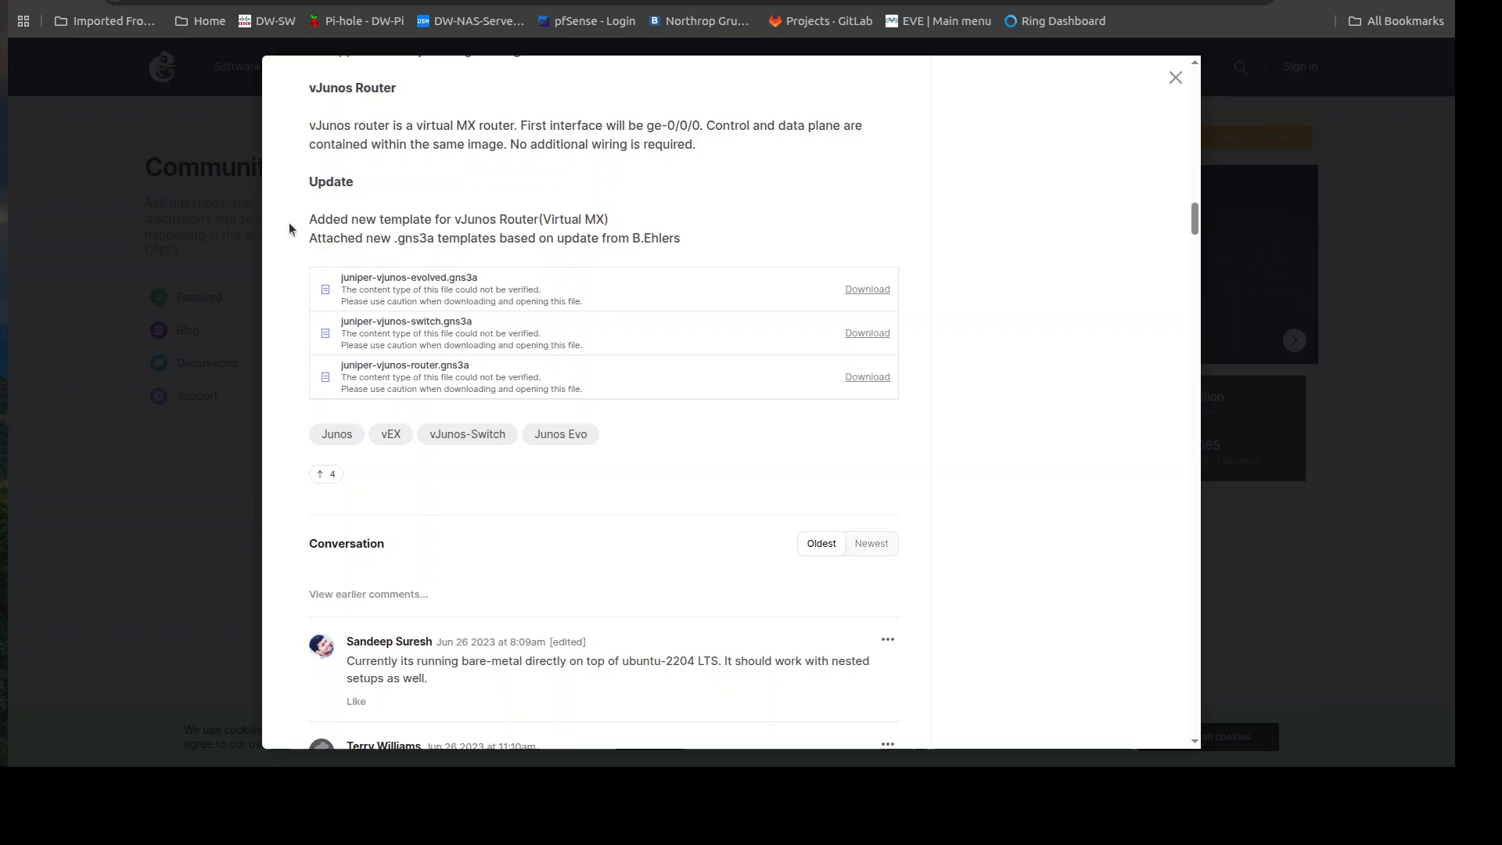
drag(308, 88, 698, 144)
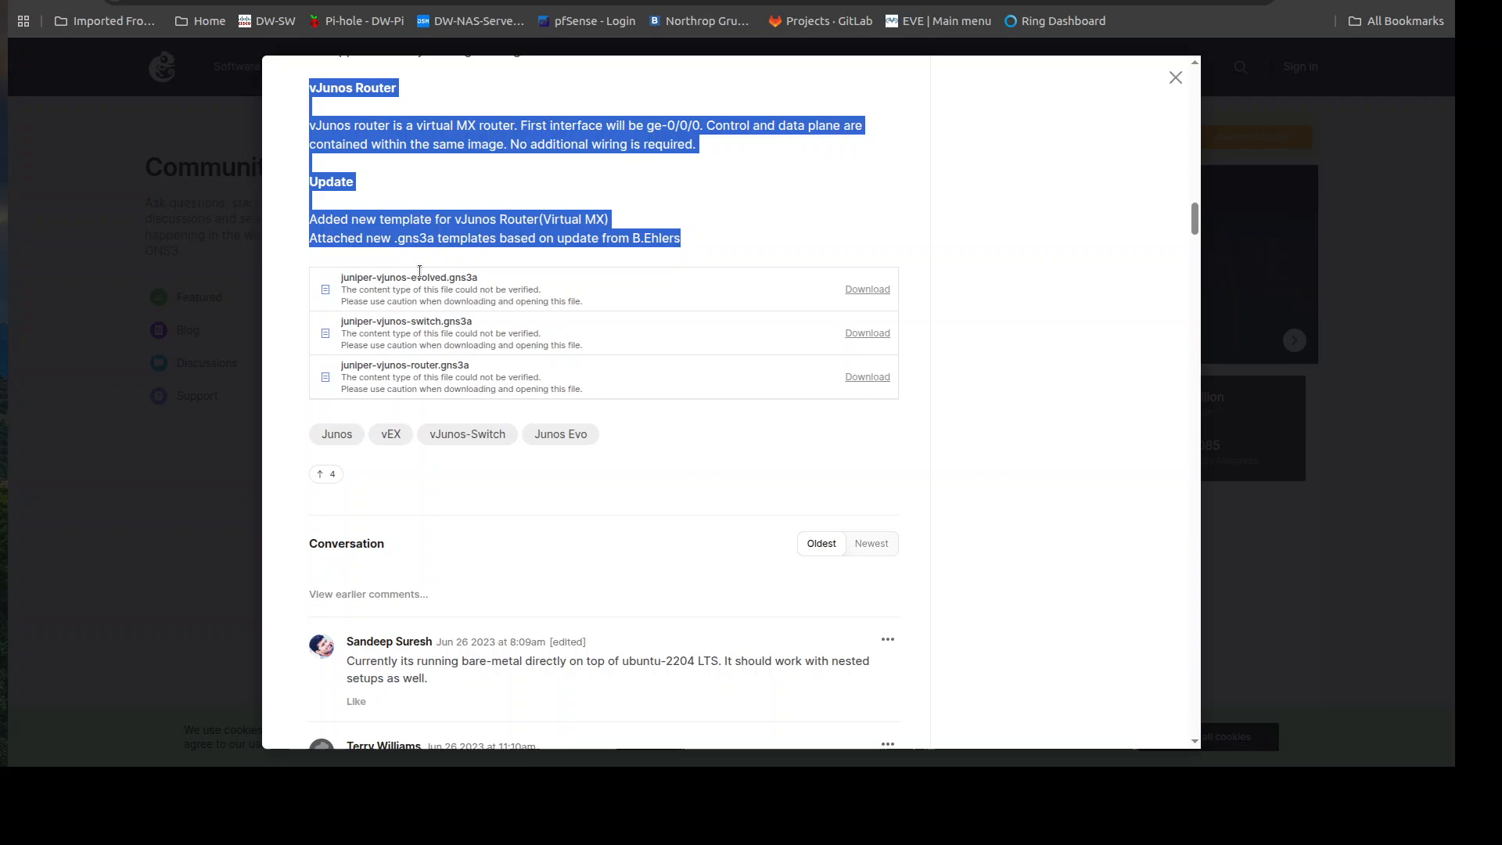
mouse_move(413, 321)
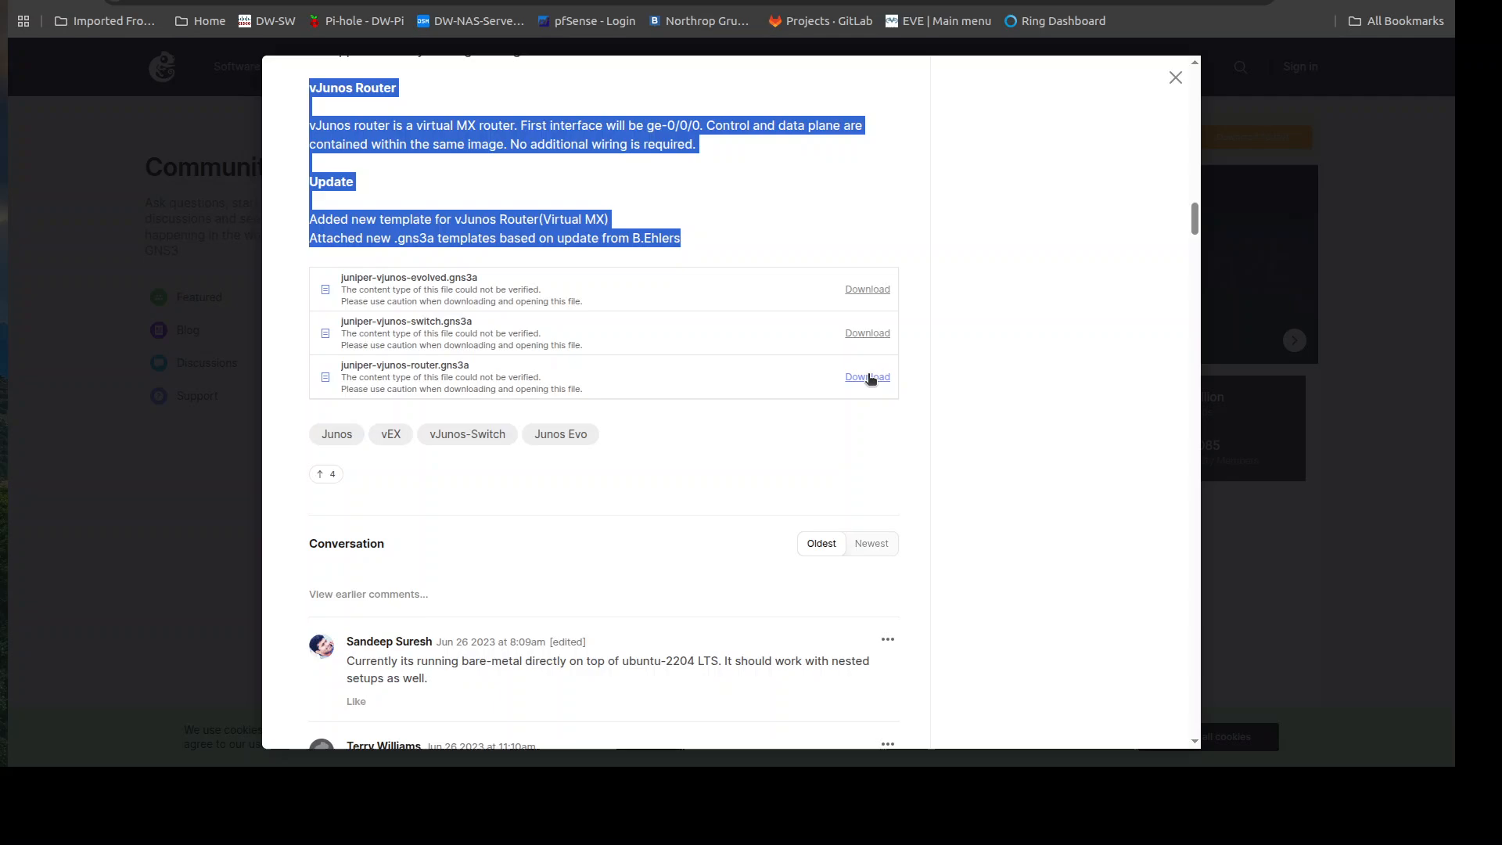
Download the juniper-vjunos-router.gns3a appliance template from the community post.
click(867, 377)
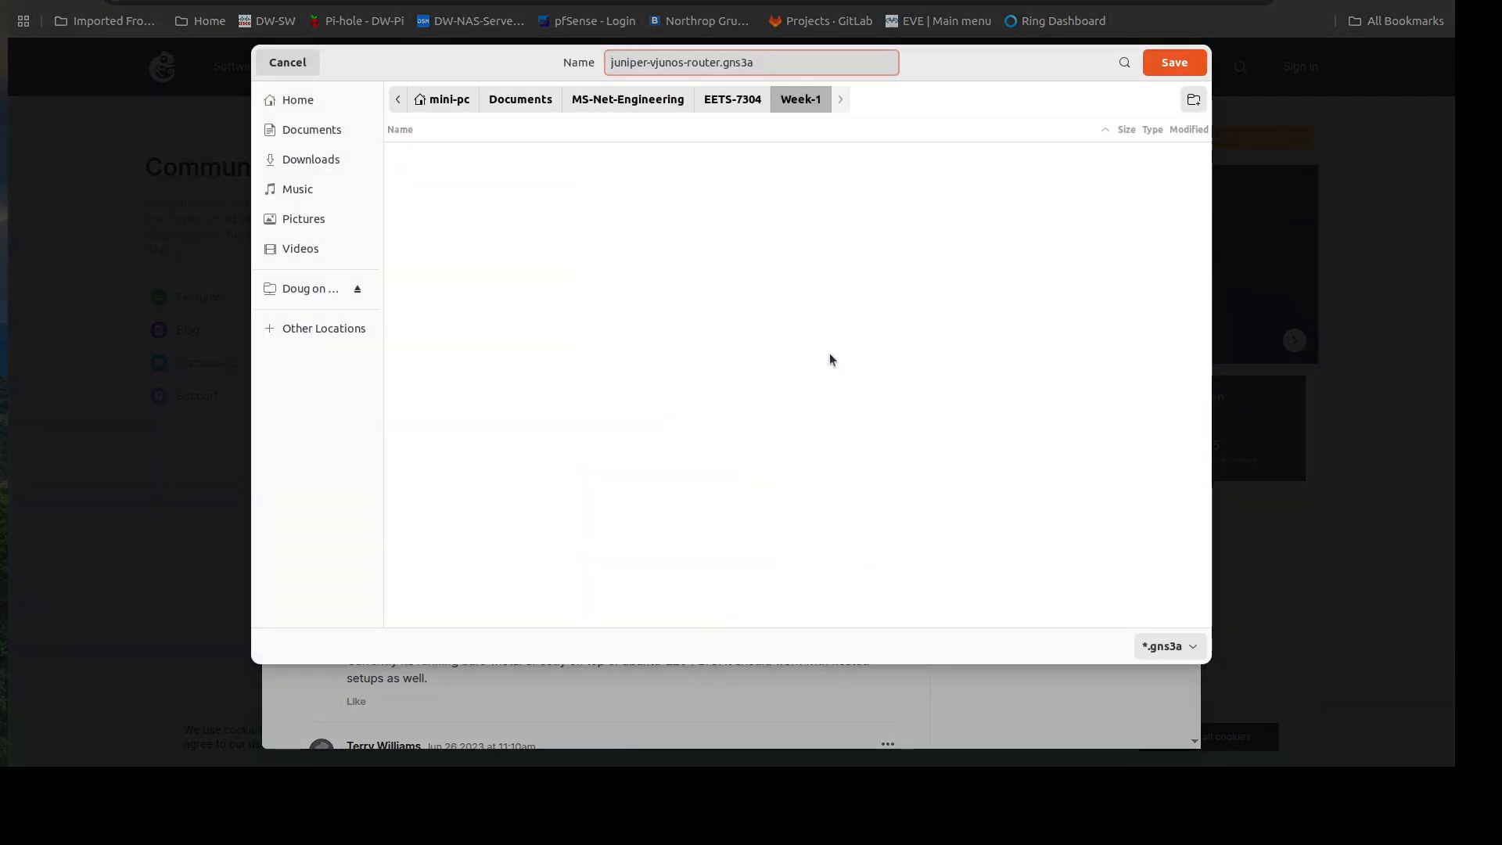
double_click(737, 63)
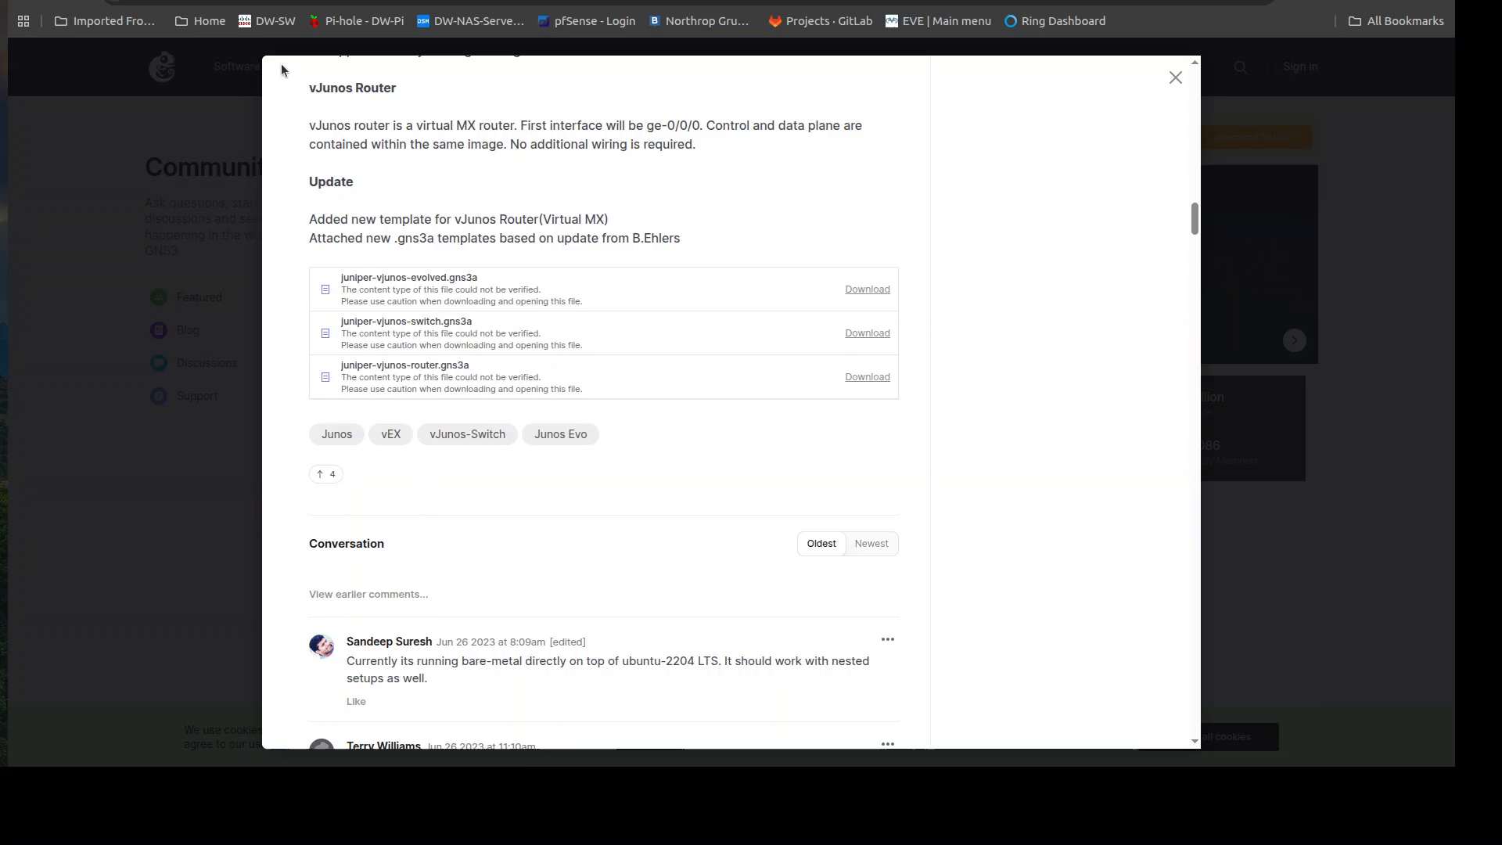
mouse_move(191, 94)
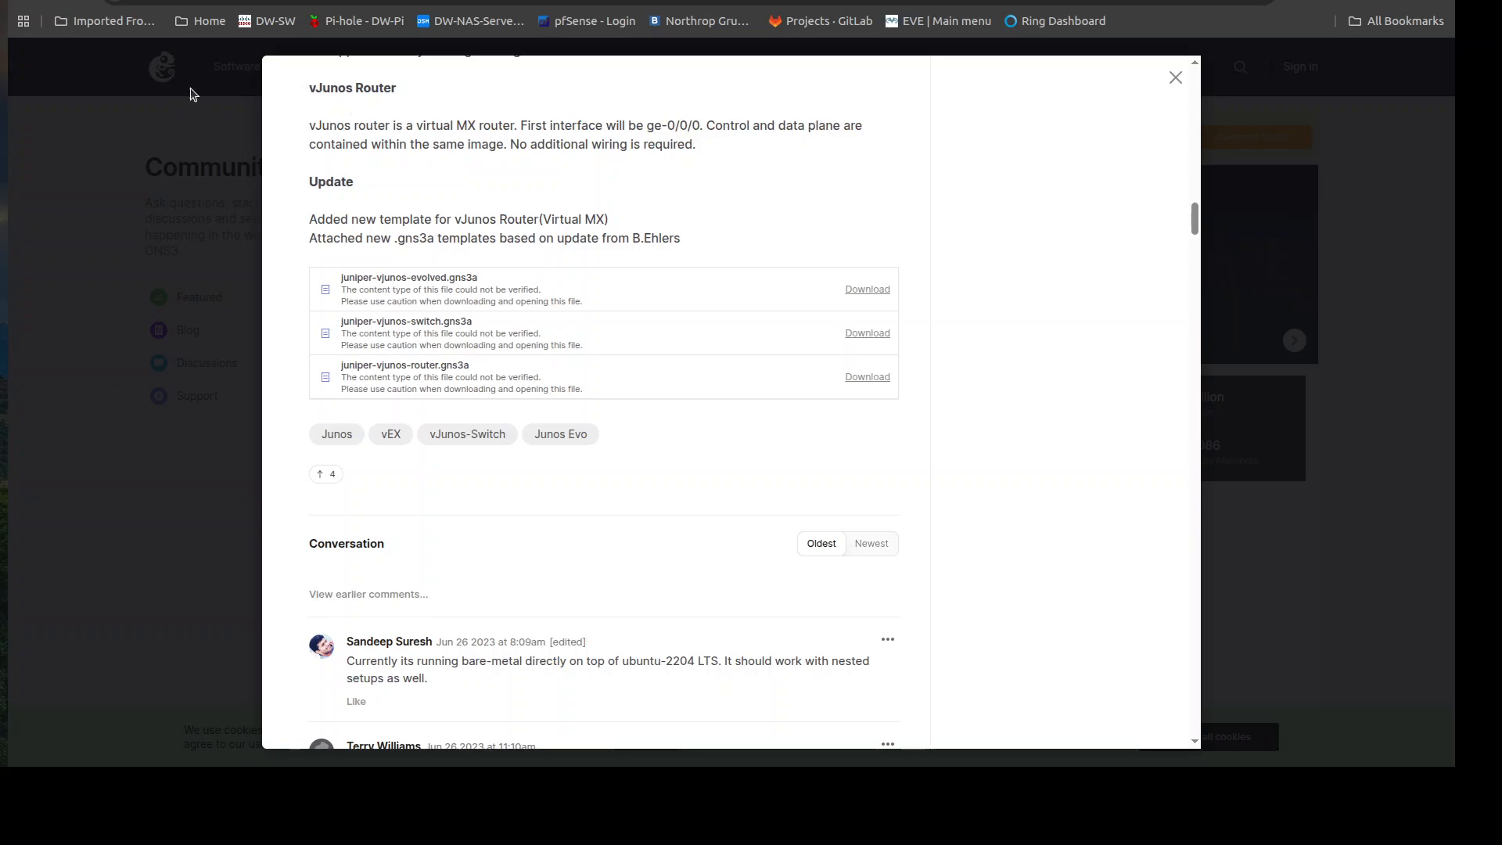
mouse_move(255, 150)
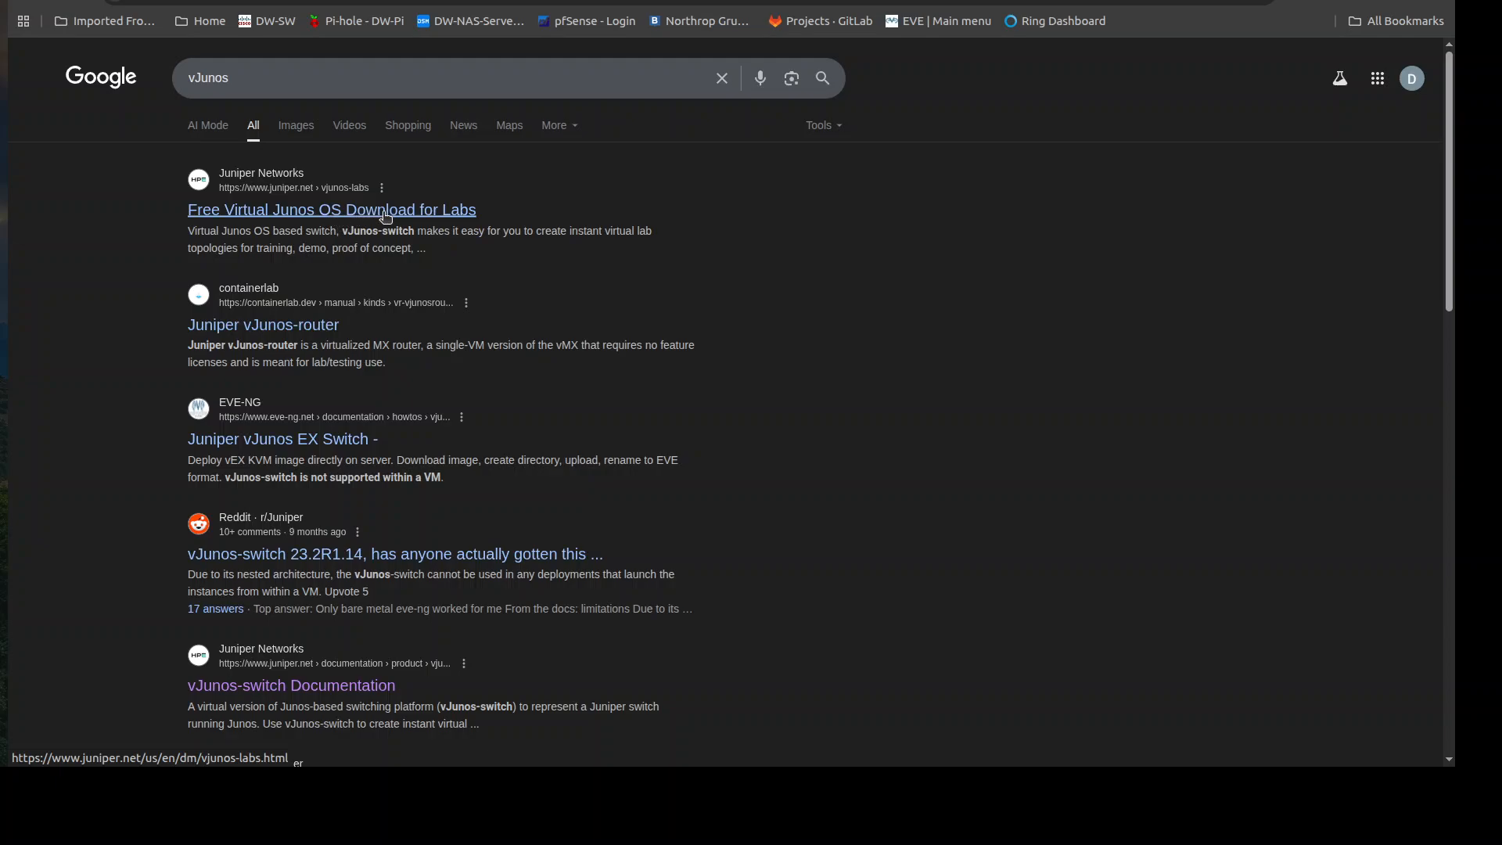
Reach the vJunos-router downloads from Juniper's free virtual Junos OS labs page.
click(330, 209)
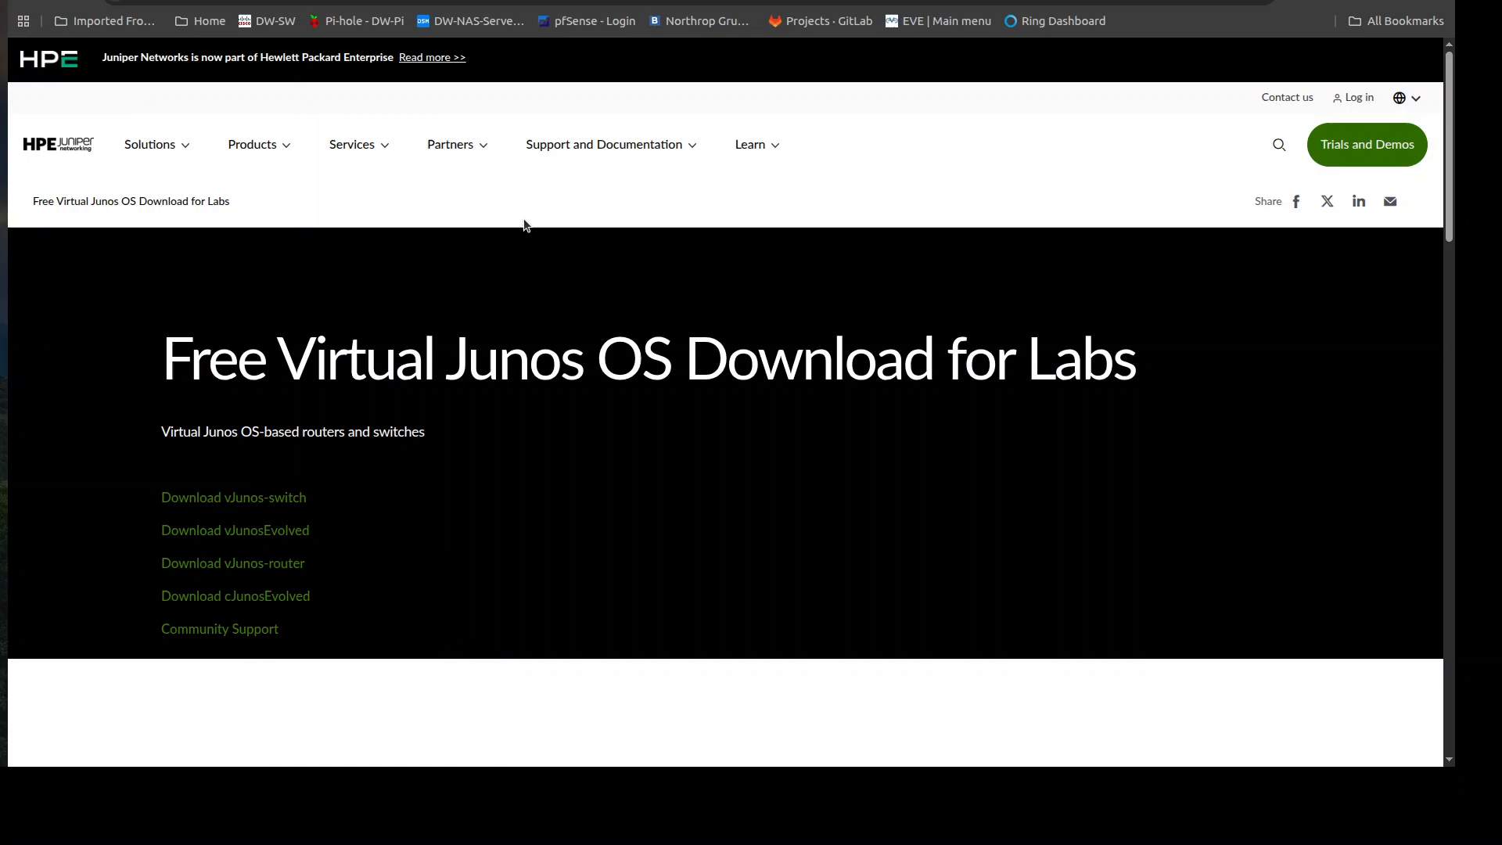
scroll(down, 3)
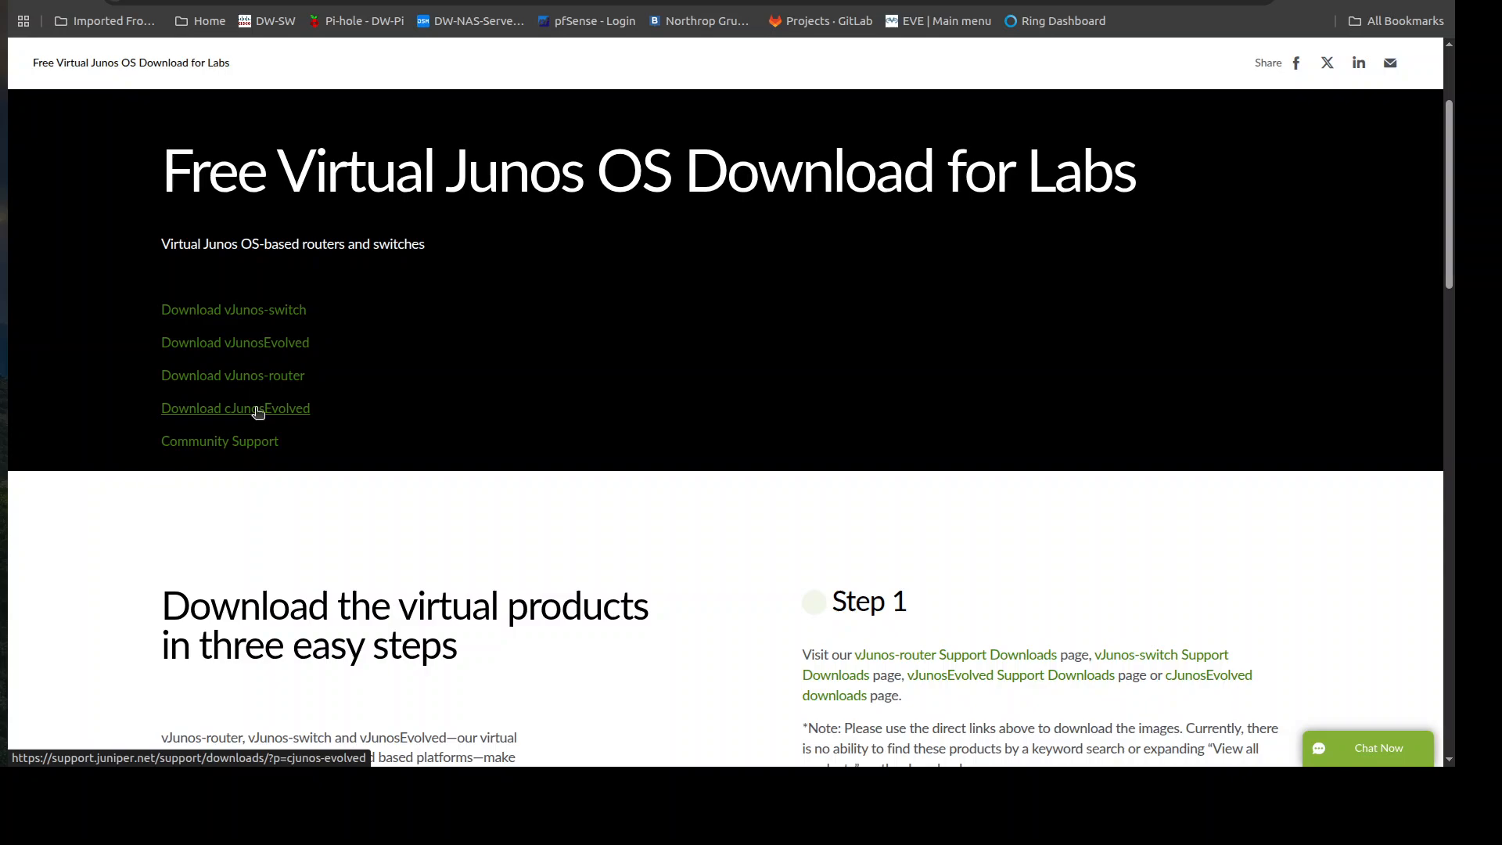
mouse_move(231, 374)
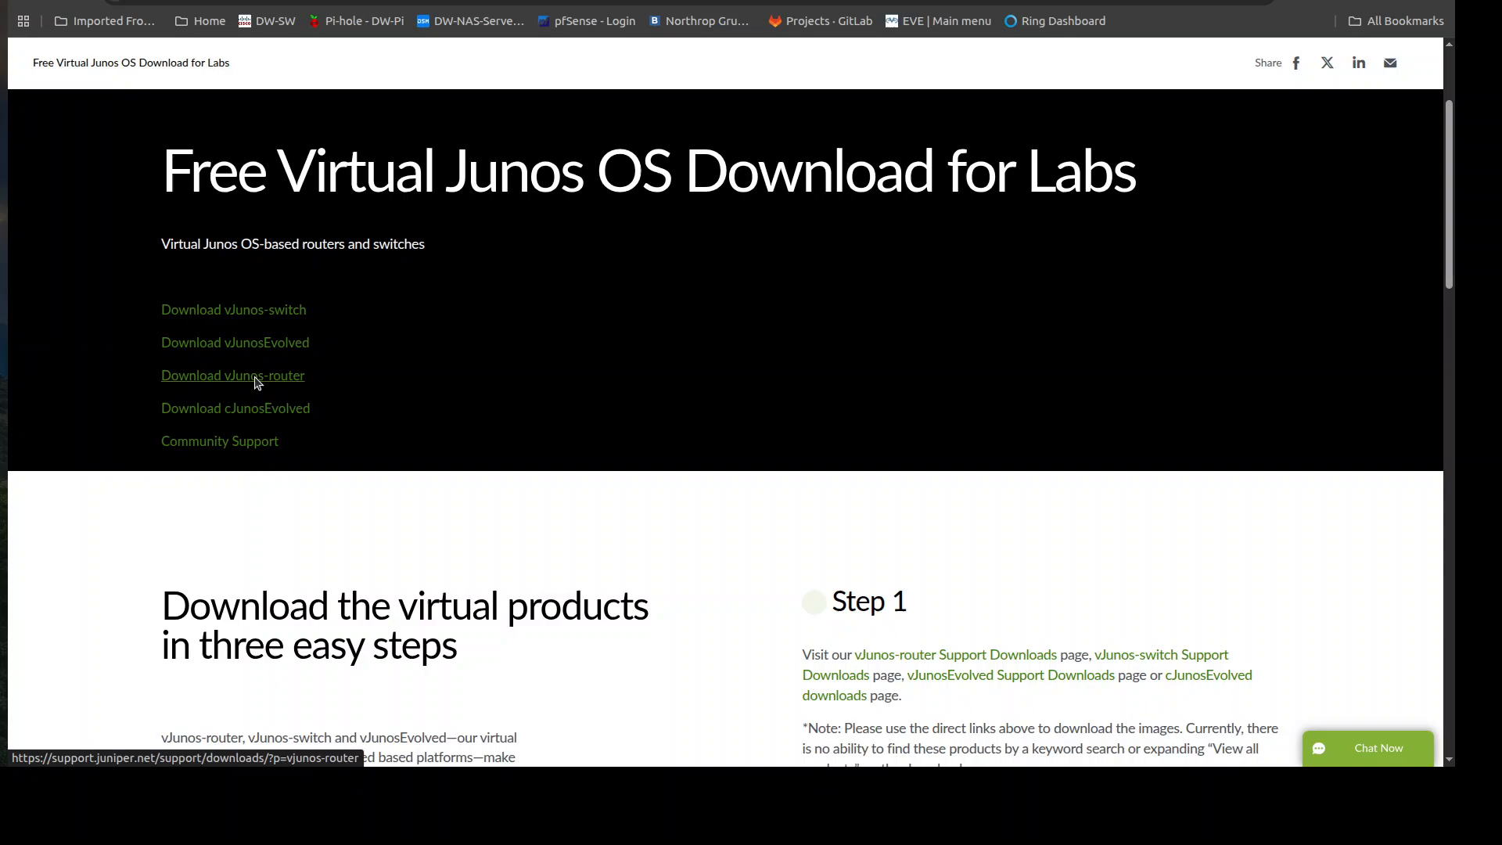
click(233, 374)
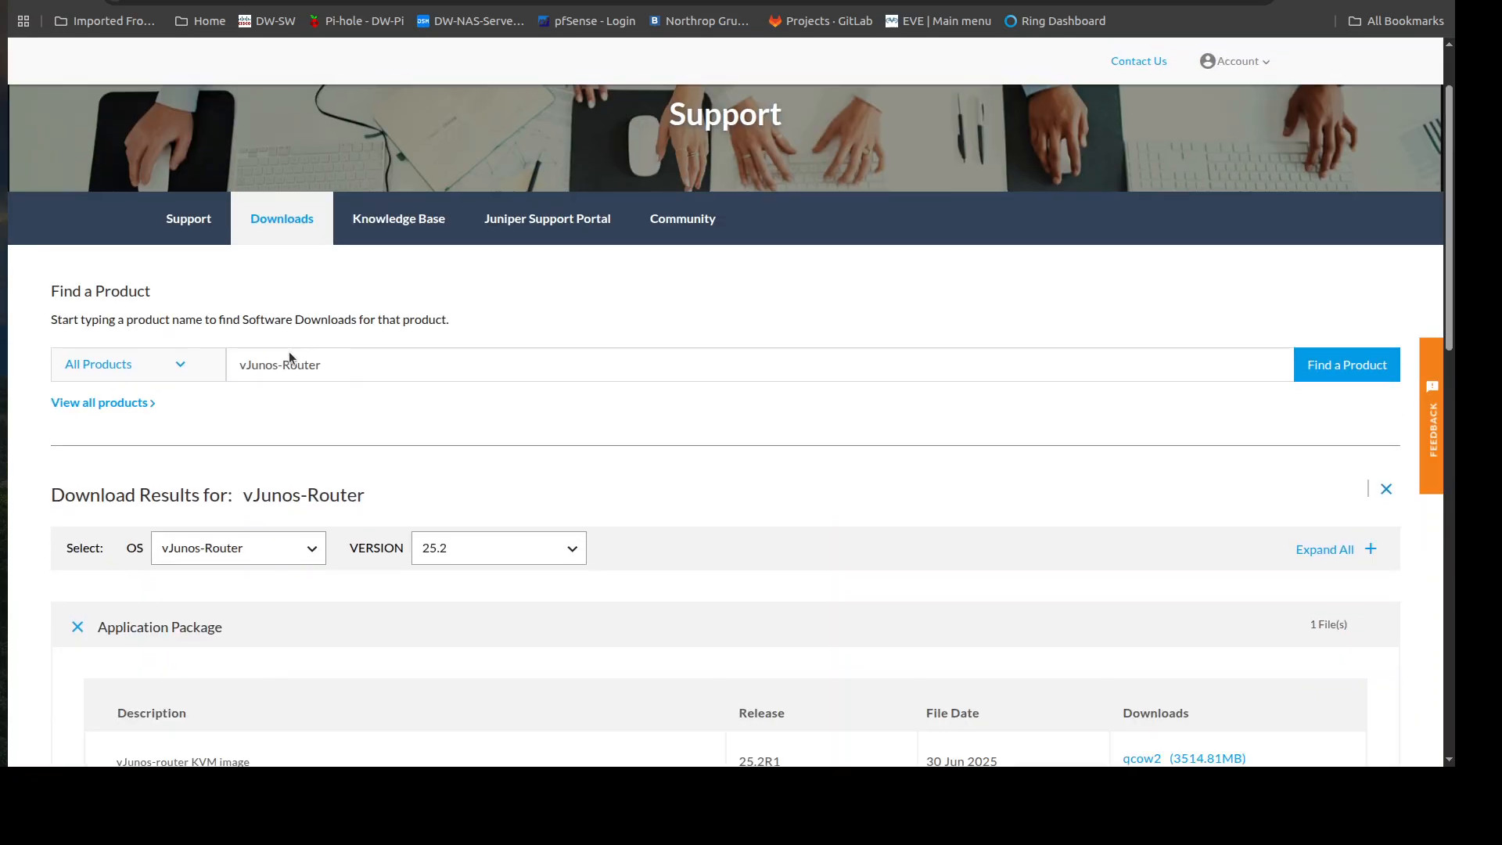
Note release 25.2R1 and download the vJunos-router KVM qcow2 image.
scroll(down, 3)
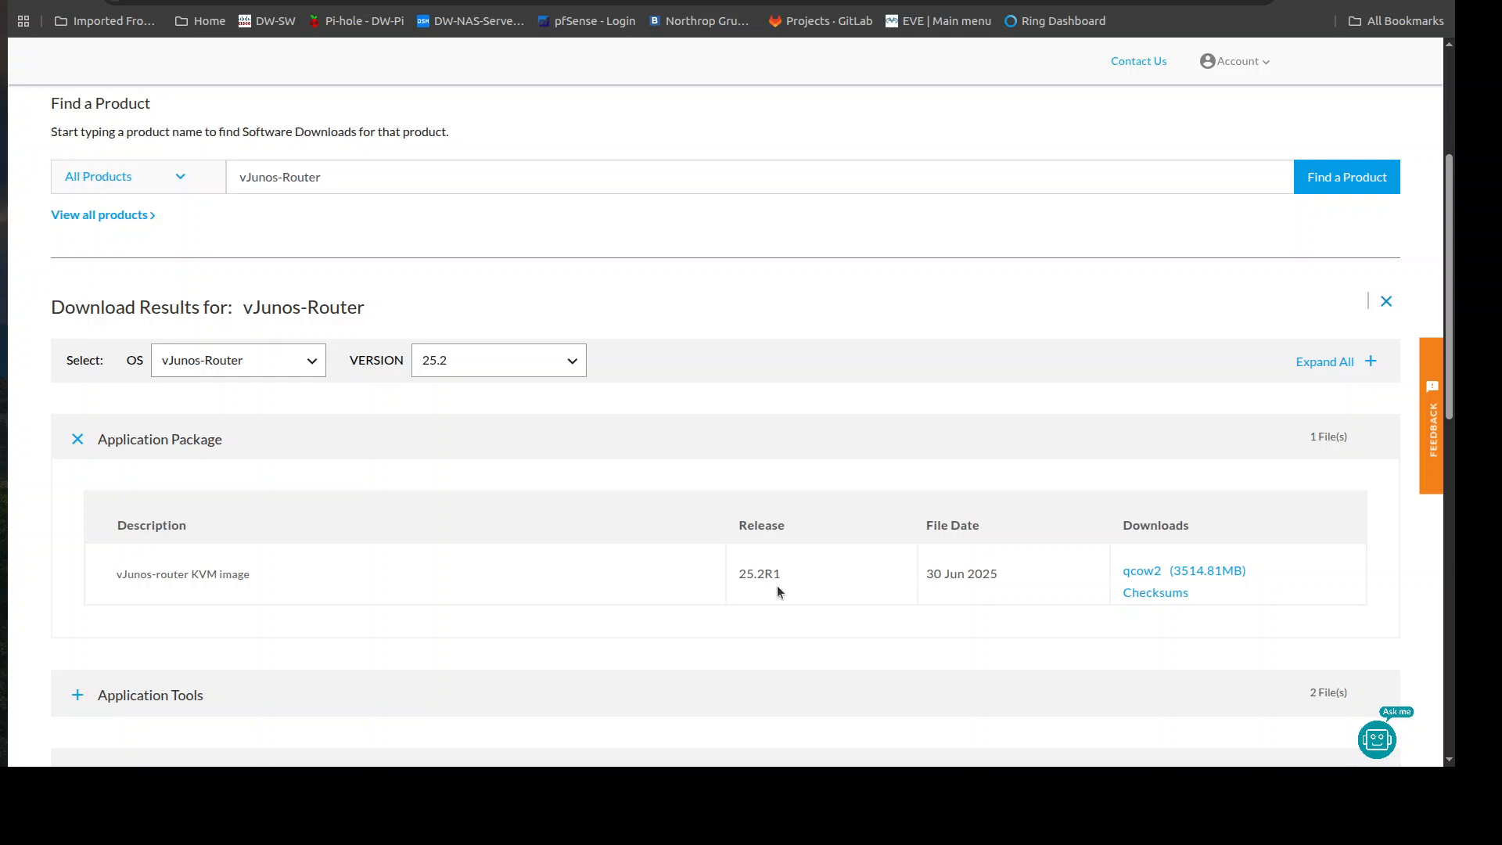
mouse_move(763, 587)
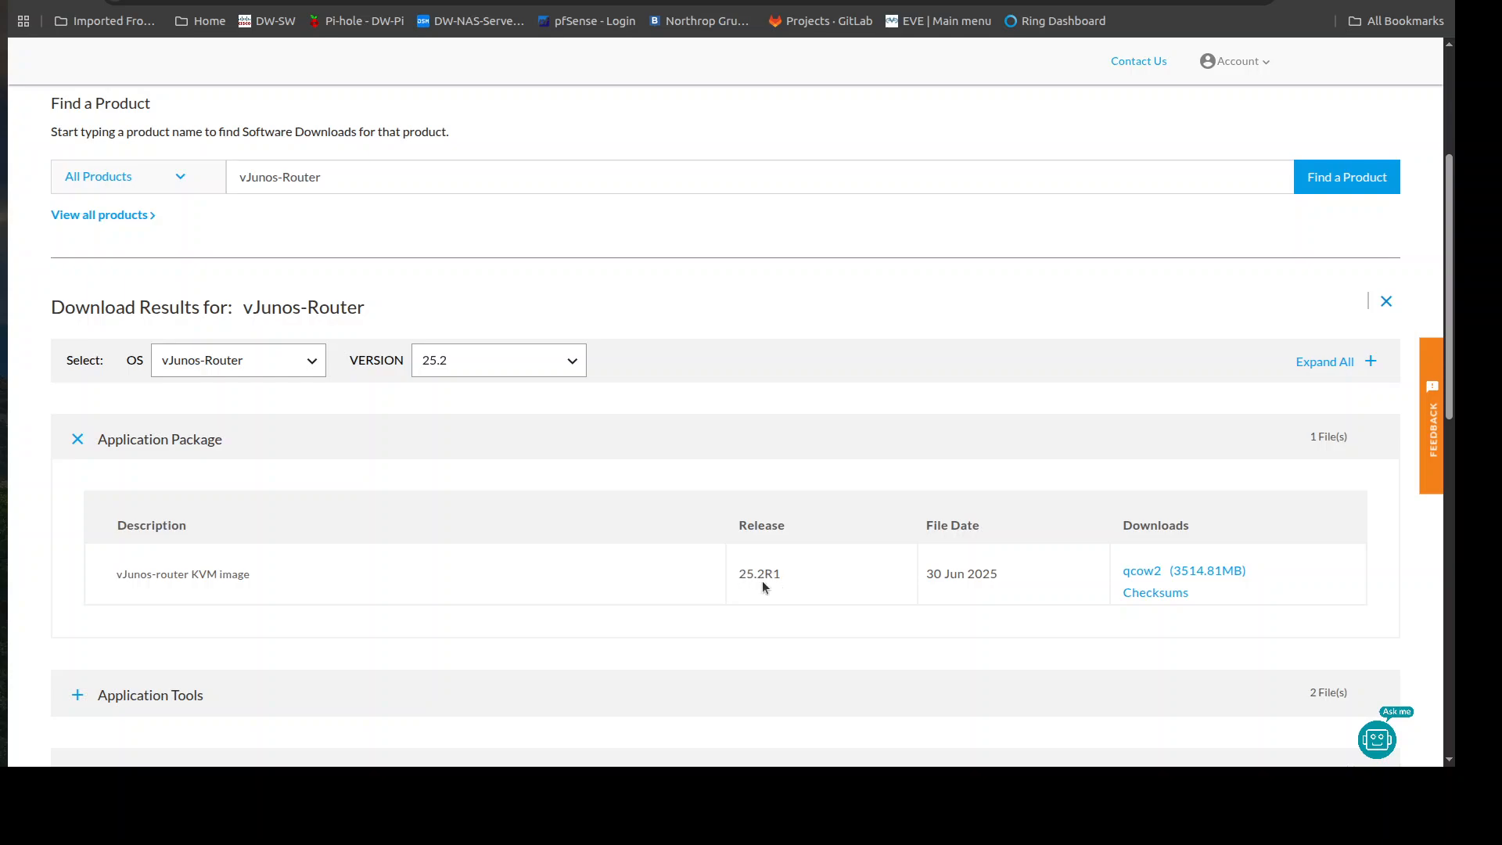
mouse_move(777, 587)
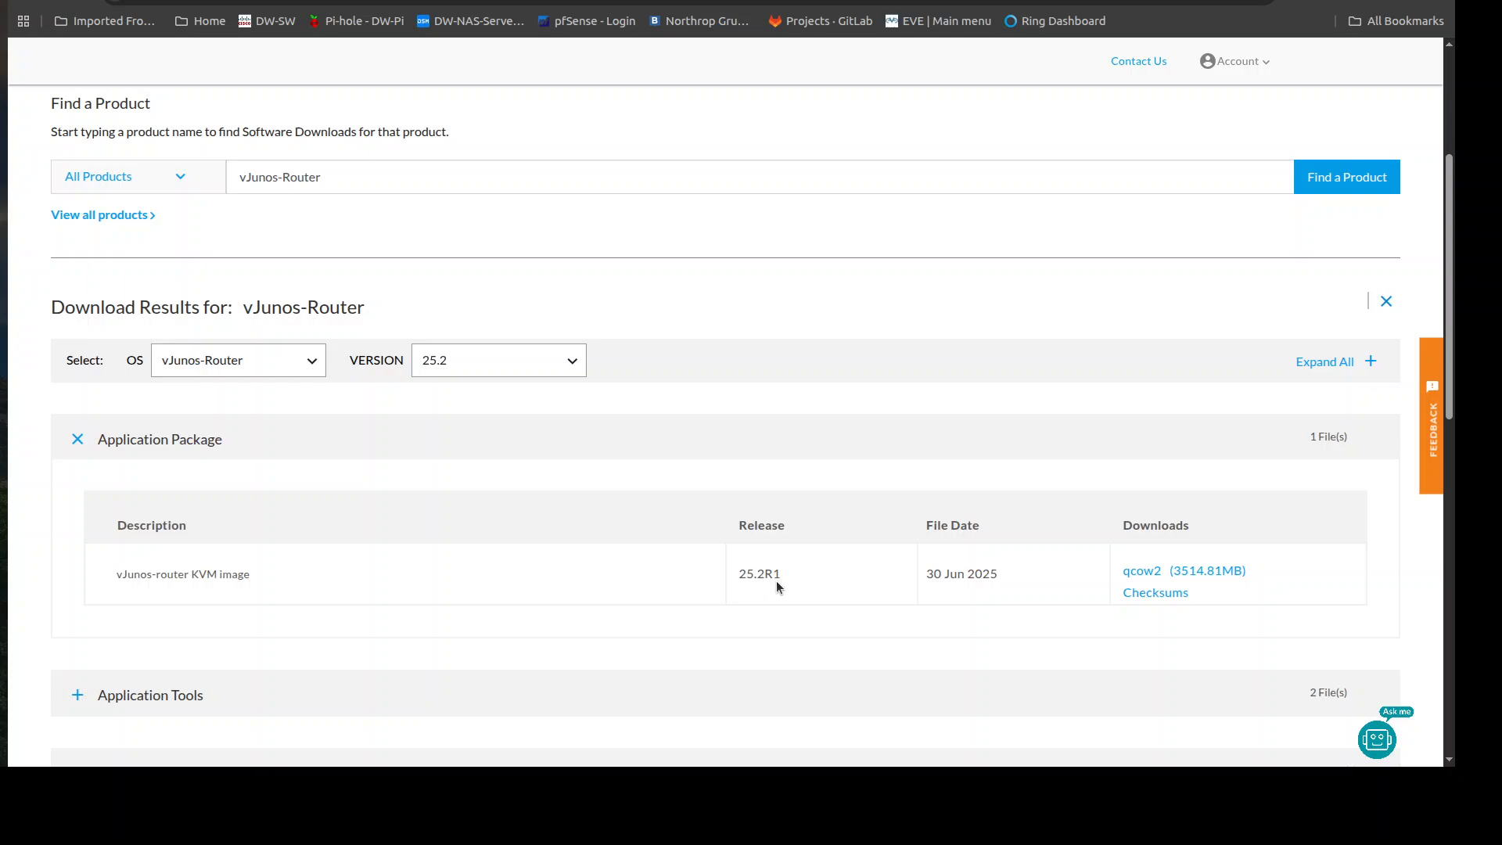
double_click(758, 572)
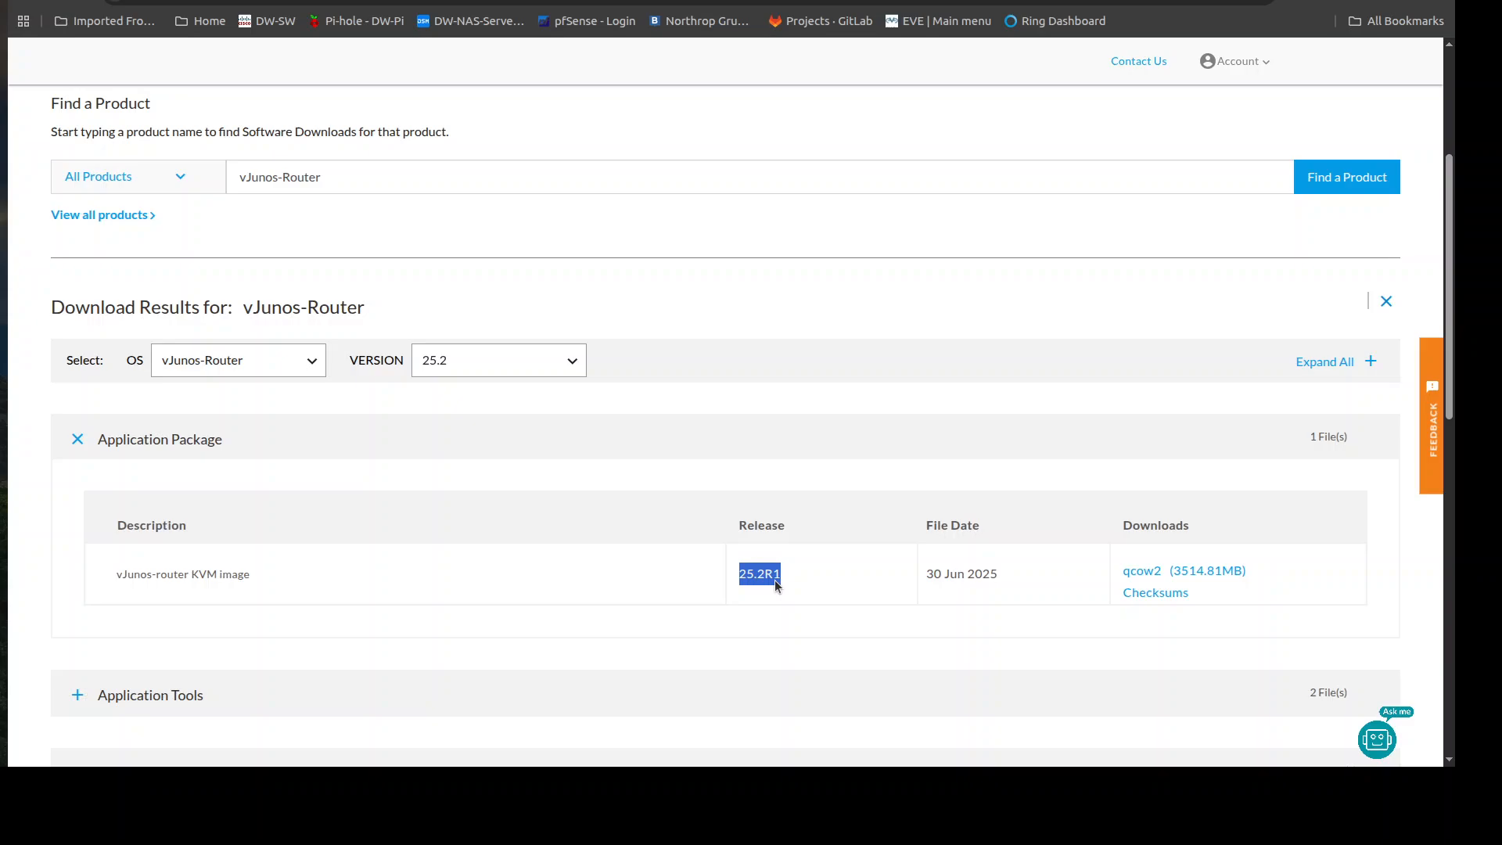
mouse_move(618, 571)
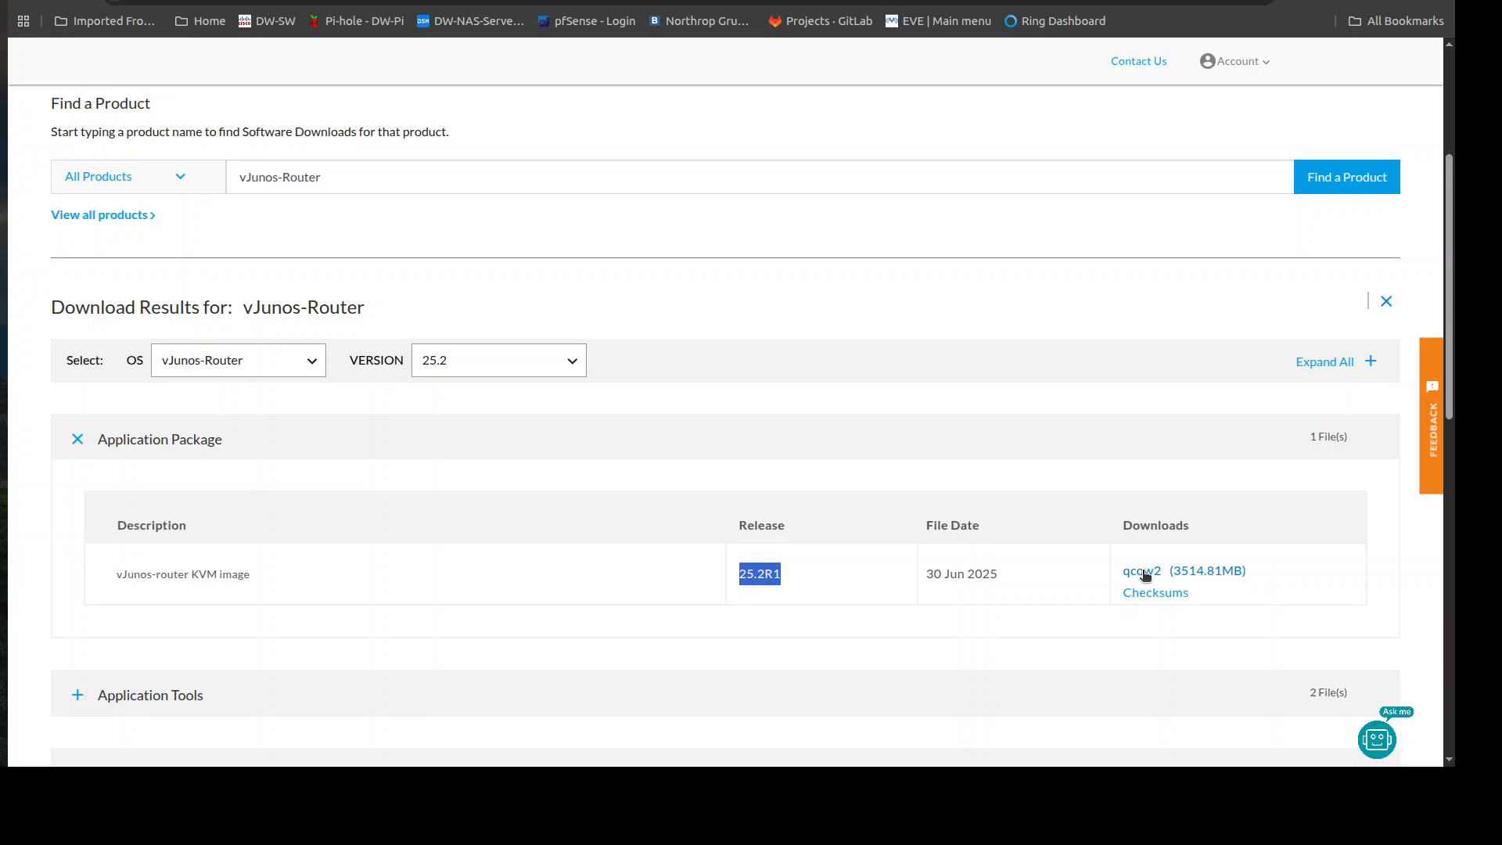
click(1140, 569)
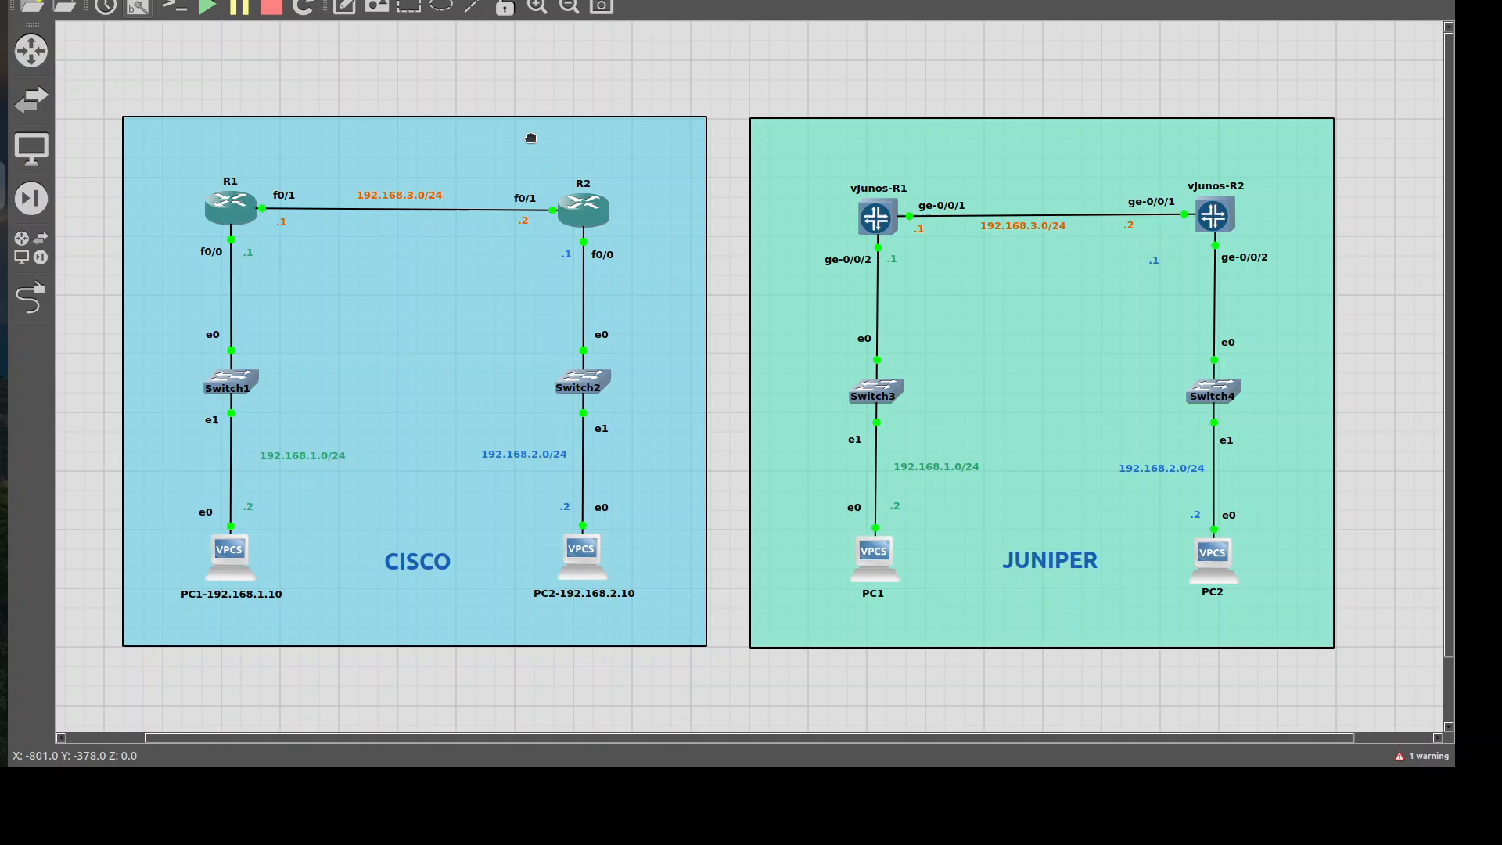
mouse_move(161, 68)
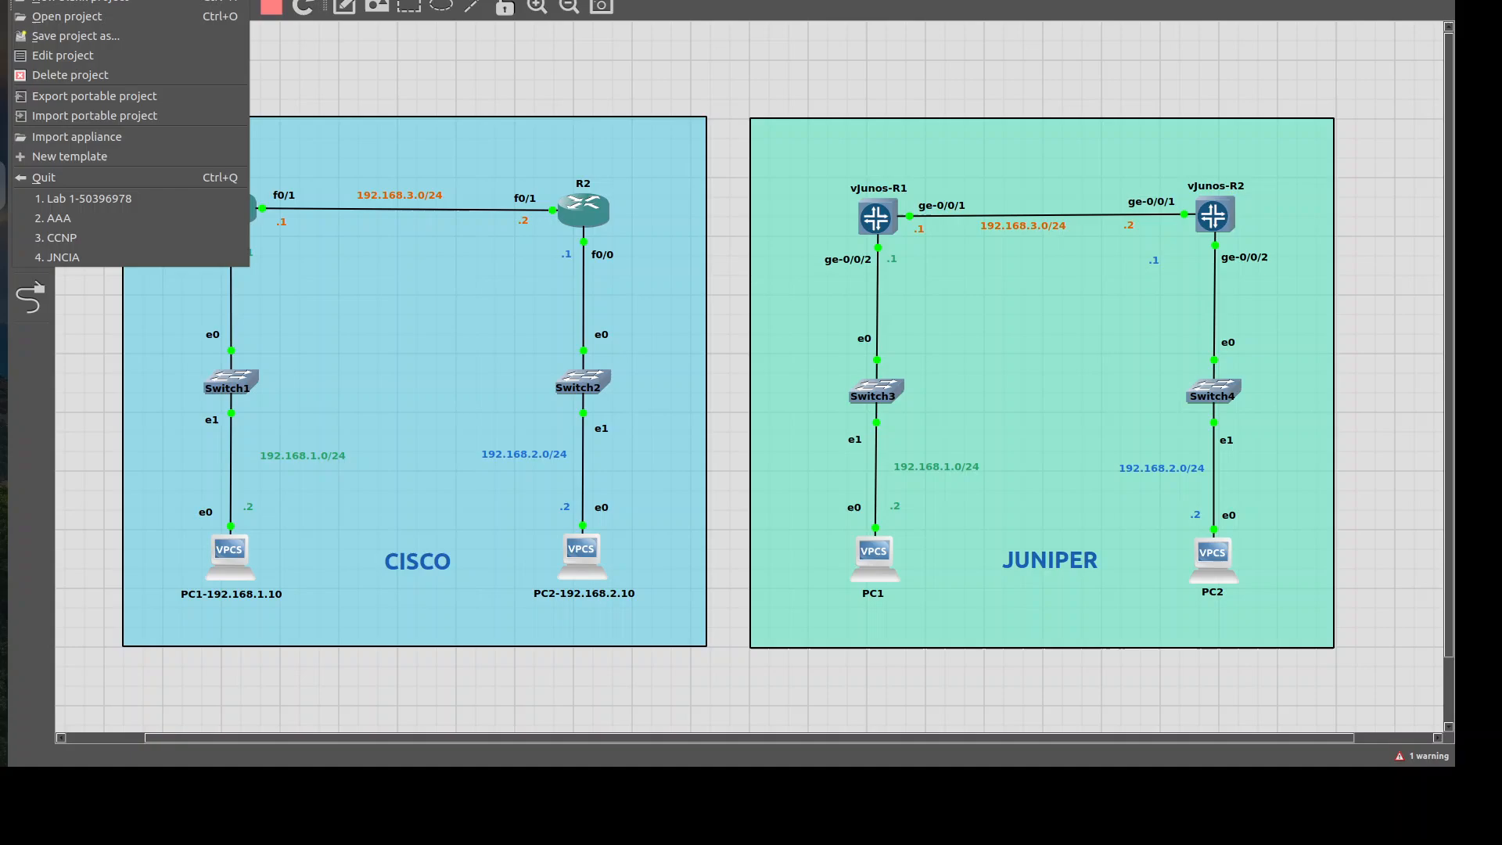
mouse_move(75, 136)
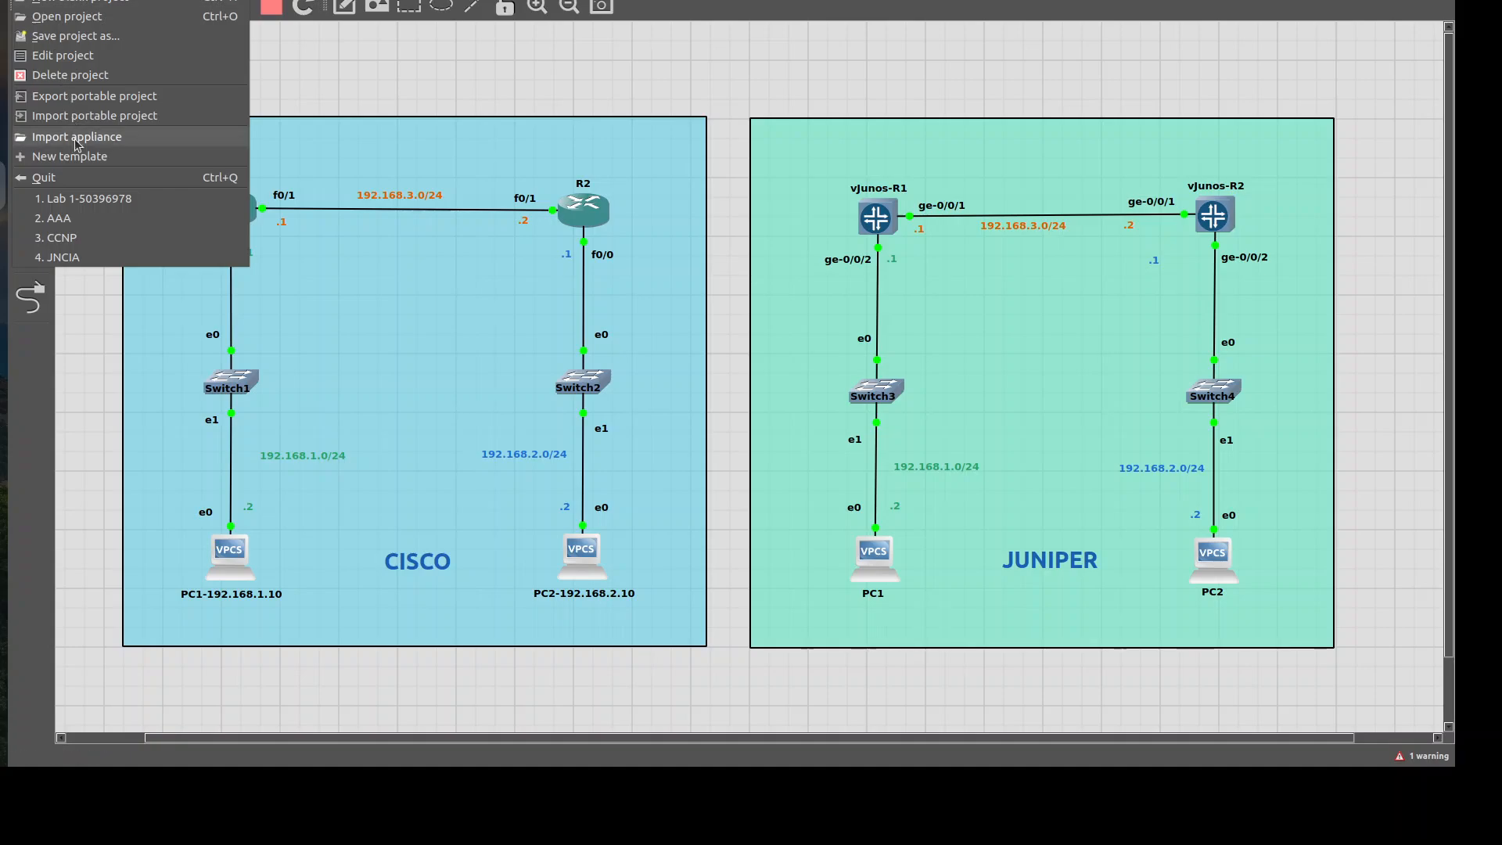
Import the juniper-vjunos-router.gns3a appliance file from Downloads.
click(75, 137)
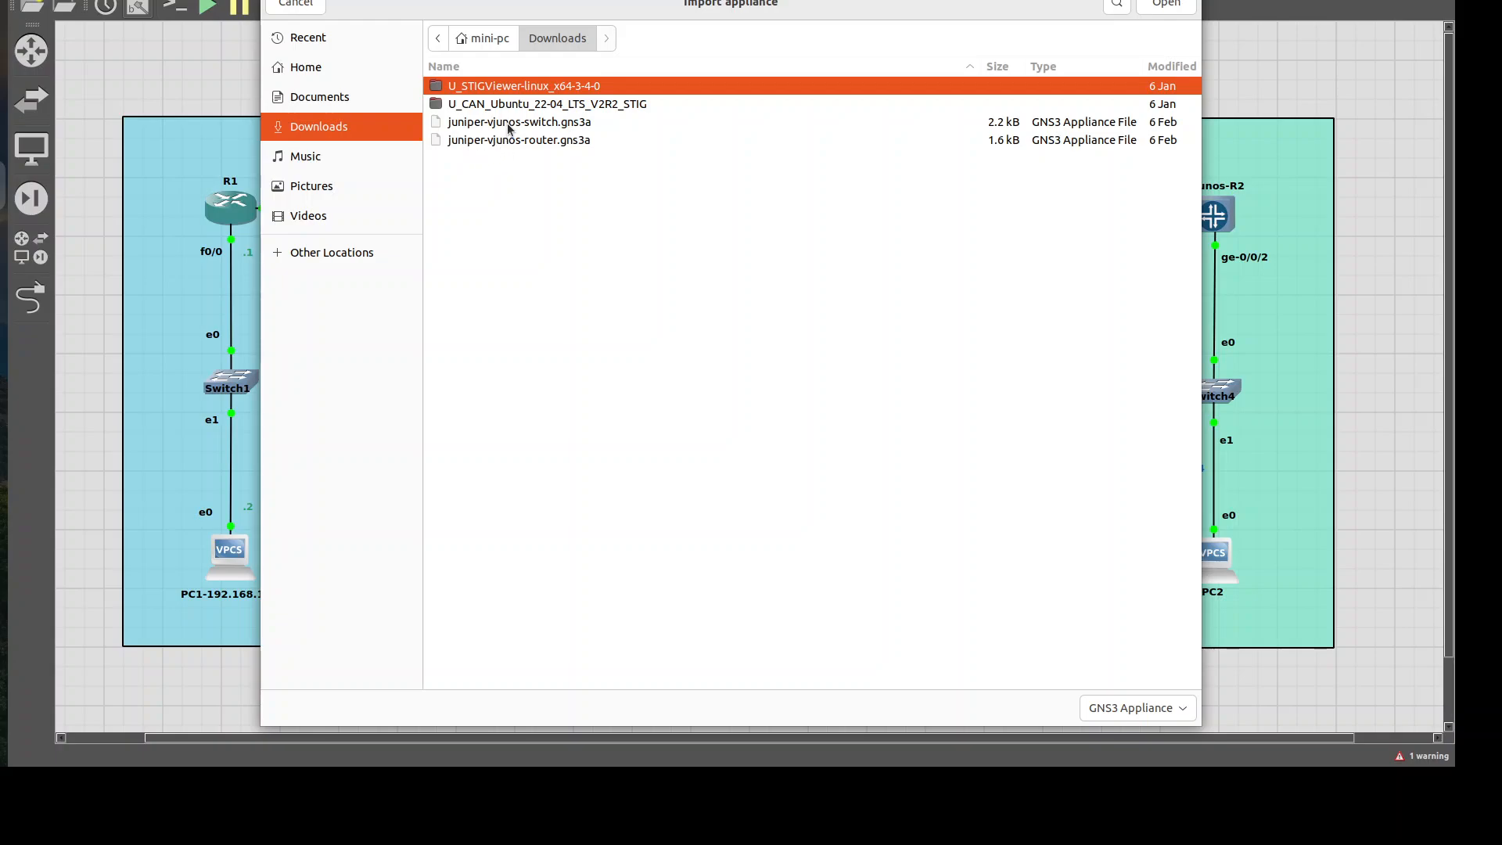
click(517, 140)
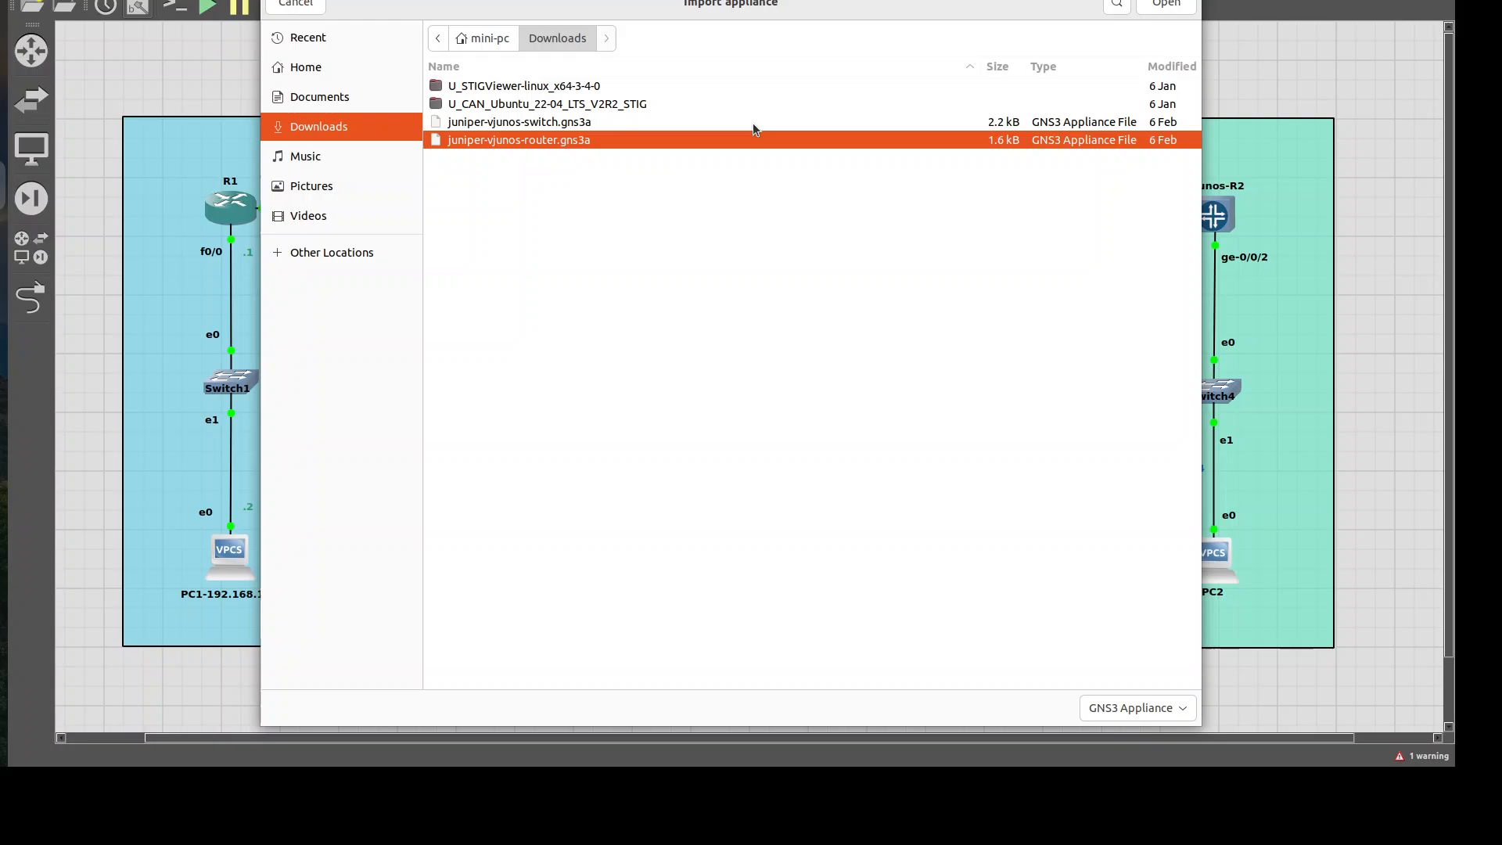
mouse_move(604, 149)
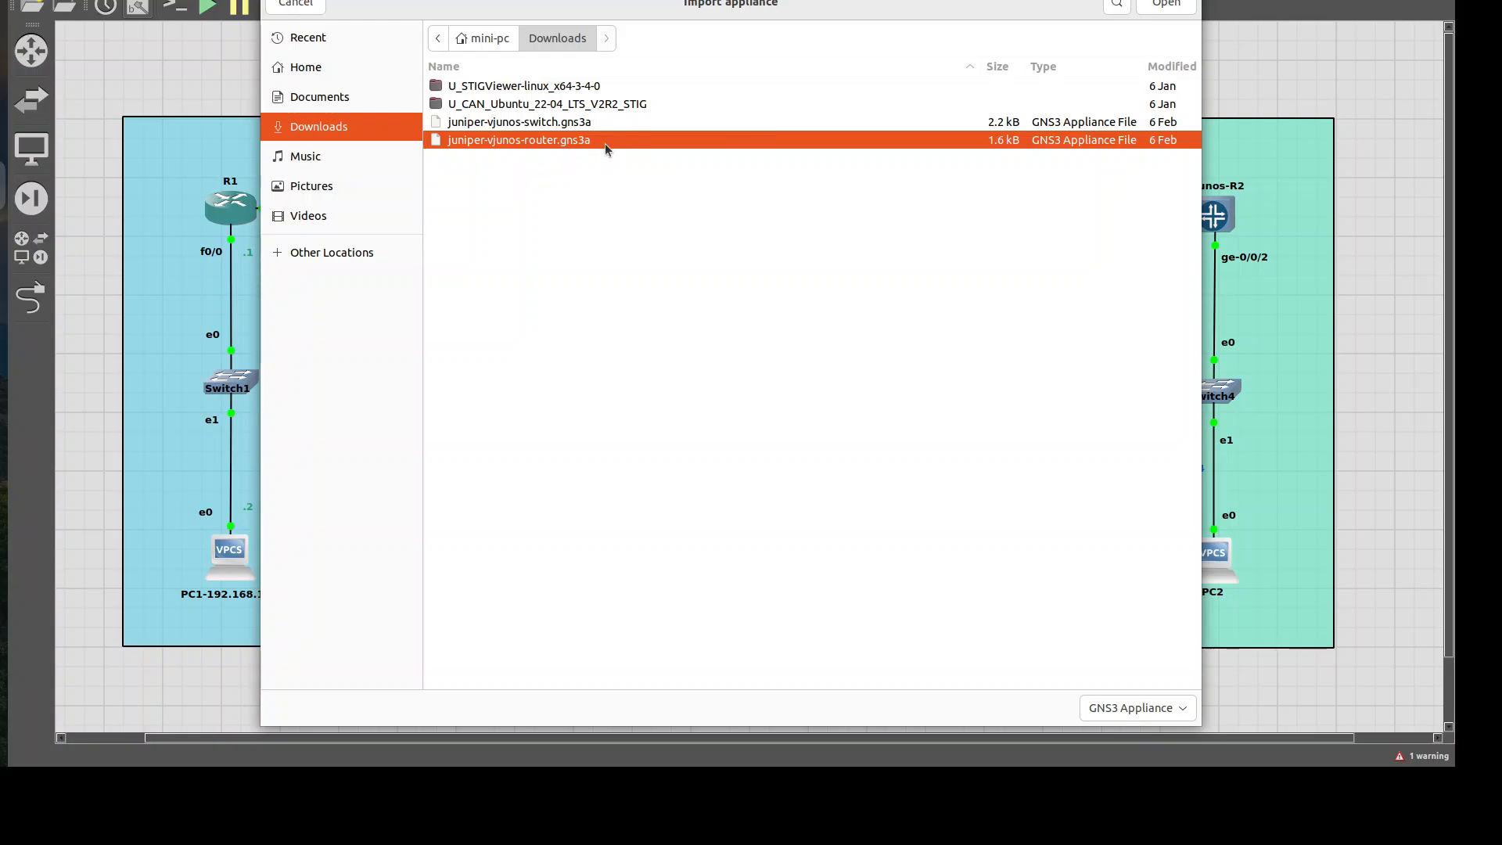
click(1164, 3)
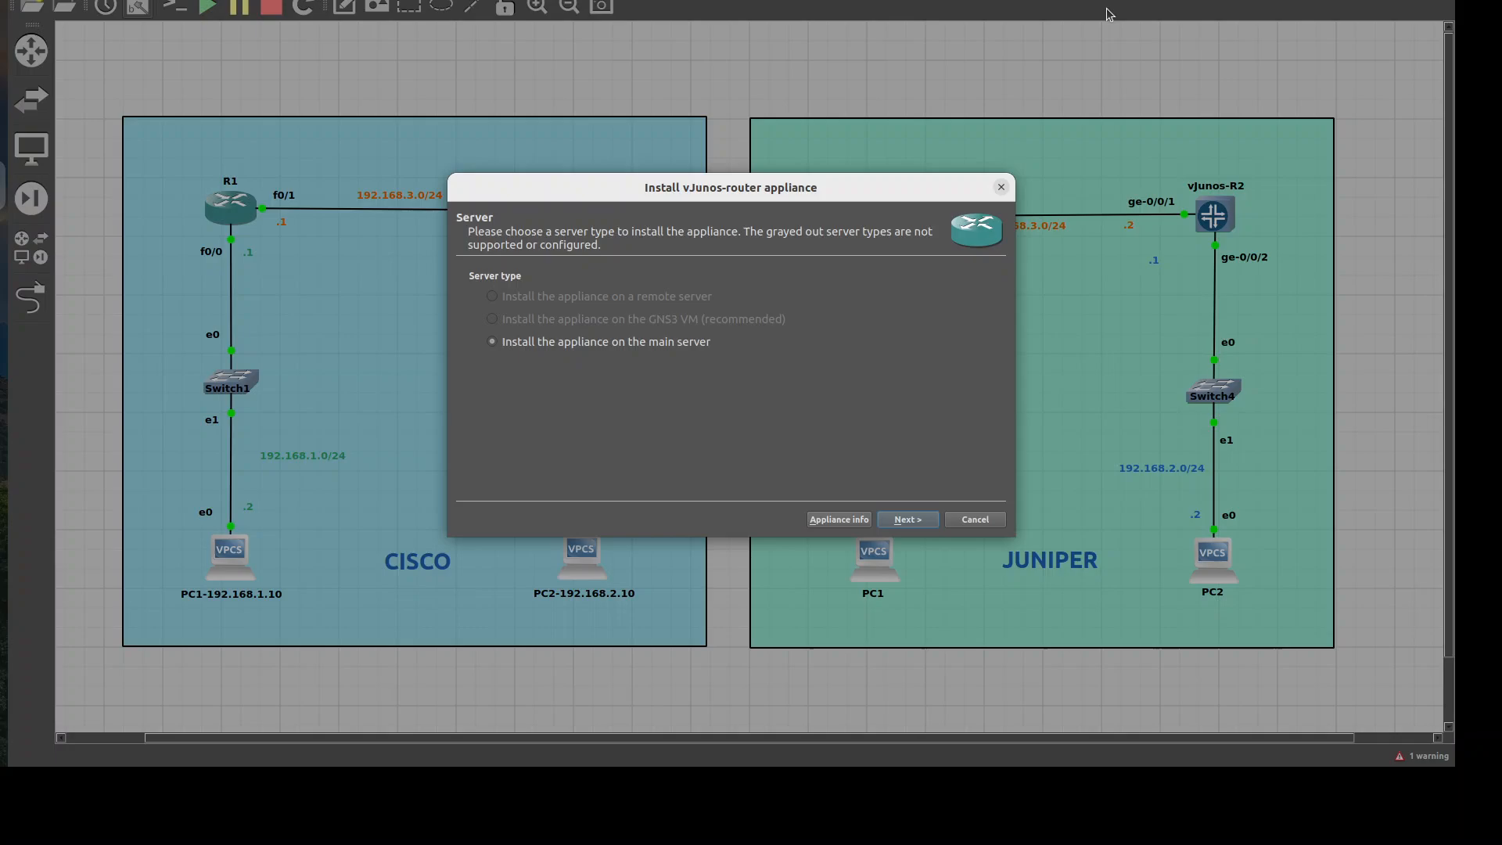
mouse_move(648, 369)
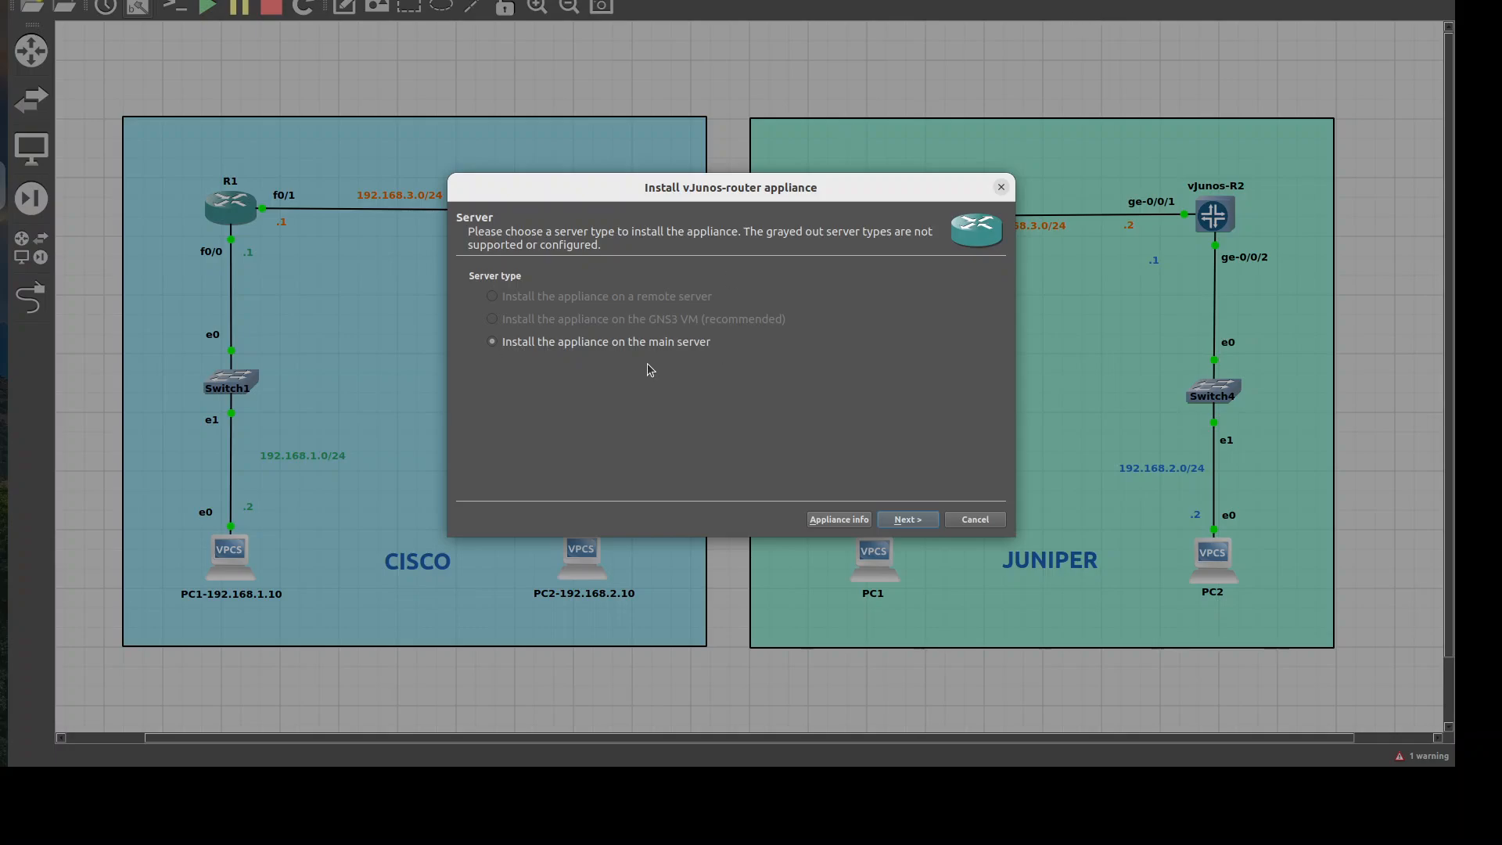
mouse_move(671, 360)
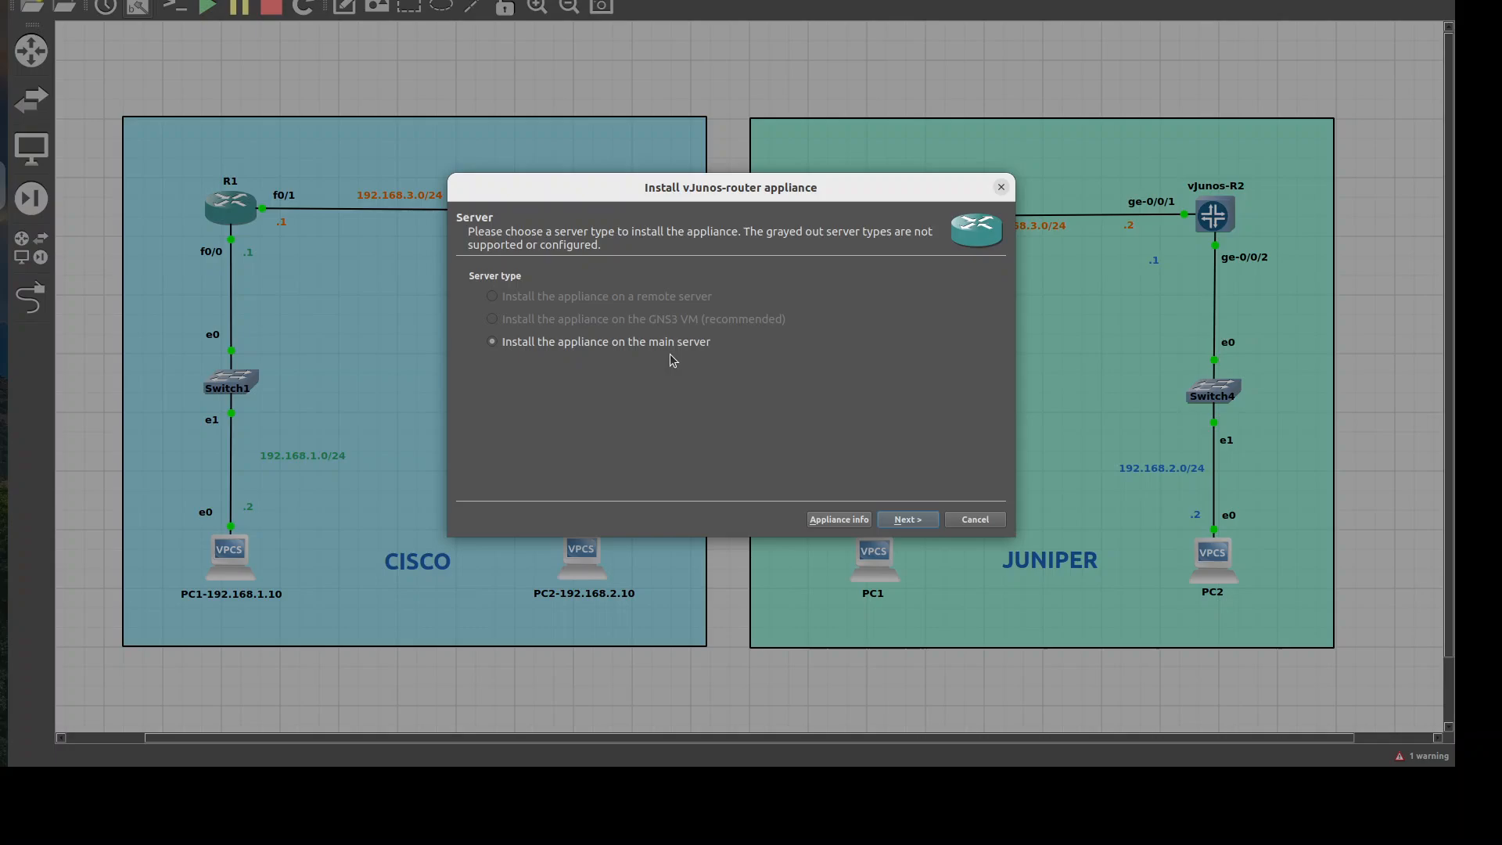
mouse_move(618, 325)
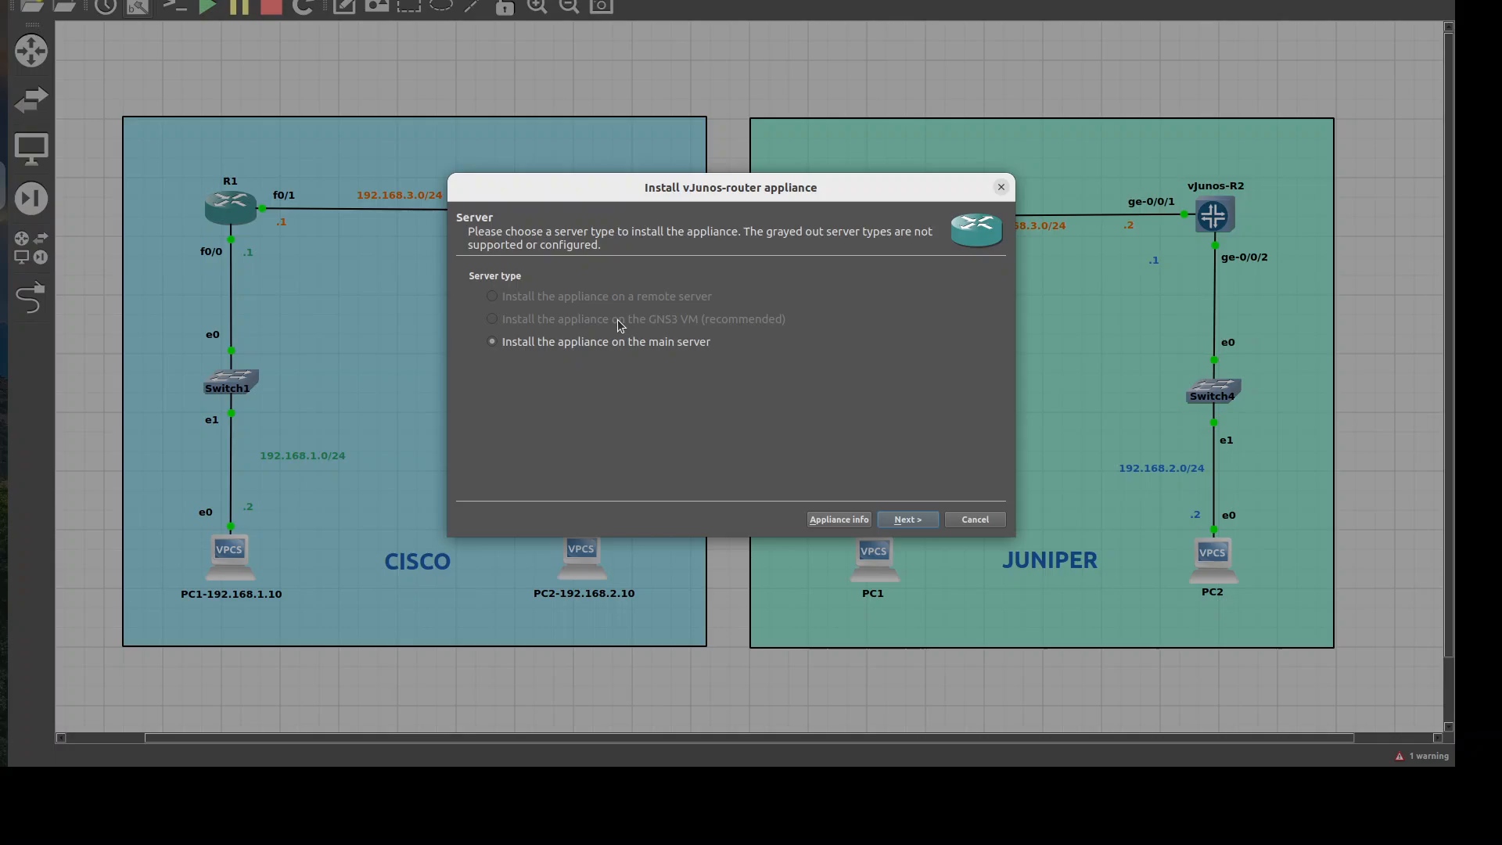
mouse_move(873, 490)
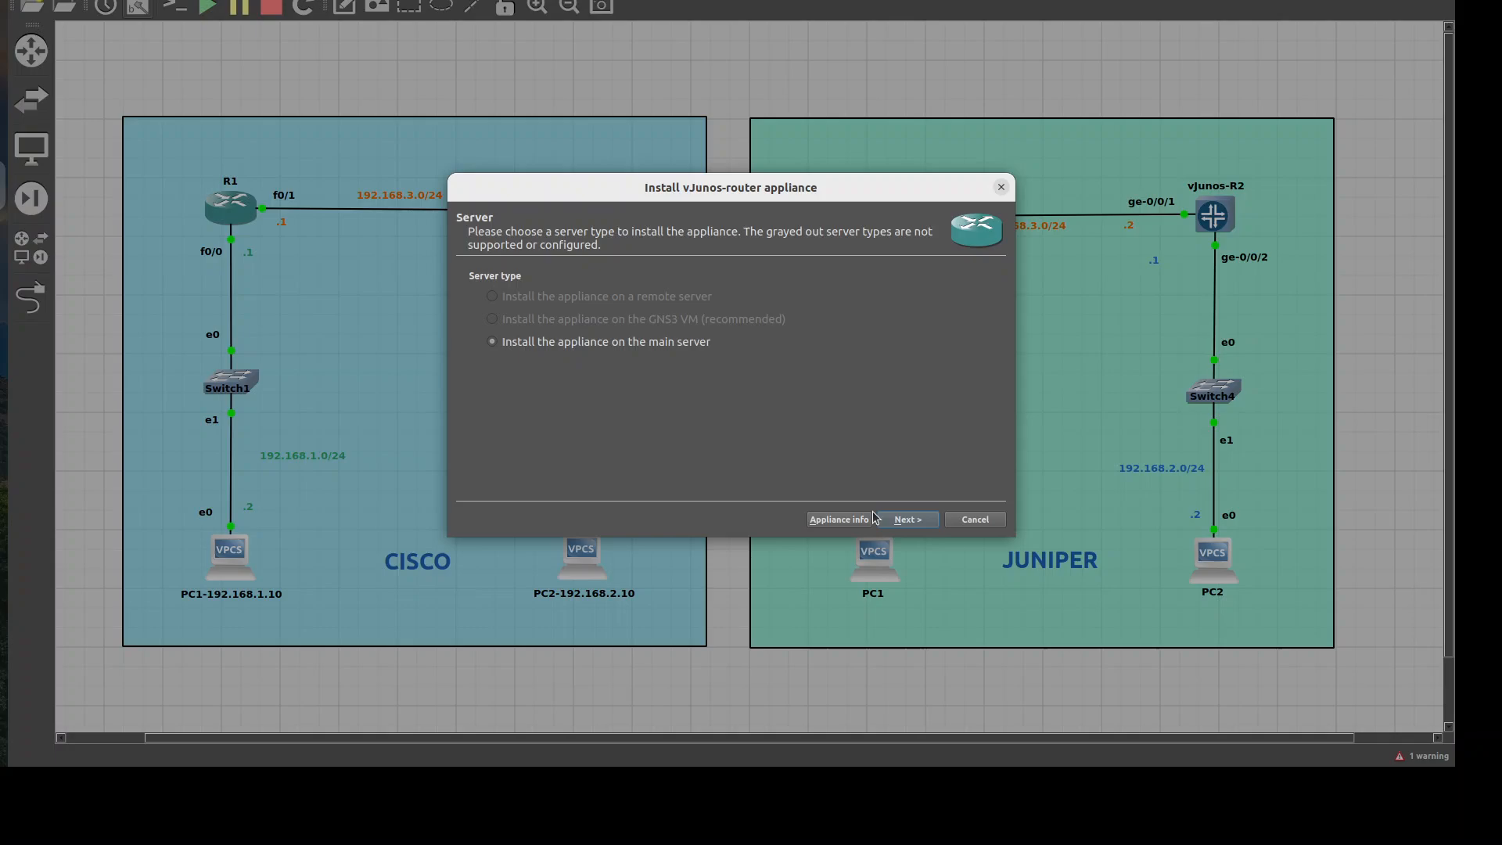
Accept installing on the main server with the default Qemu binary.
click(906, 518)
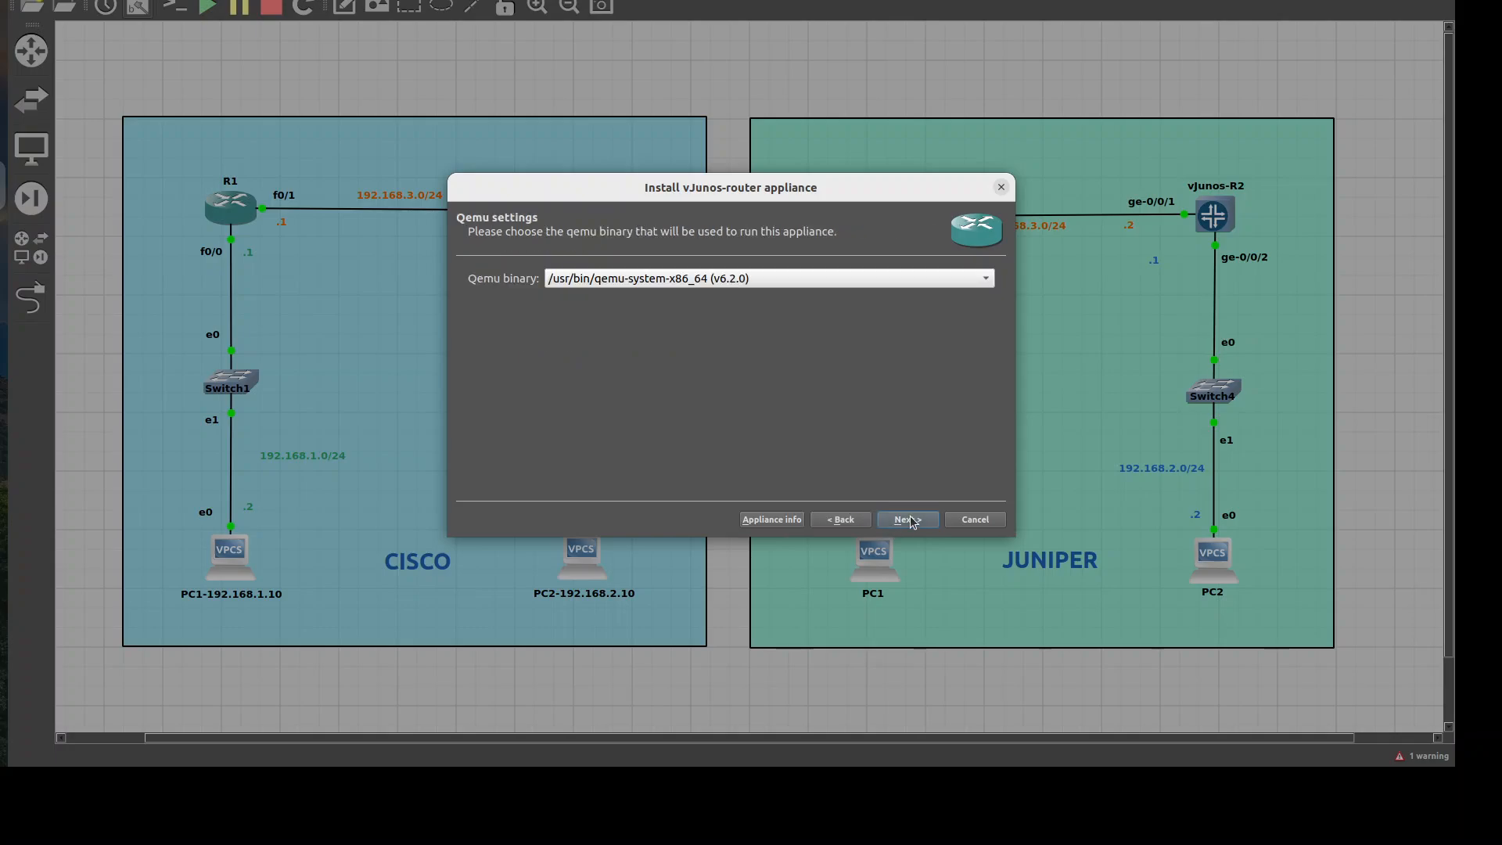
click(901, 519)
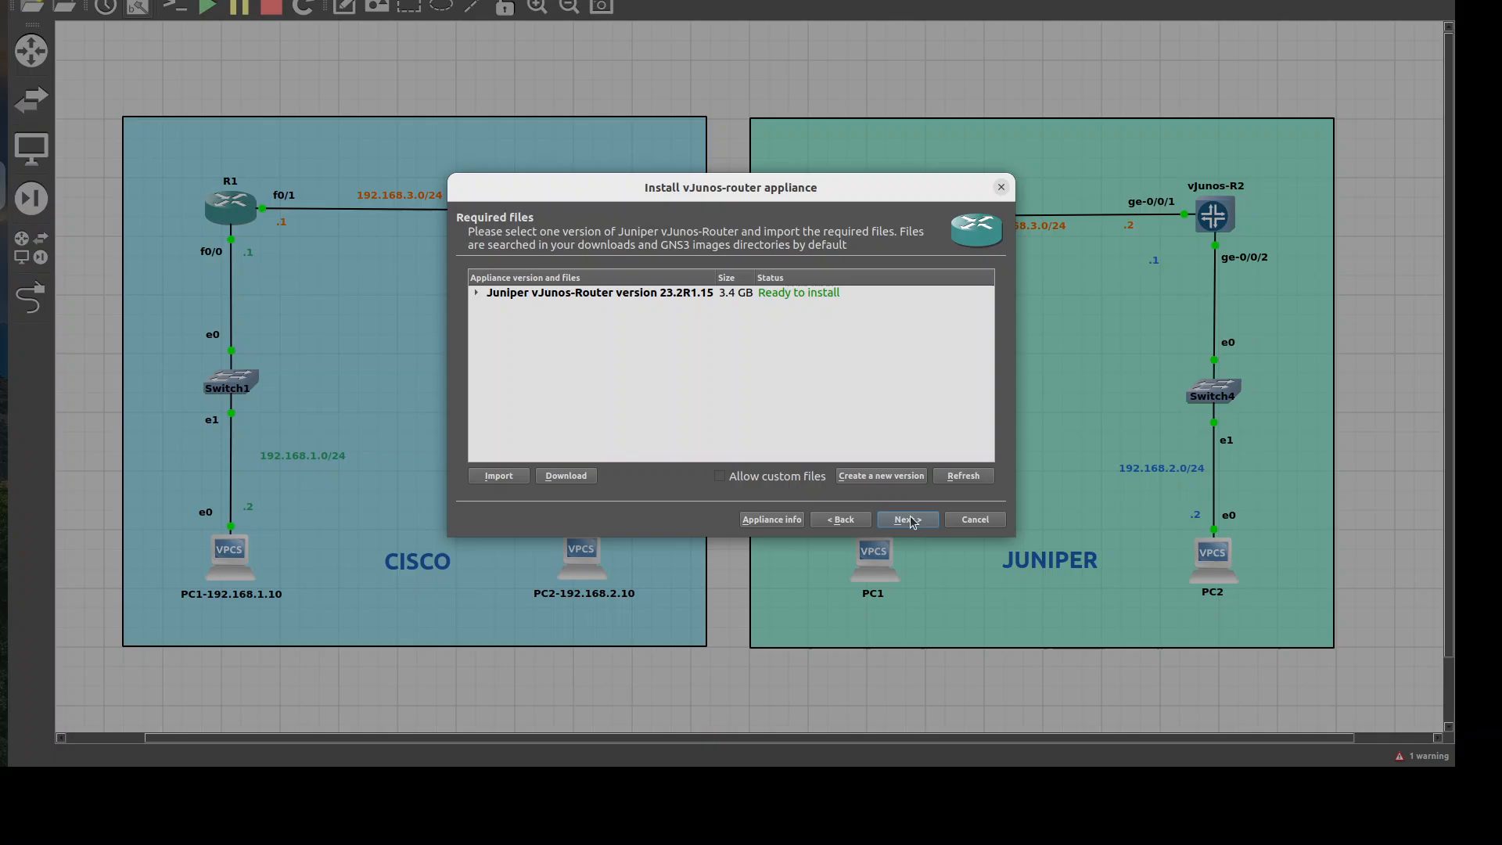
Select the vJunos-router-23.2R1.15.qcow2 image, rescan, and allow custom files with different checksums.
click(476, 293)
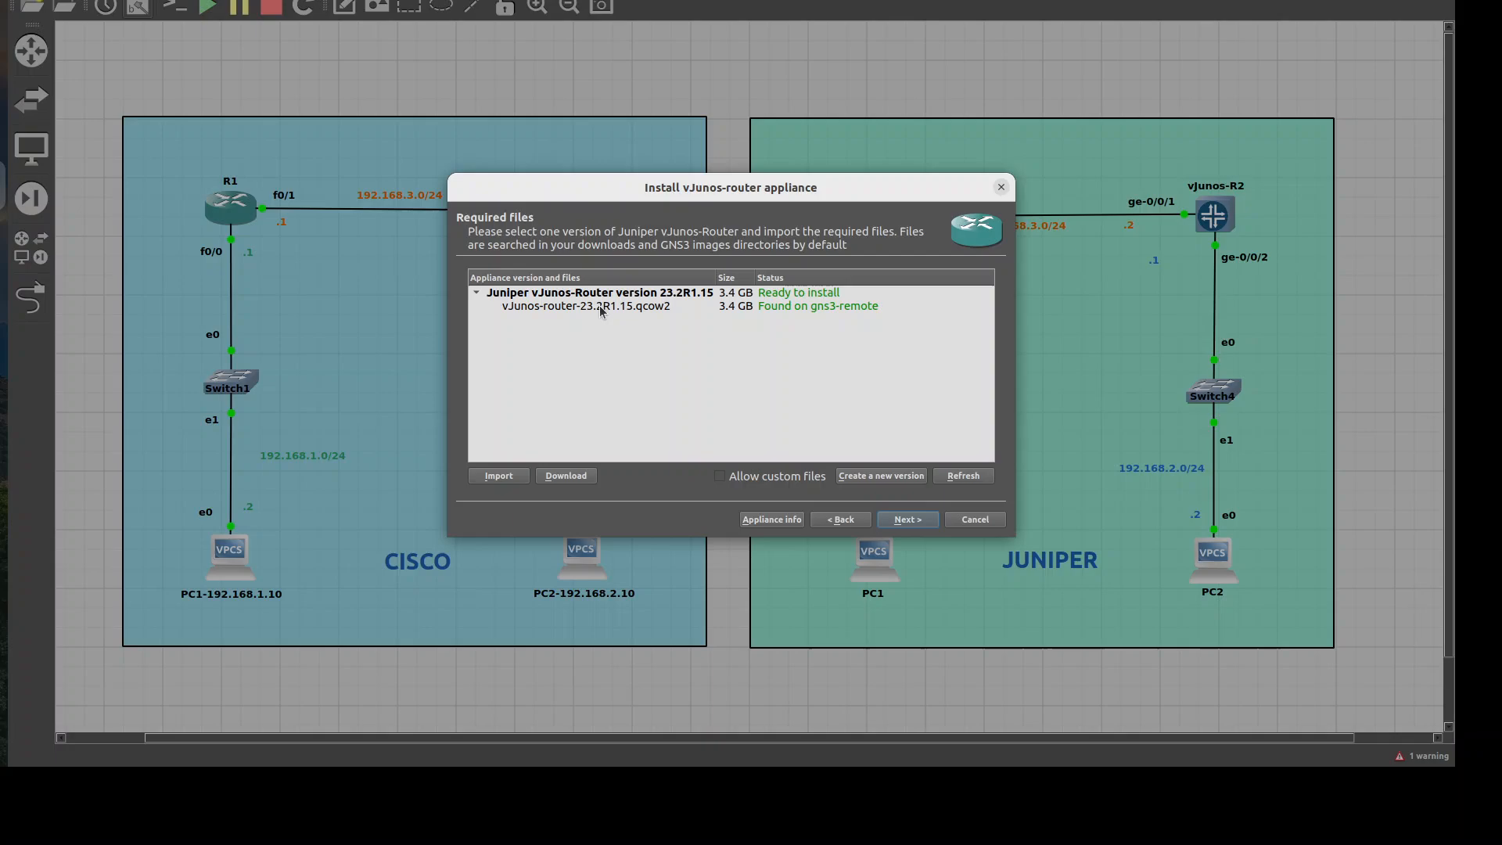
click(583, 305)
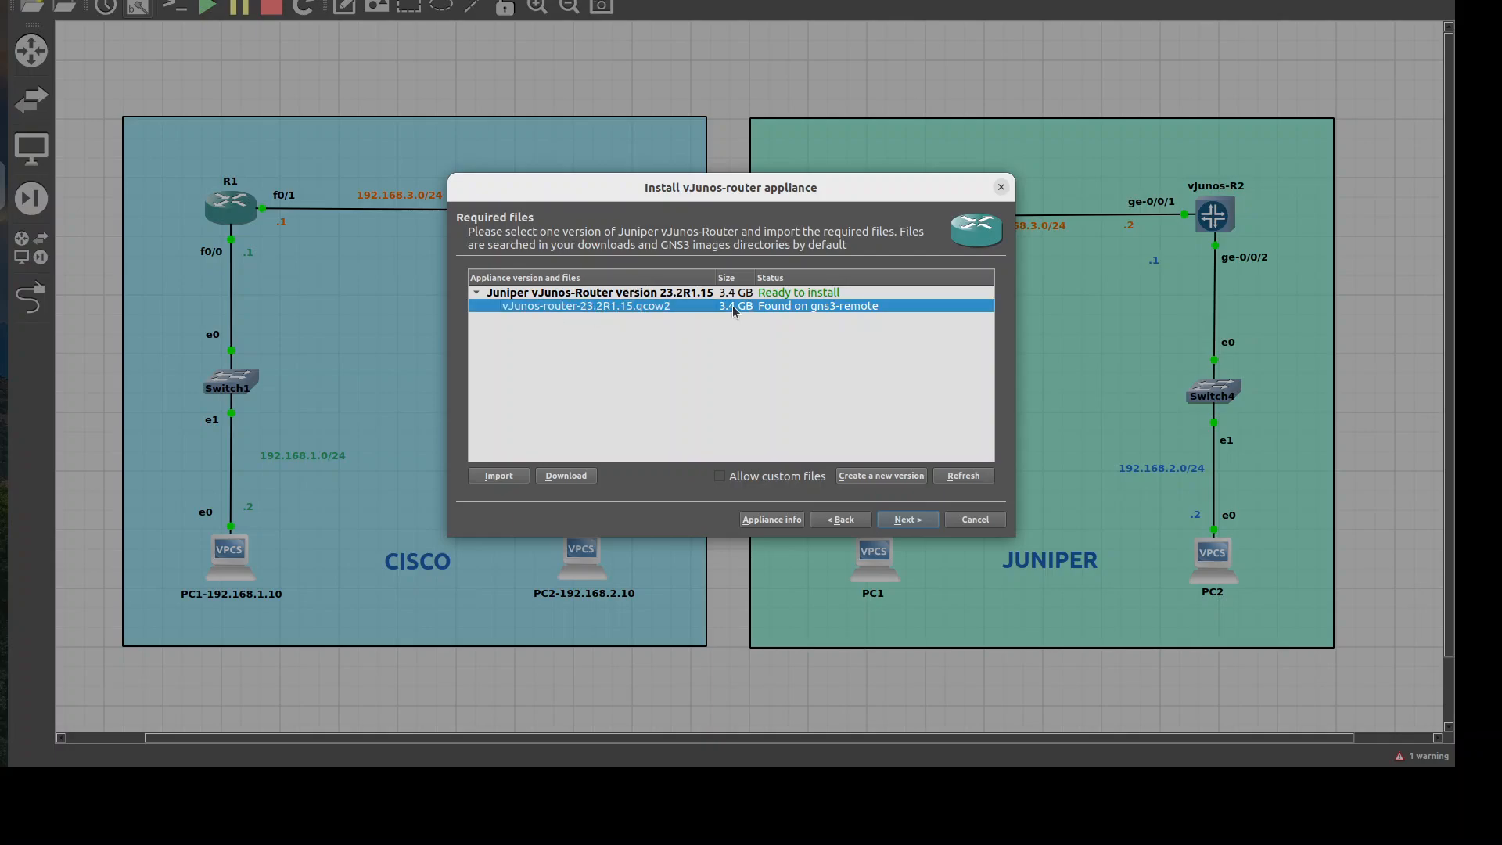
mouse_move(708, 317)
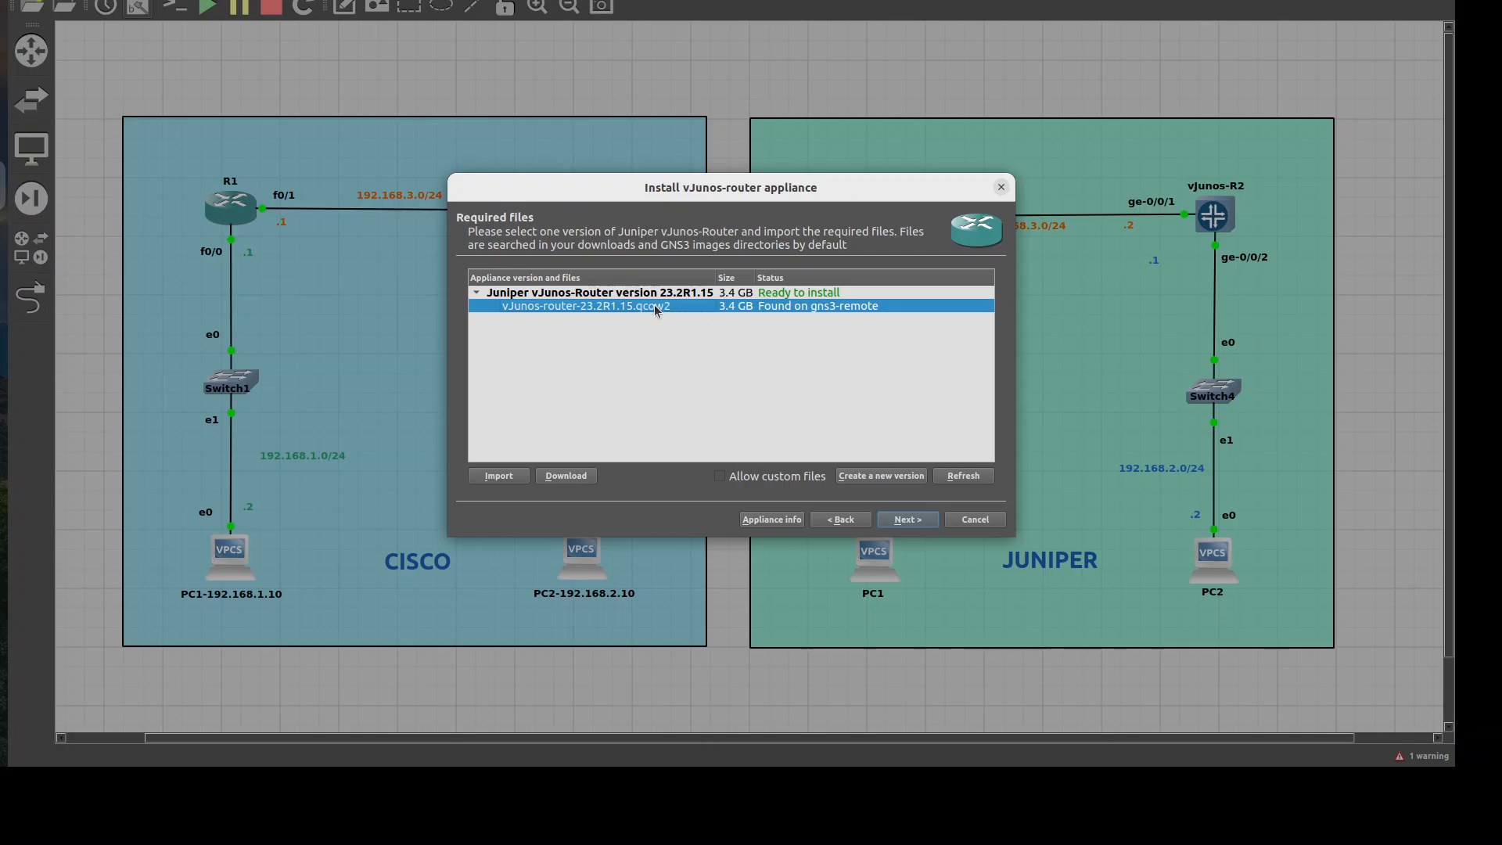
mouse_move(514, 476)
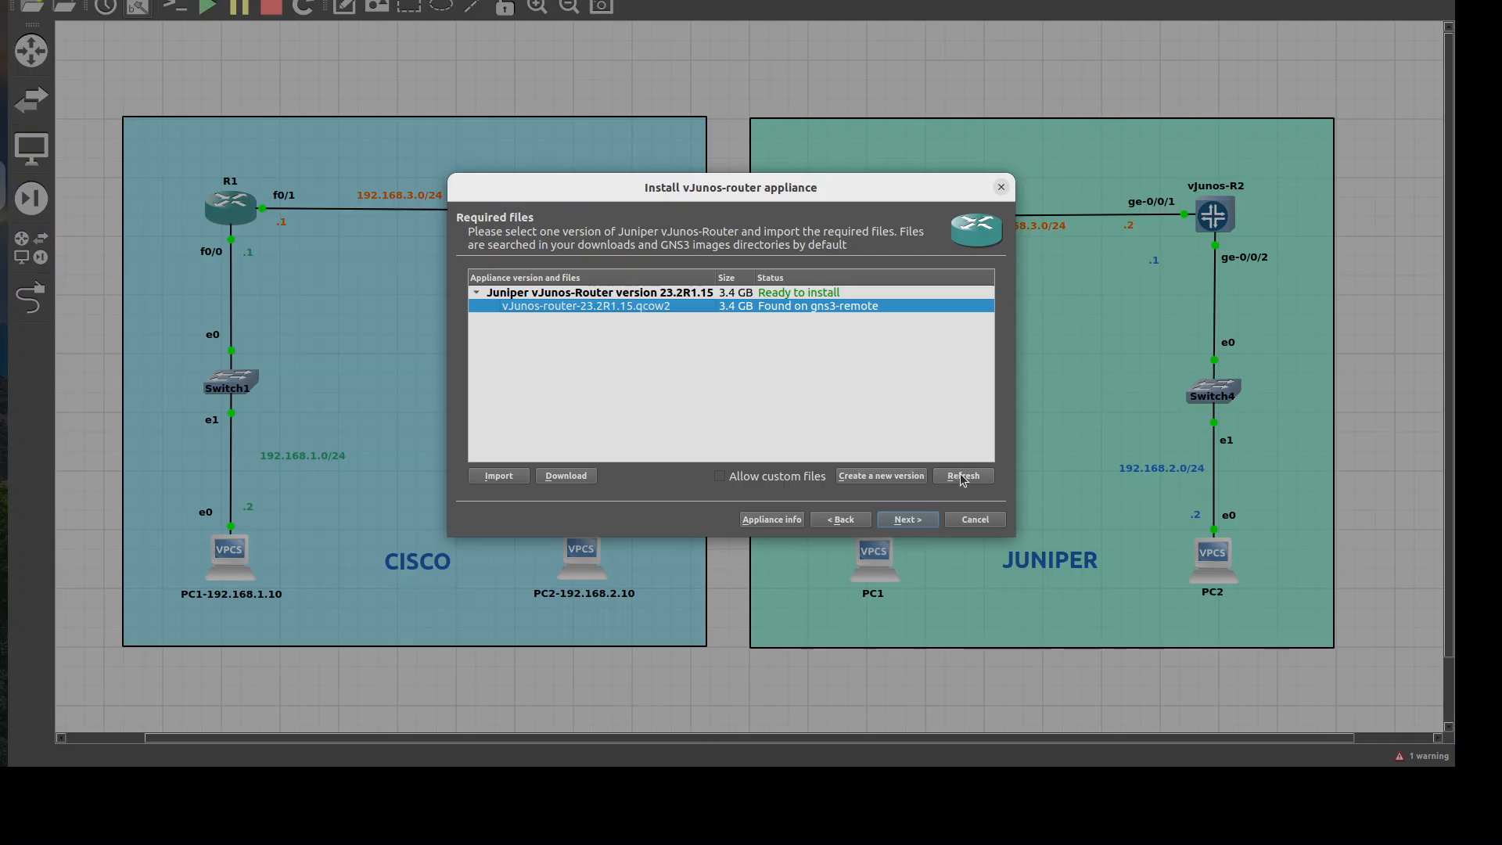
click(962, 476)
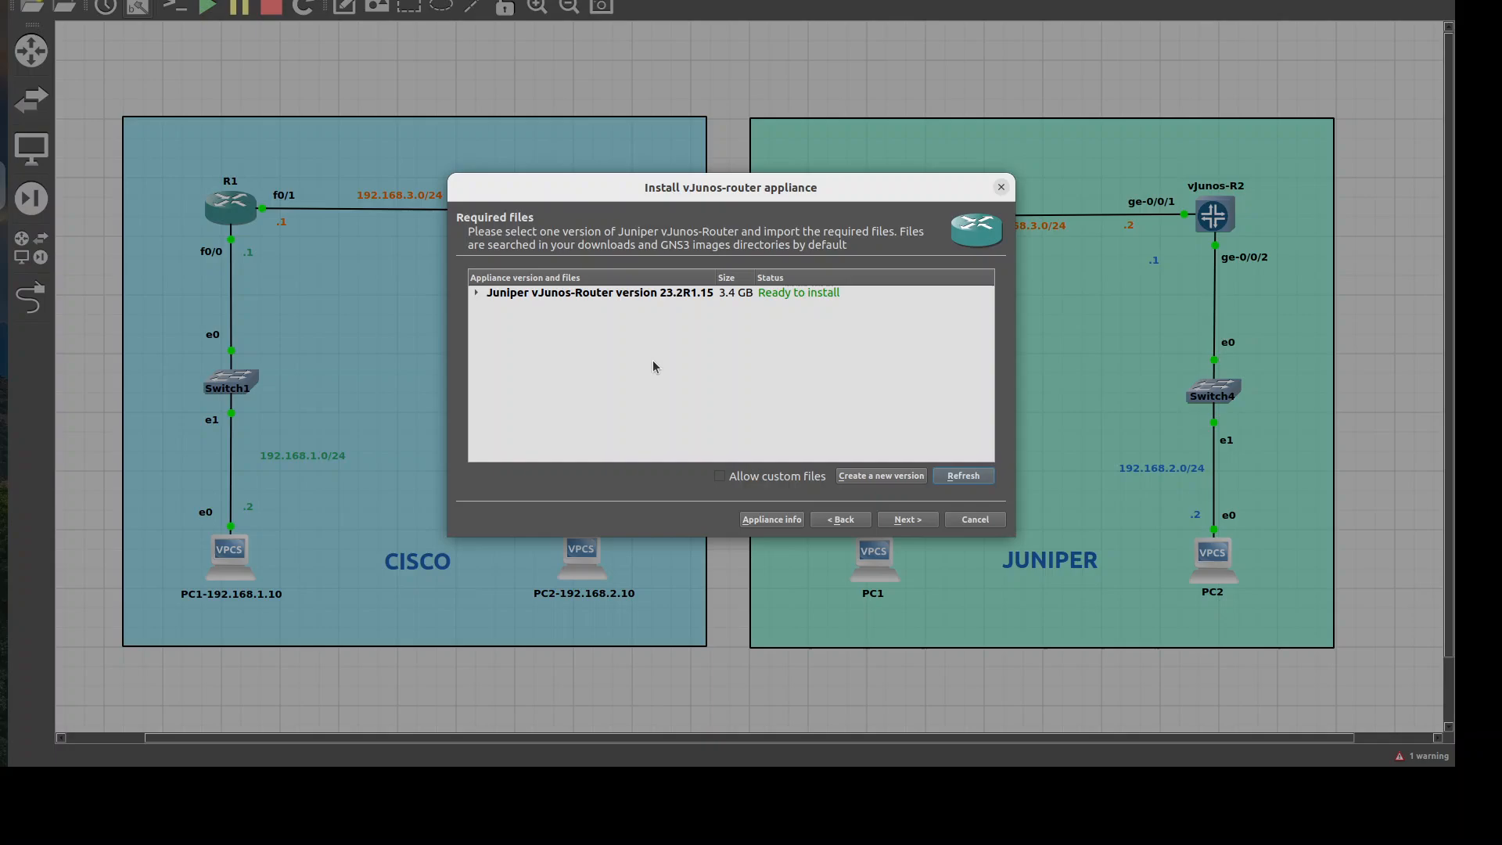
mouse_move(660, 362)
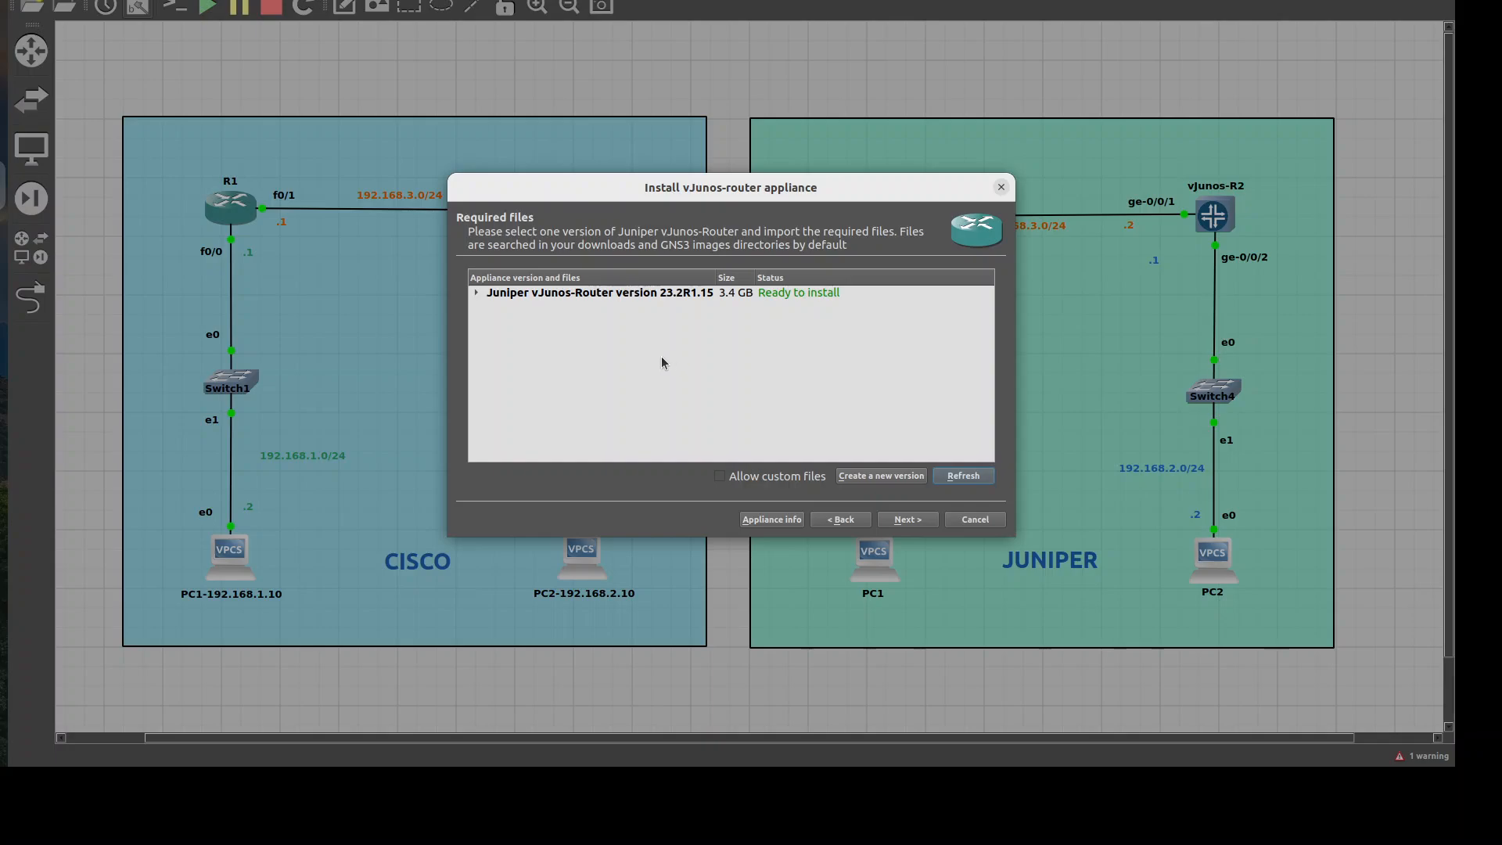
click(720, 475)
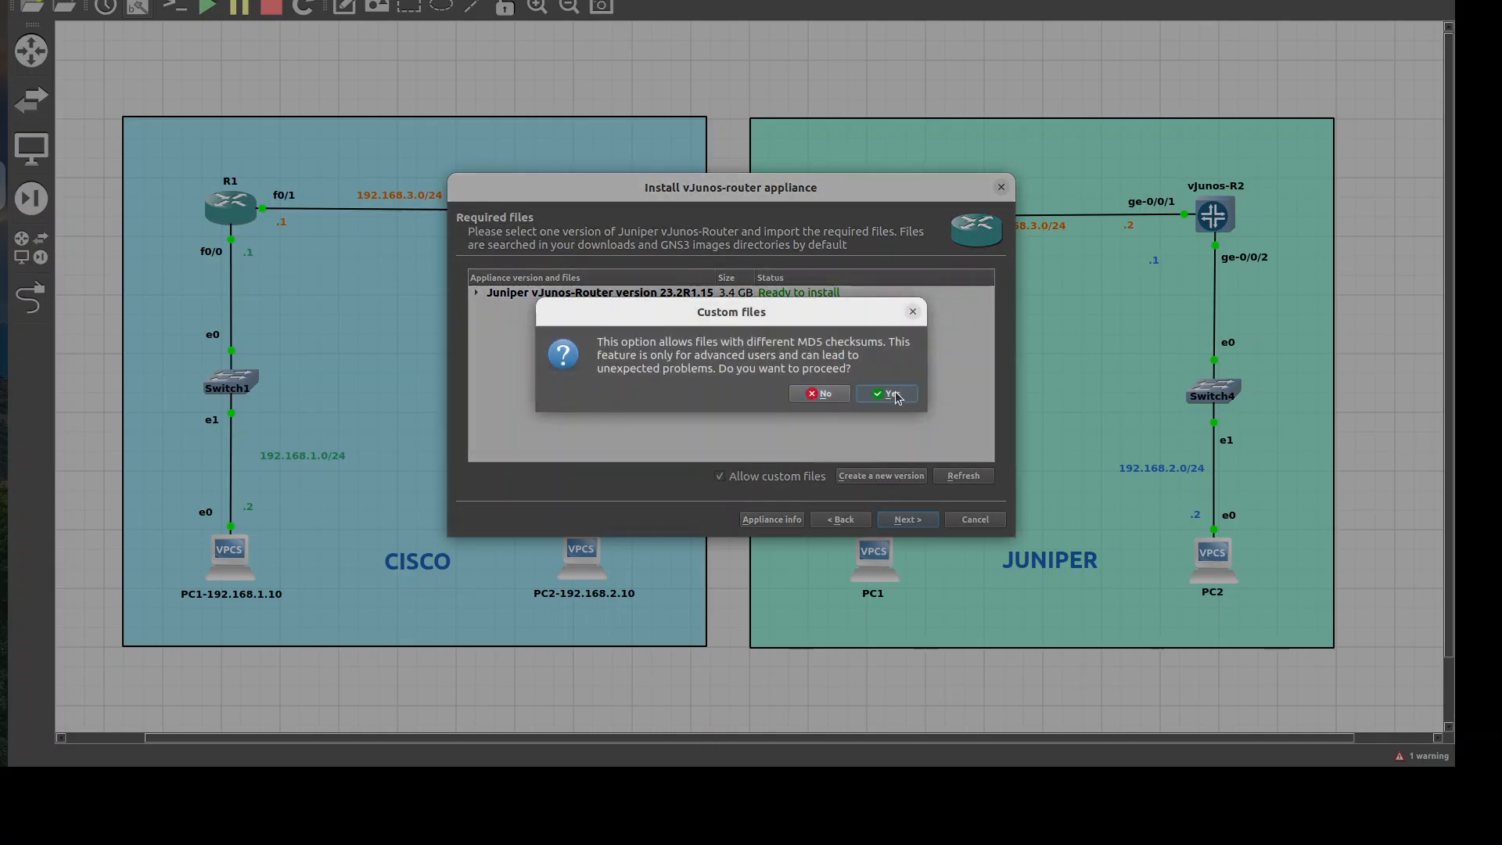
click(886, 393)
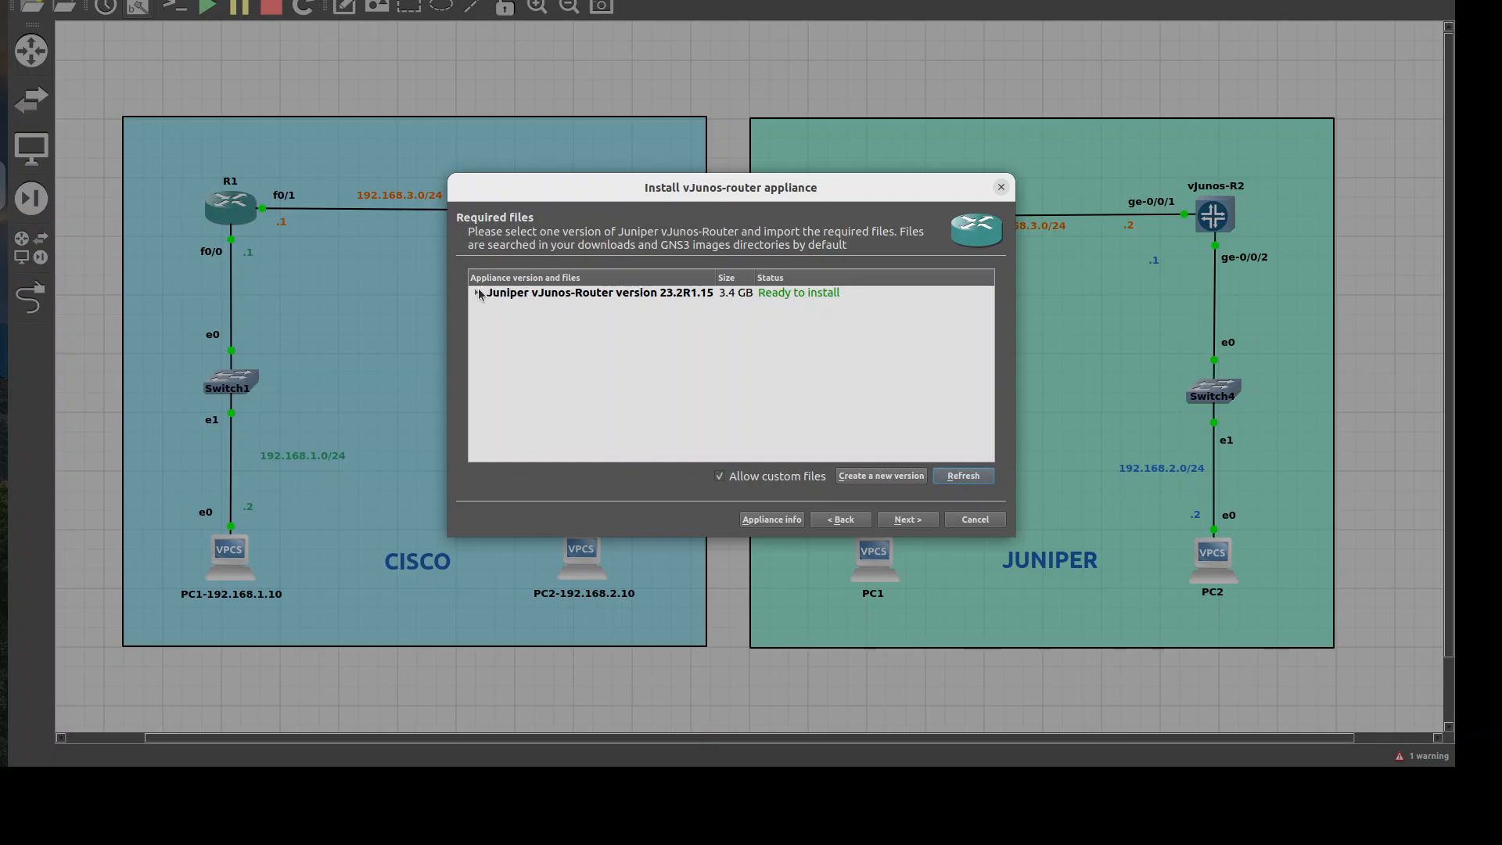
Reselect the 23.2R1.15 qcow2 image and proceed with the appliance installation.
click(475, 292)
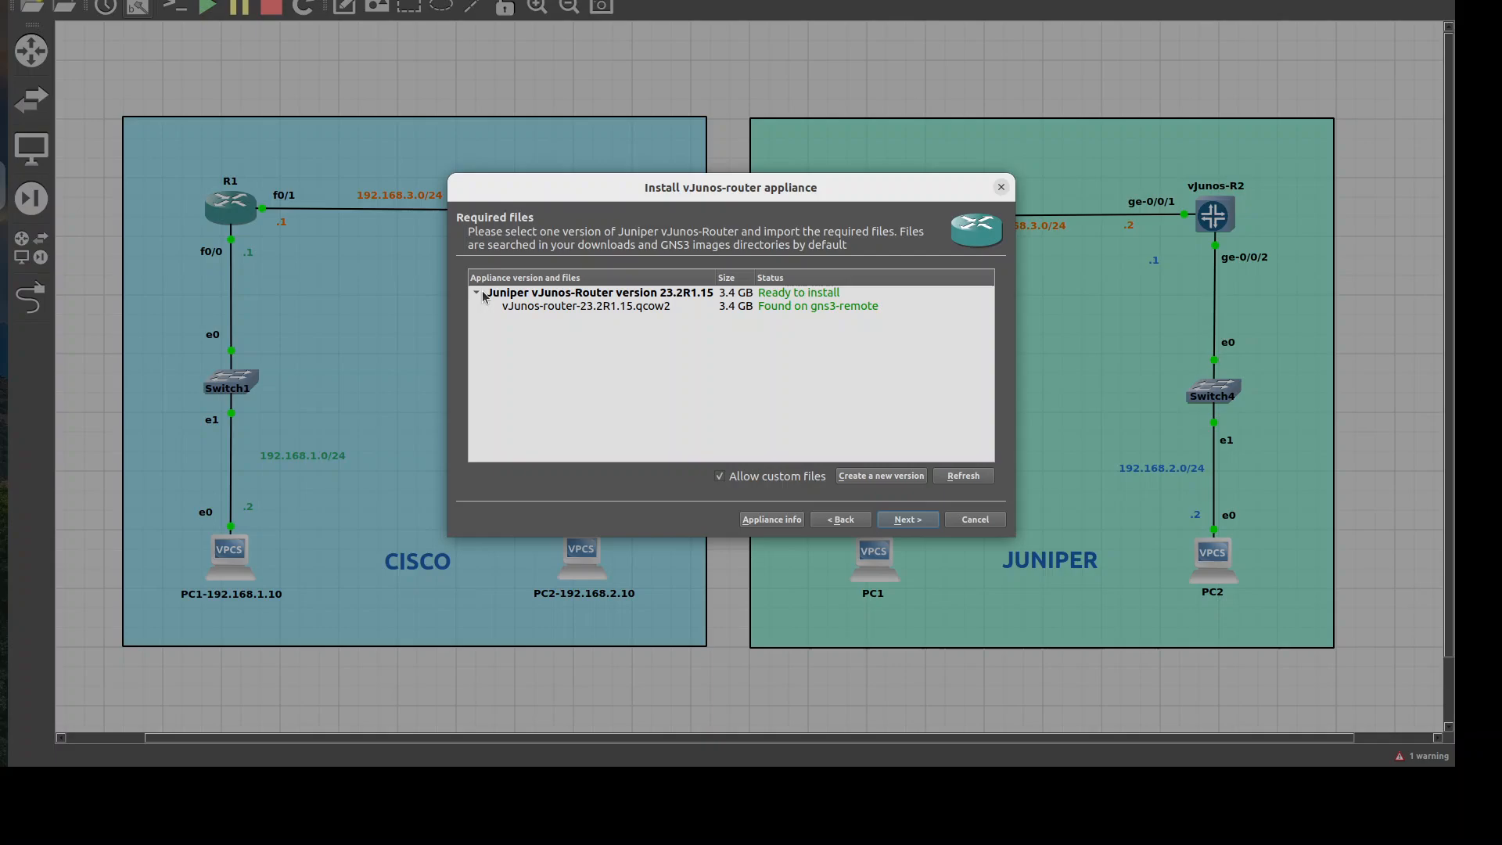
click(584, 305)
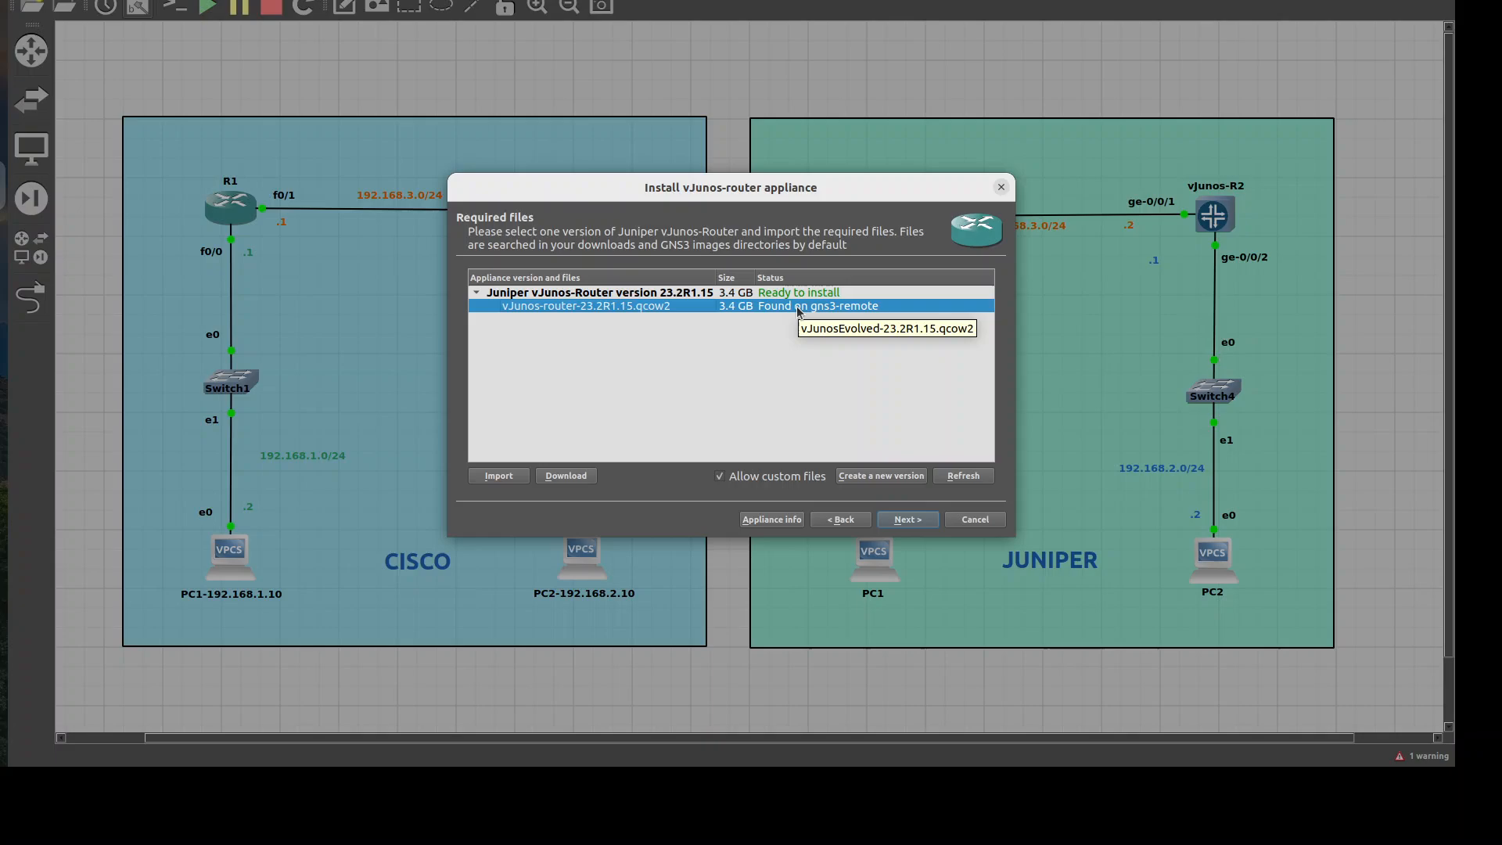
mouse_move(672, 398)
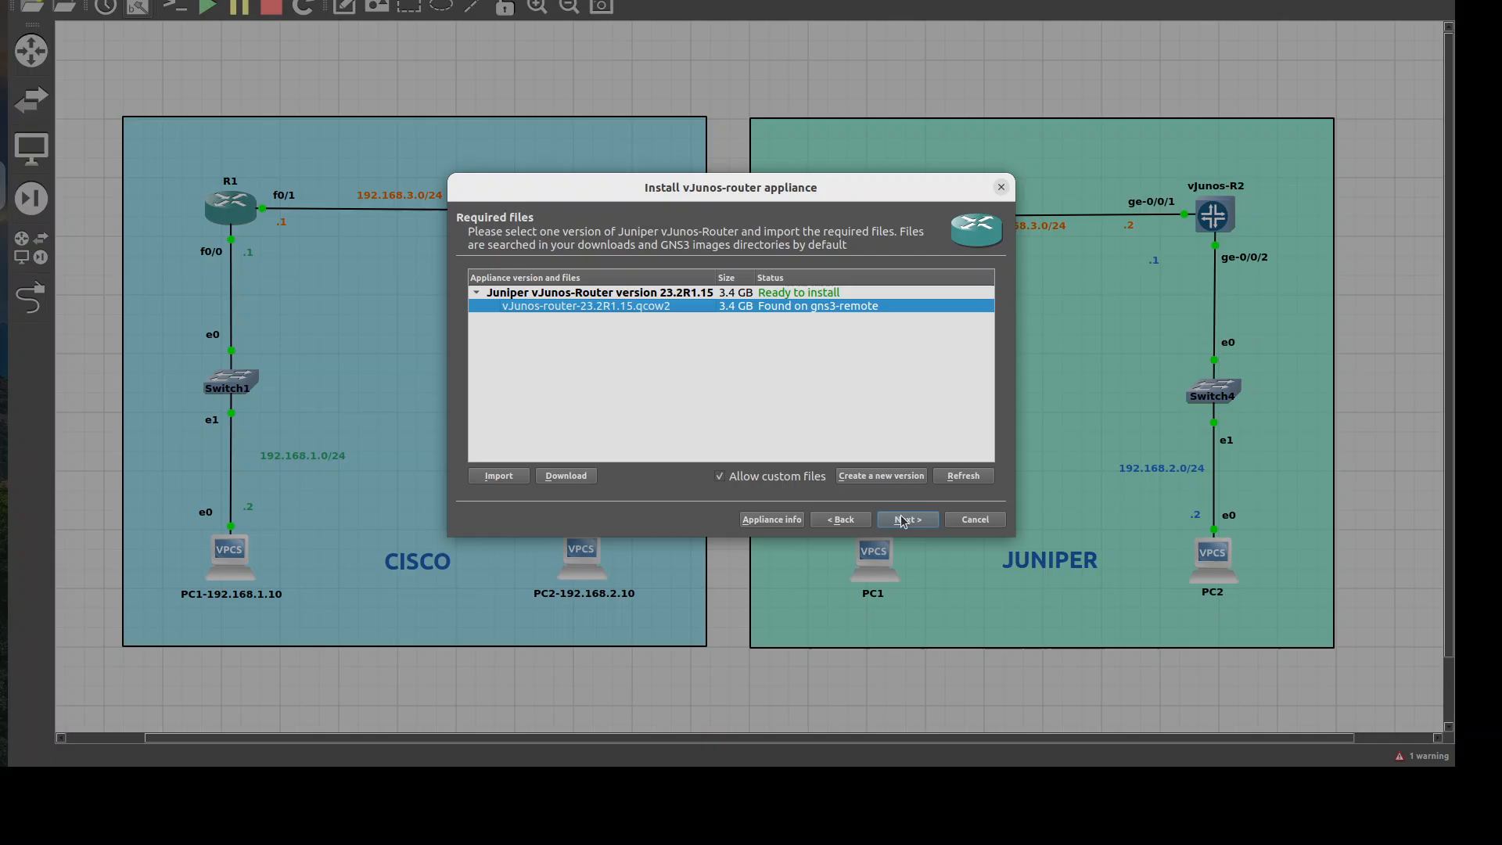
mouse_move(663, 327)
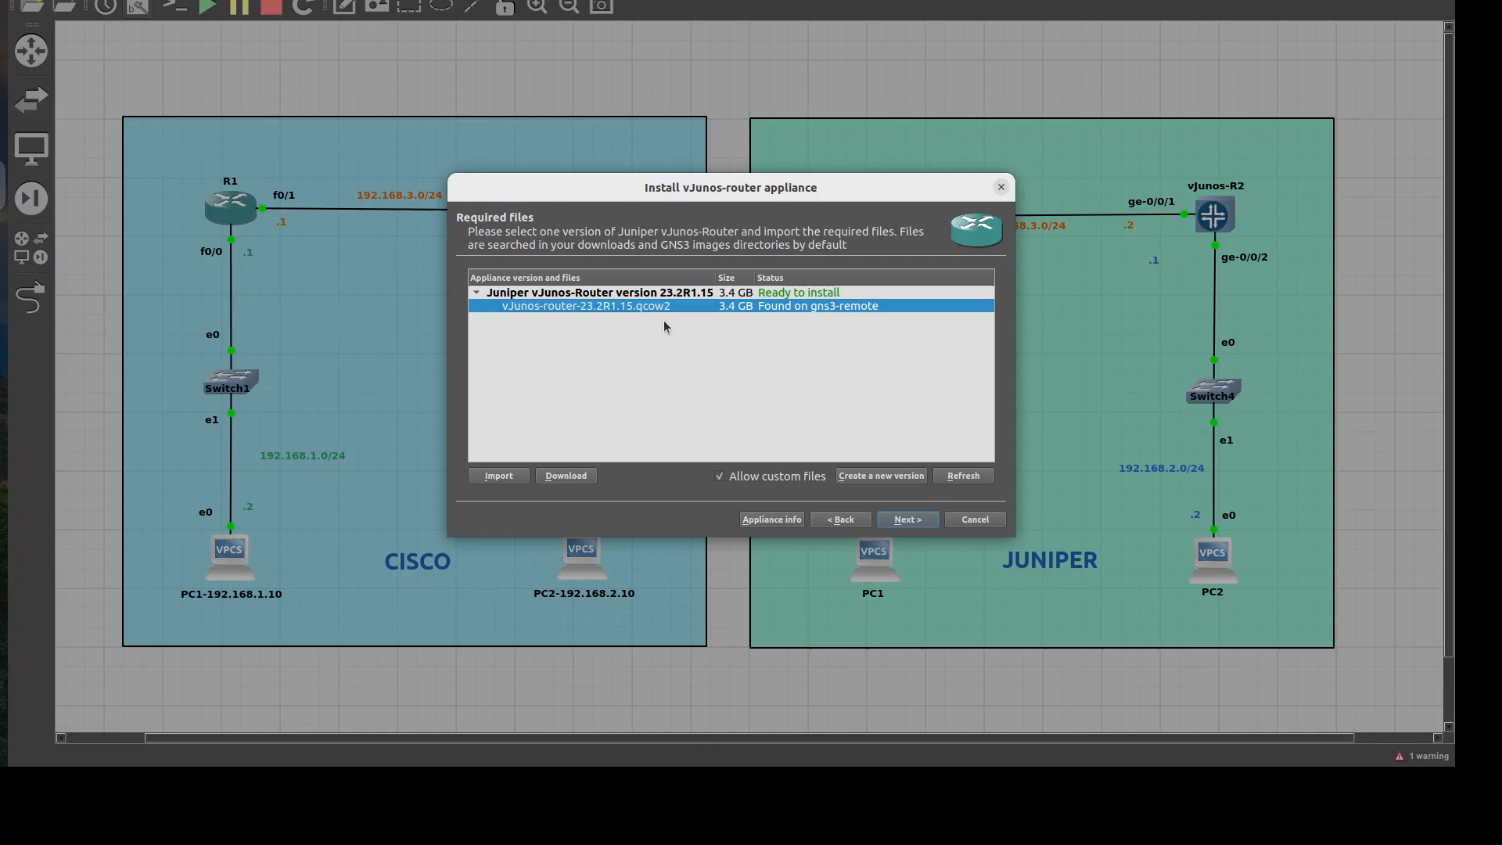
mouse_move(613, 341)
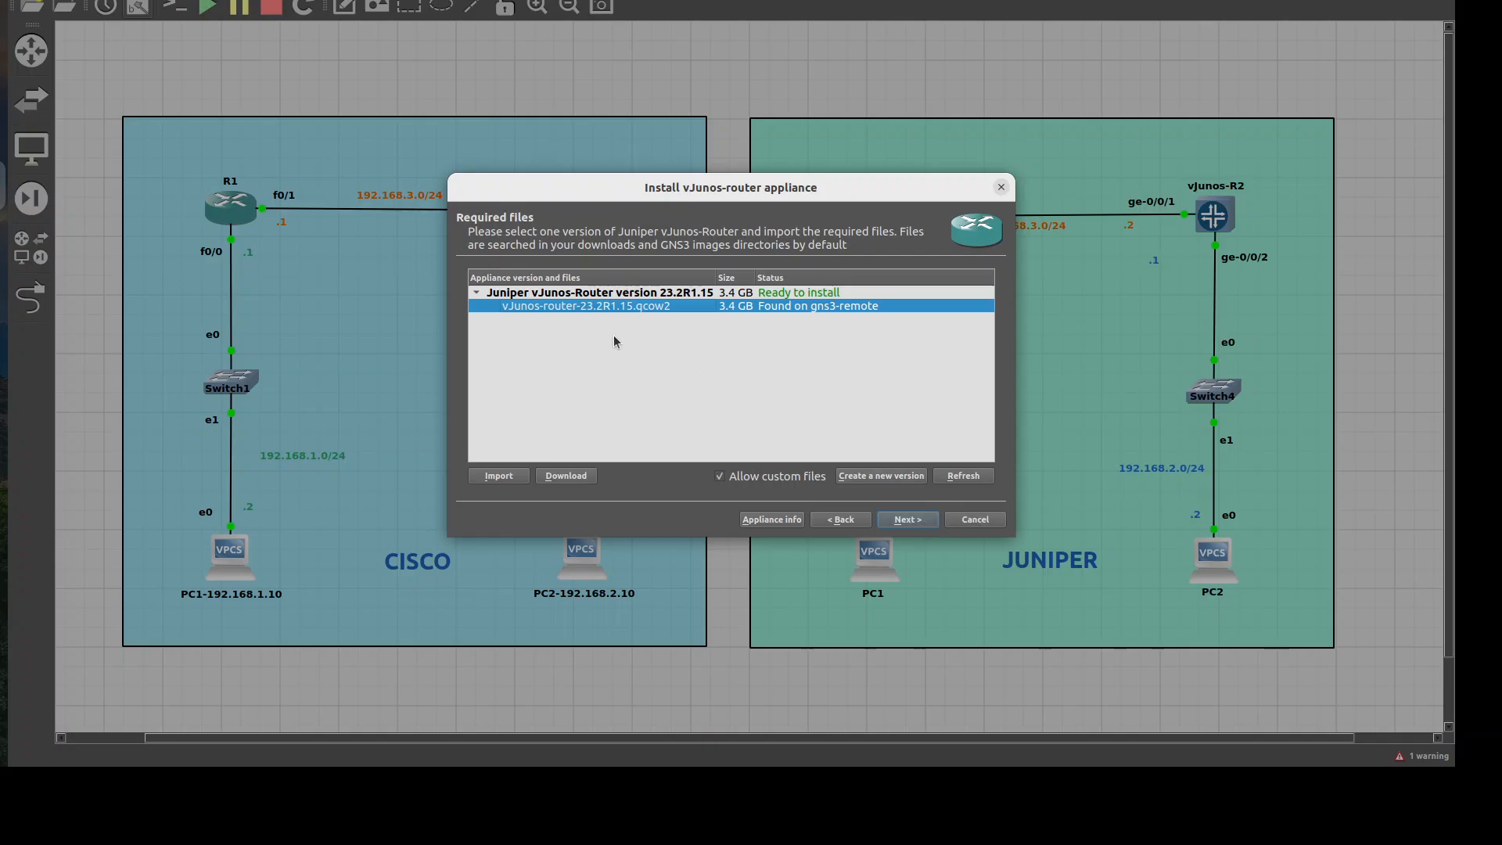
click(973, 518)
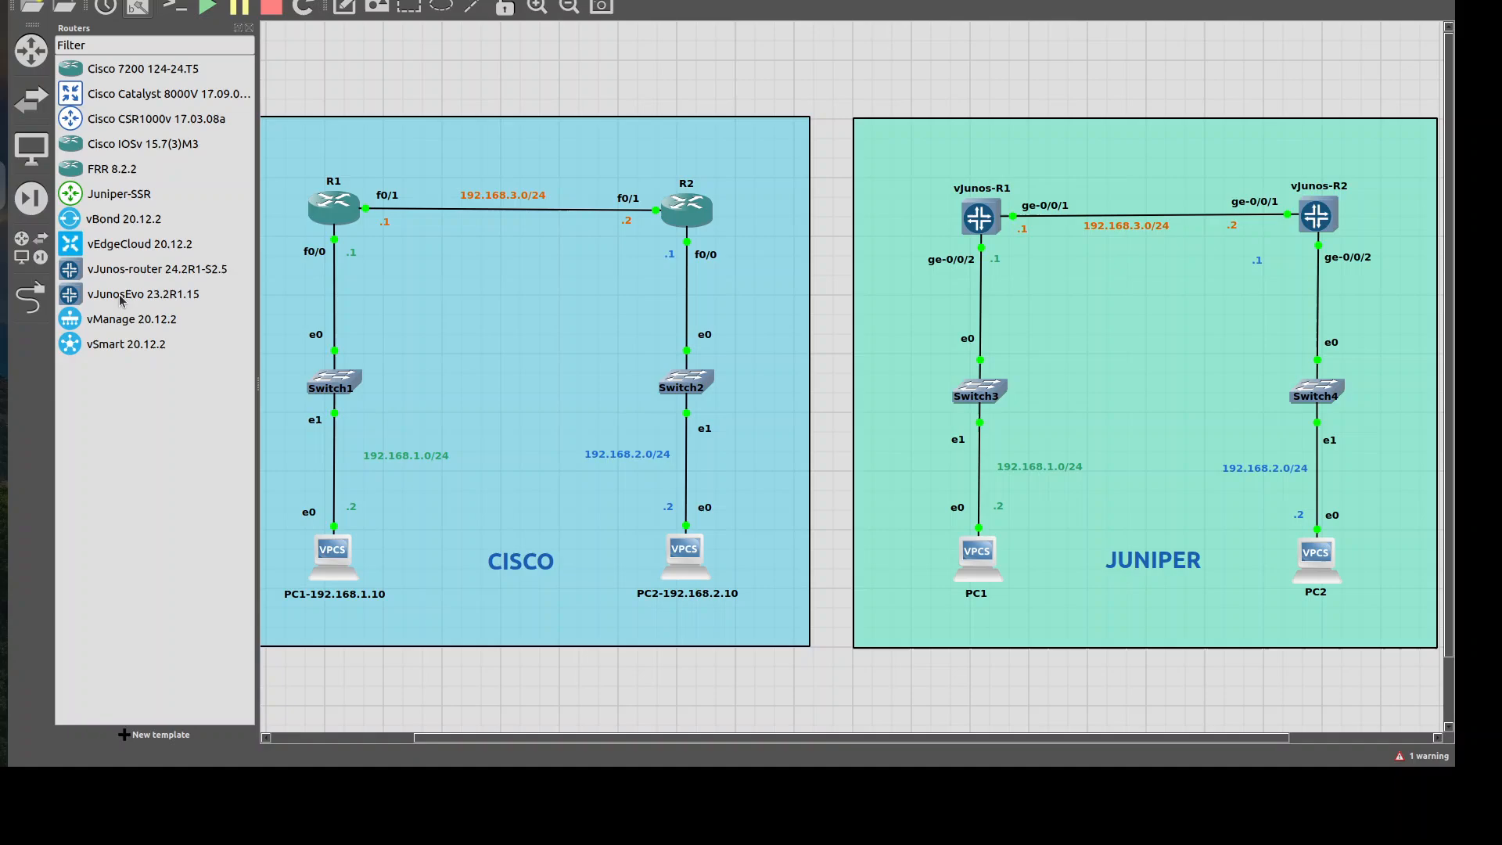
Place a vJunos-router 24.2R1-S2.5 node on the canvas above the Cisco area.
click(156, 268)
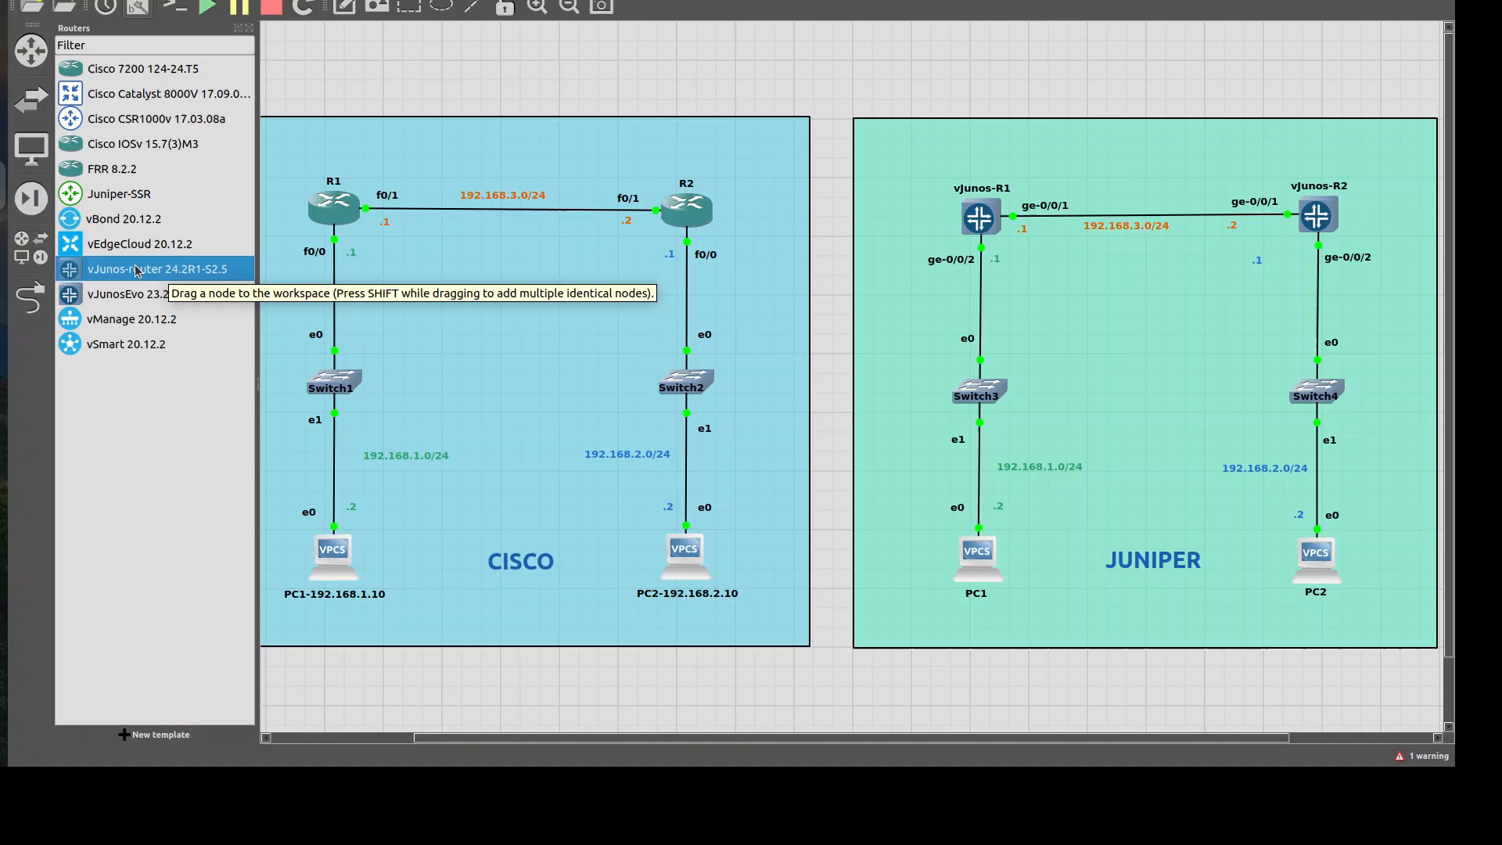
drag(139, 267, 577, 53)
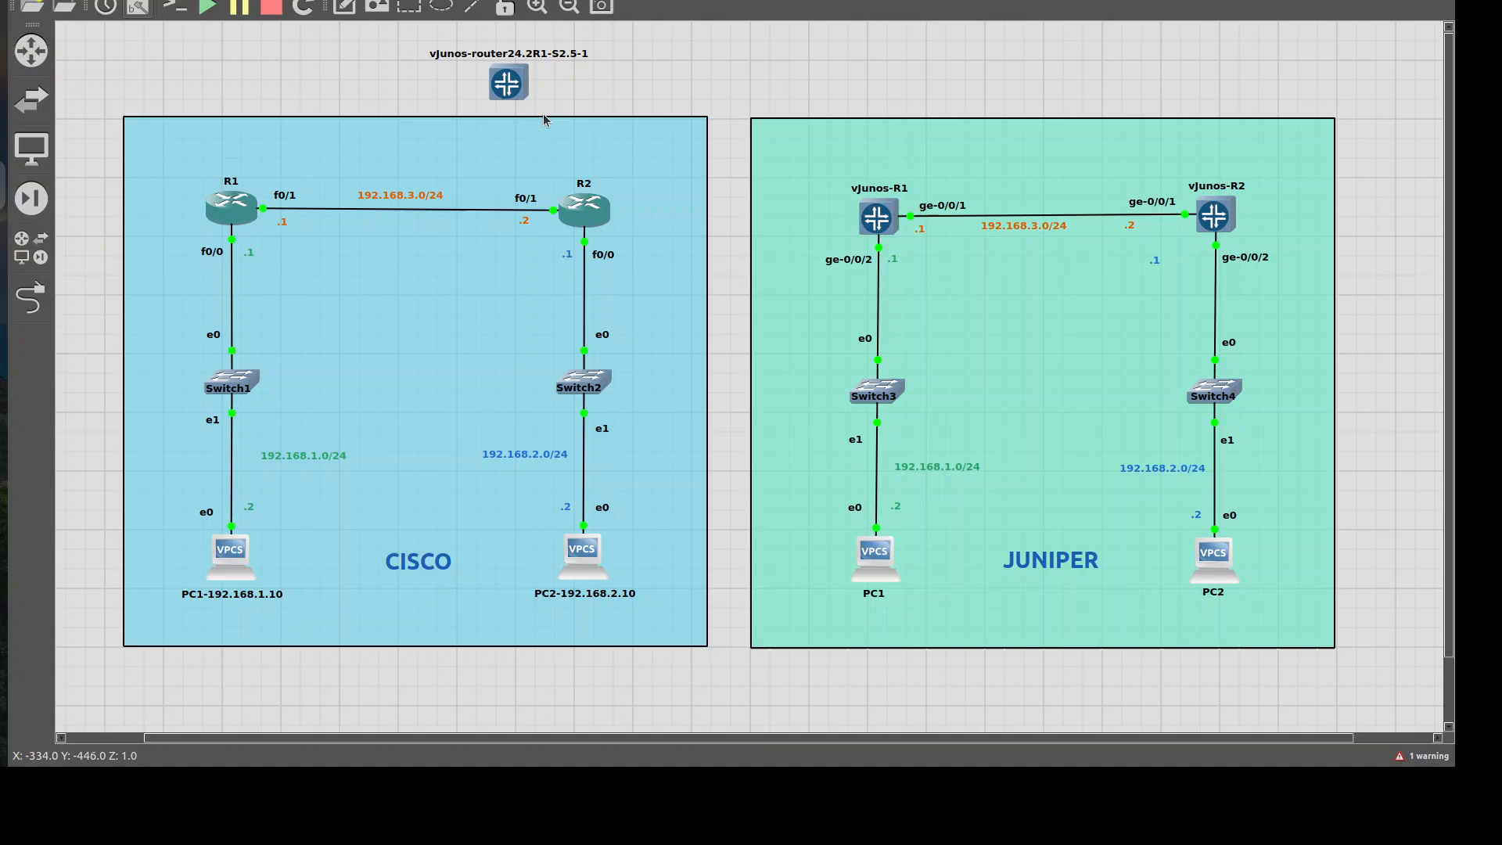
Review the new router node's general, HDD and network settings (5120 MB RAM, 4 vCPUs, 17 virtio-net adapters).
right_click(507, 82)
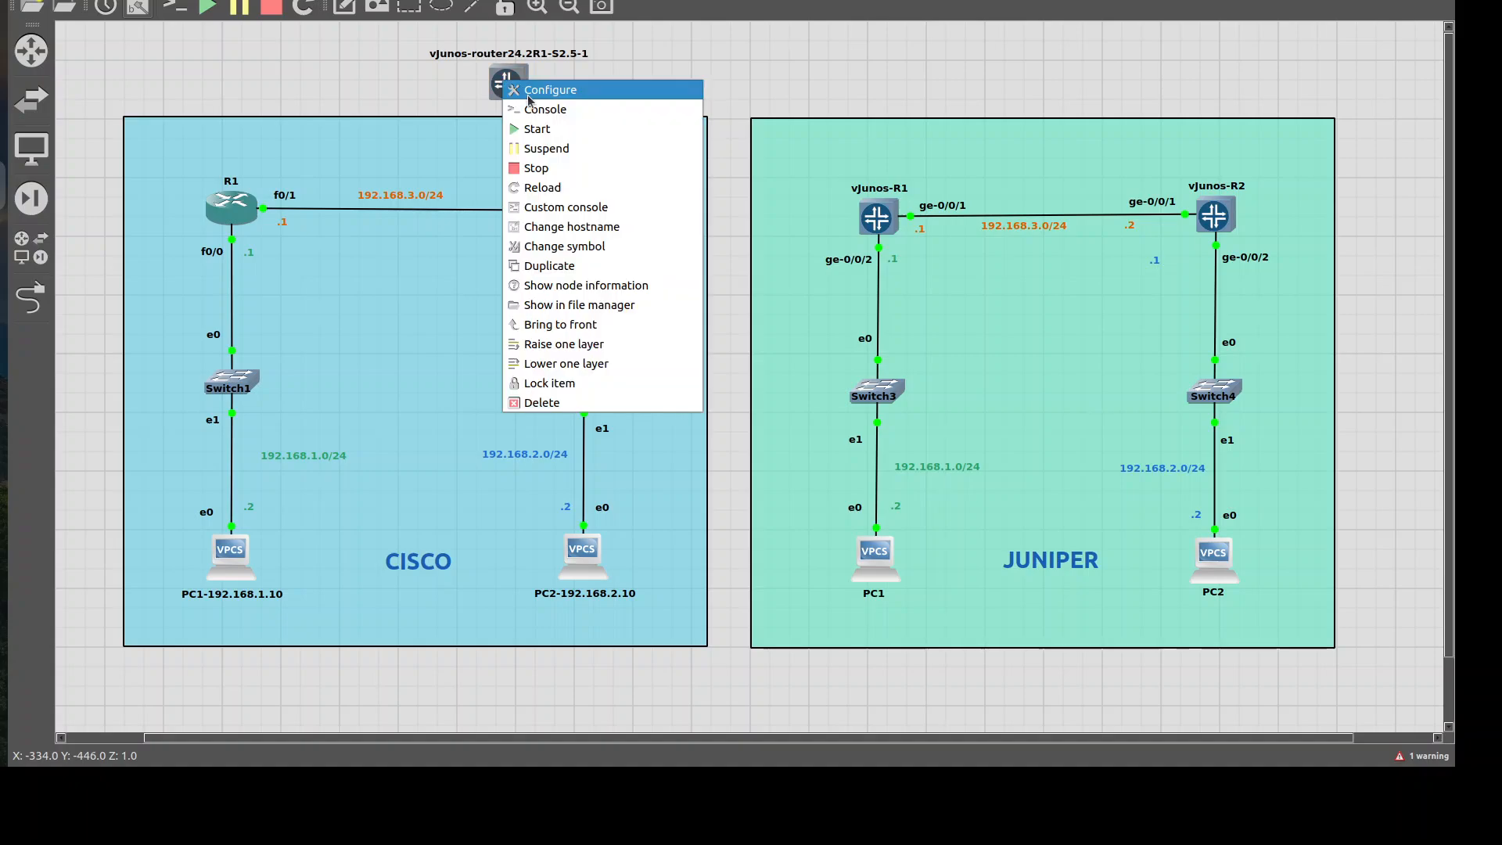
click(549, 89)
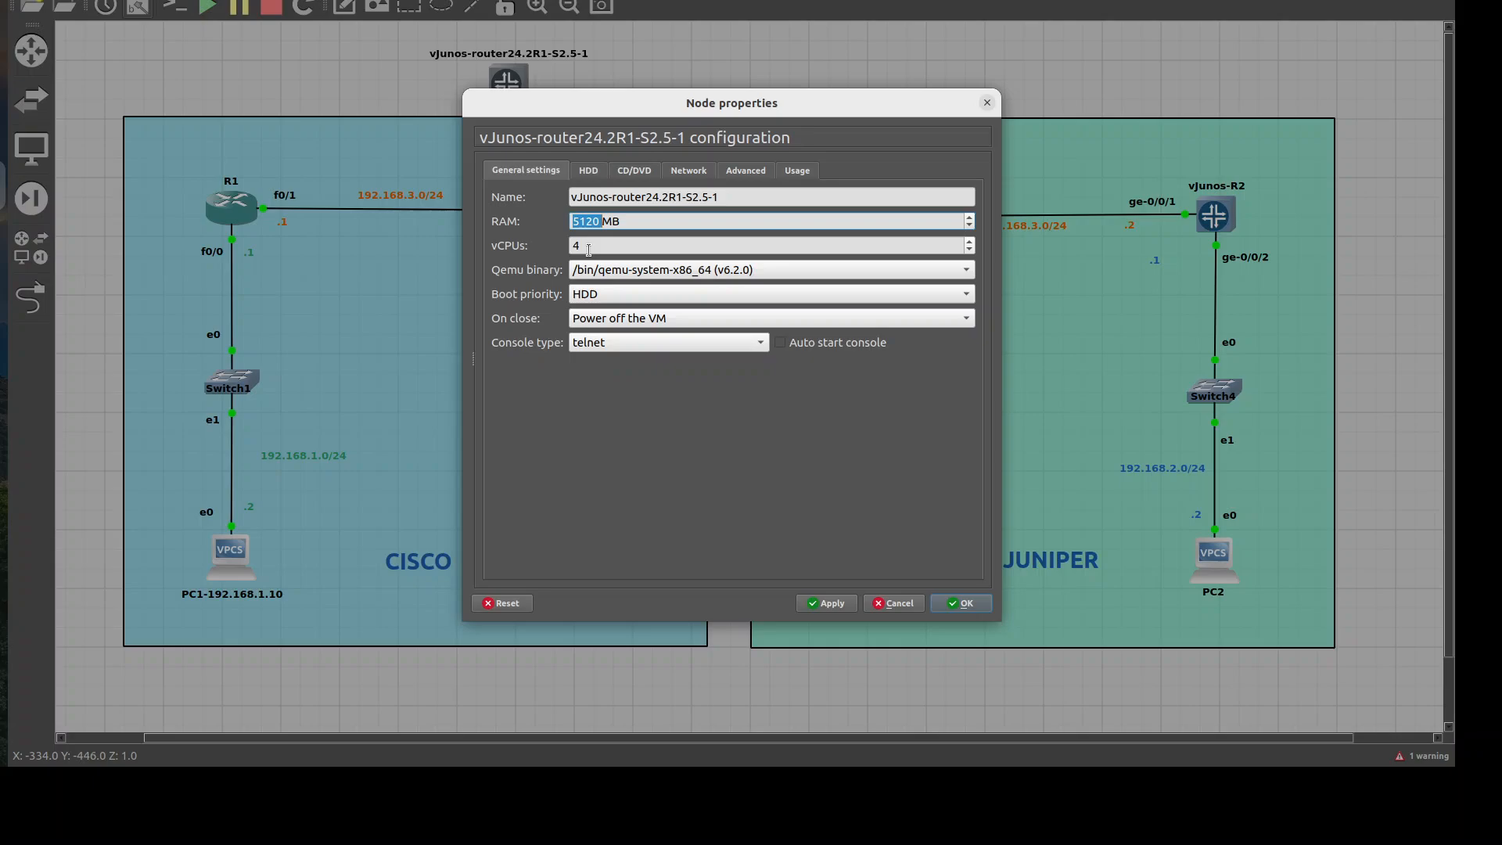
click(589, 169)
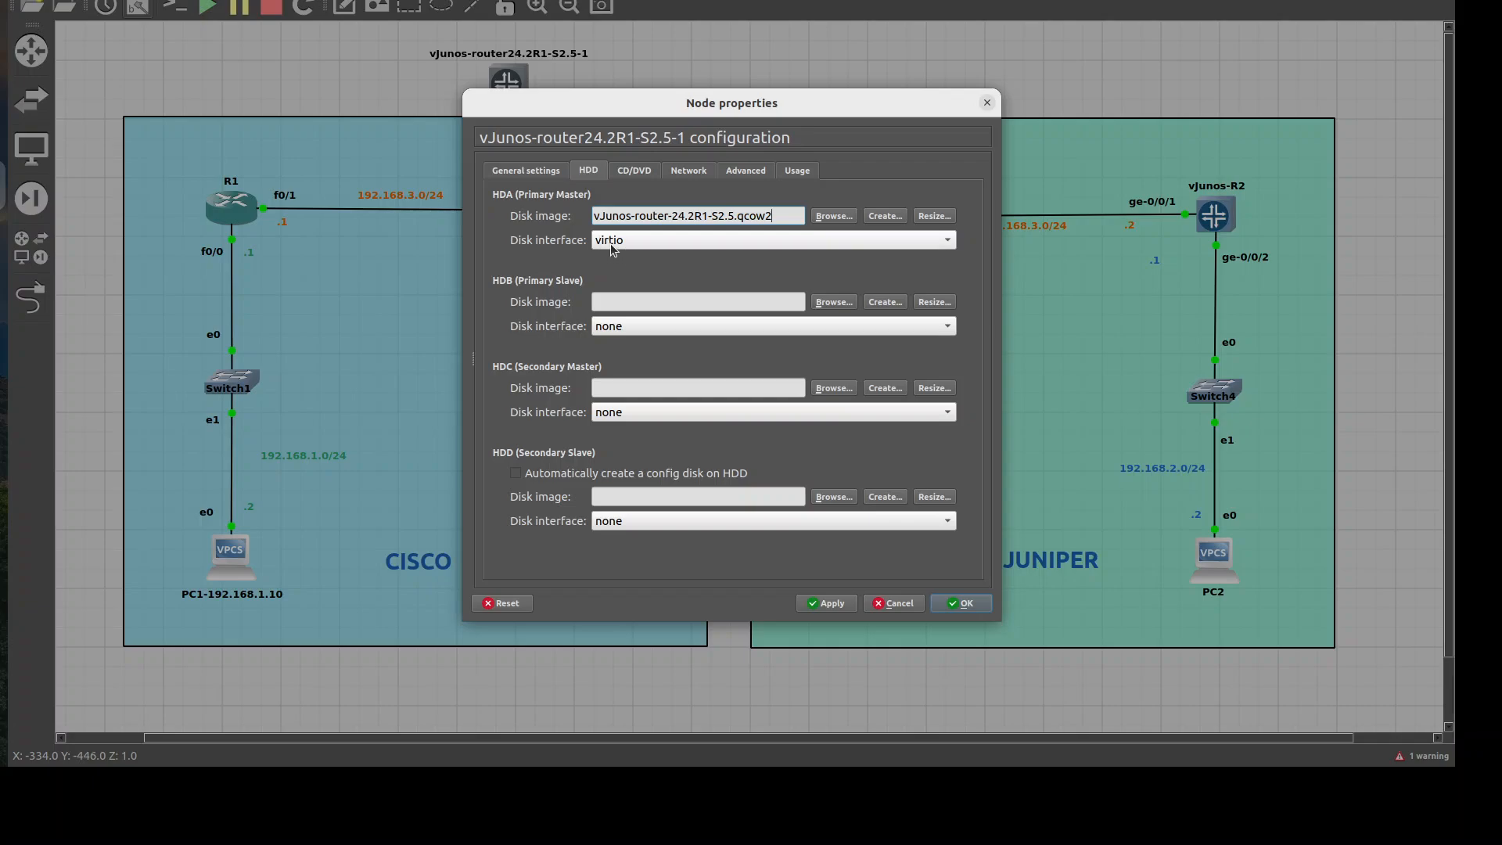
click(688, 169)
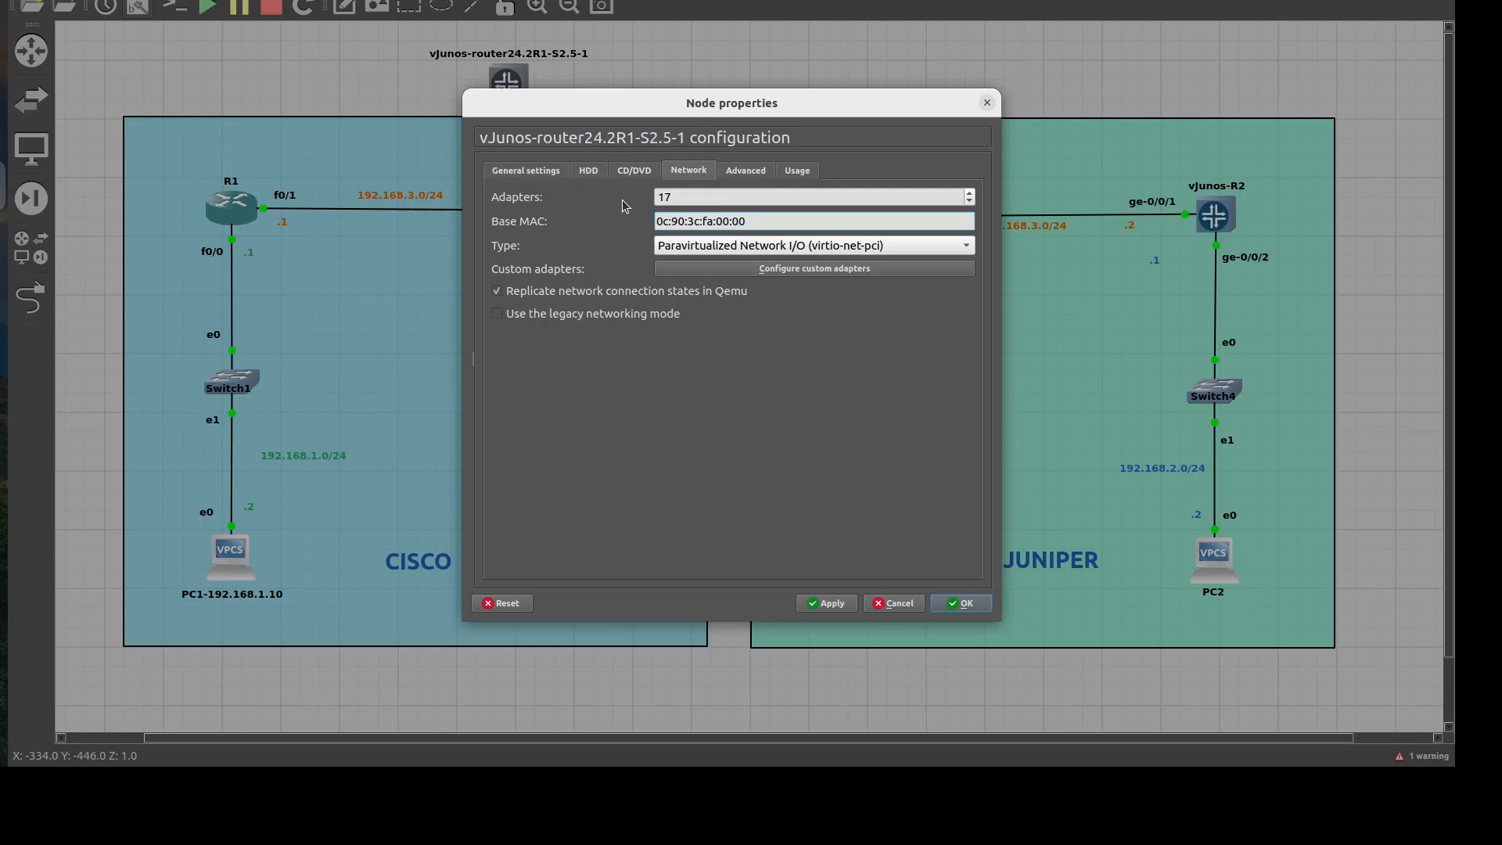
click(812, 220)
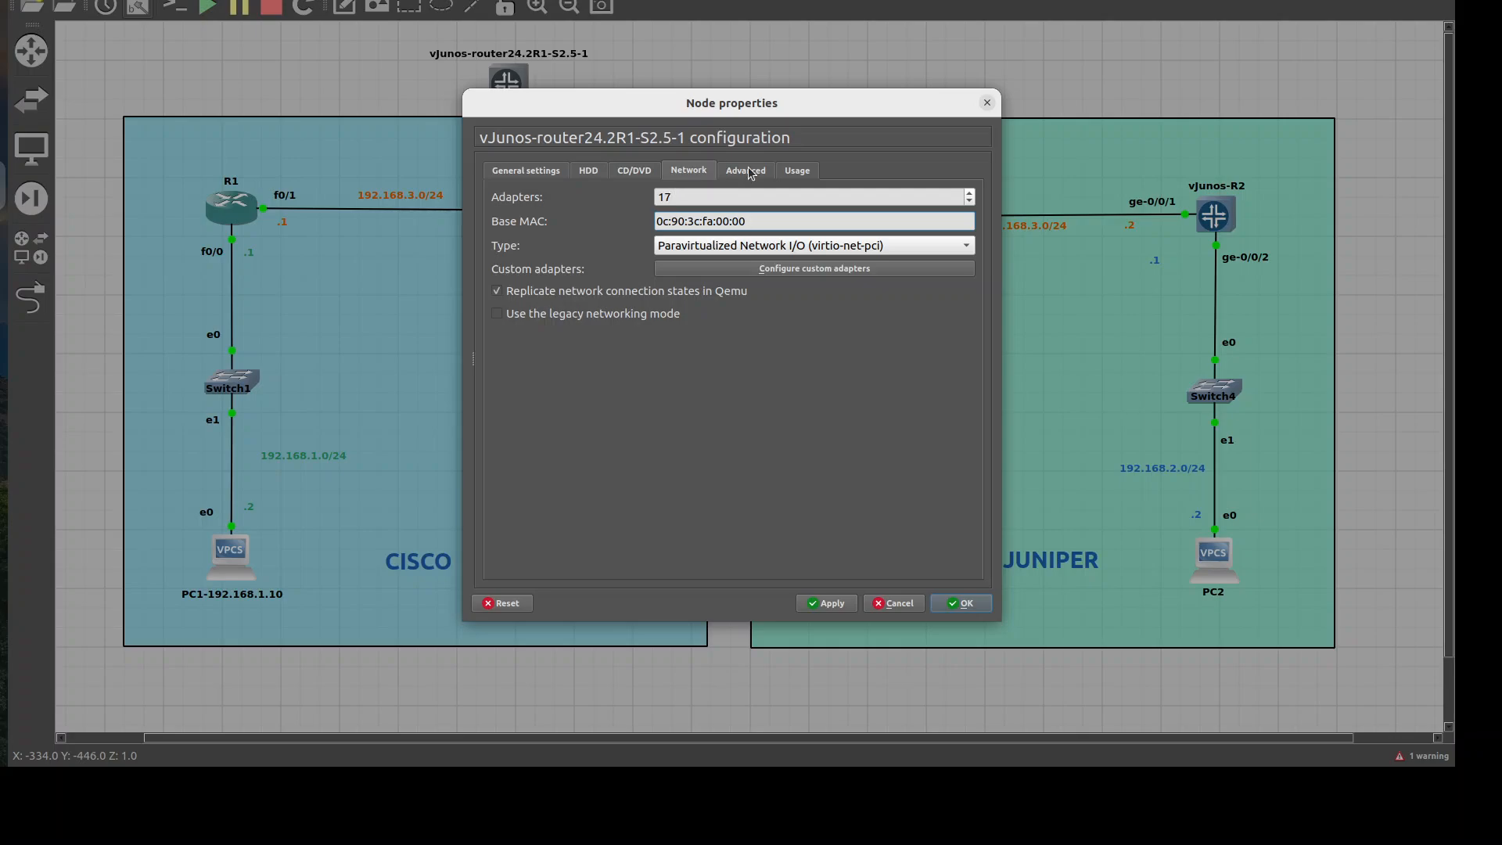
Review the vJunos template's Advanced QEMU options (-nographic, SMBIOS VM-VMX) and accept the settings.
click(745, 169)
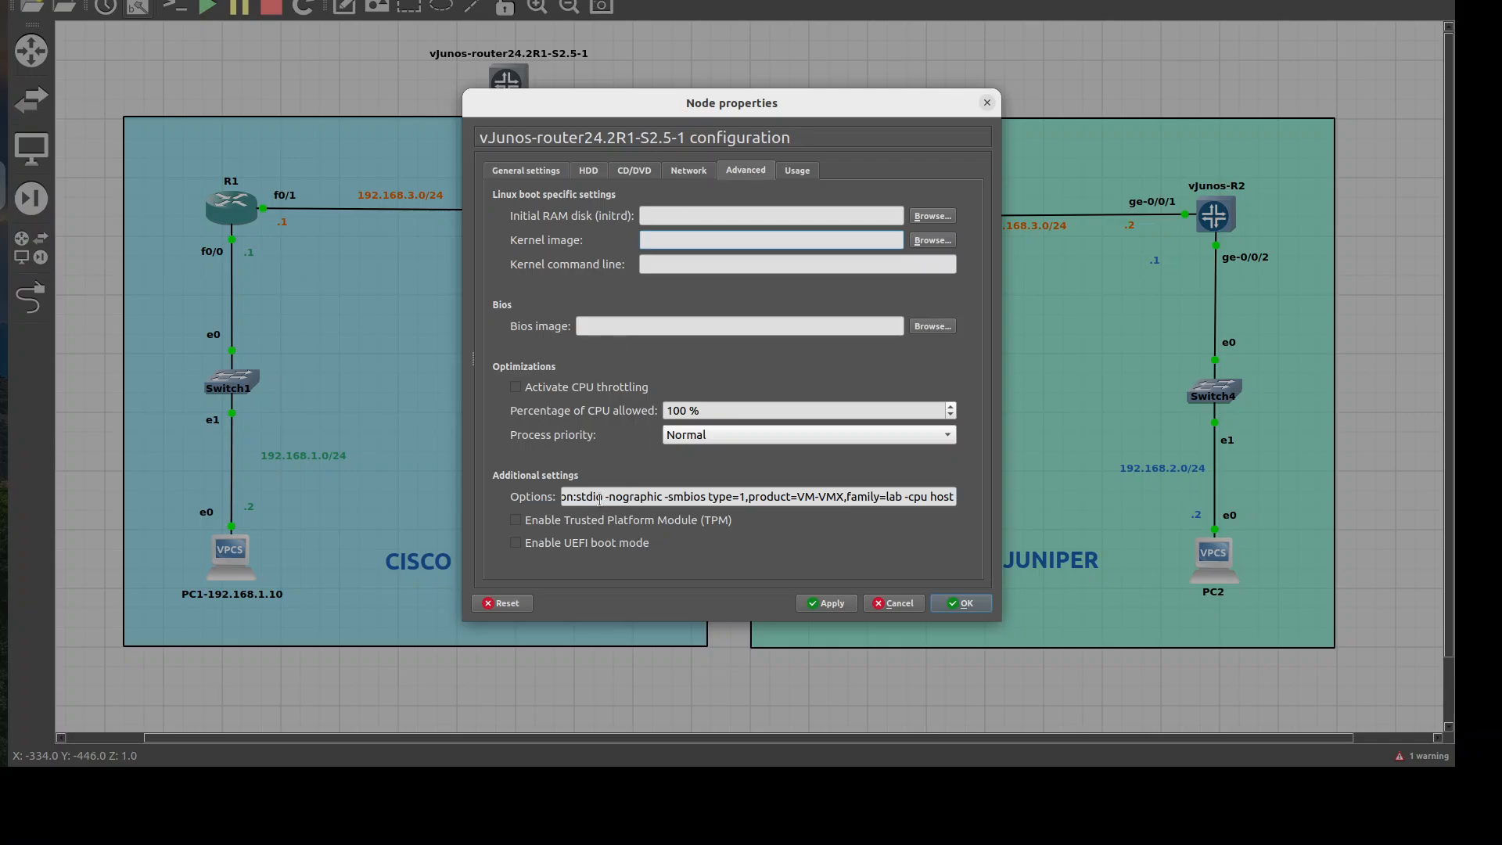
click(771, 240)
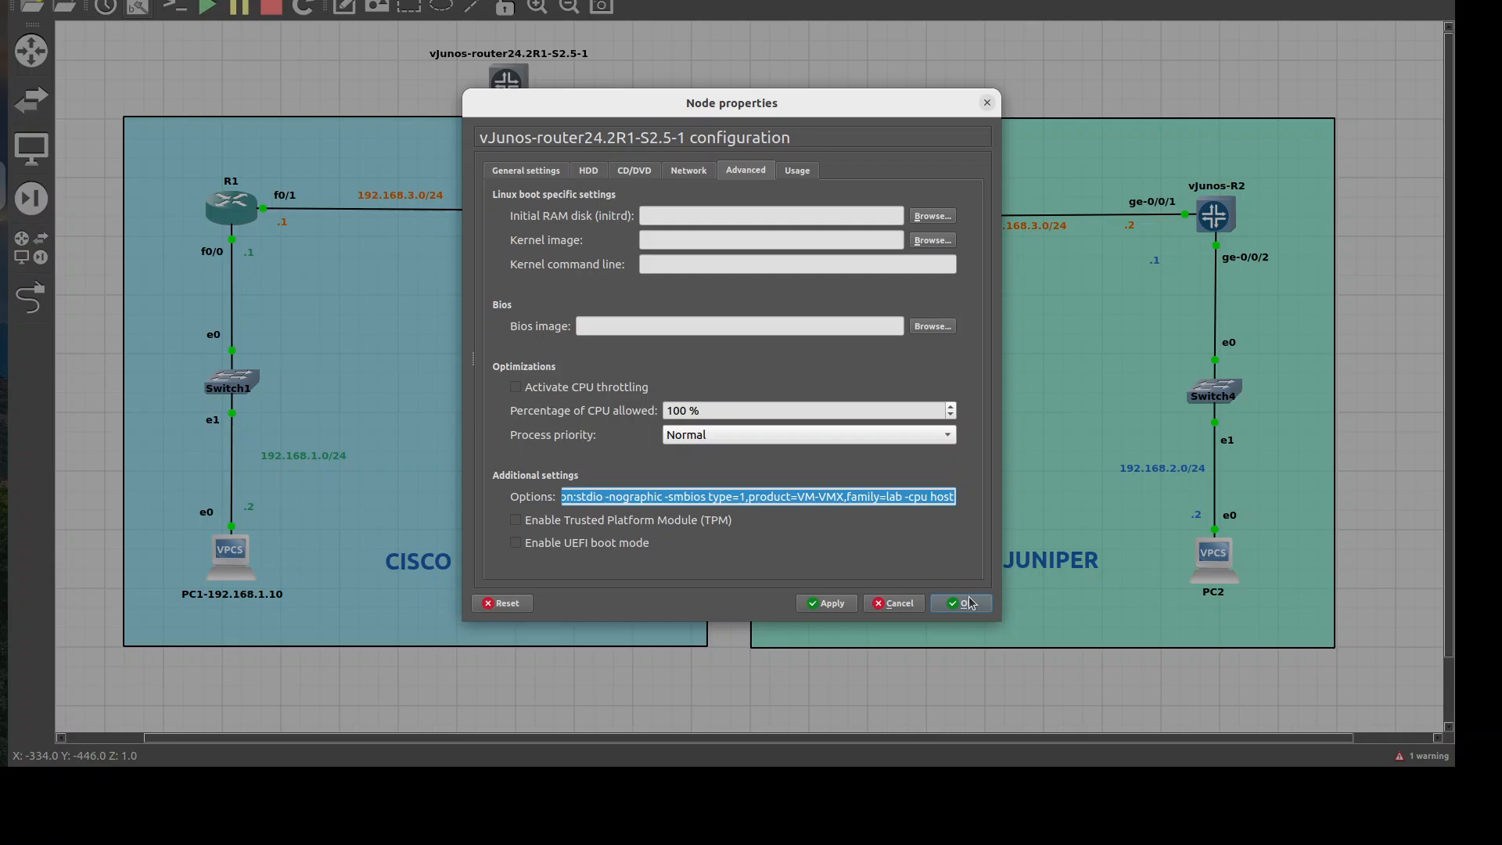
click(960, 602)
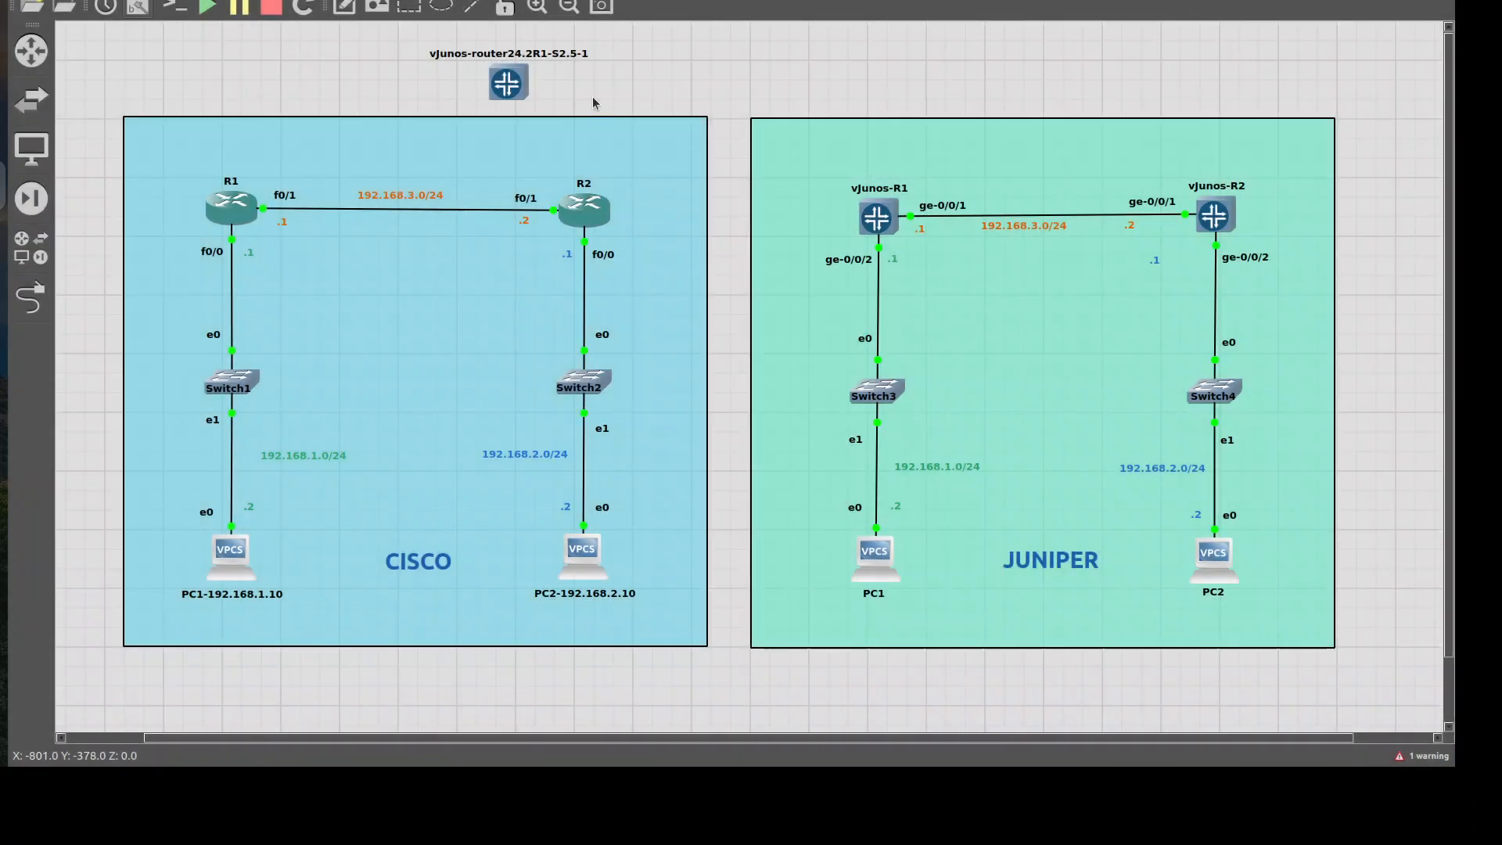
Bring up the context menu of the R1 router node to reach its console.
right_click(507, 83)
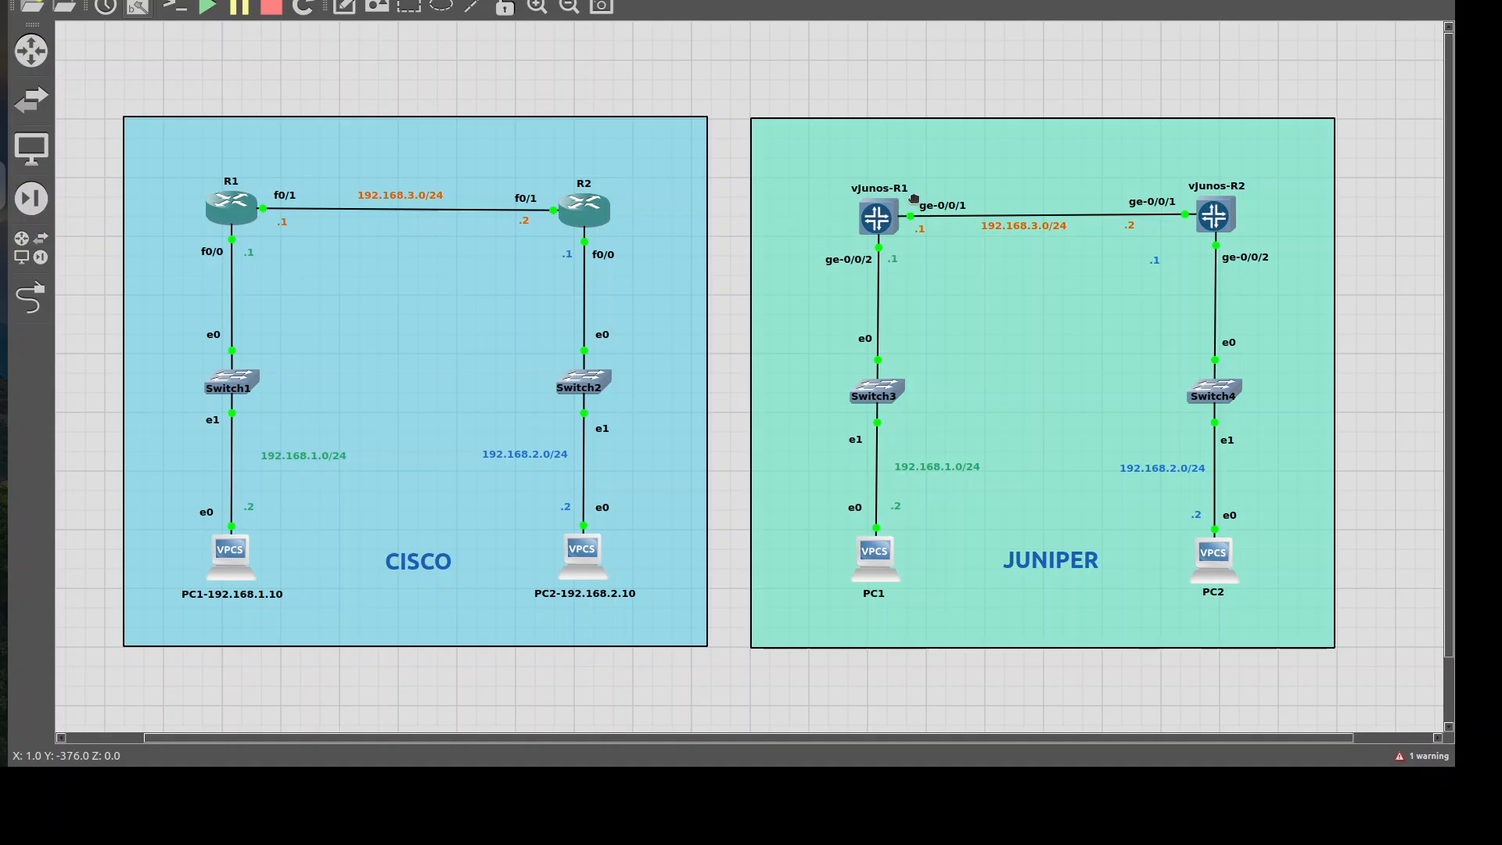
mouse_move(920, 236)
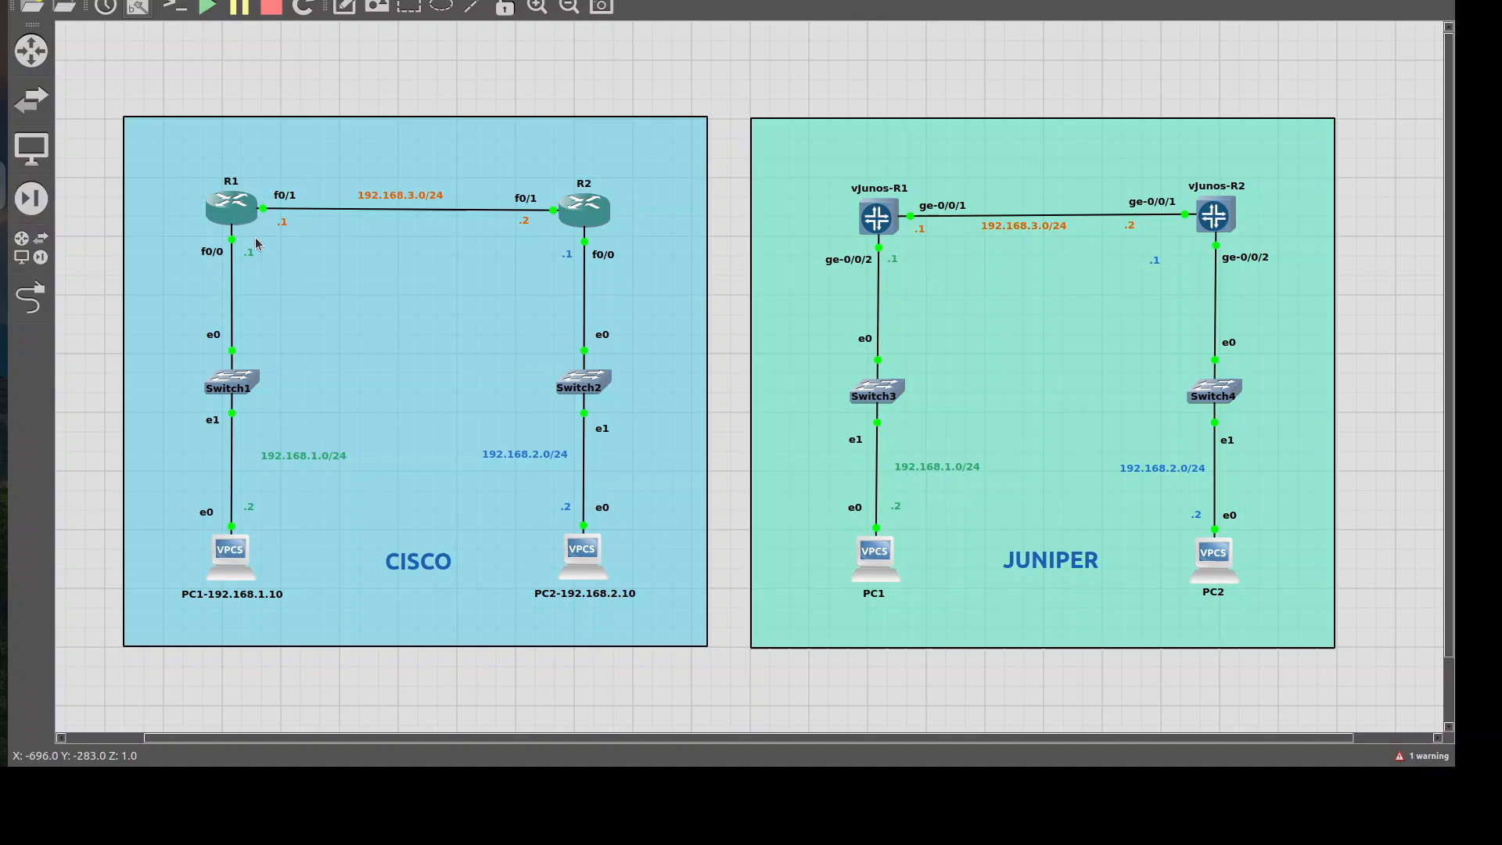
mouse_move(103, 432)
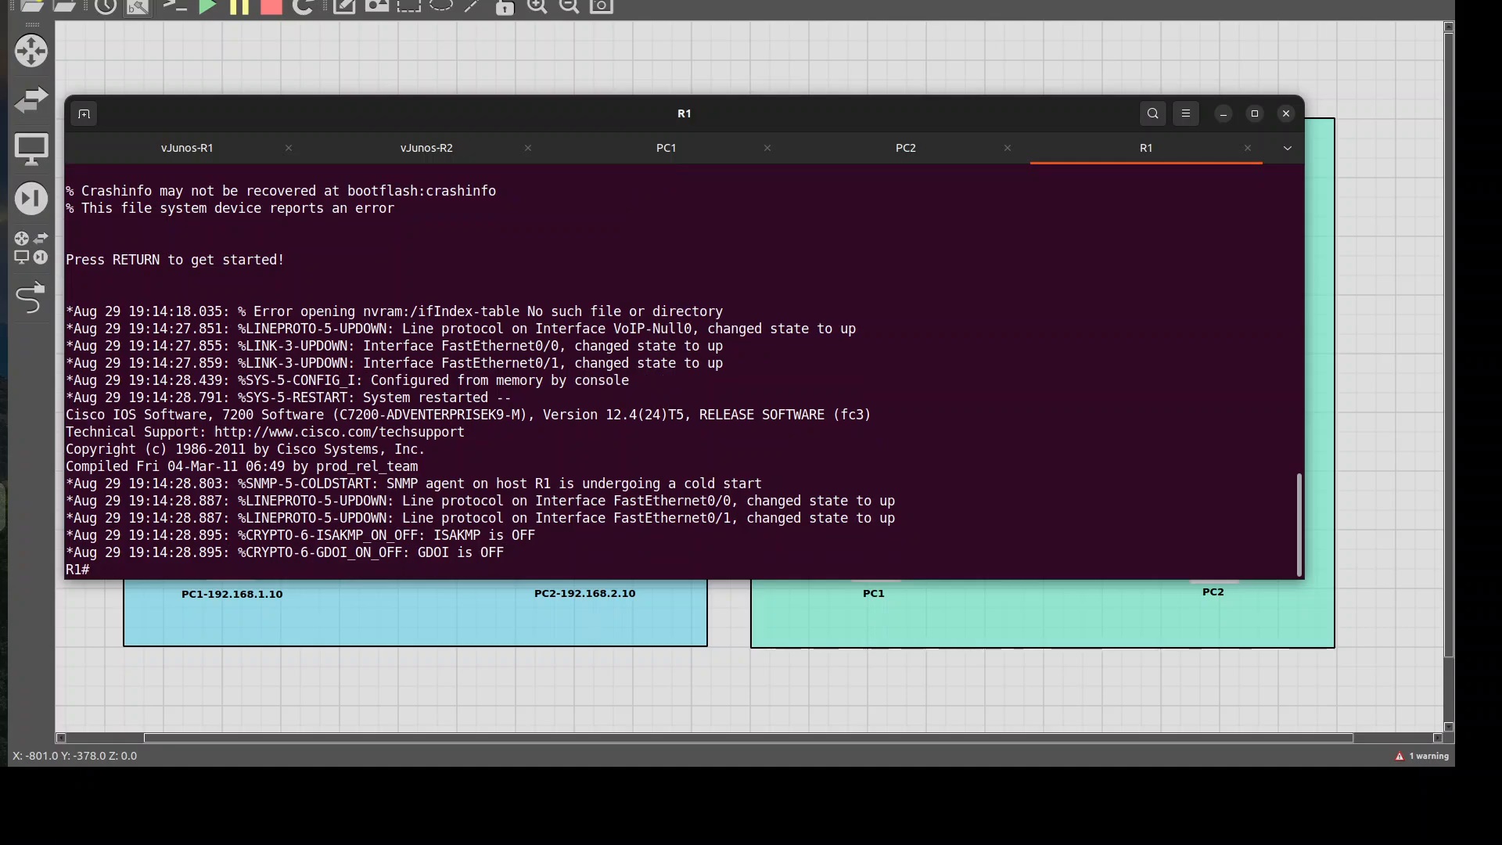
Show R1's running configuration with 'sh run', paging through RIP version 2 networks 192.168.1.0 and 192.168.3.0.
text(sh run)
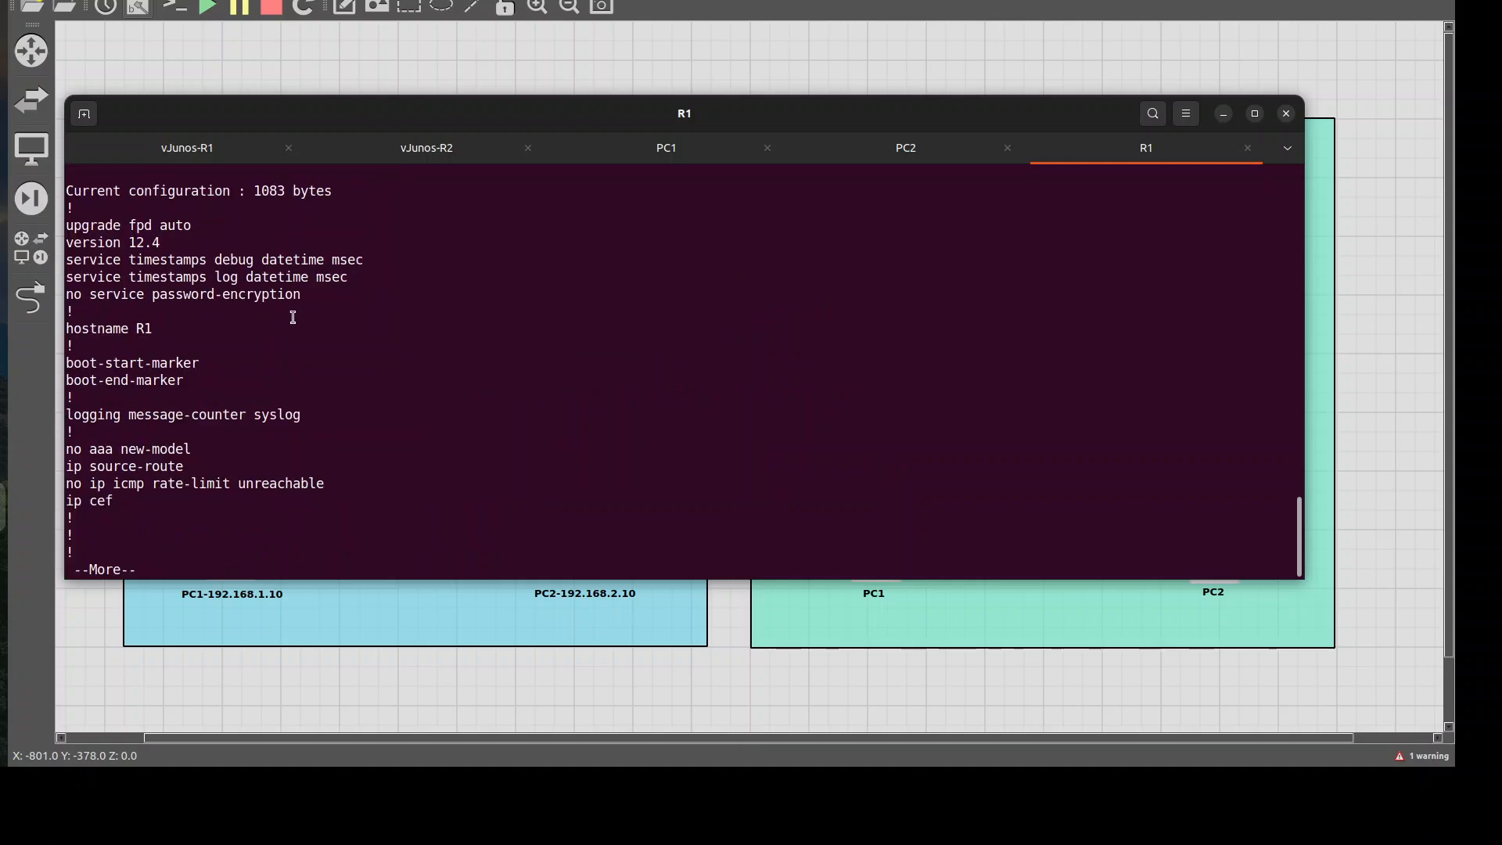
key(space)
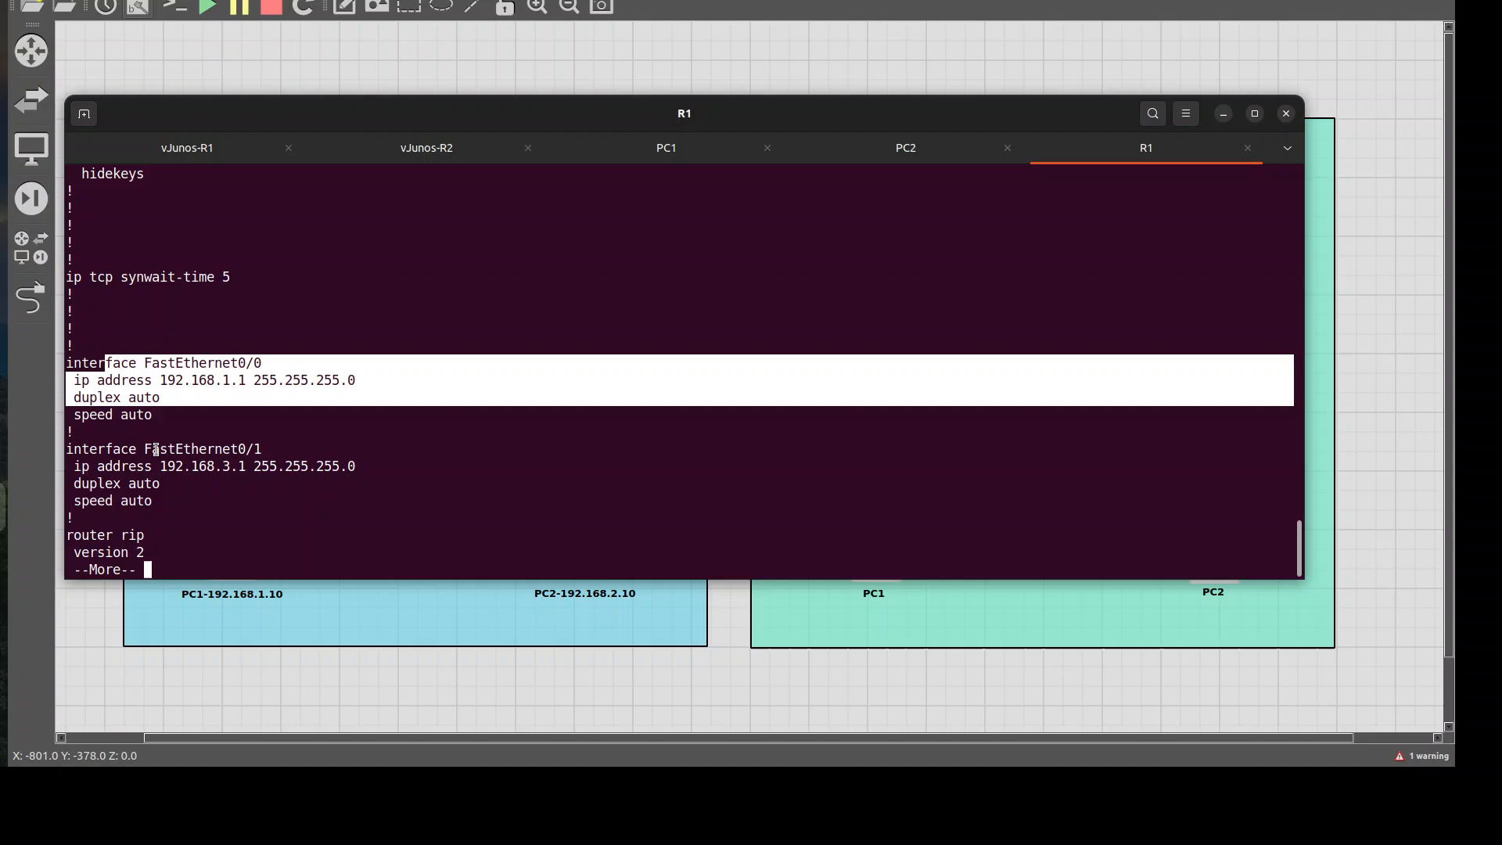
key(space)
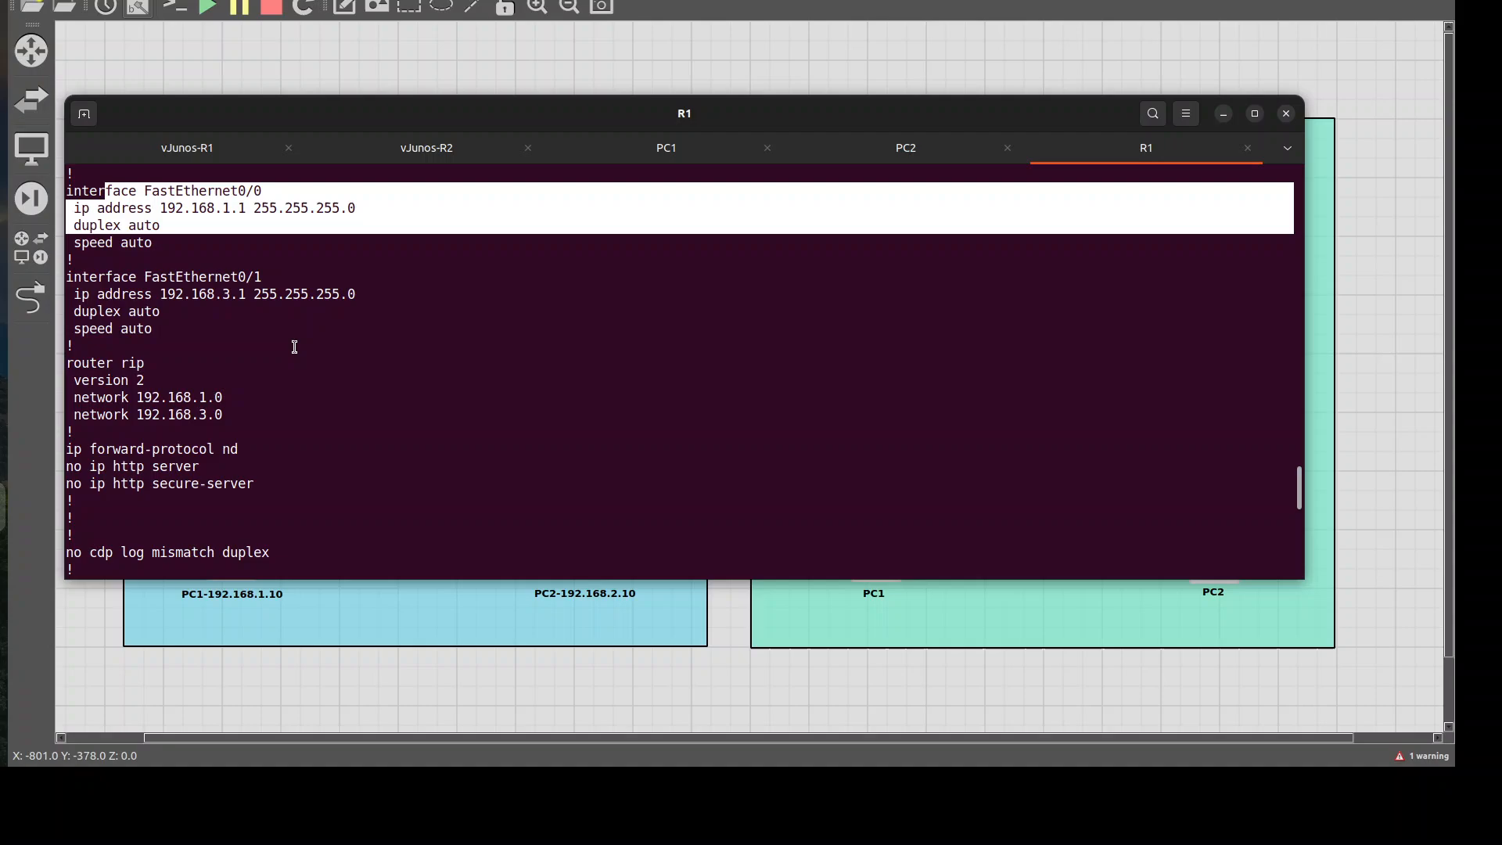
mouse_move(308, 369)
text(sh ip rip ne)
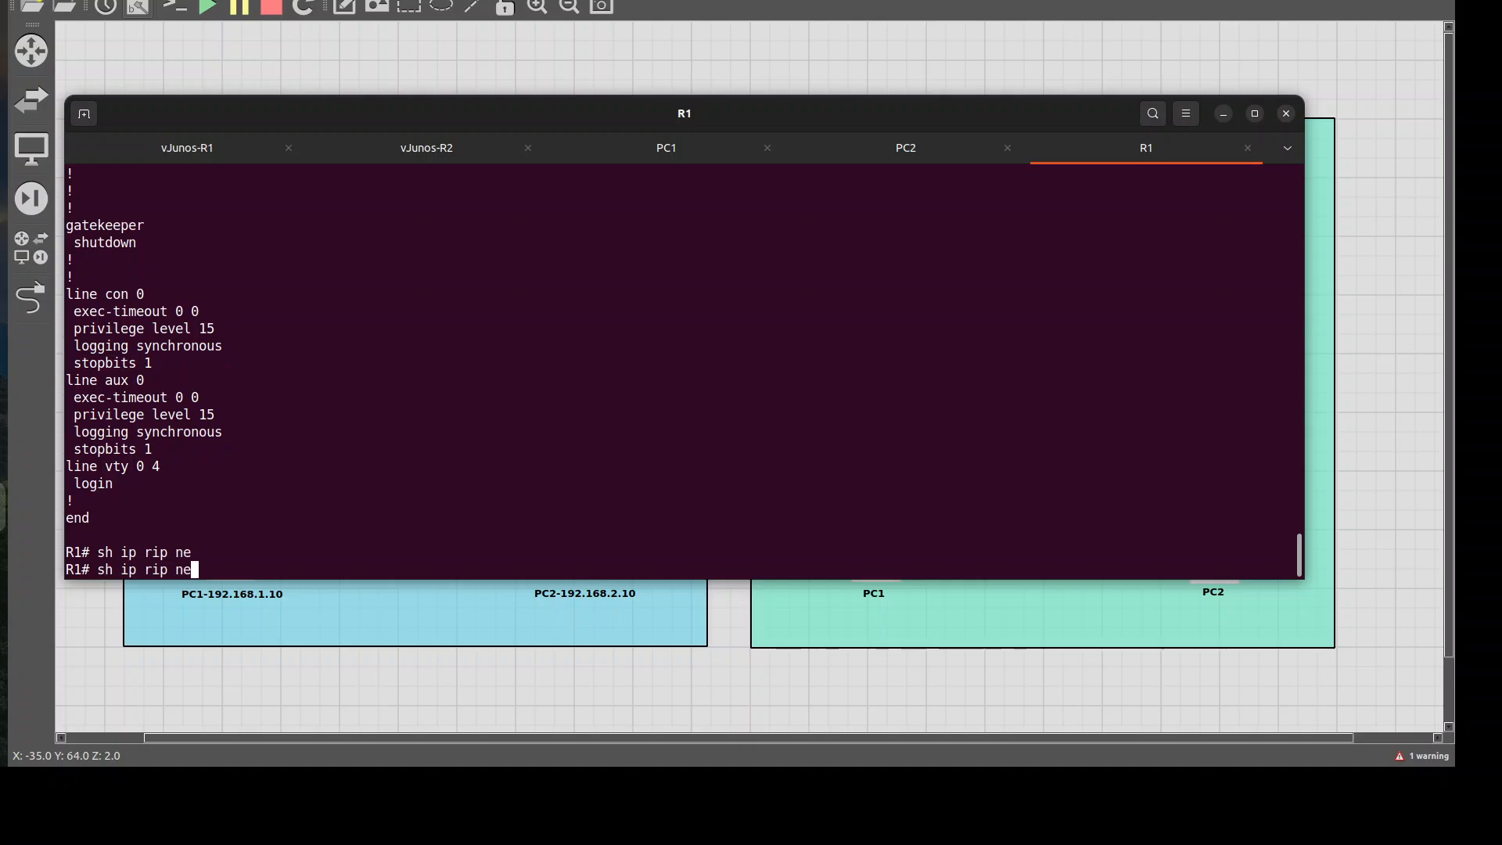
Query R1's RIP information, confirming 192.168.2.0/24 learned via 192.168.3.2.
text(i)
text(show r)
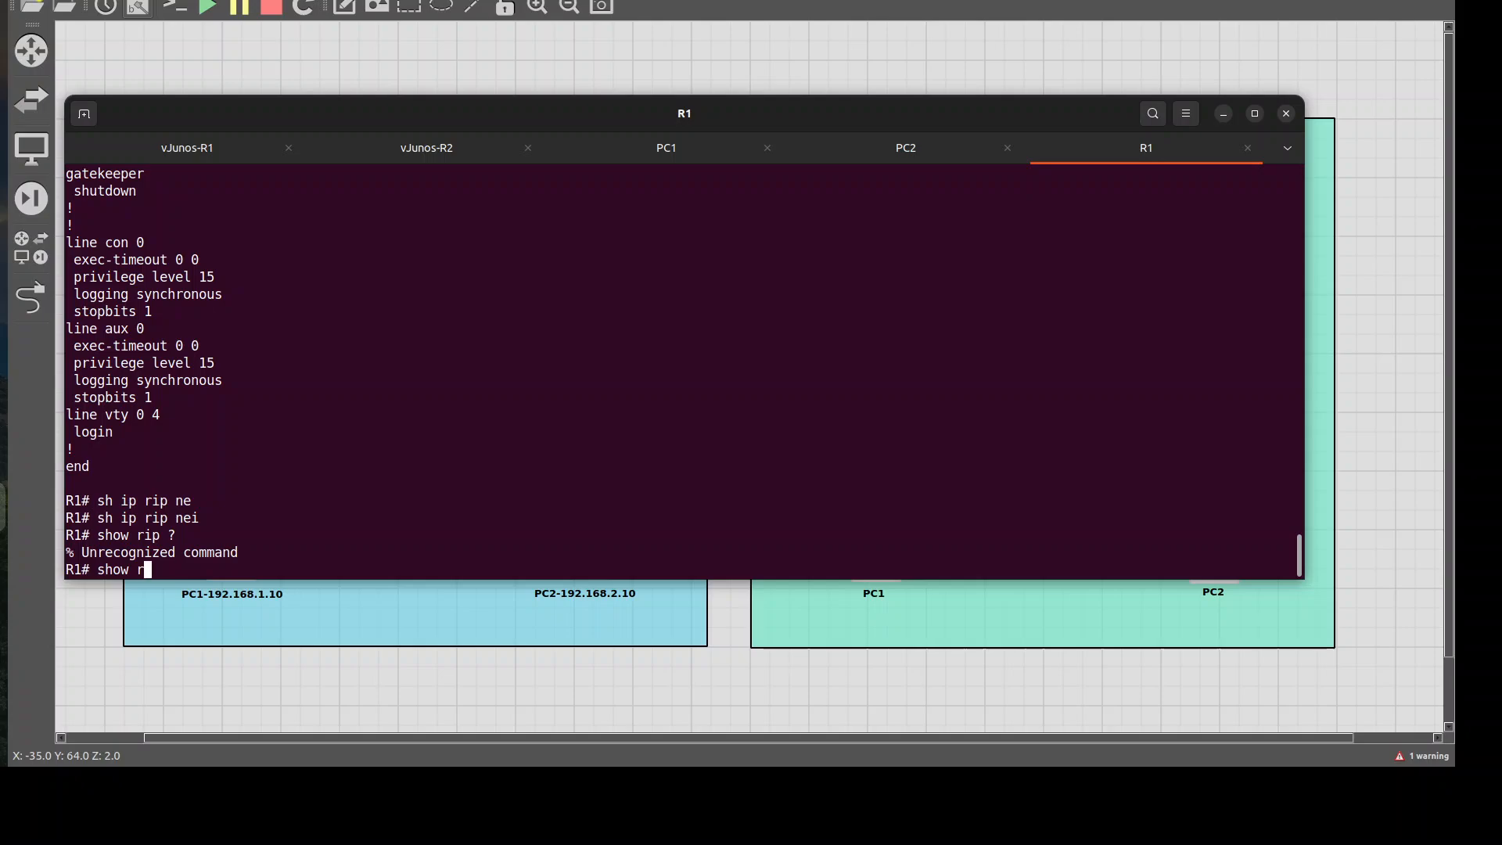
text(outer)
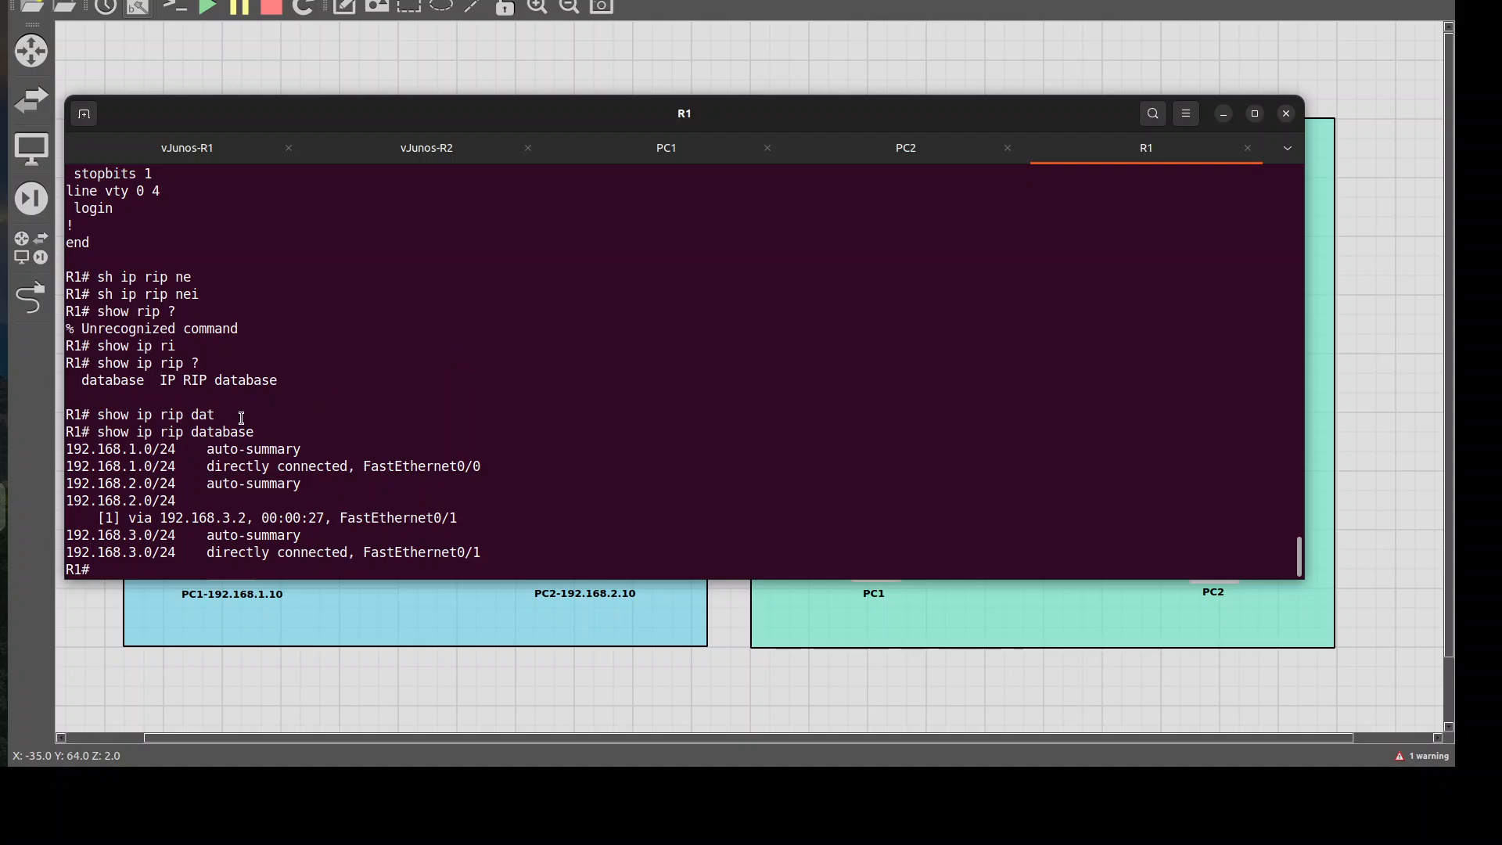
mouse_move(112, 449)
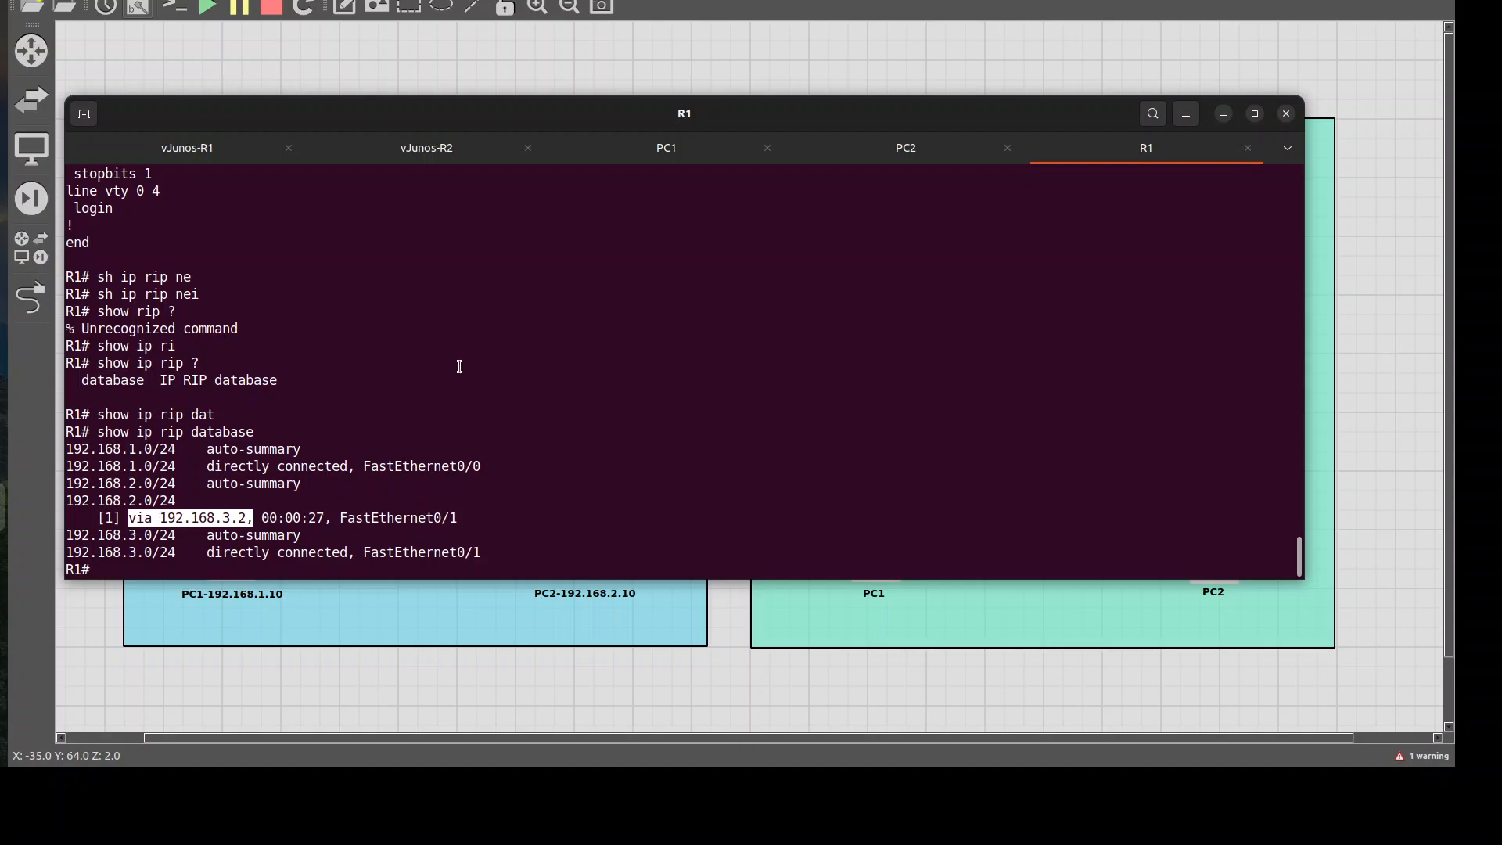
mouse_move(449, 338)
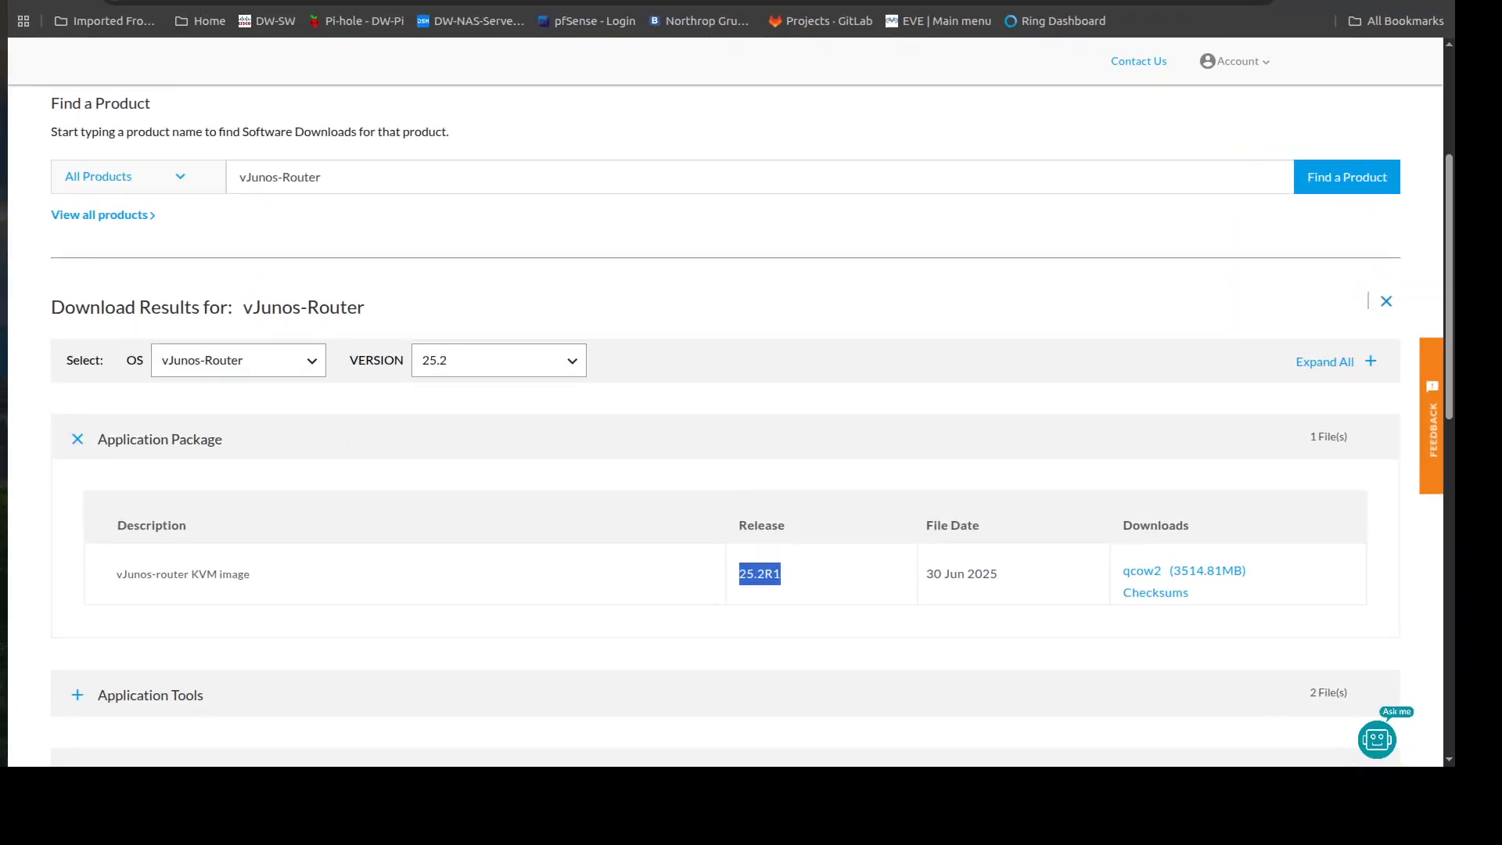
mouse_move(312, 219)
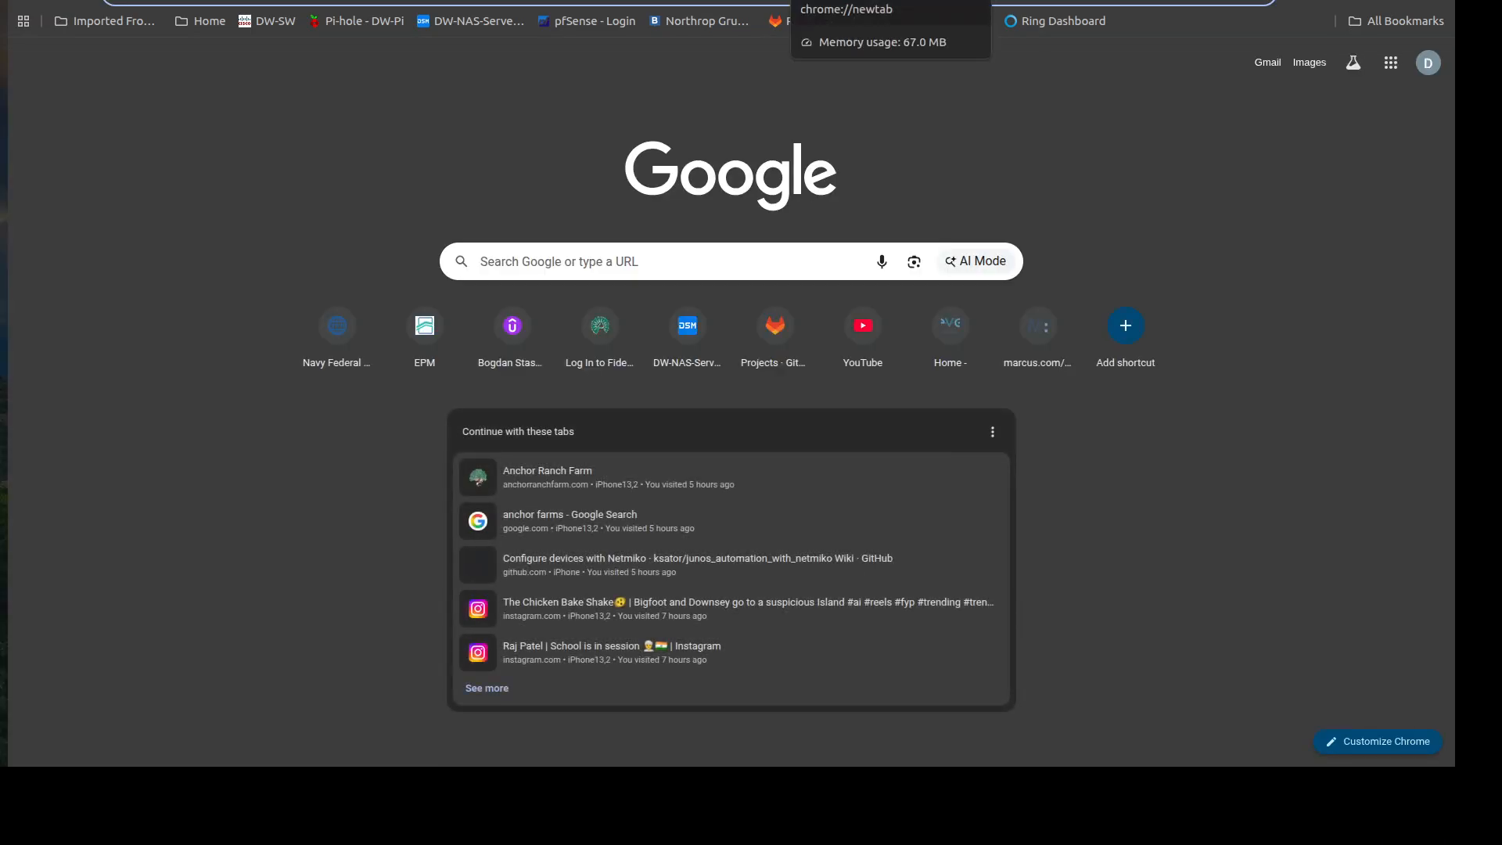
Search 'juniper rip configuration' and read Juniper's Basic RIP Configuration guide down to its example topology.
text(ri)
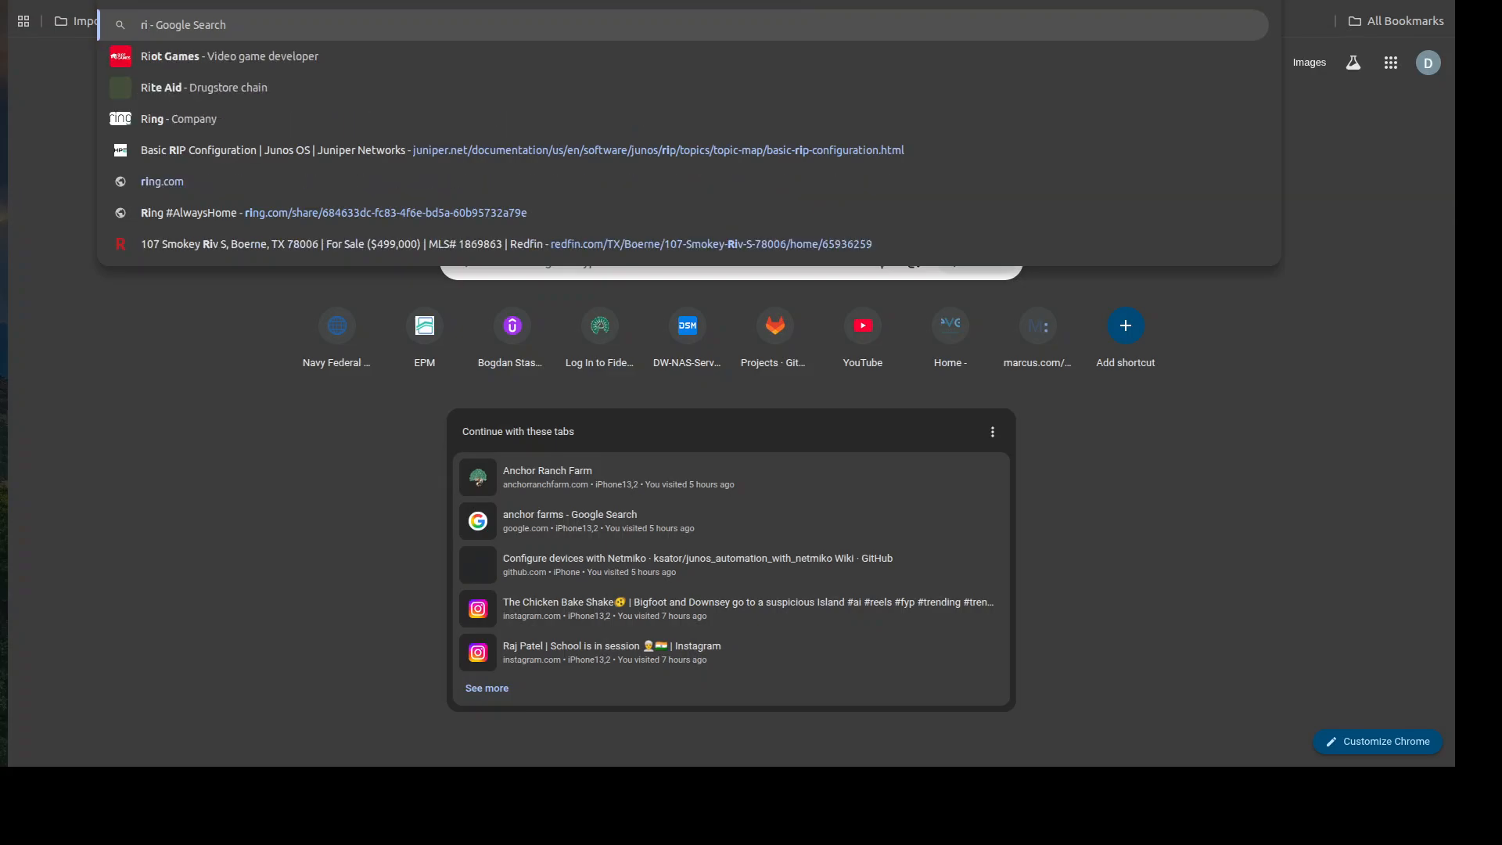
key(Escape)
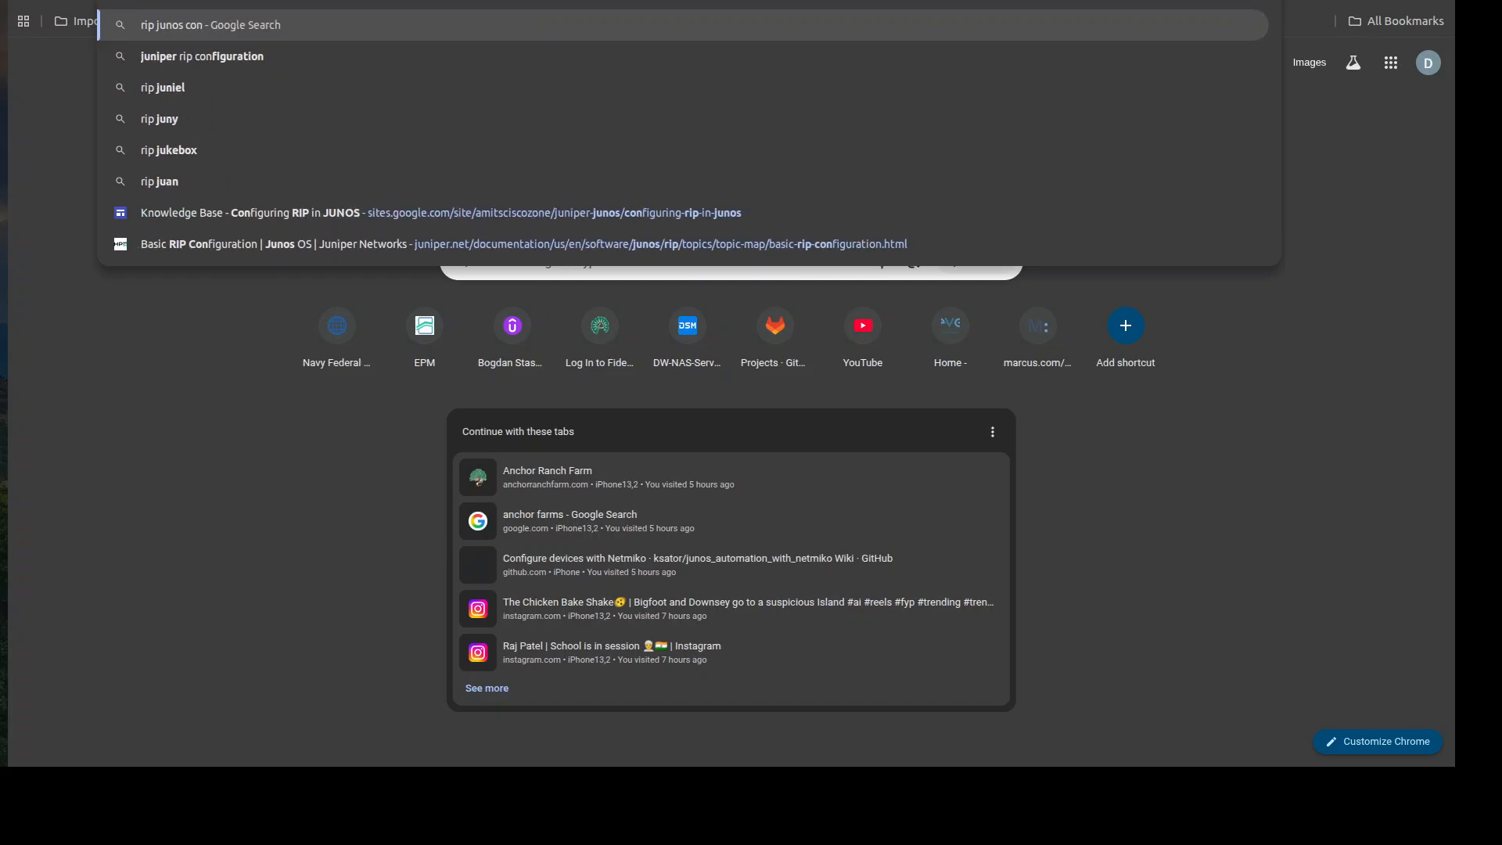
click(202, 57)
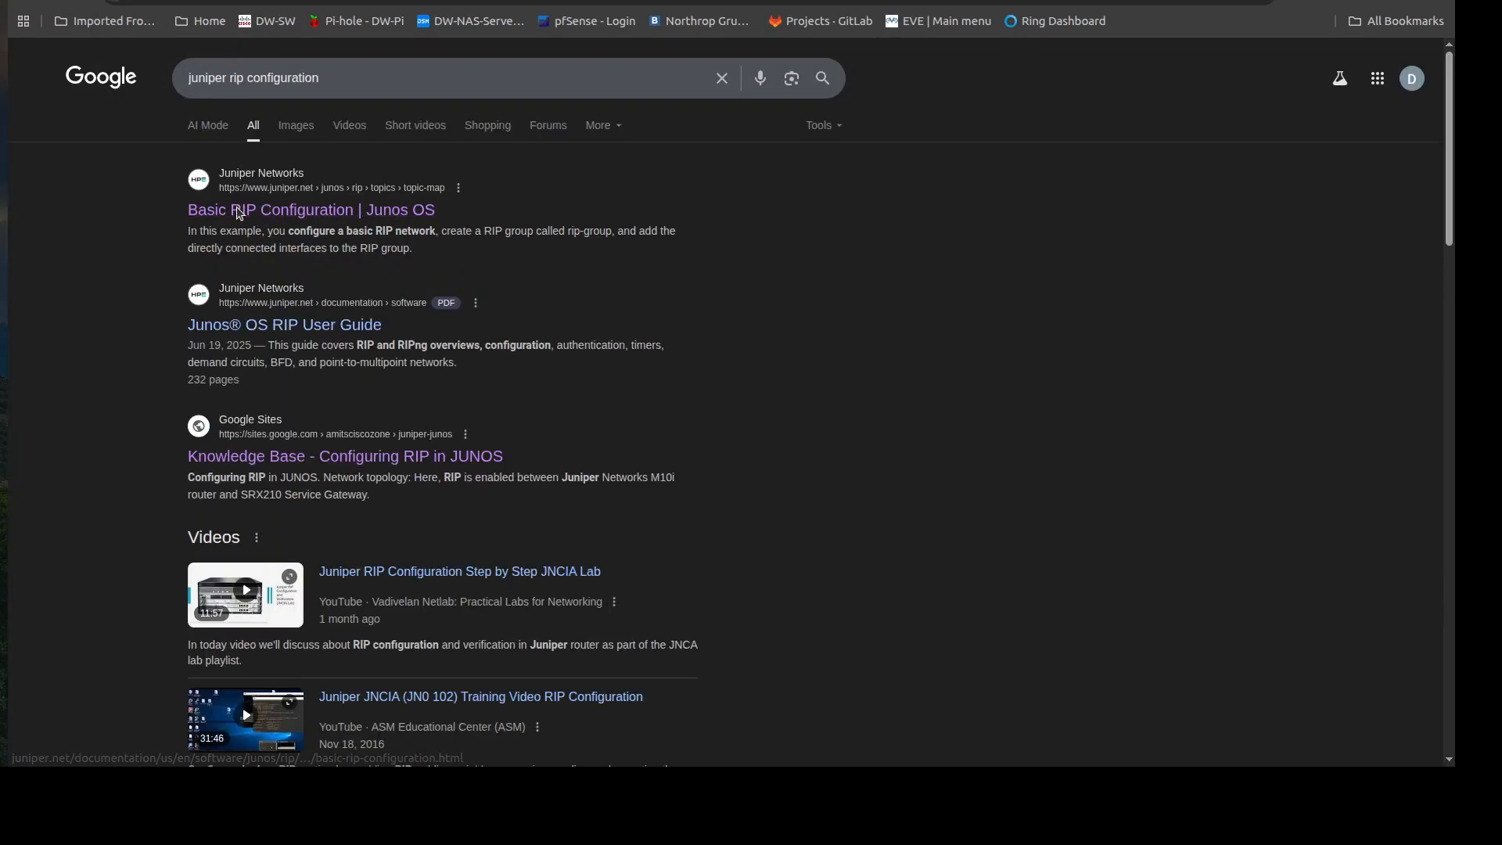
click(310, 208)
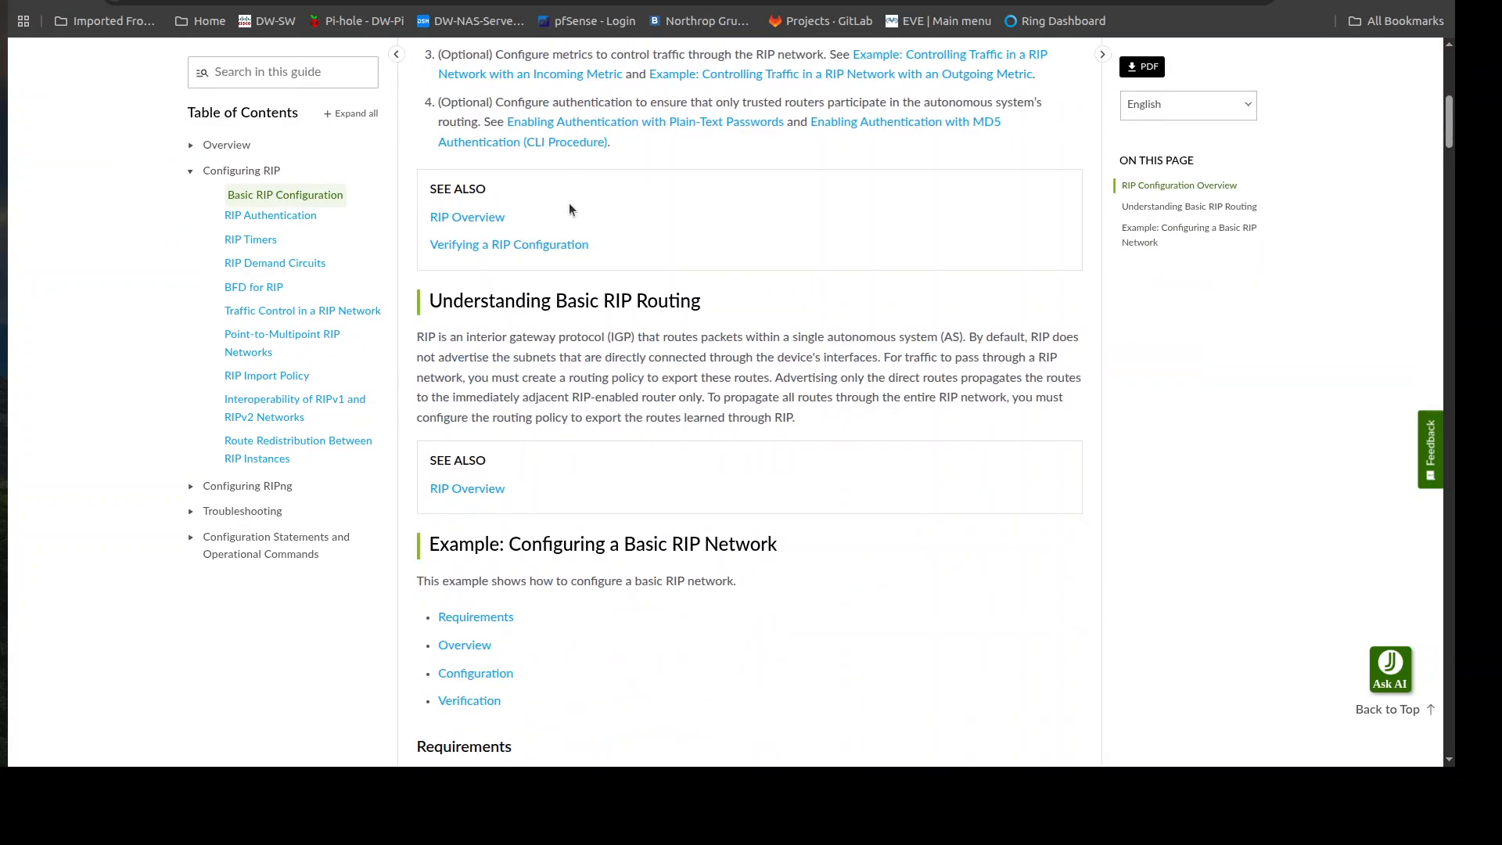
scroll(down, 3)
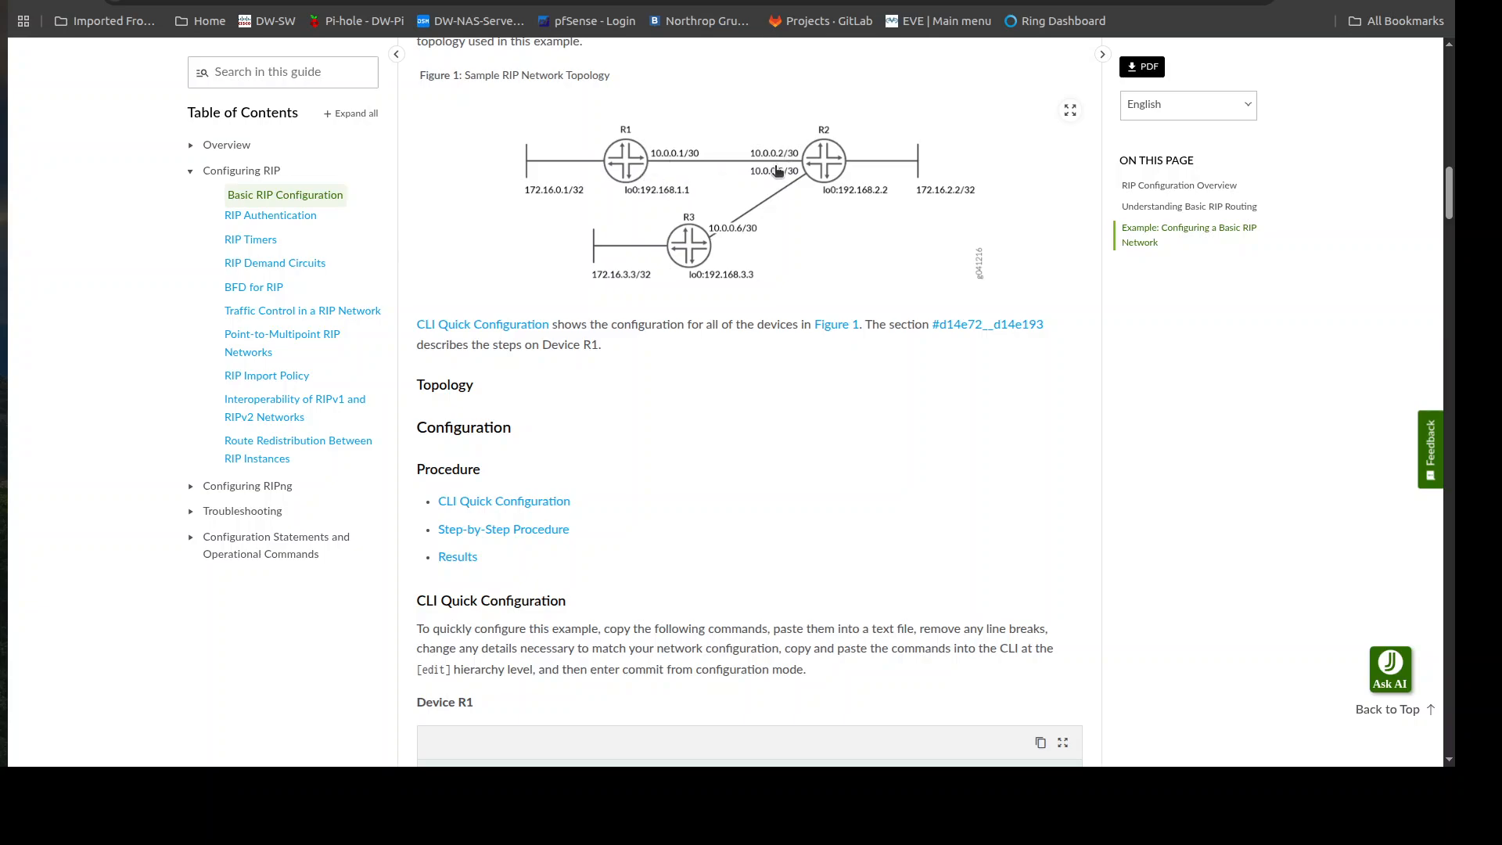
scroll(down, 3)
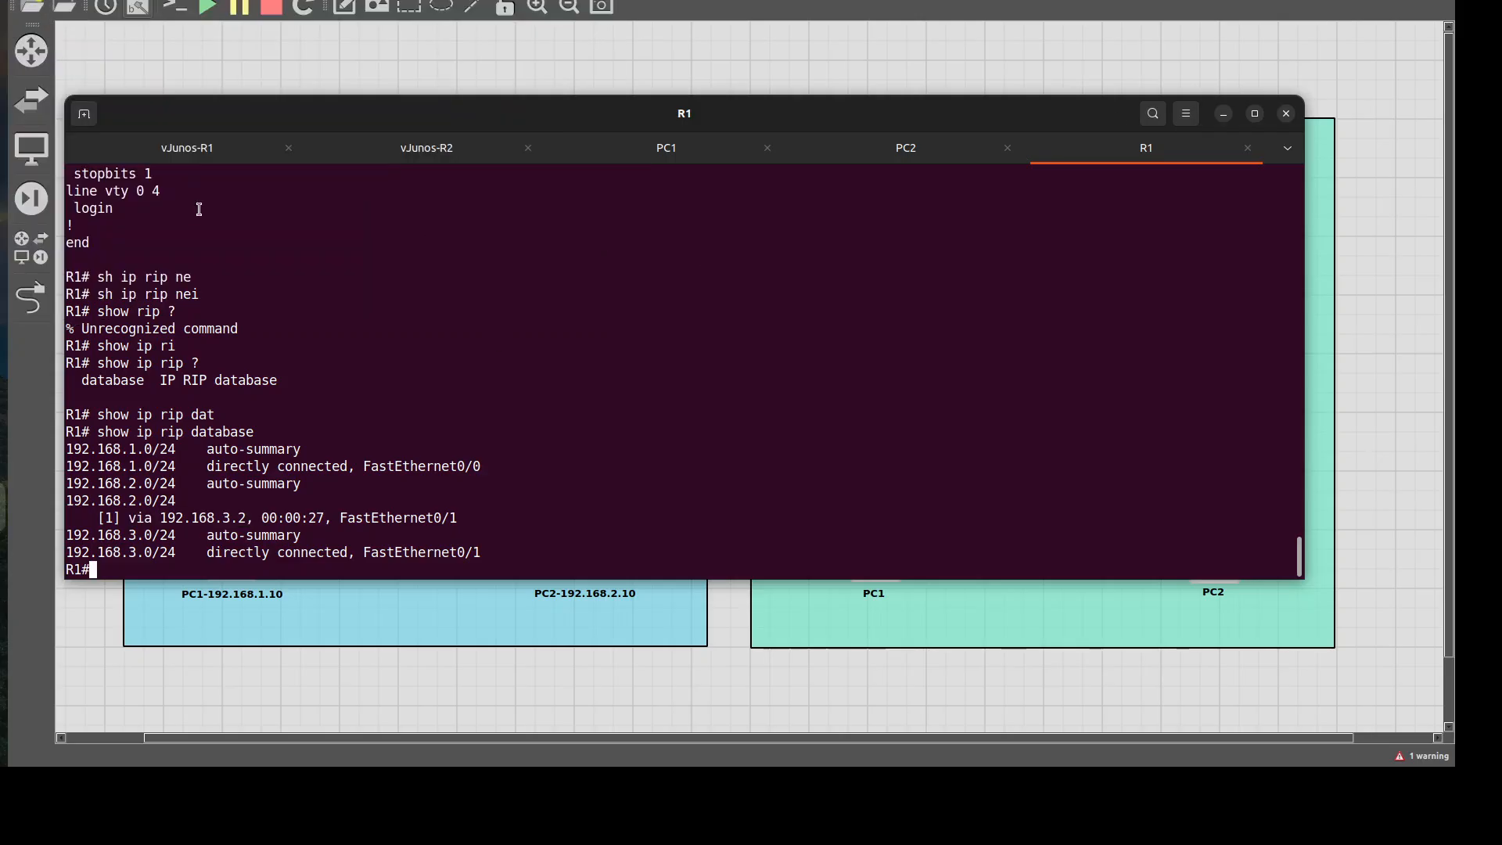
On the vJunos-R1 console, exit configuration mode and the CLI down to the root shell.
click(186, 147)
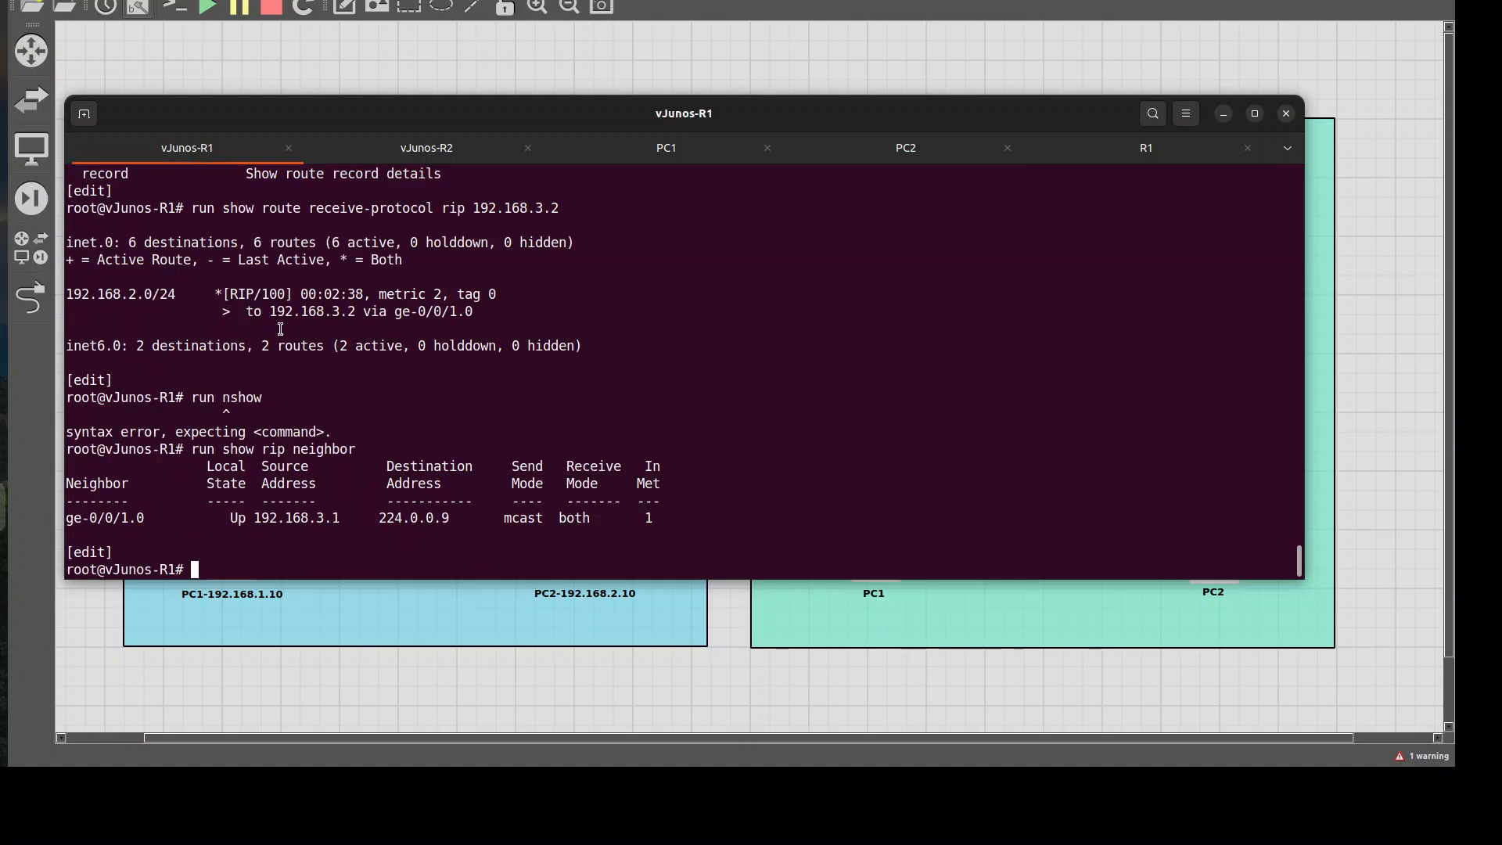
text(exit)
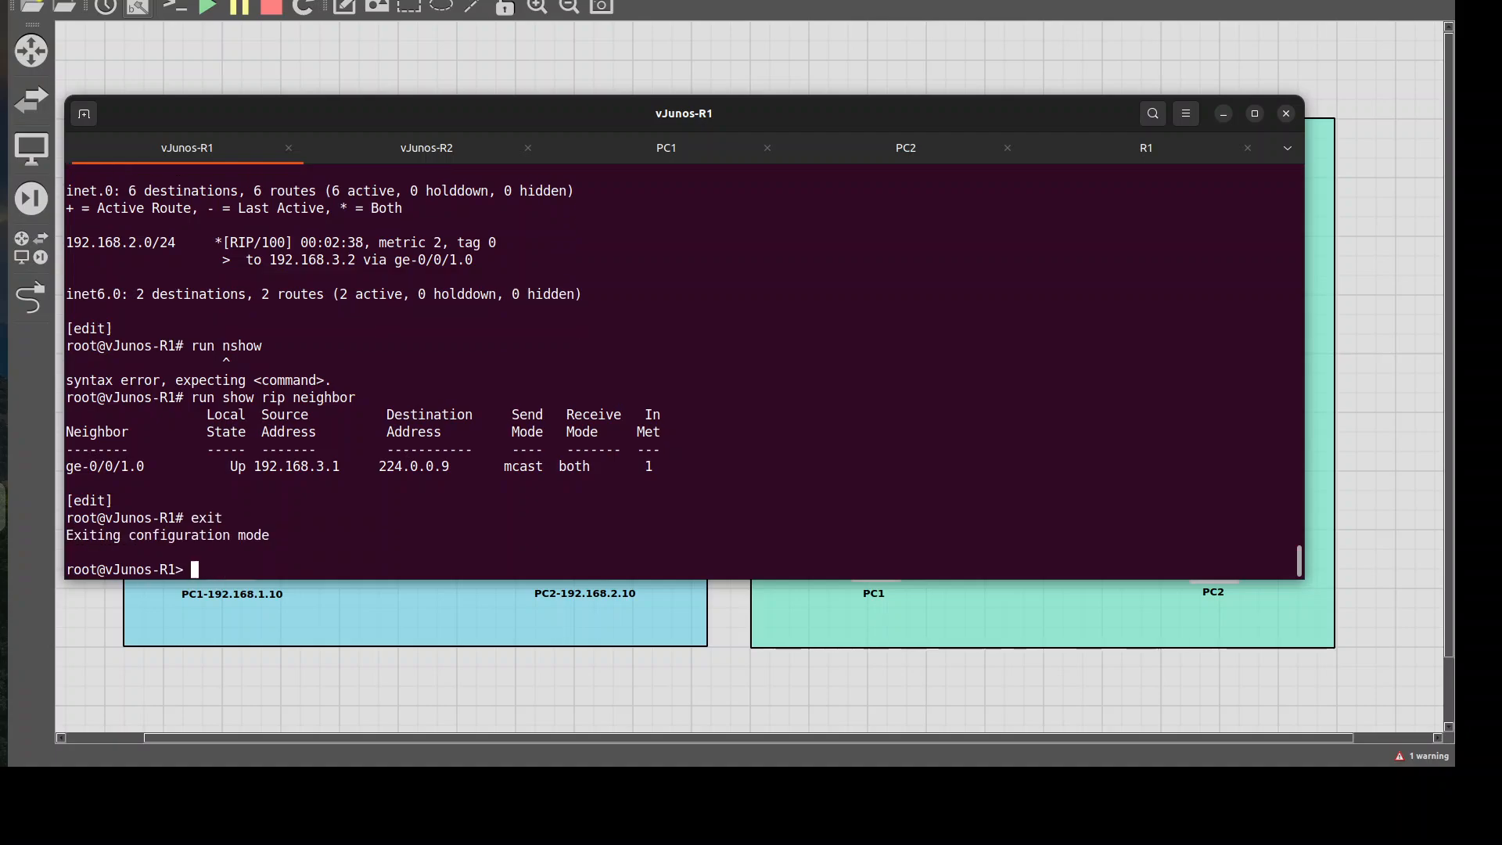
text(exit)
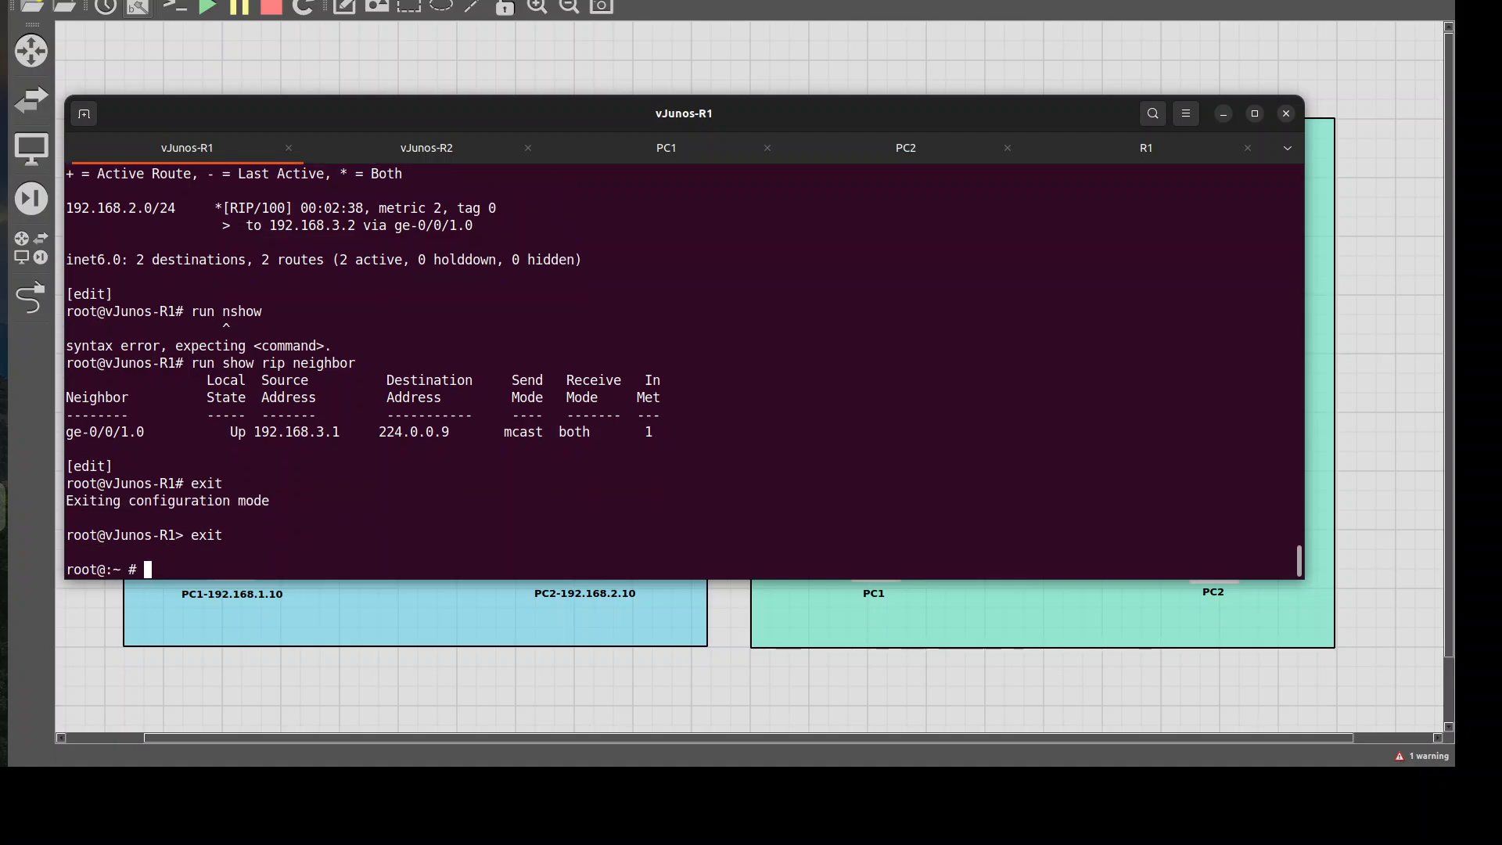
key(enter)
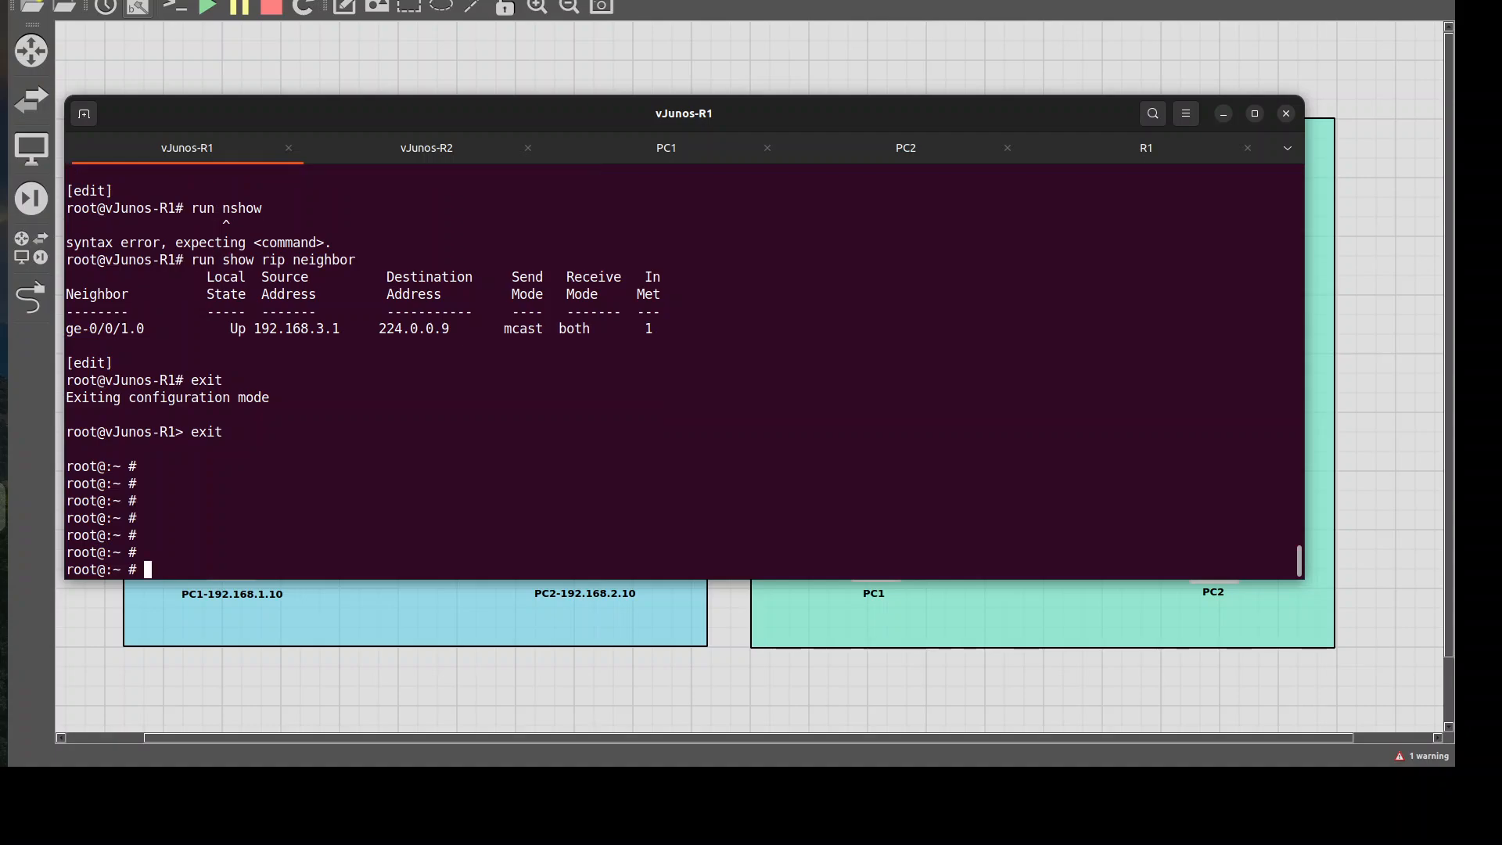
Run pwd, ls and whoami in the shell, then relaunch the Junos CLI with 'cli'.
text(pwd)
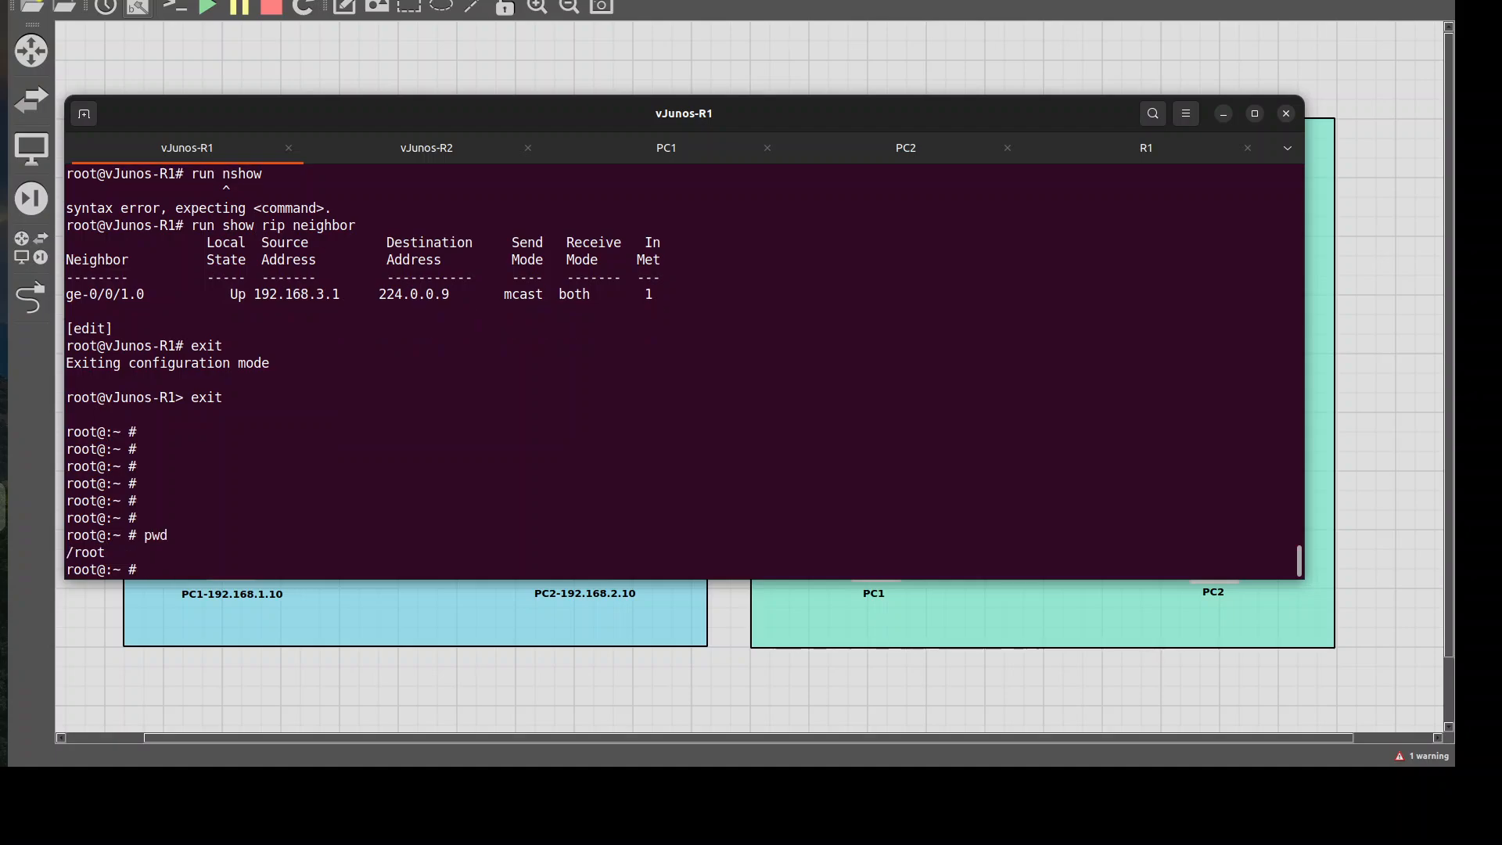
text(ls)
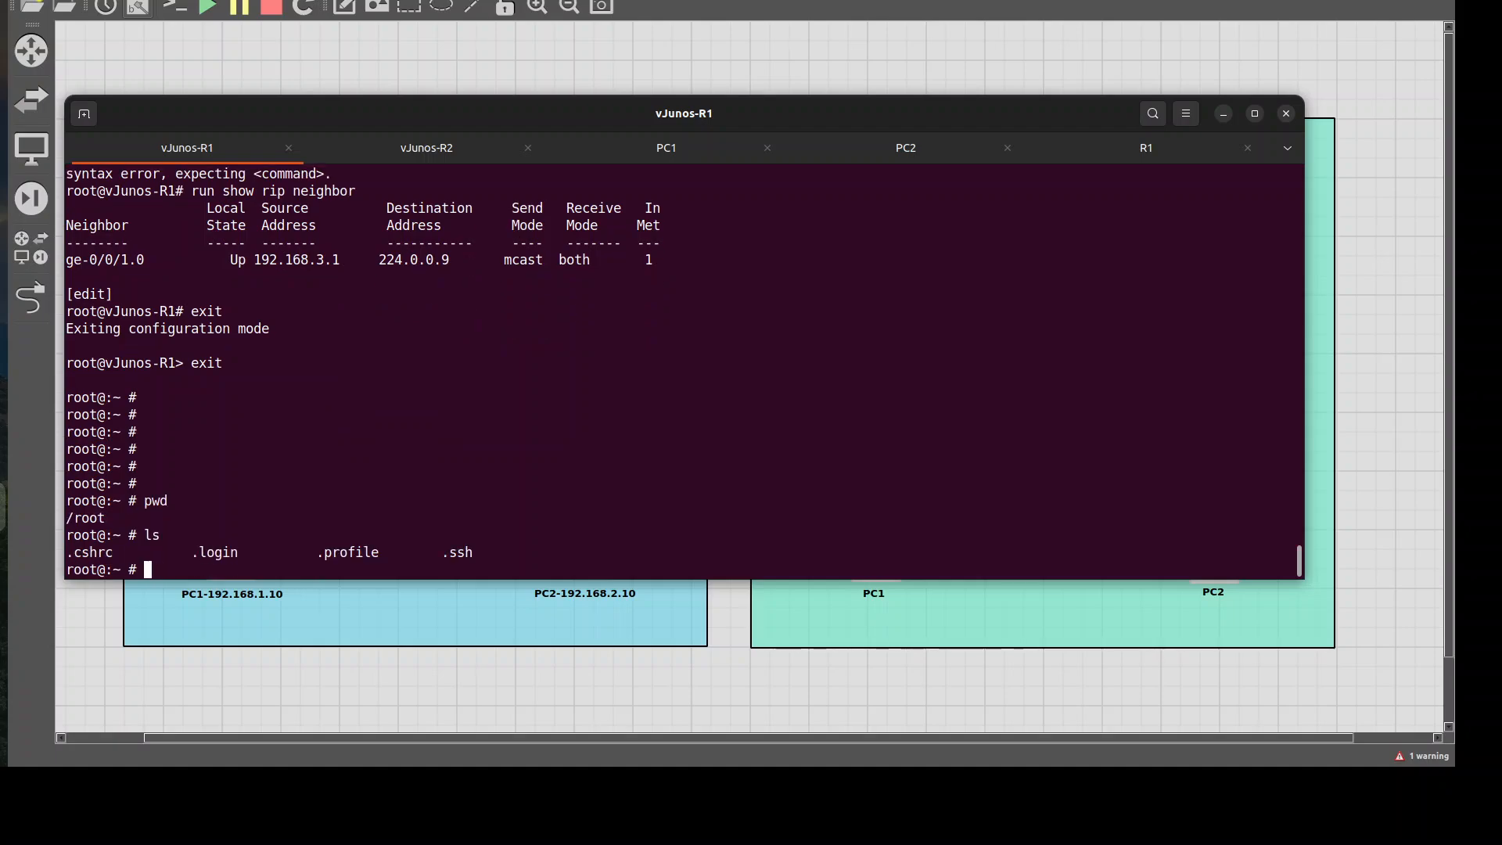
text(whoami)
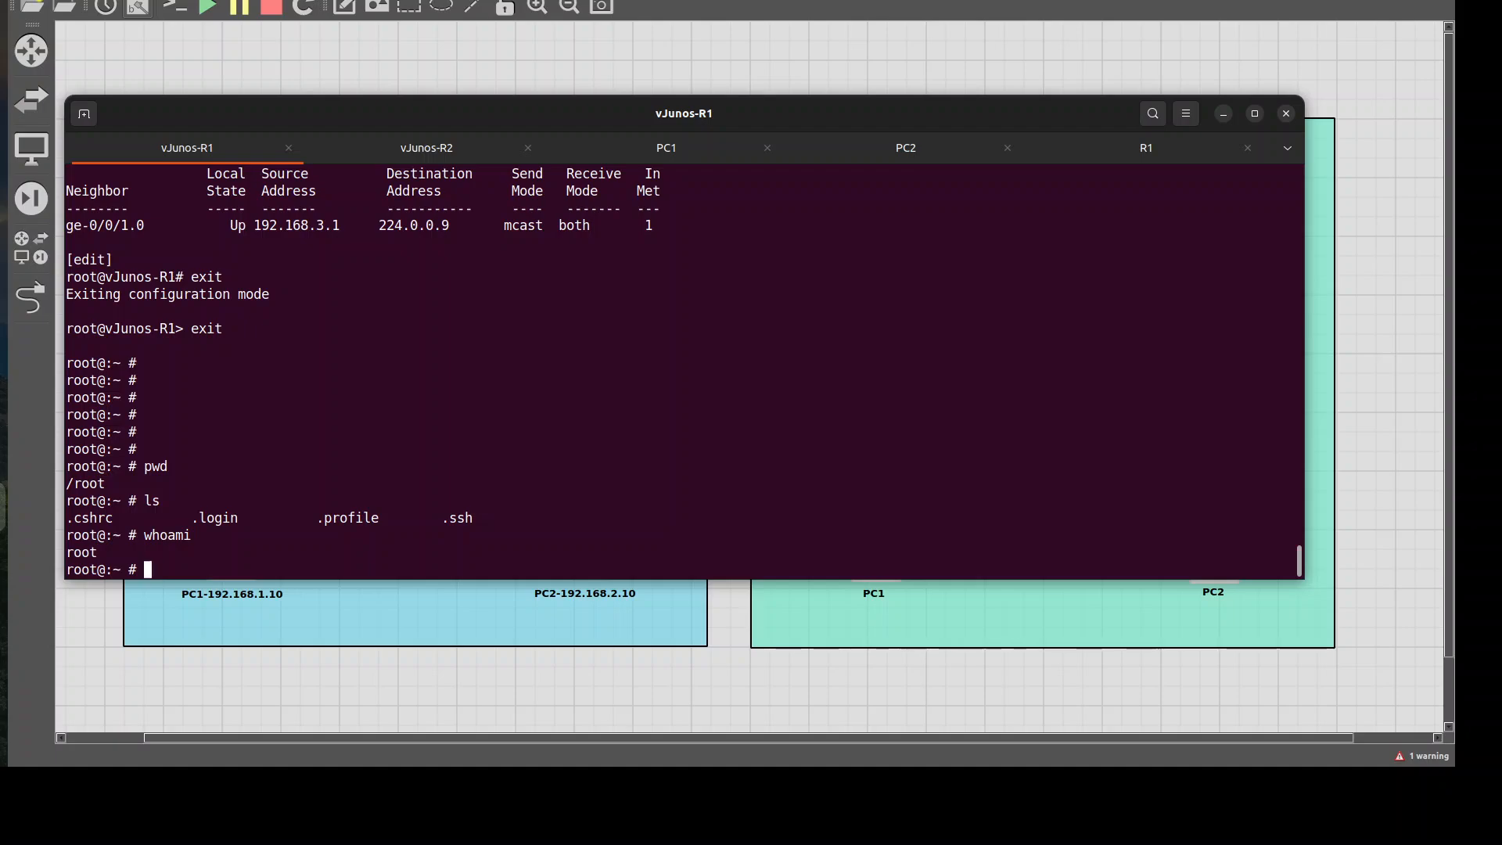
text(cli)
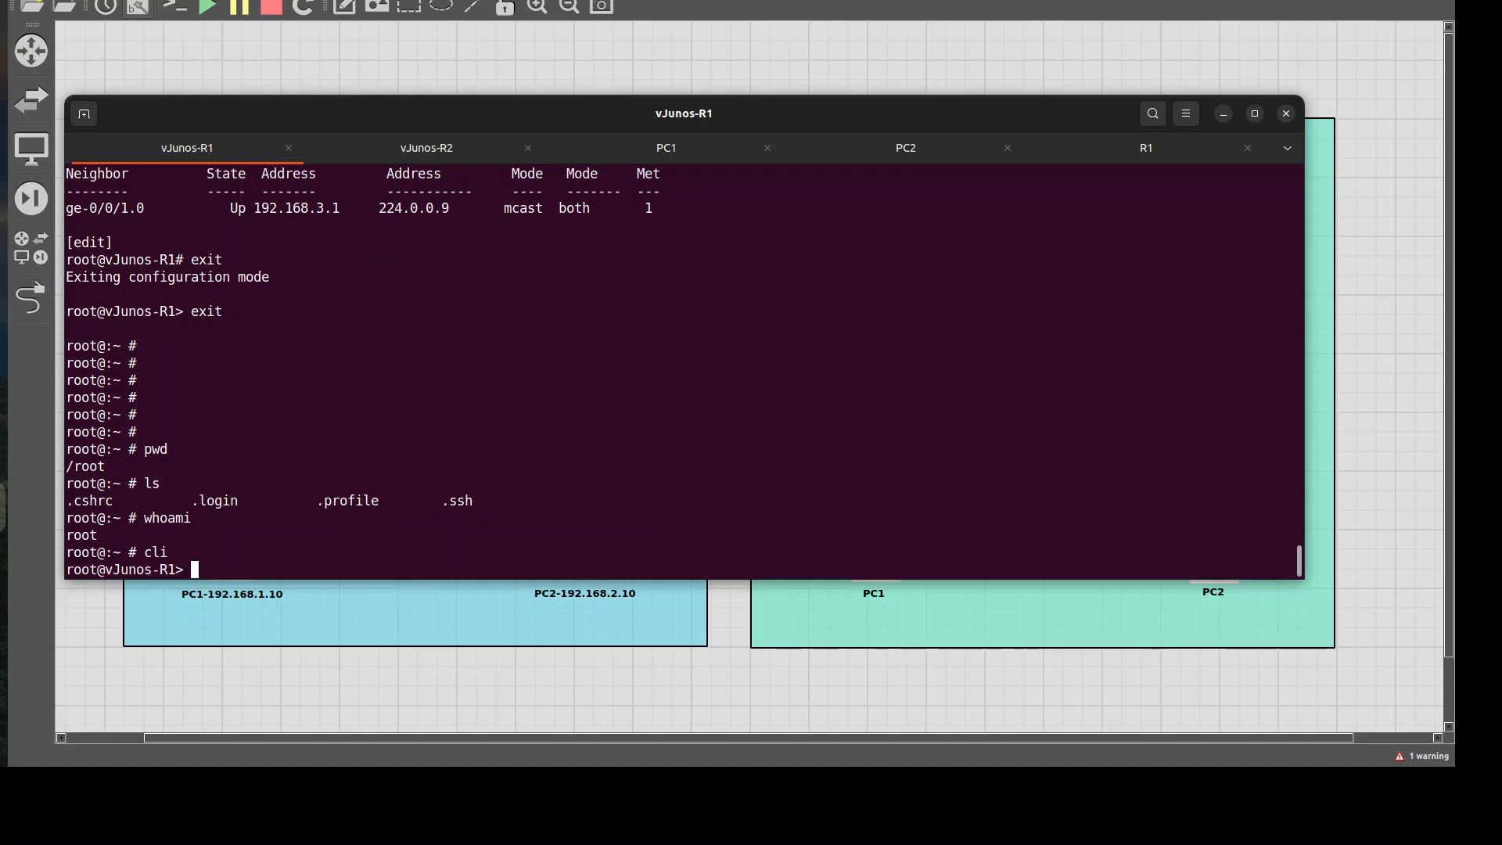
Run 'show configuration | display set' to list R1's config as set commands, then re-enter configuration mode.
text(show)
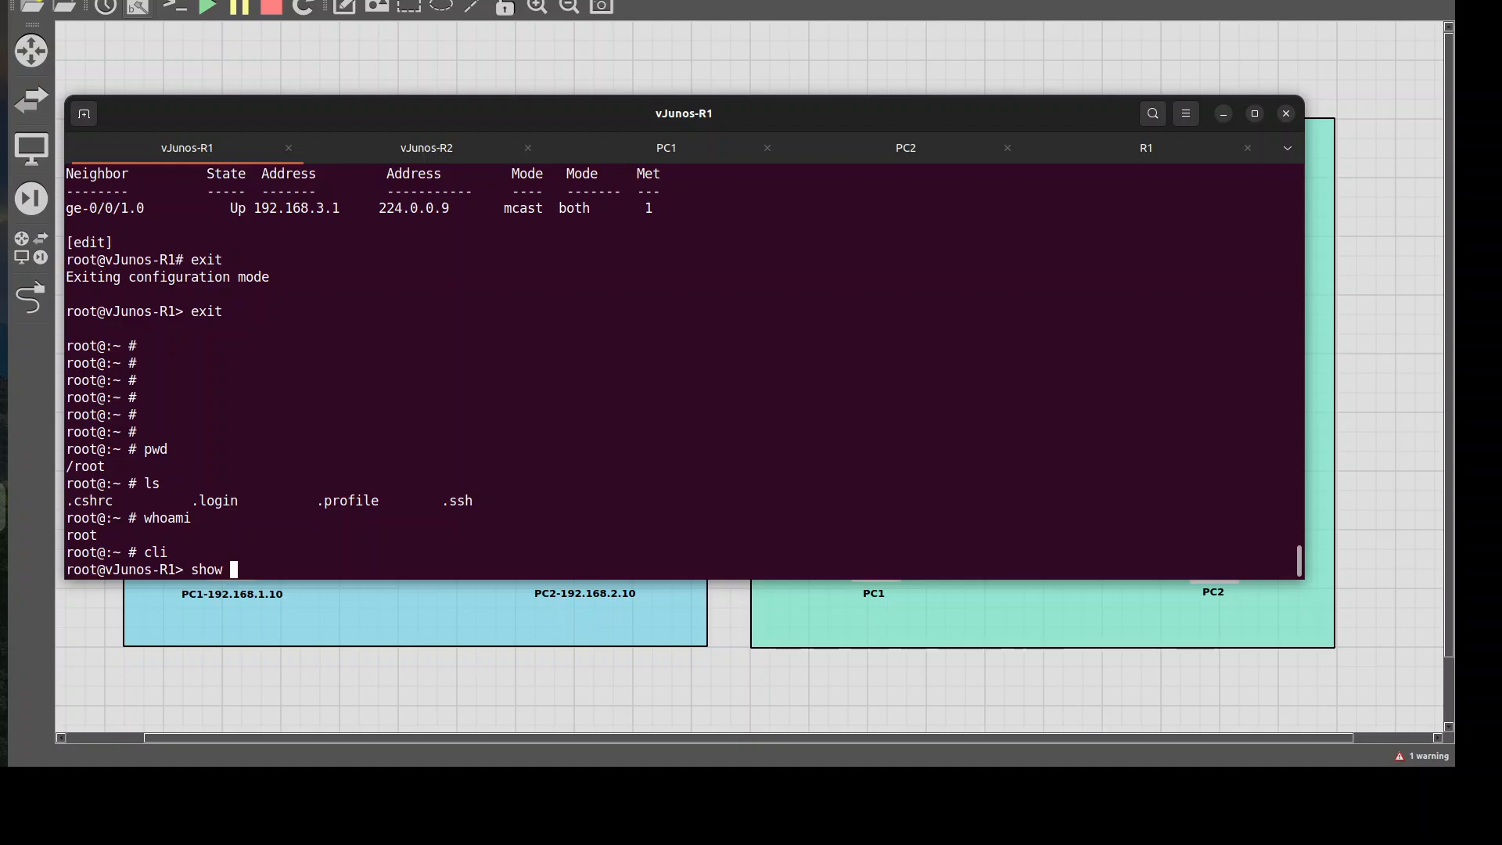
text(configuration |)
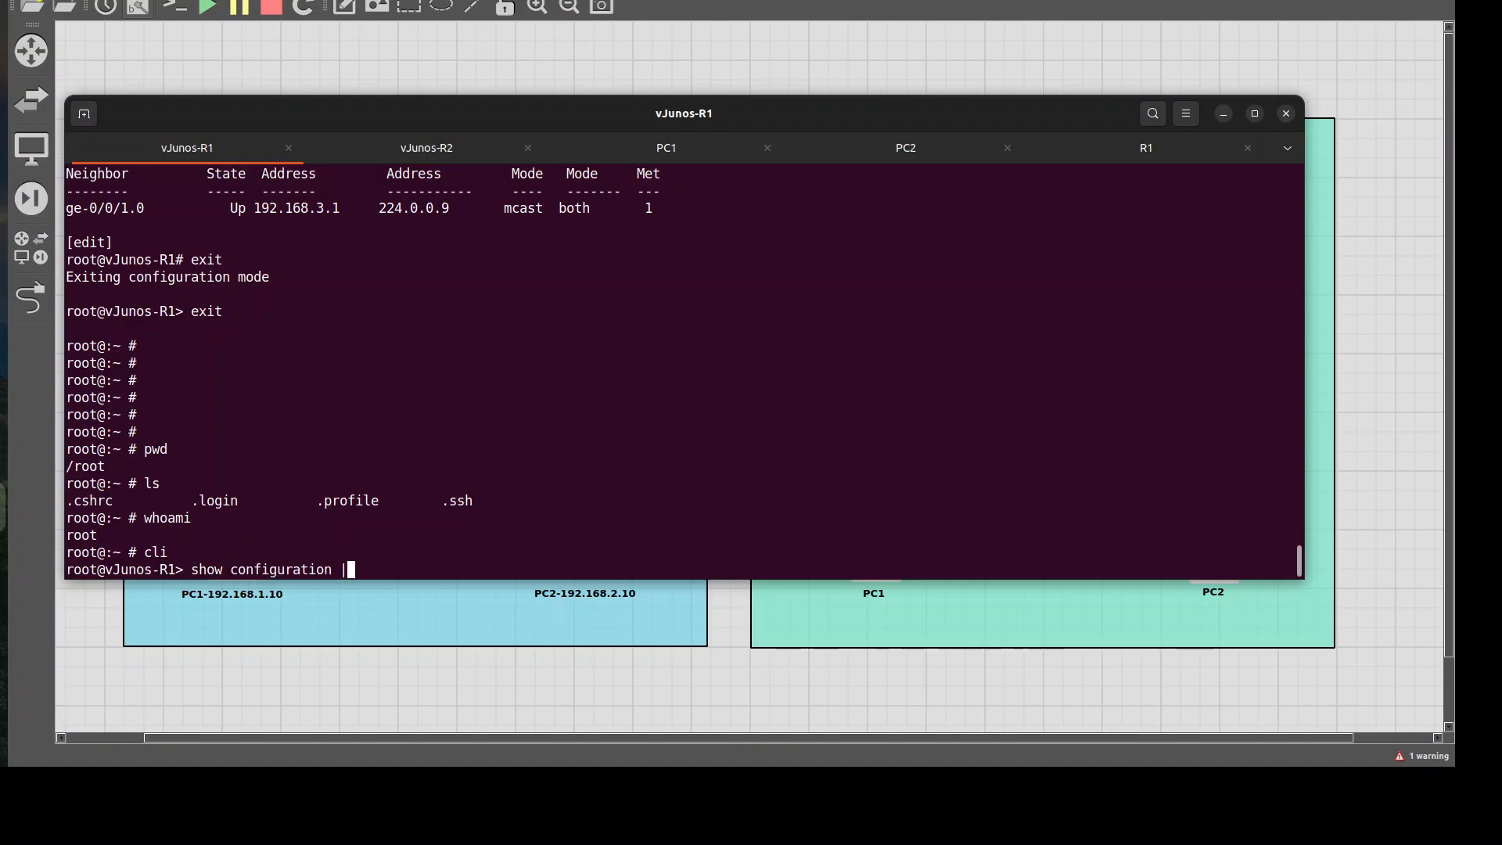
text(display se)
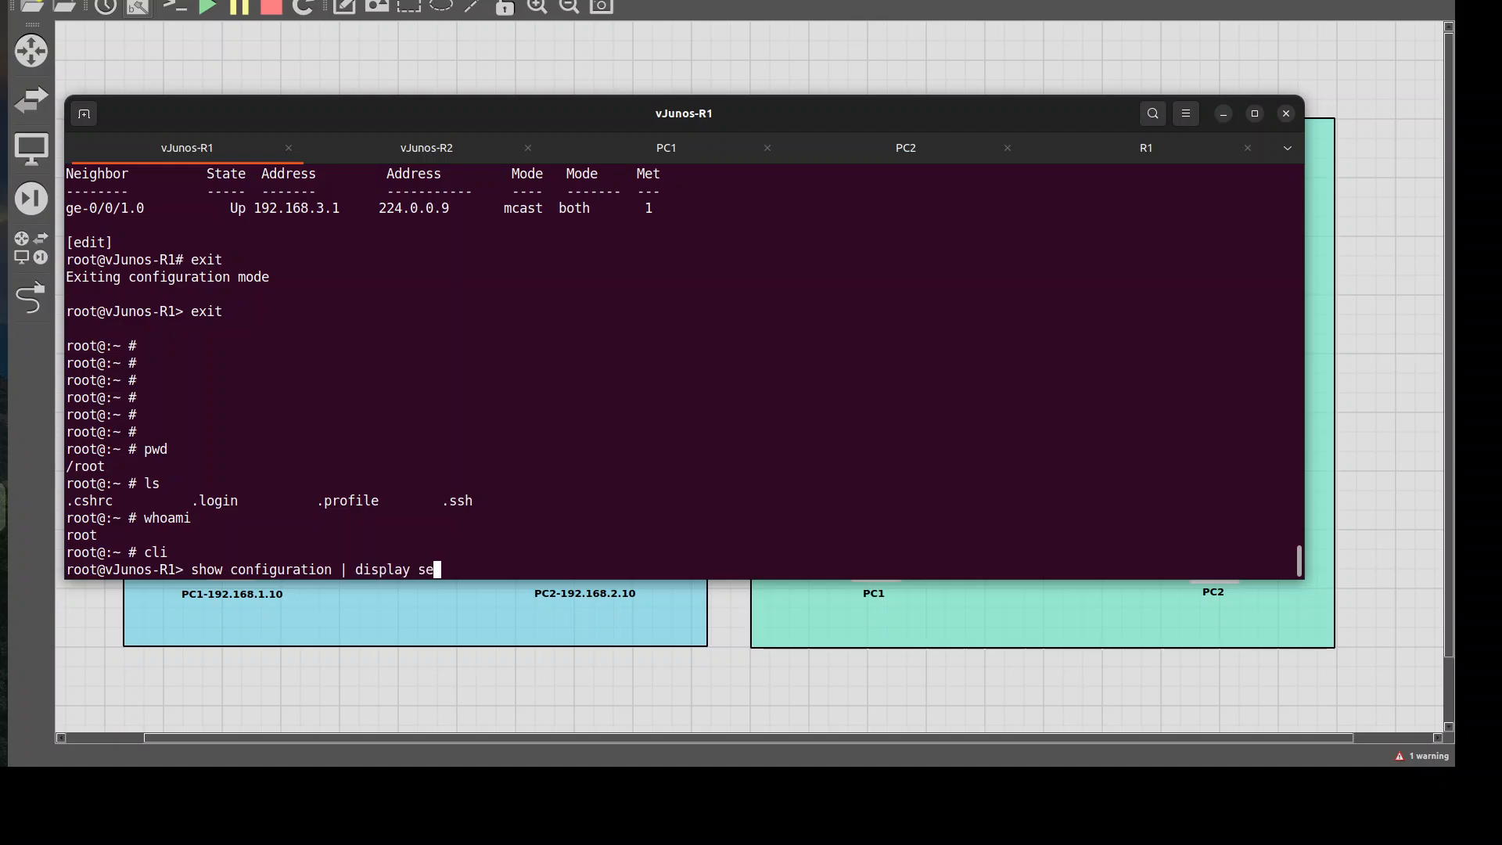
text(t)
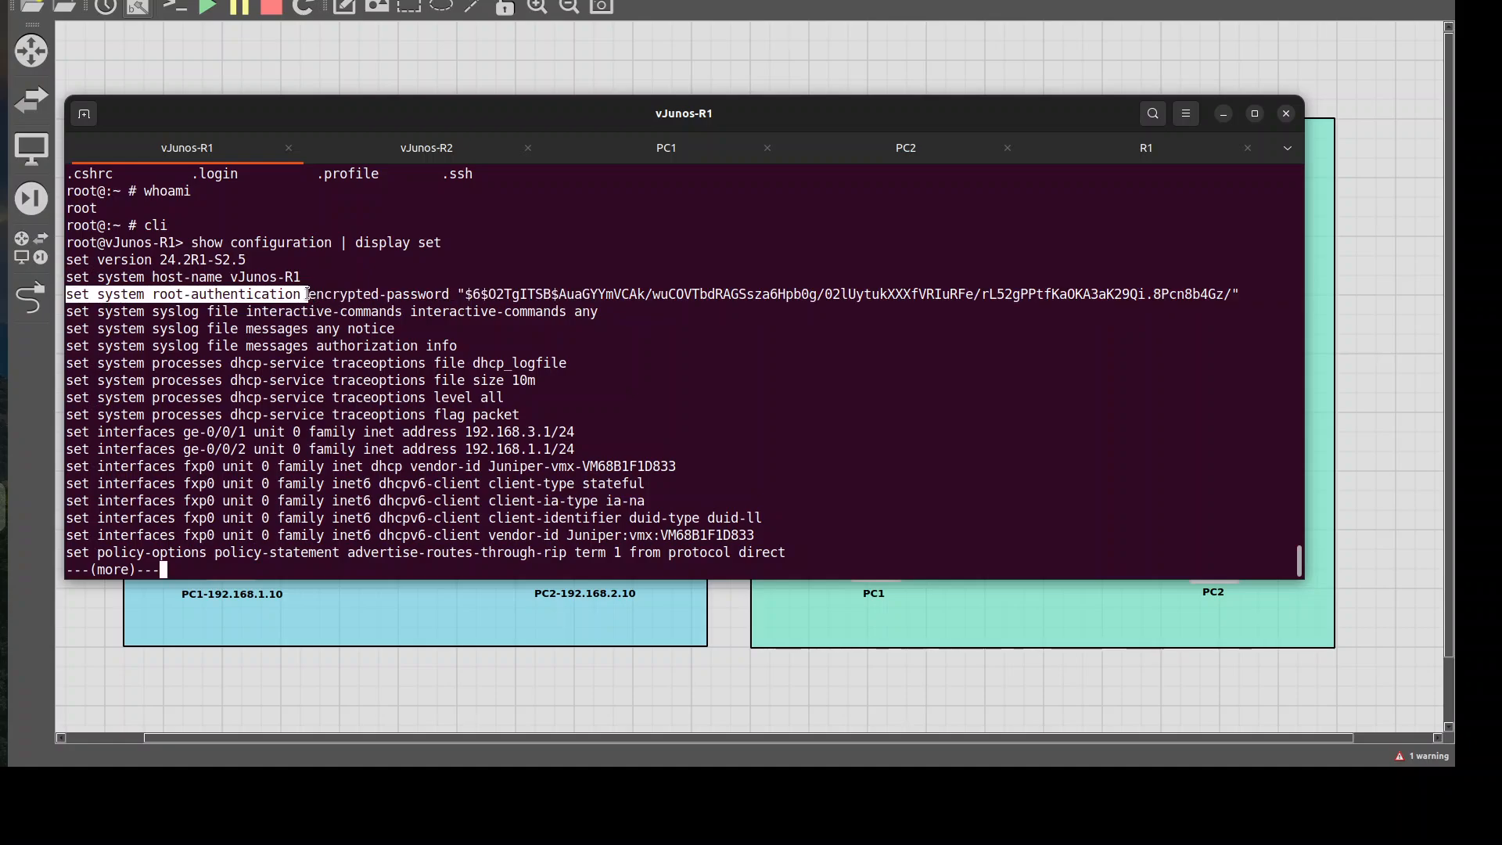
mouse_move(426, 294)
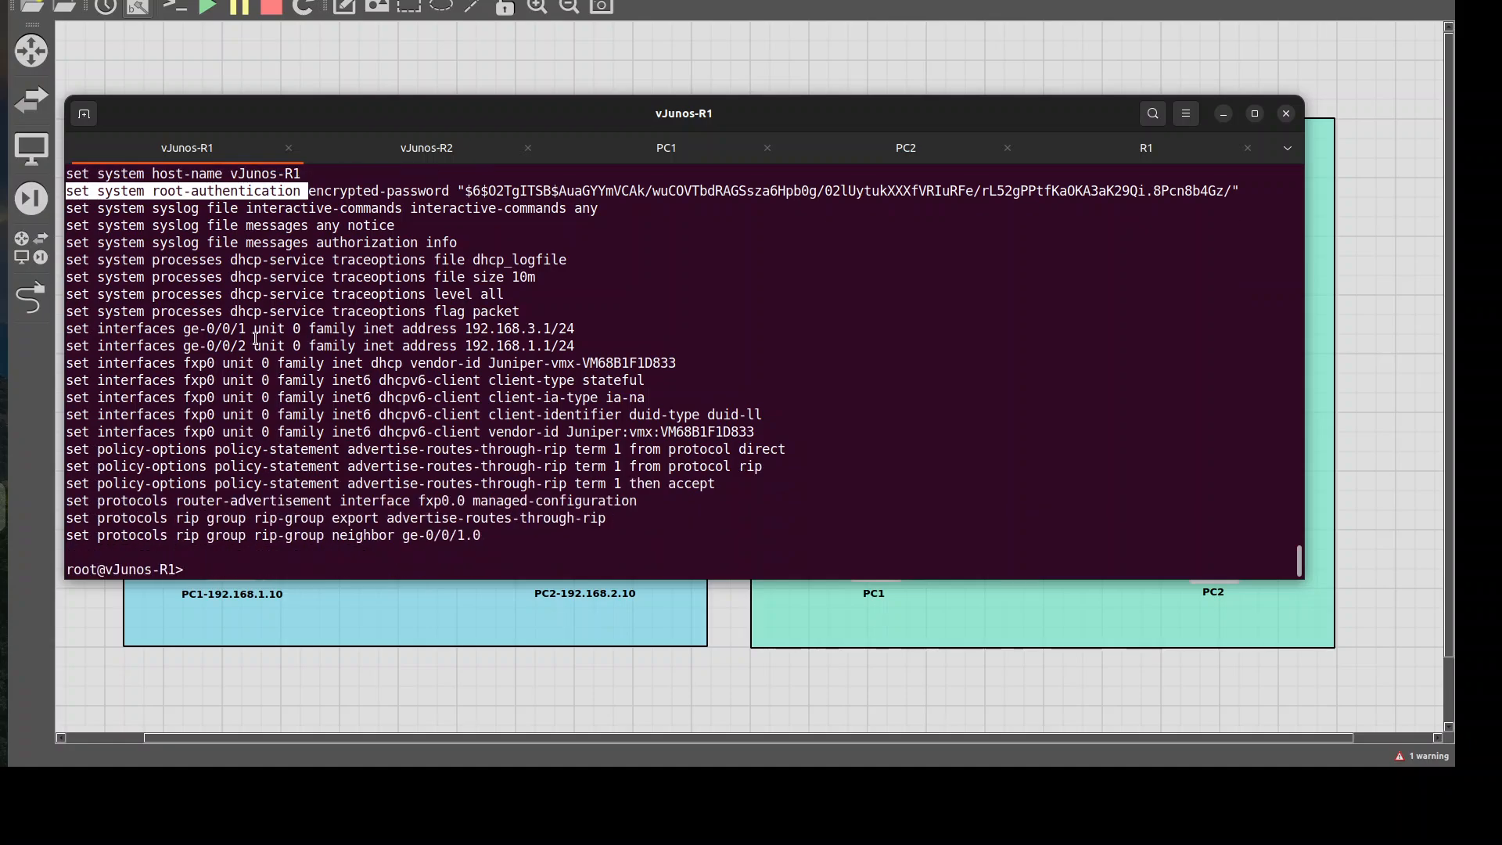
text(configur)
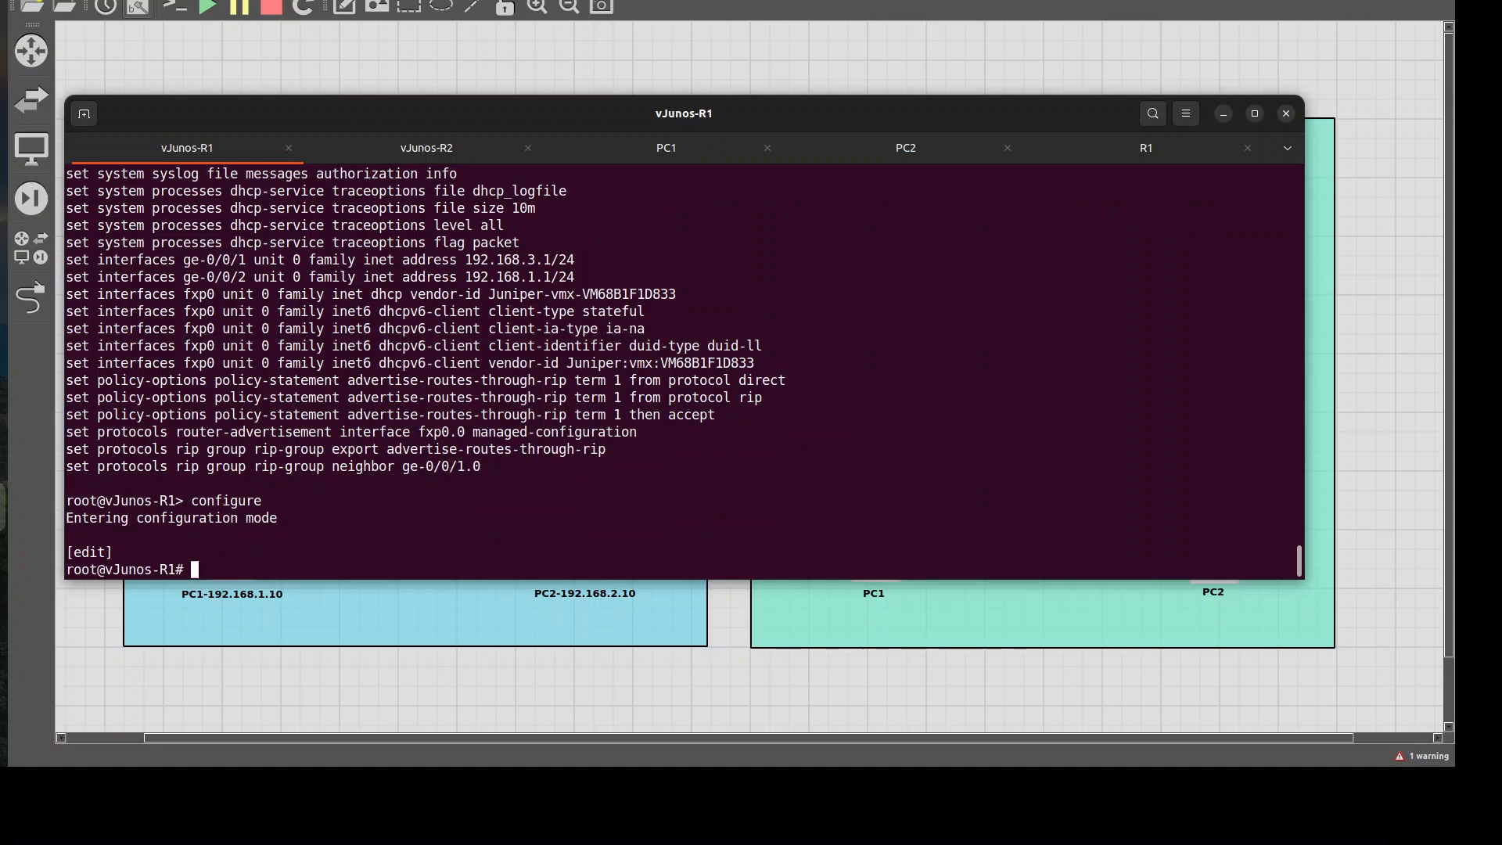
In edit mode, attempt 'delete chassis auto-image-upgrade' (statement not found) and commit.
text(exit)
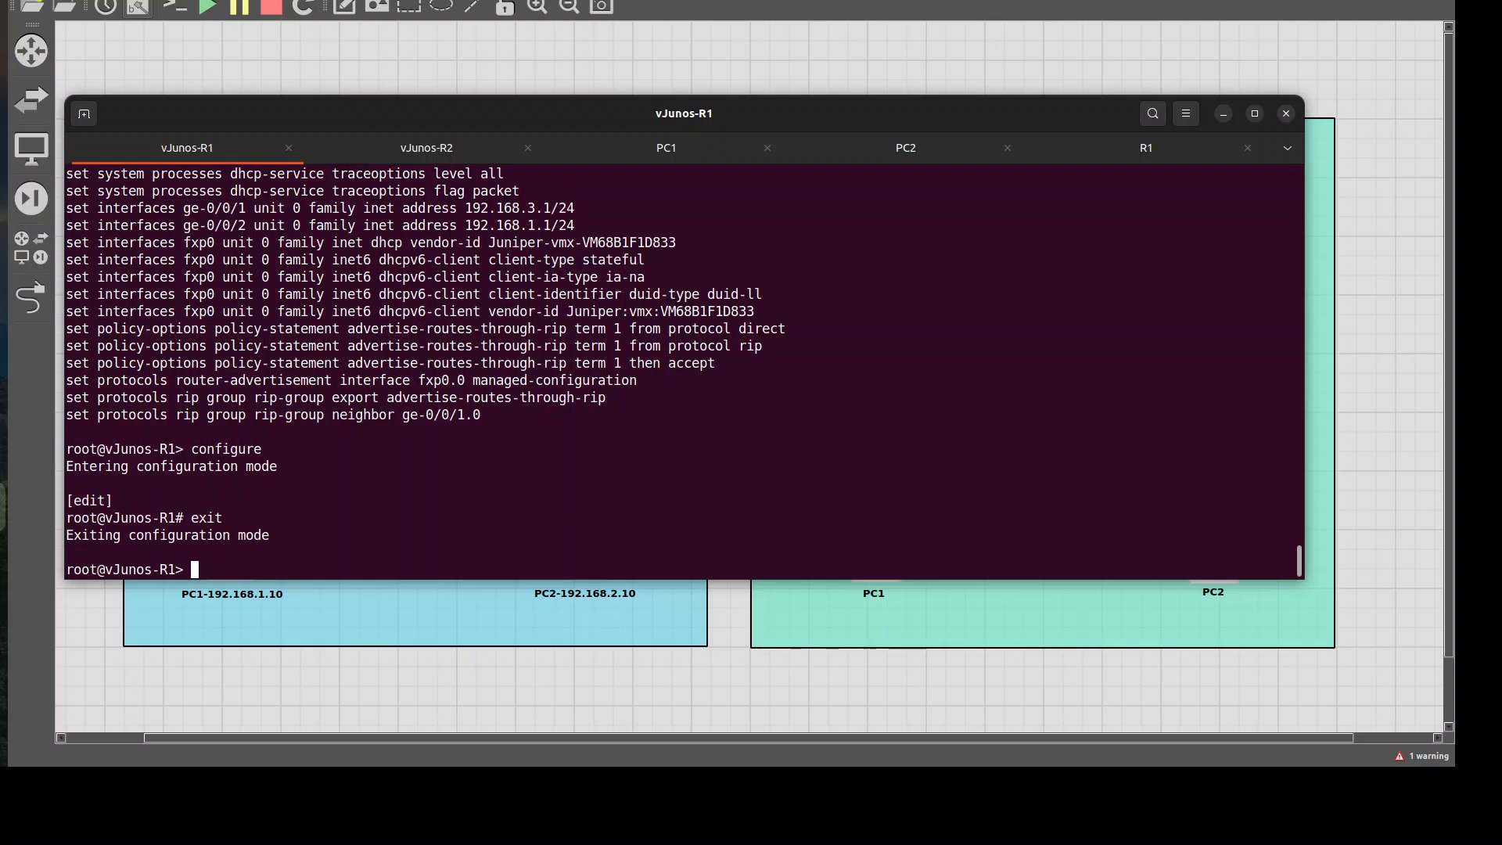
text(edit)
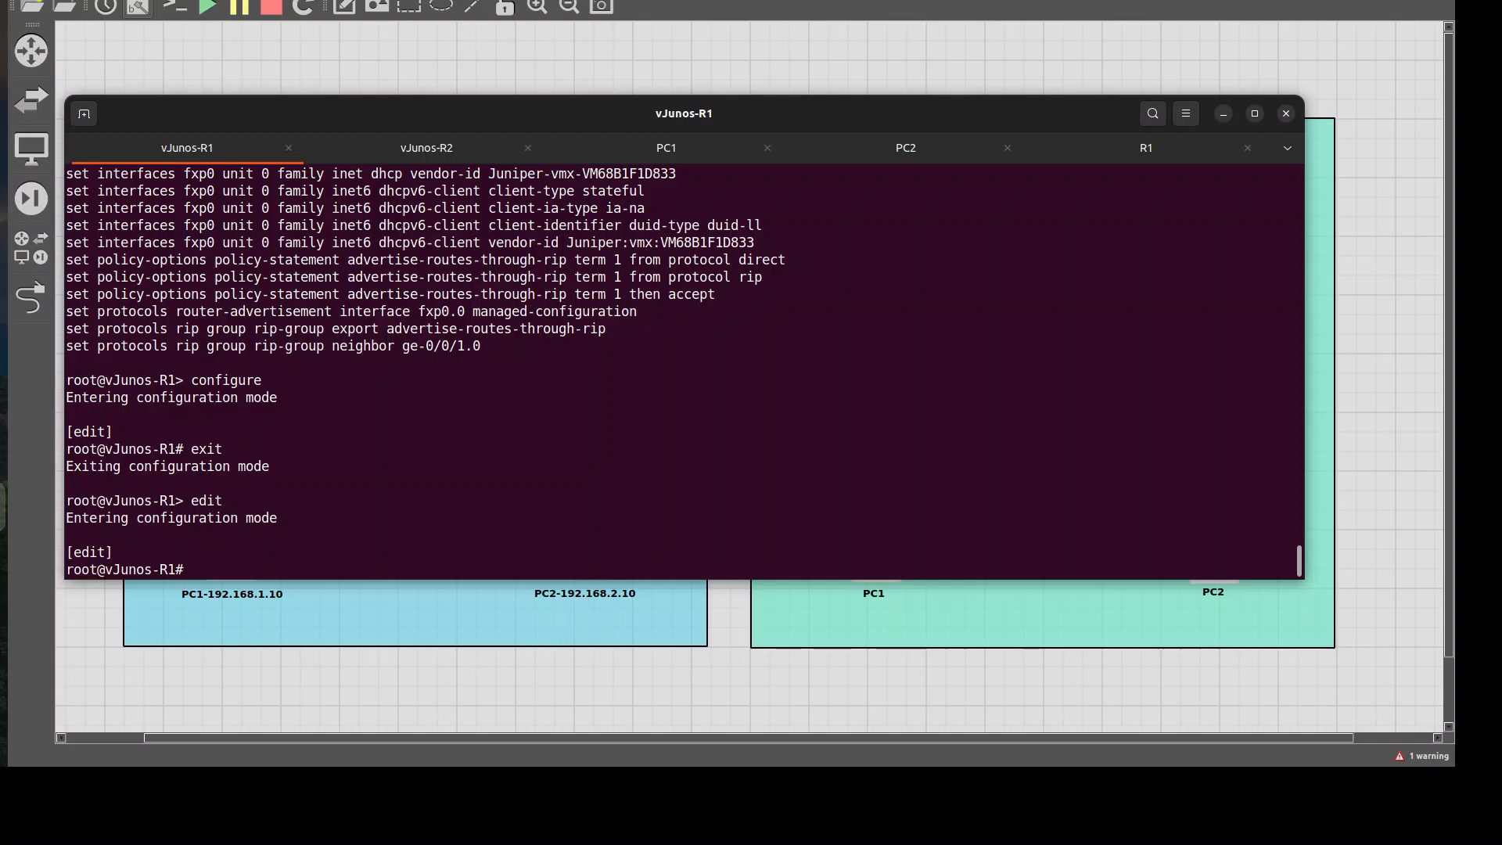
text(delete c)
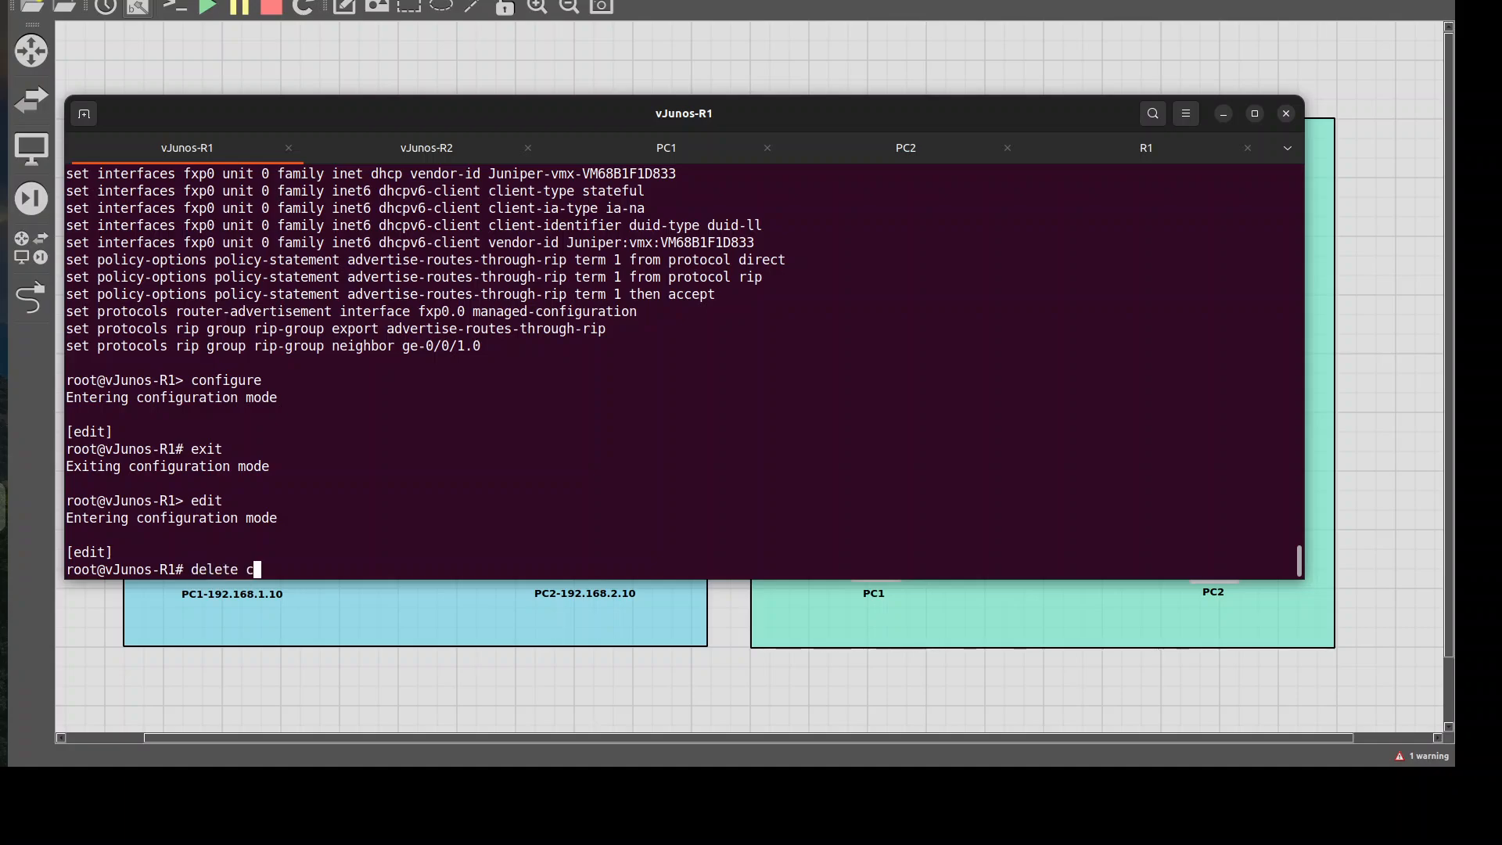
text(hassis auto-image-upgrade)
text(commit)
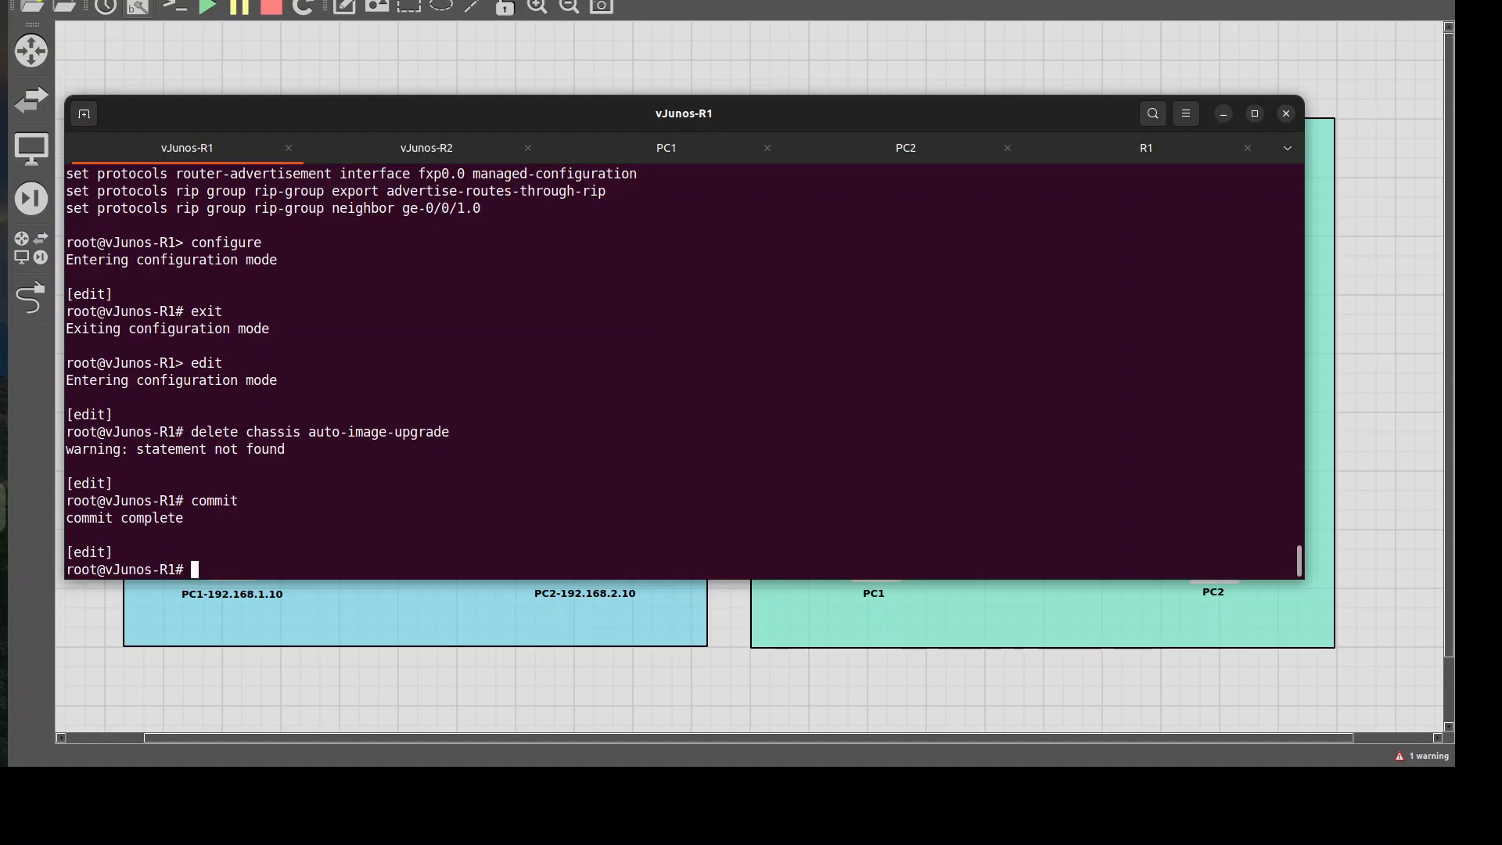
Explore 'run show configuration | display' options with '?', then show R1's configuration in XML through the RIP group.
text(run show)
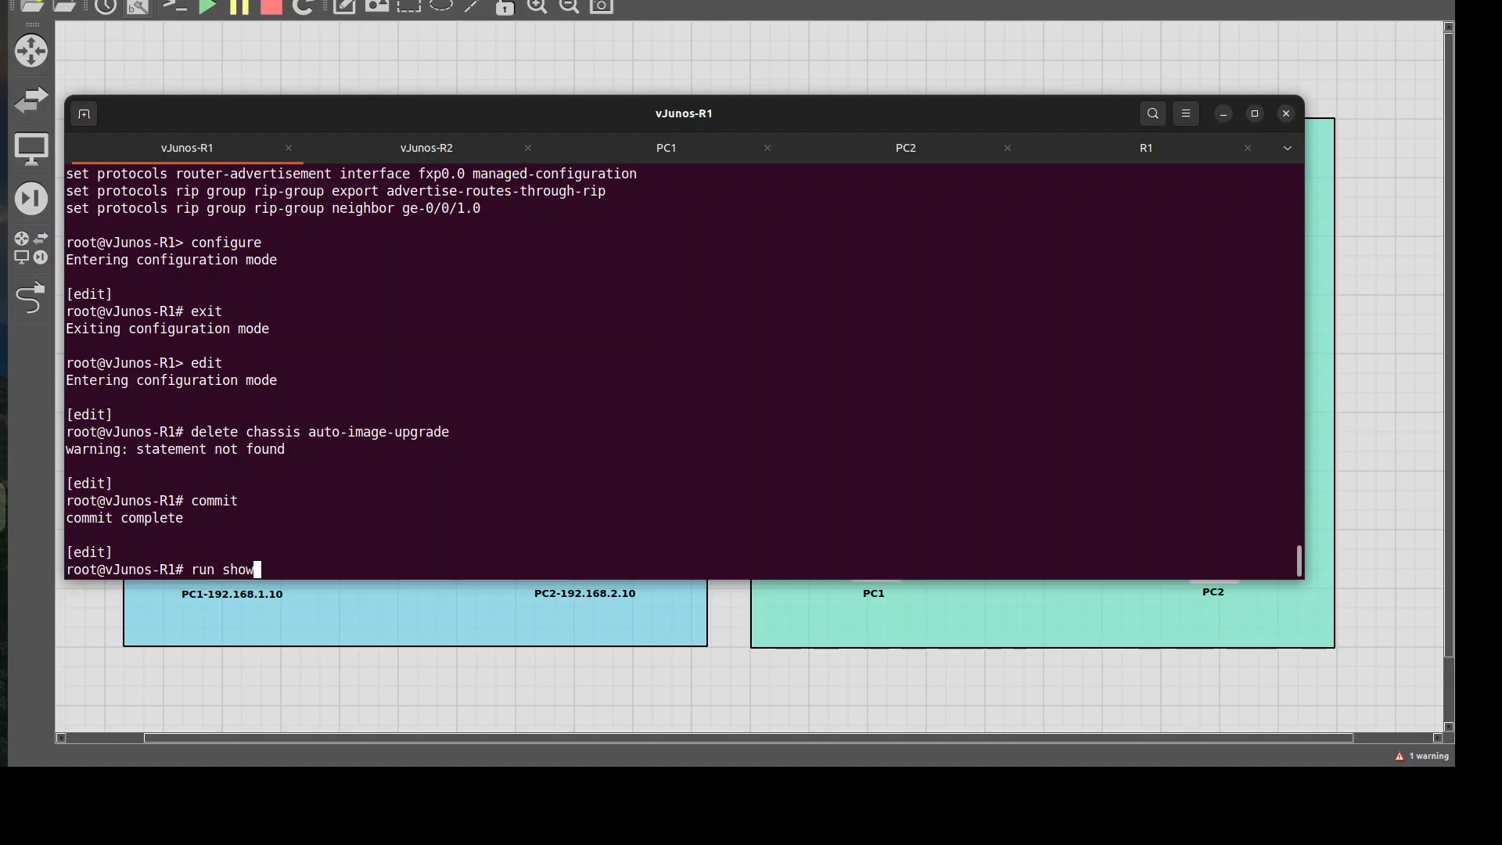
text(configuration |)
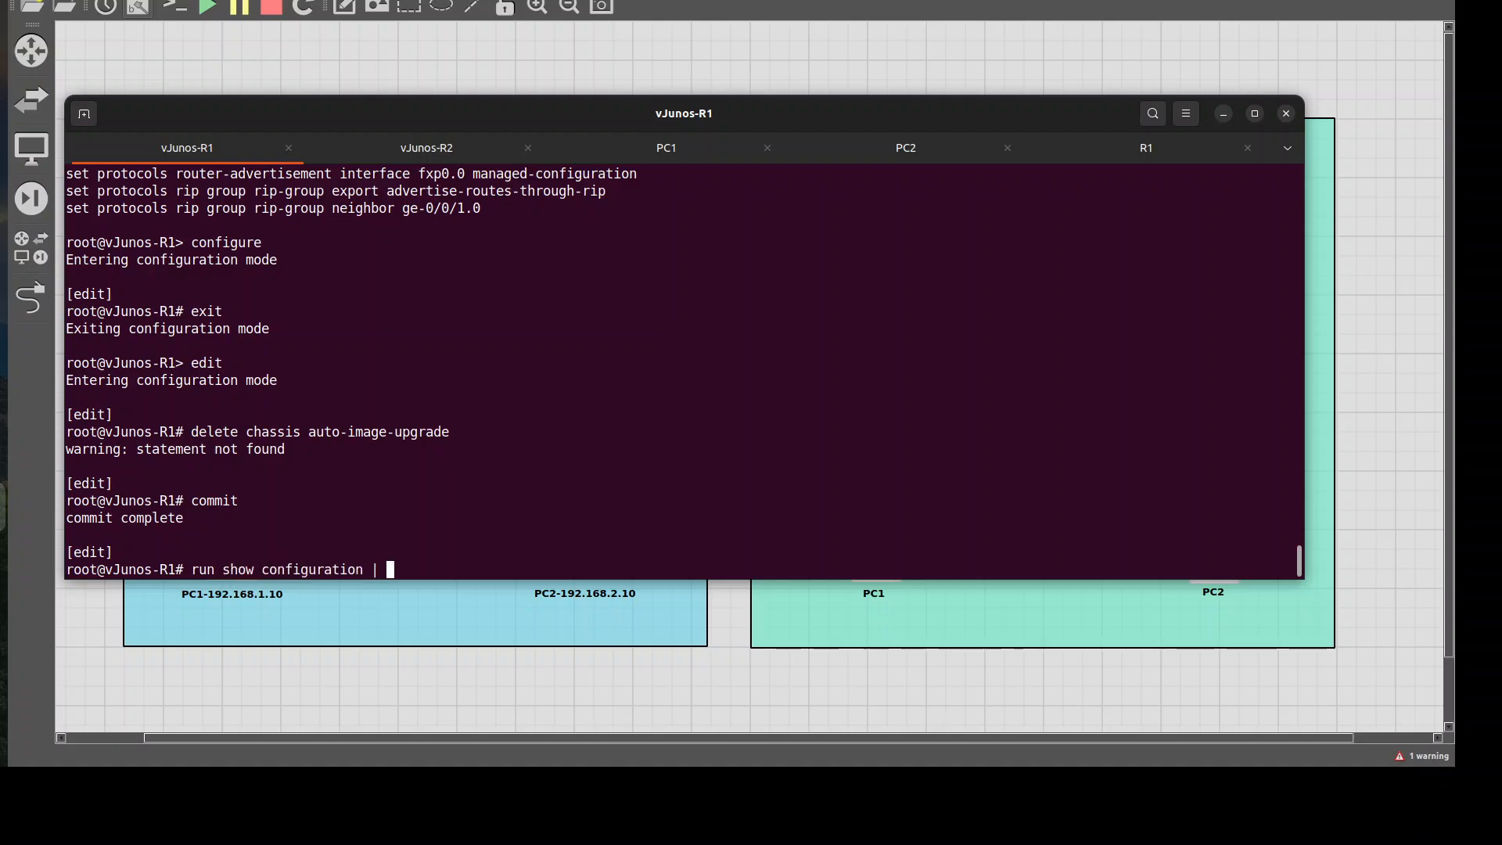
text(display)
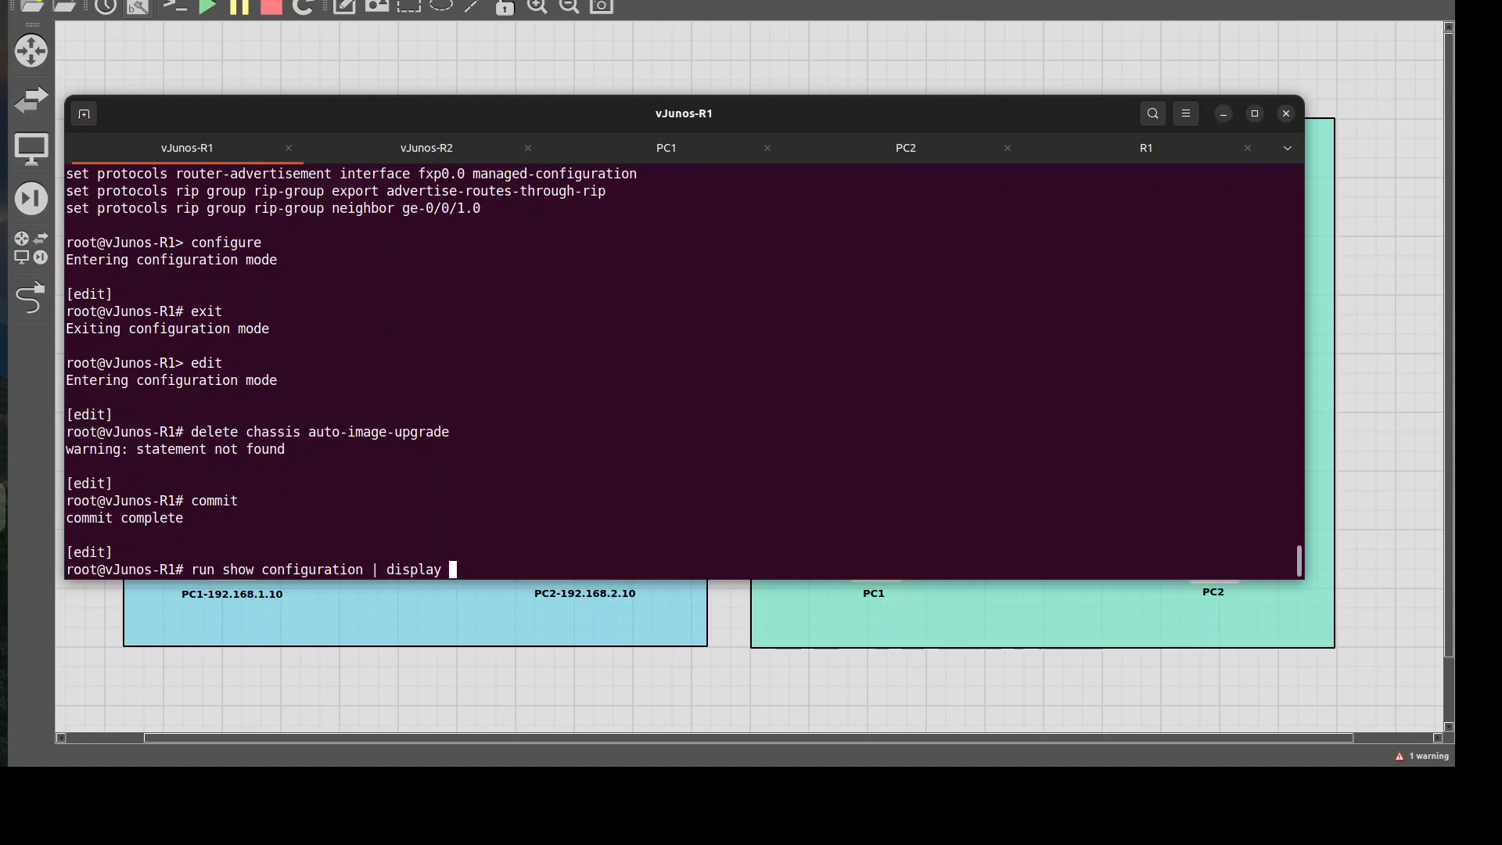
text(set)
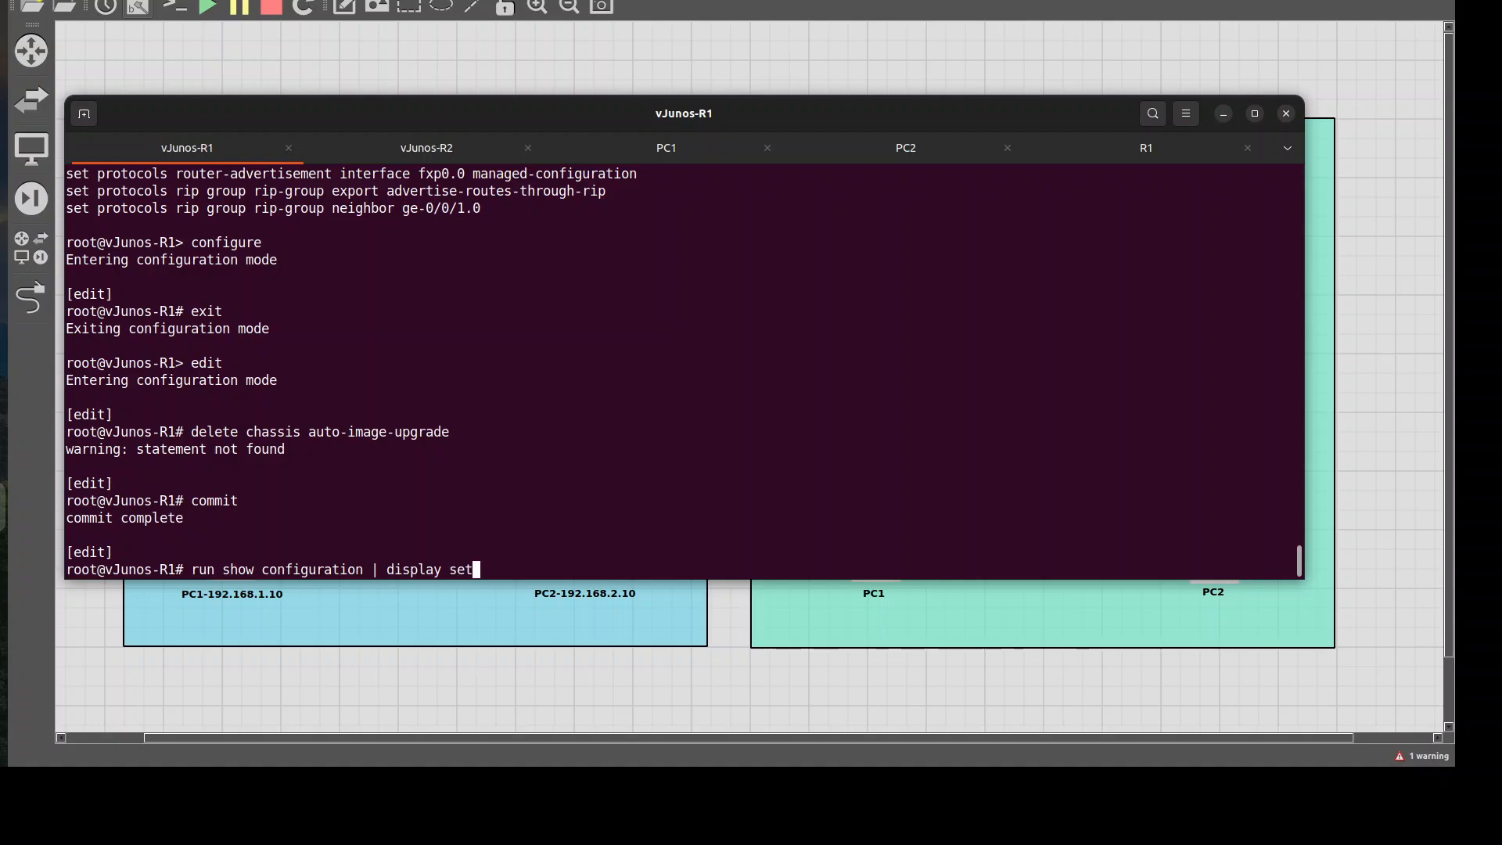
text(?)
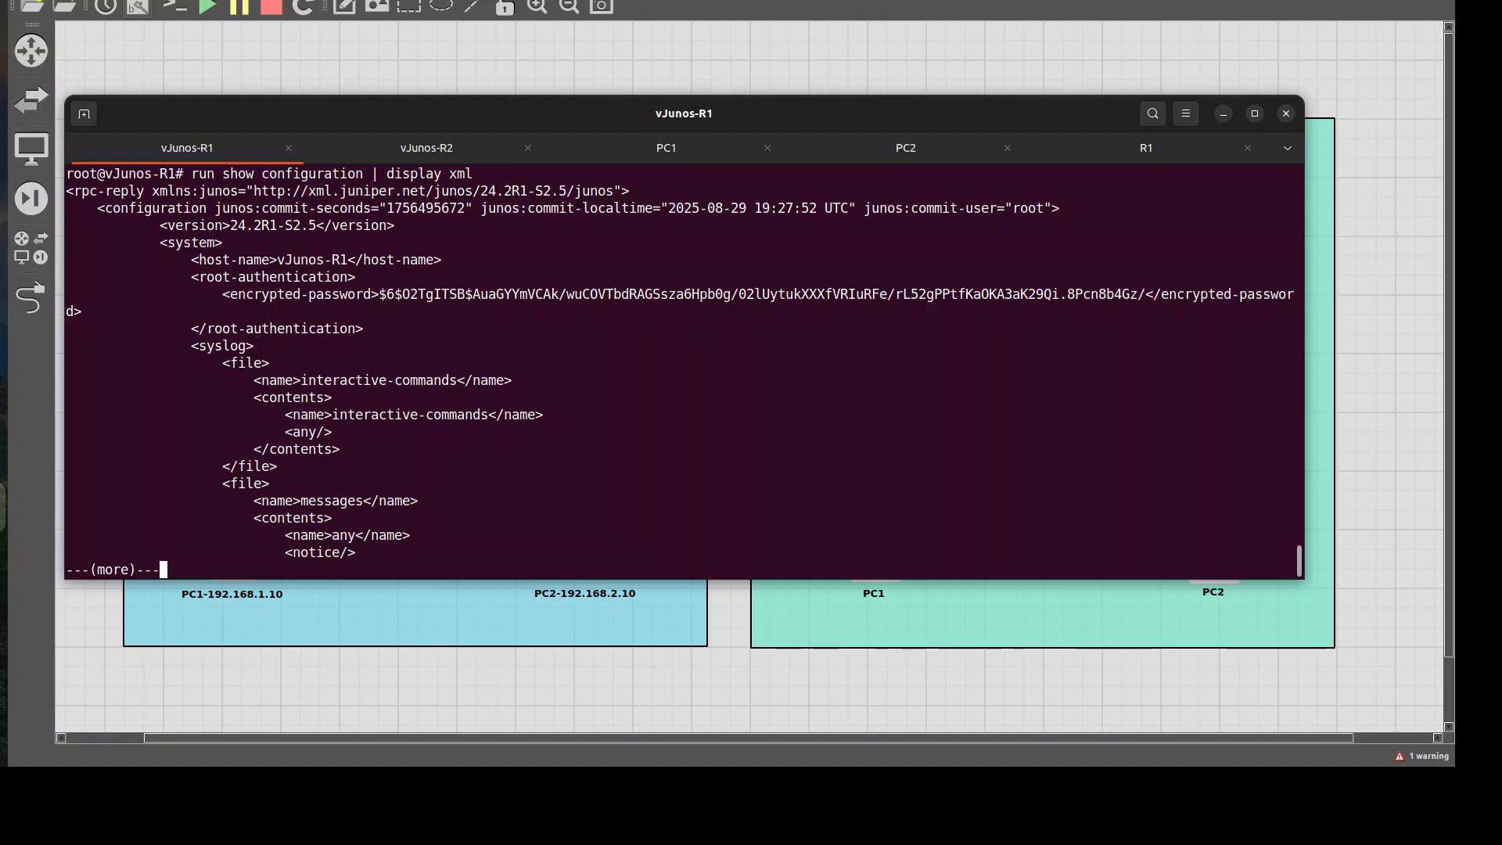
key(space)
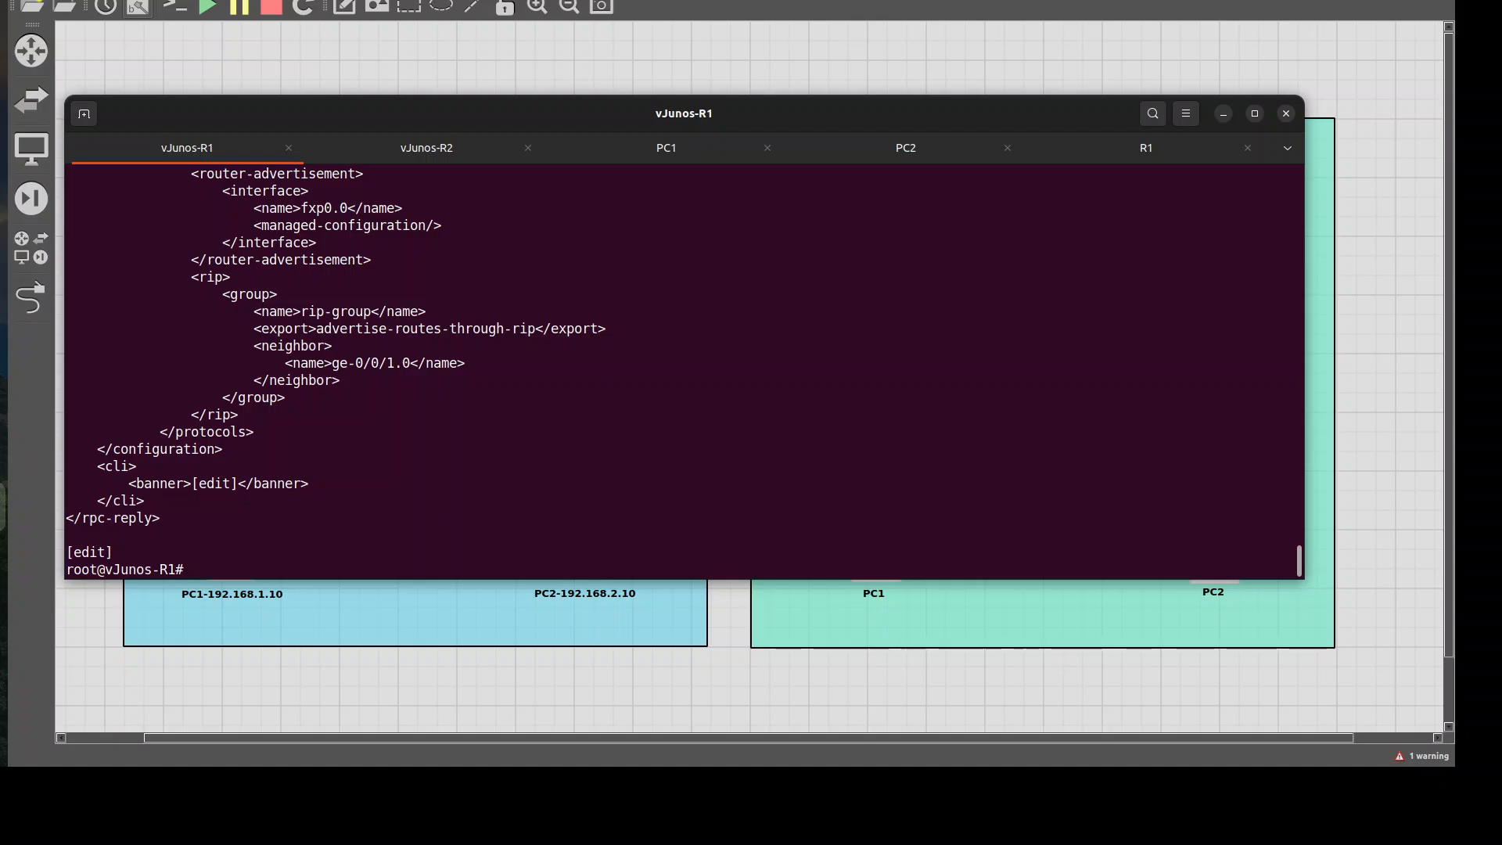
text(run show configuration | display xml)
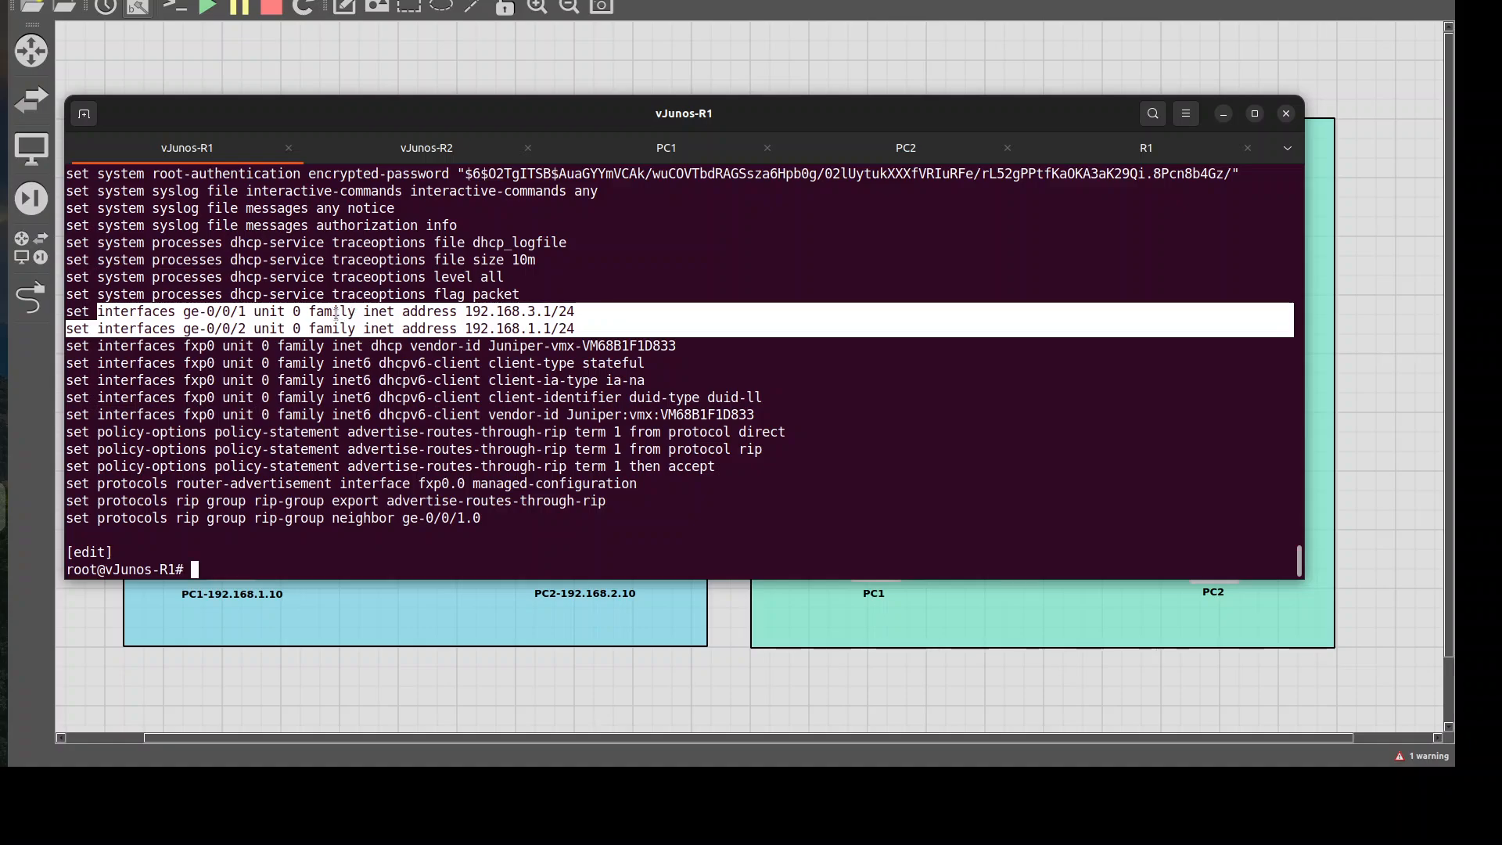
mouse_move(185, 545)
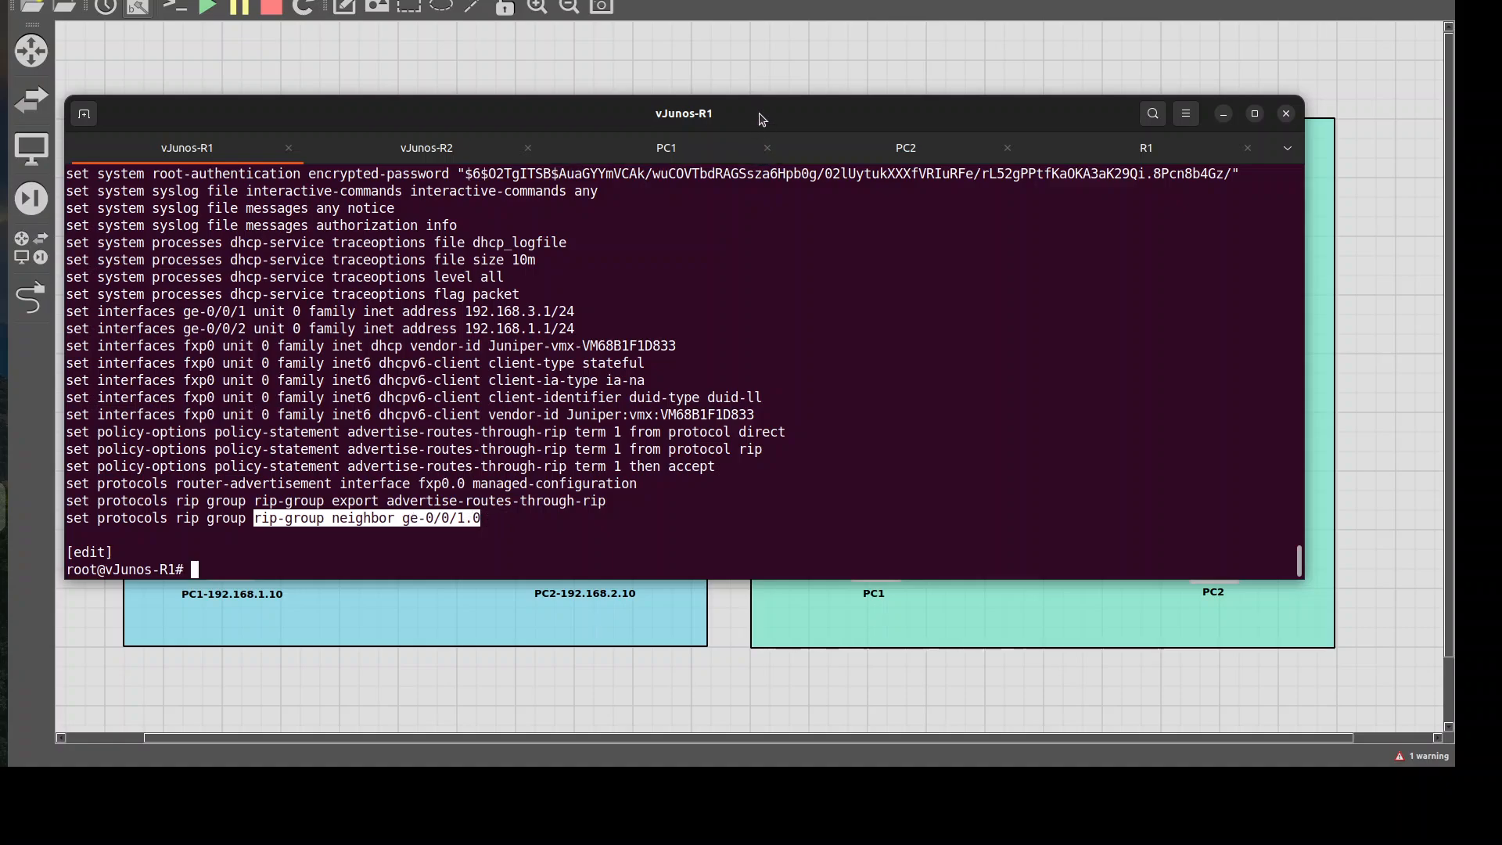
Review the set-command listing of interfaces, RIP policy and neighbor, then start another 'run show' command.
drag(683, 113, 732, 301)
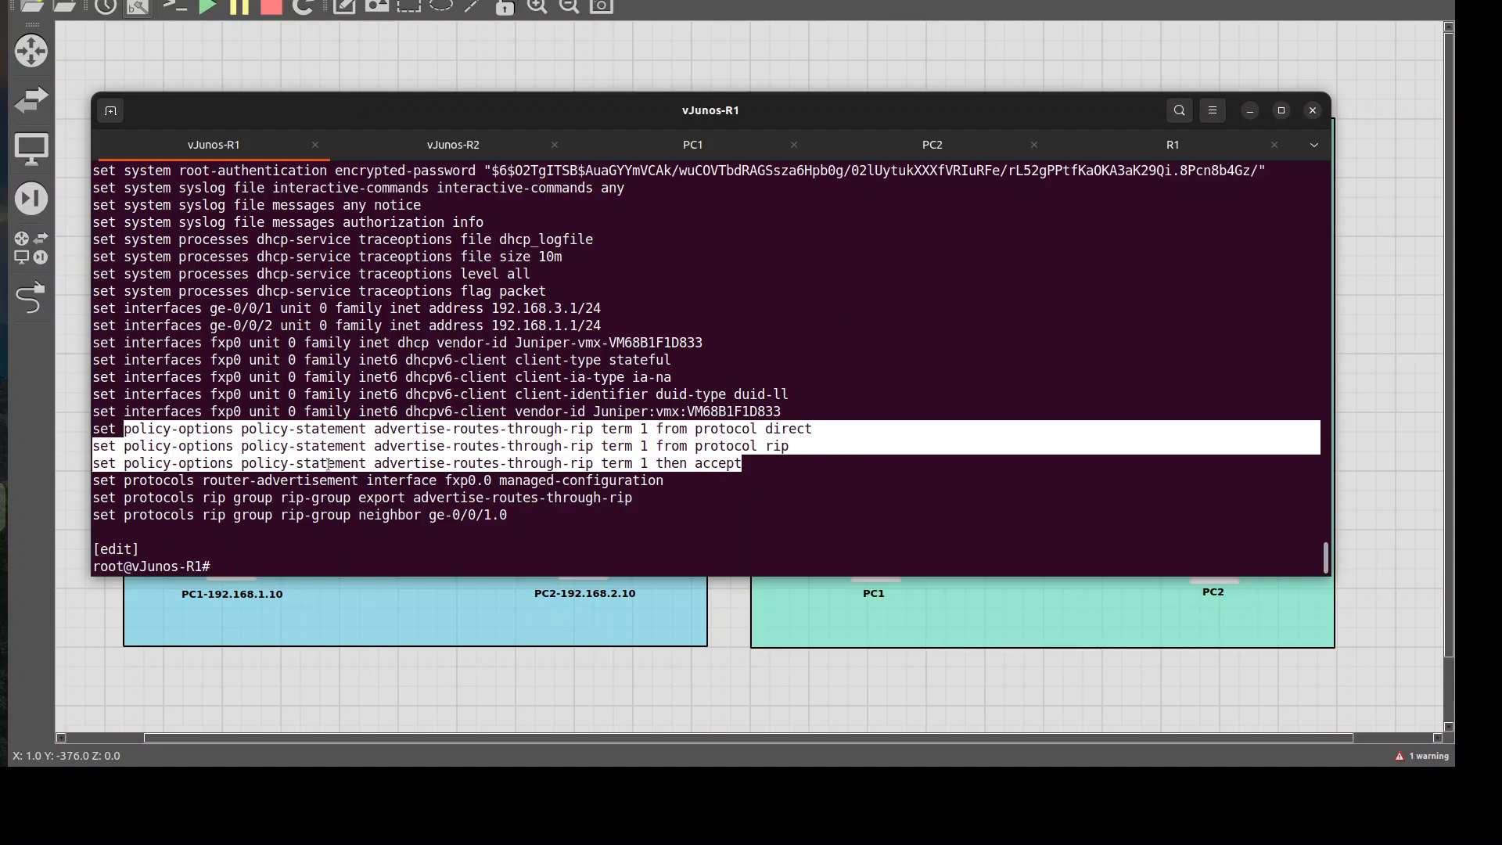
click(251, 567)
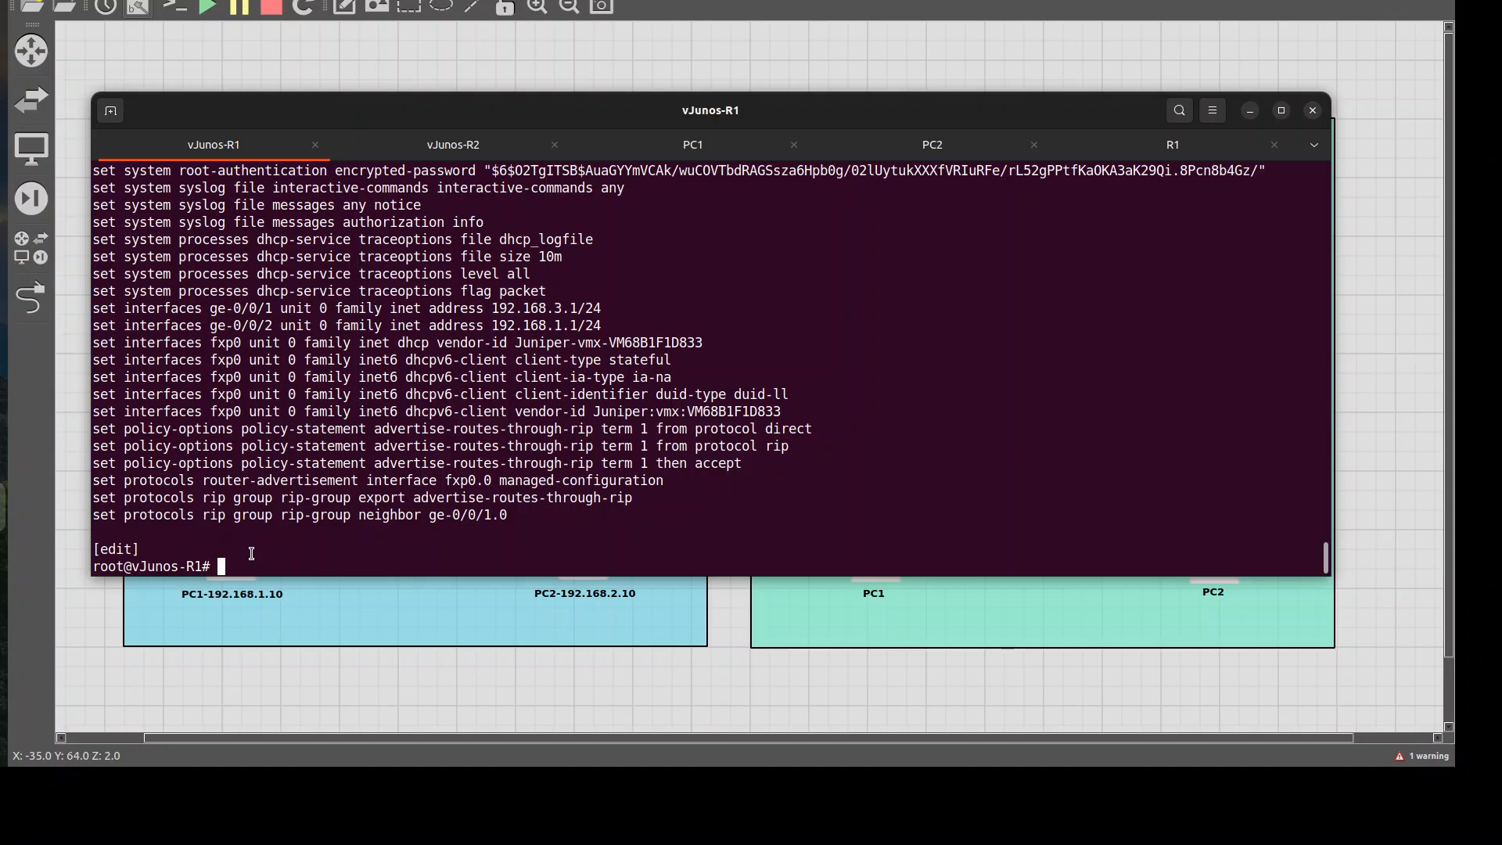
text(run show rip neighbor)
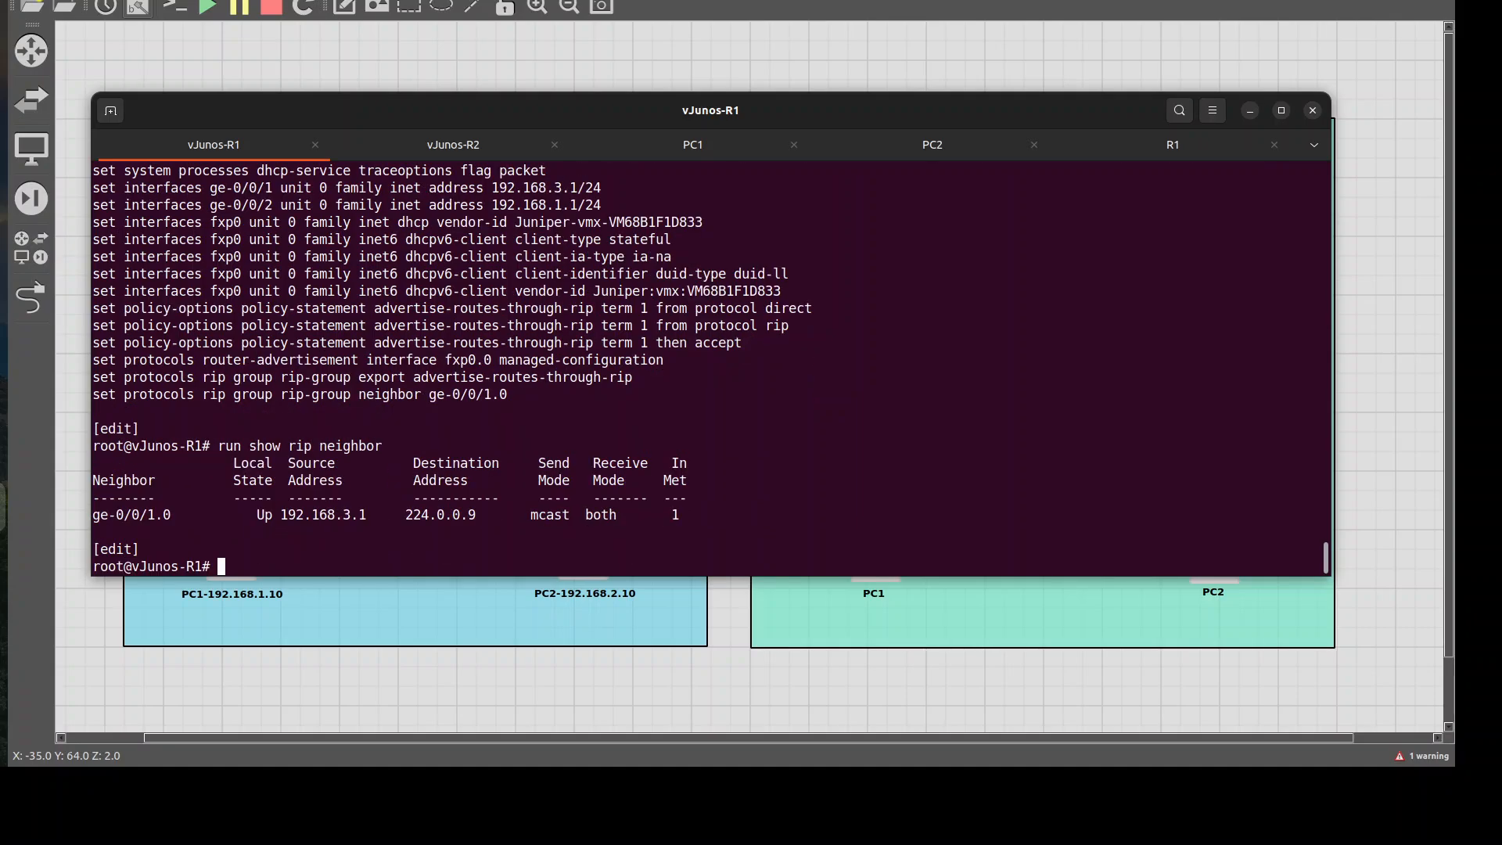
Highlight the RIP neighbor's 224.0.0.9 multicast destination on ge-0/0/1.0, state Up, metric 1.
double_click(322, 515)
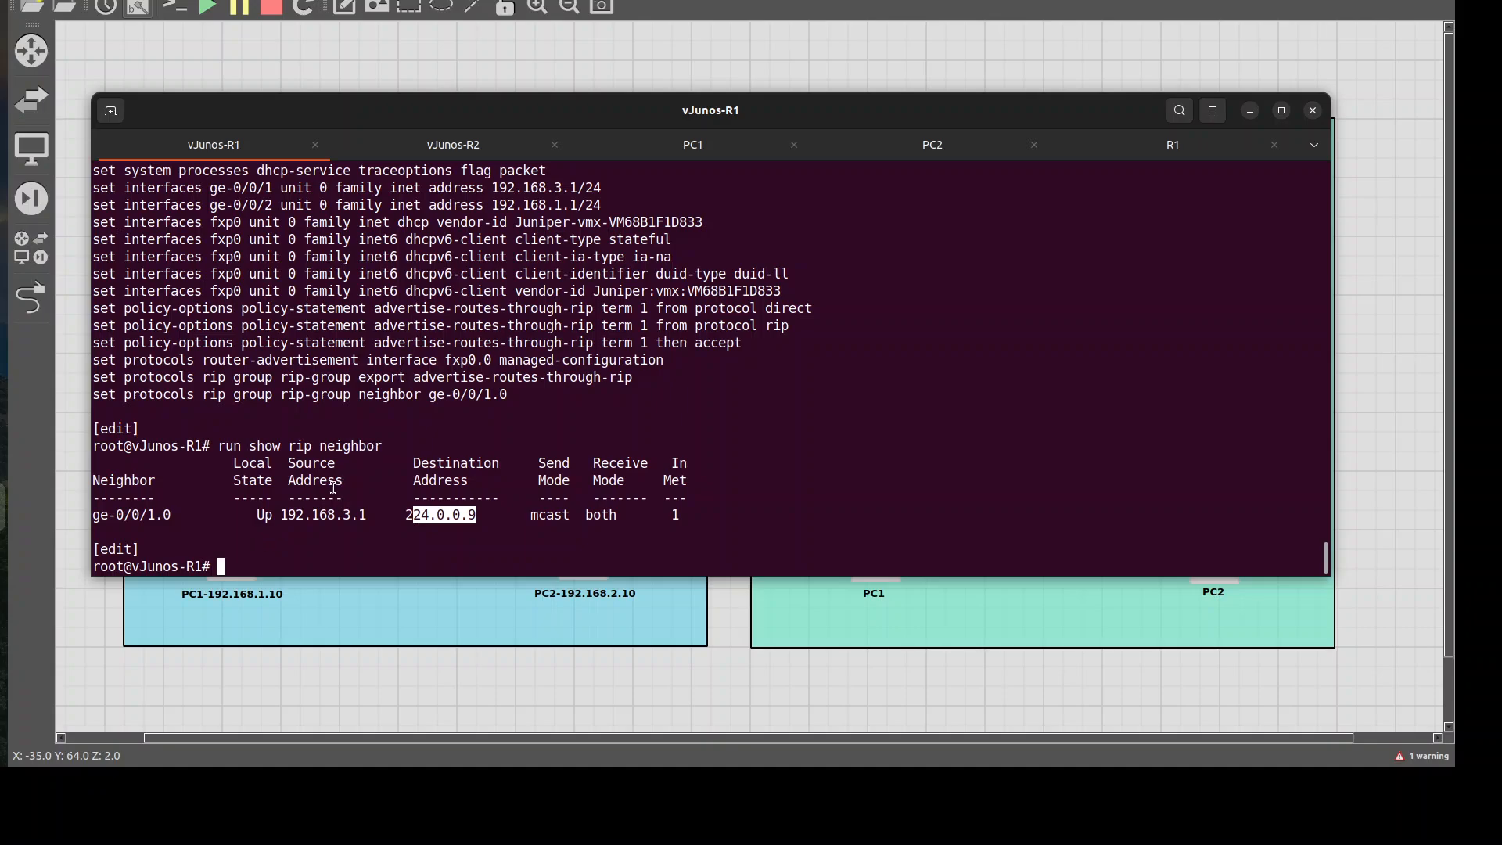
mouse_move(1245, 125)
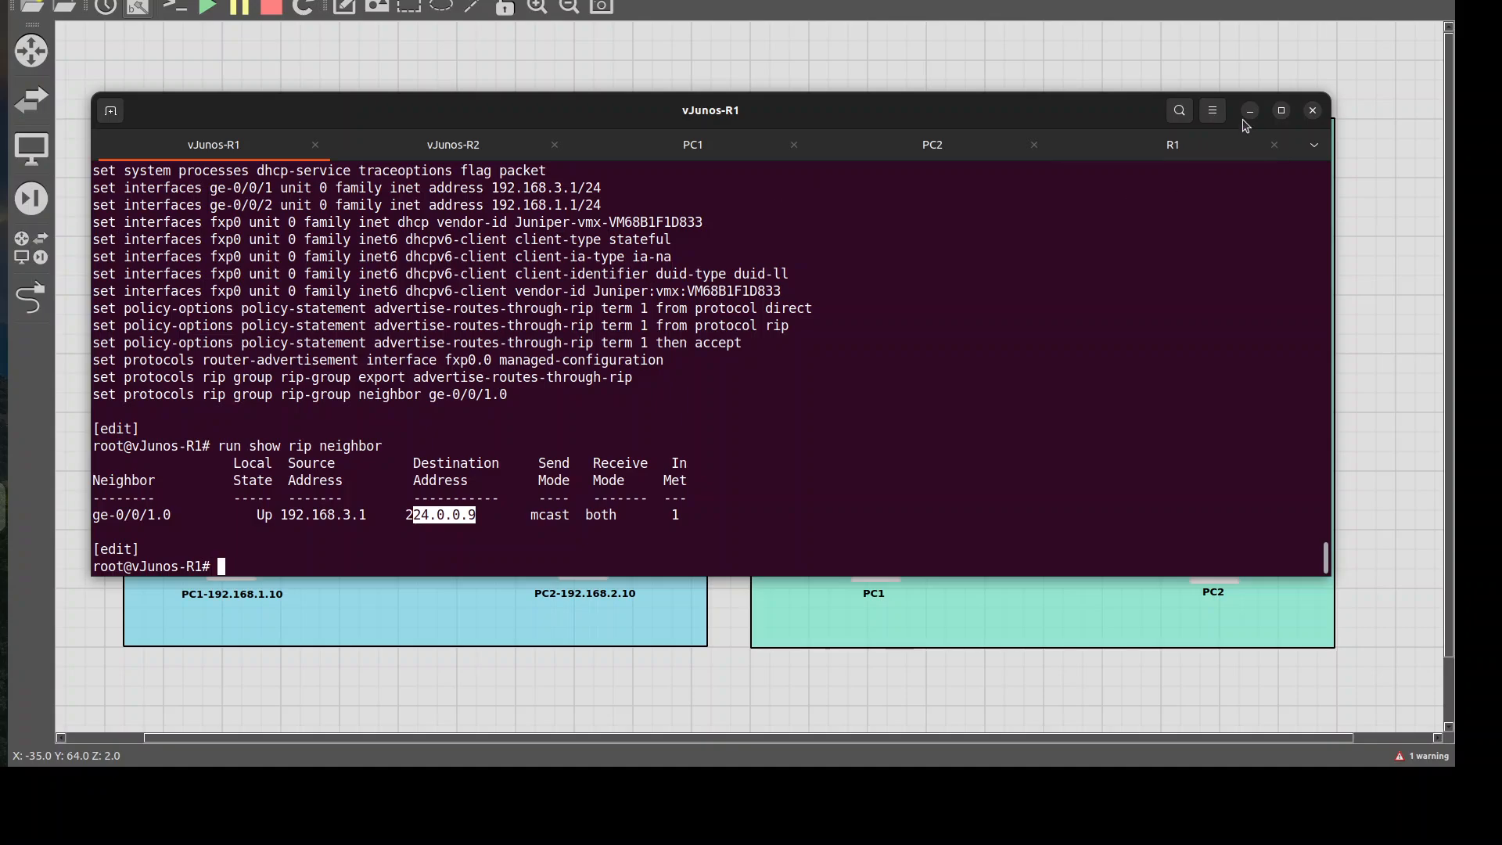